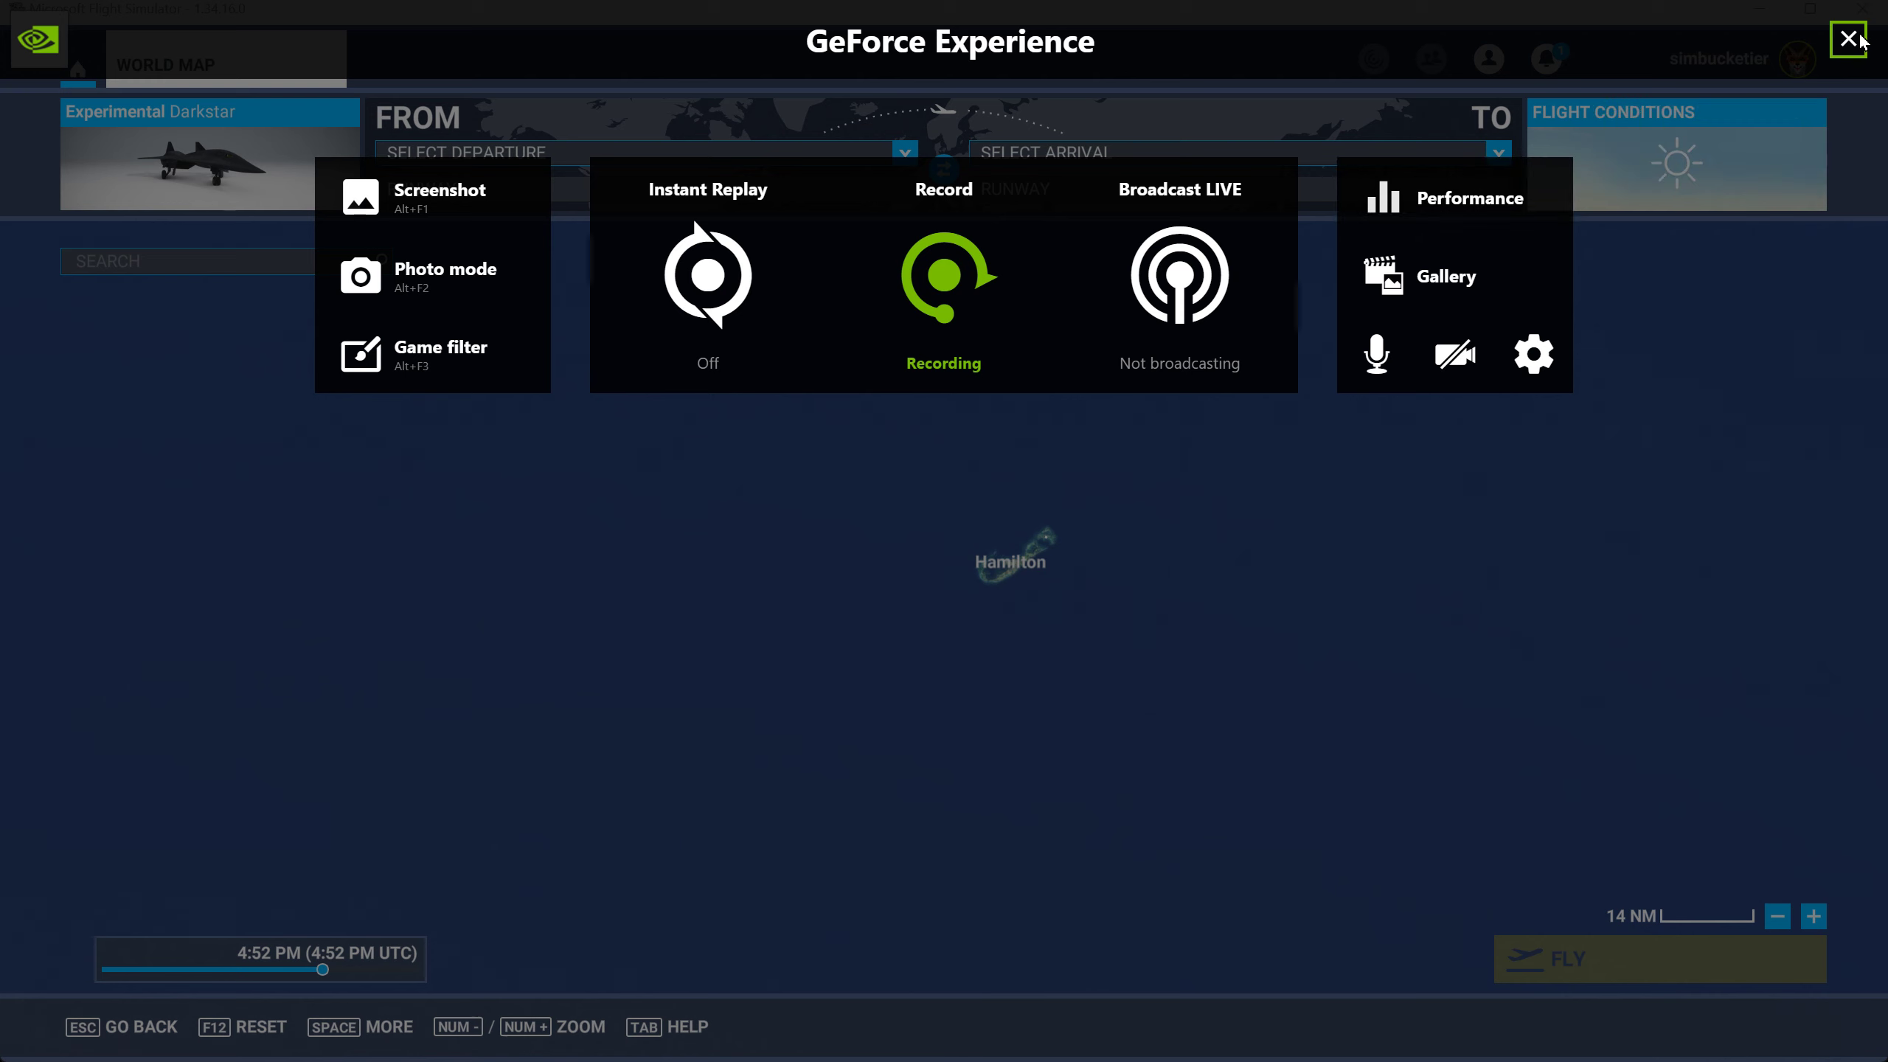
mouse_move(1850, 75)
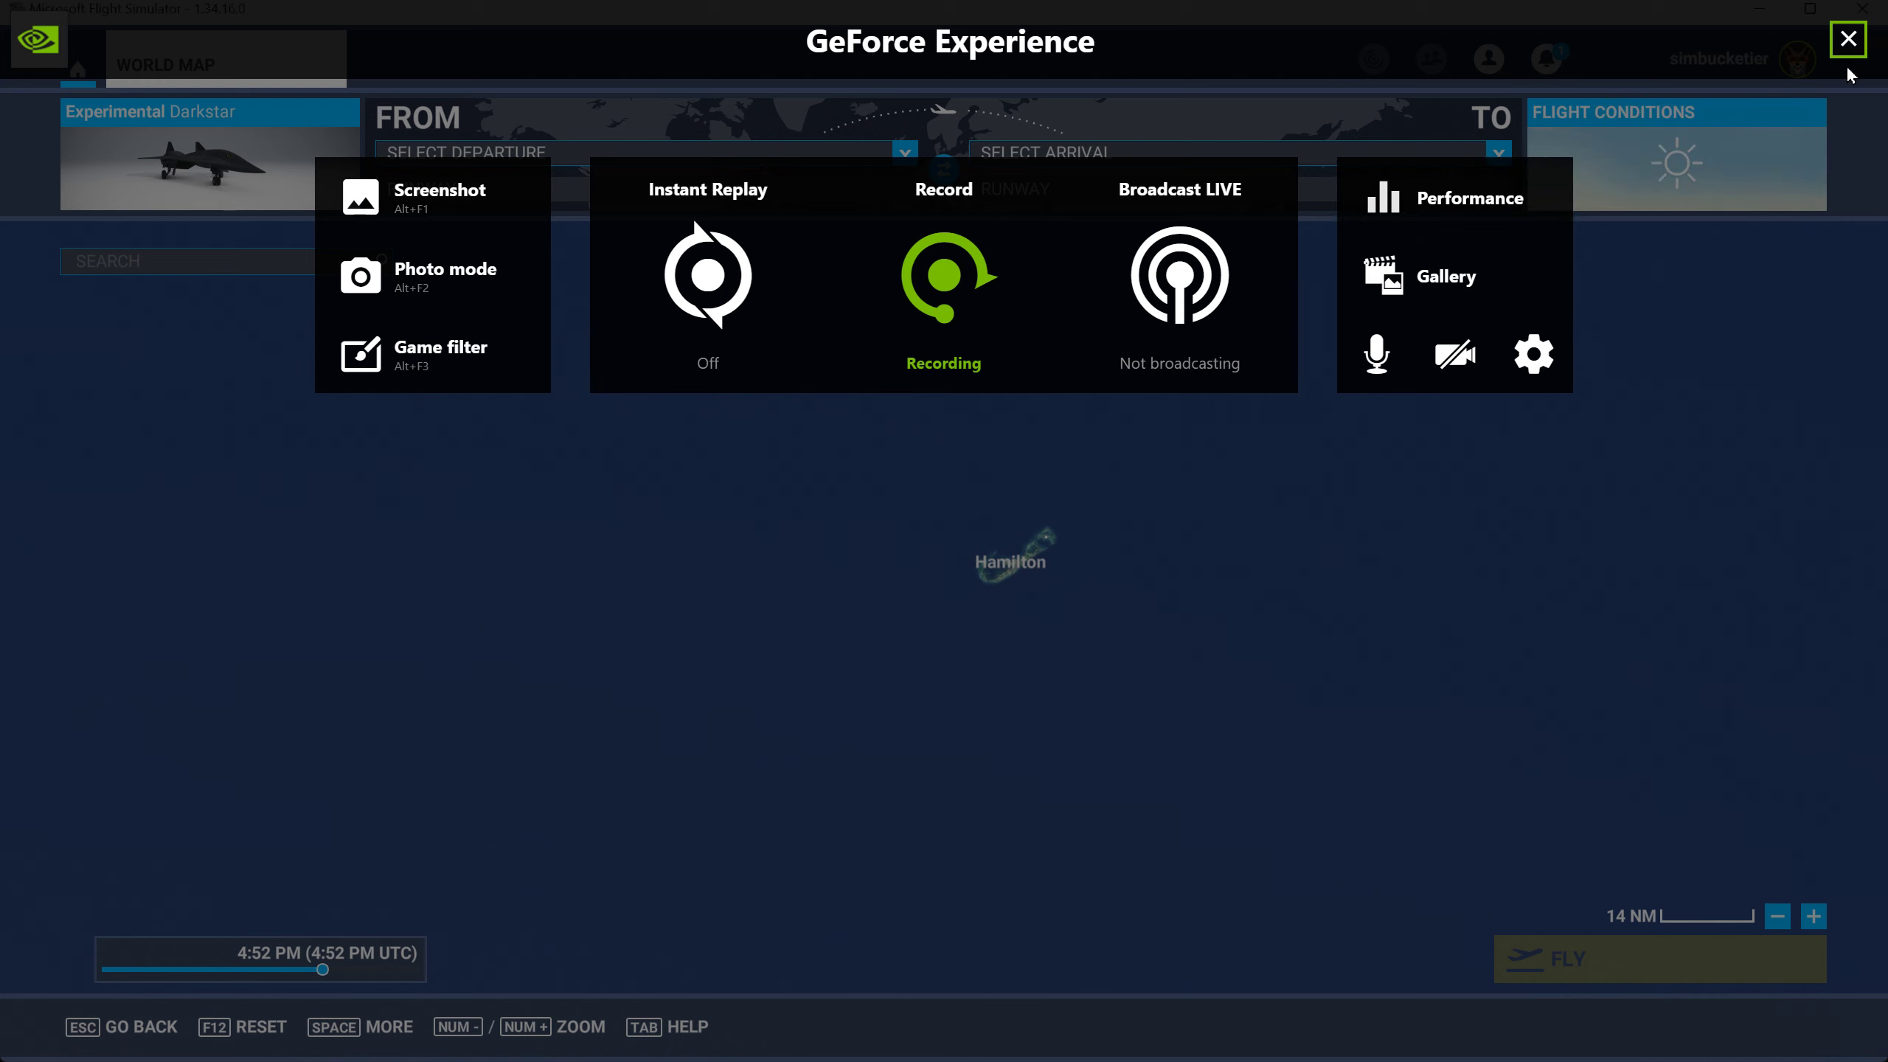
Close the GeForce Experience overlay to reveal the world map around Hamilton
click(1845, 38)
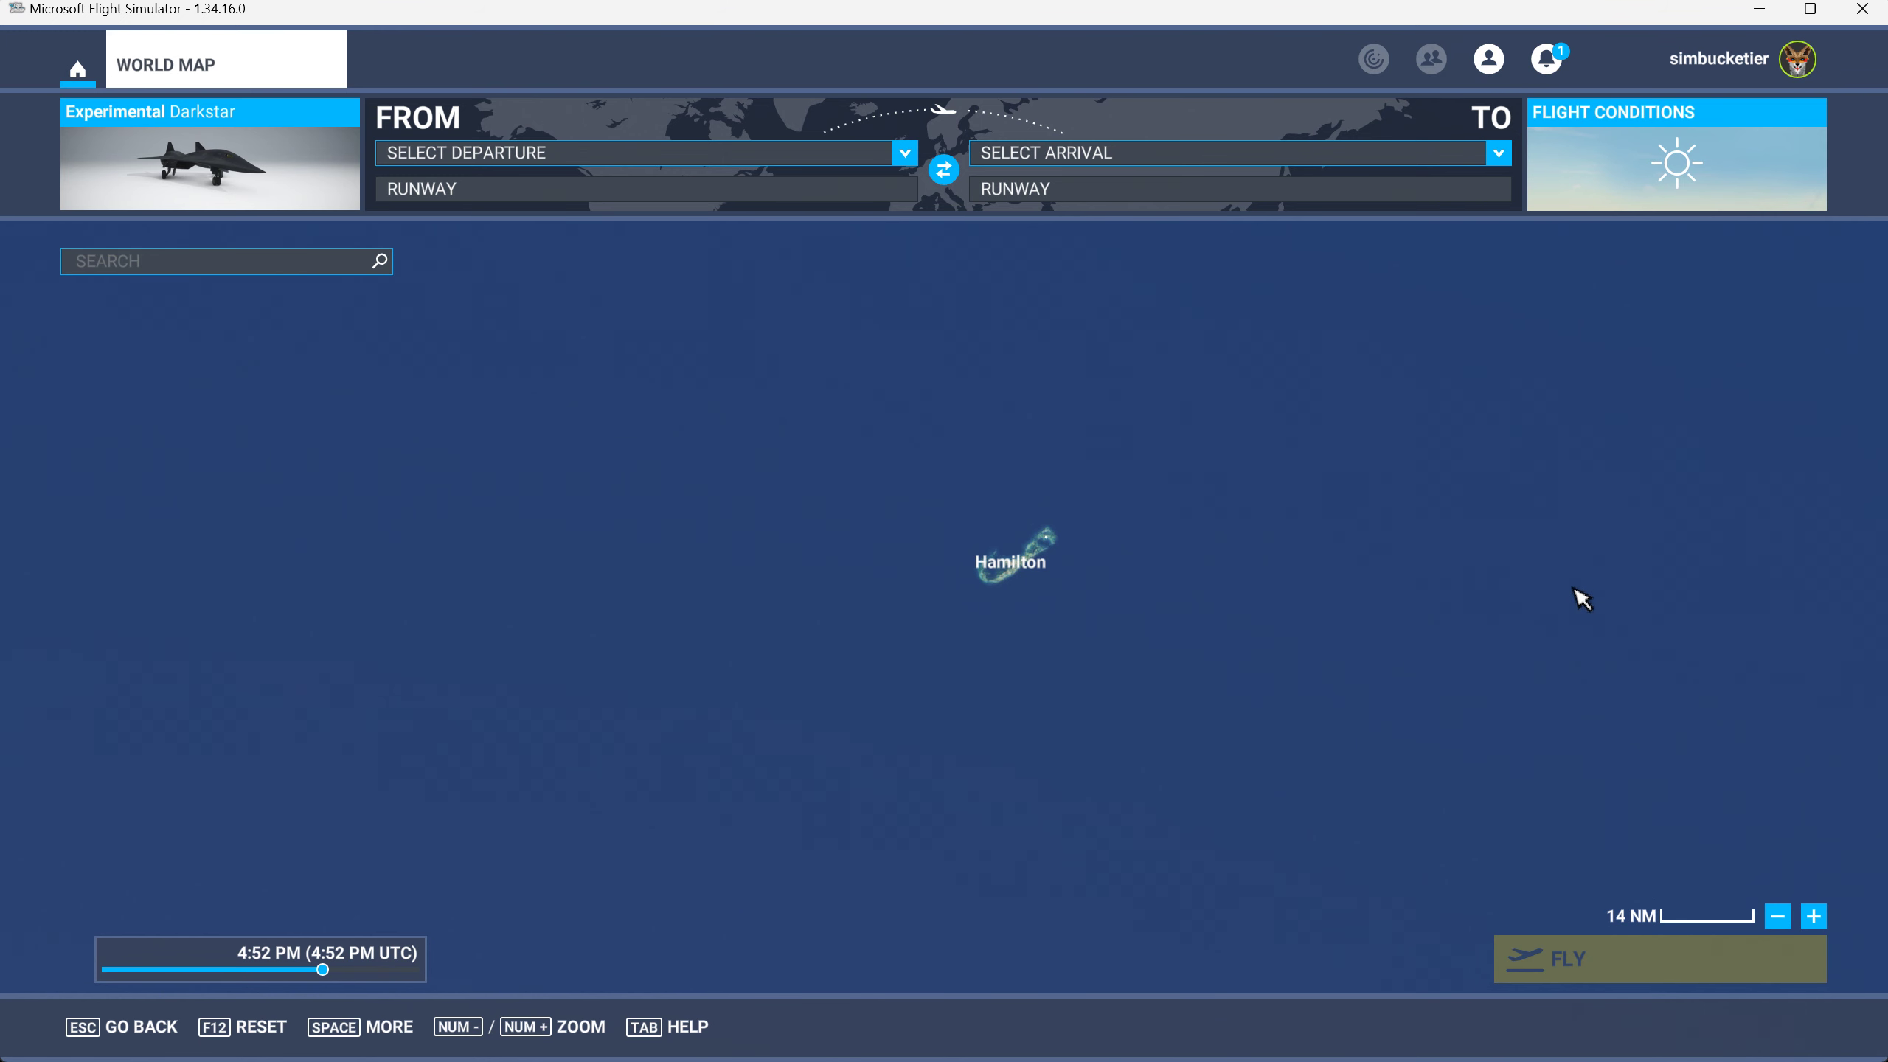
mouse_move(1021, 600)
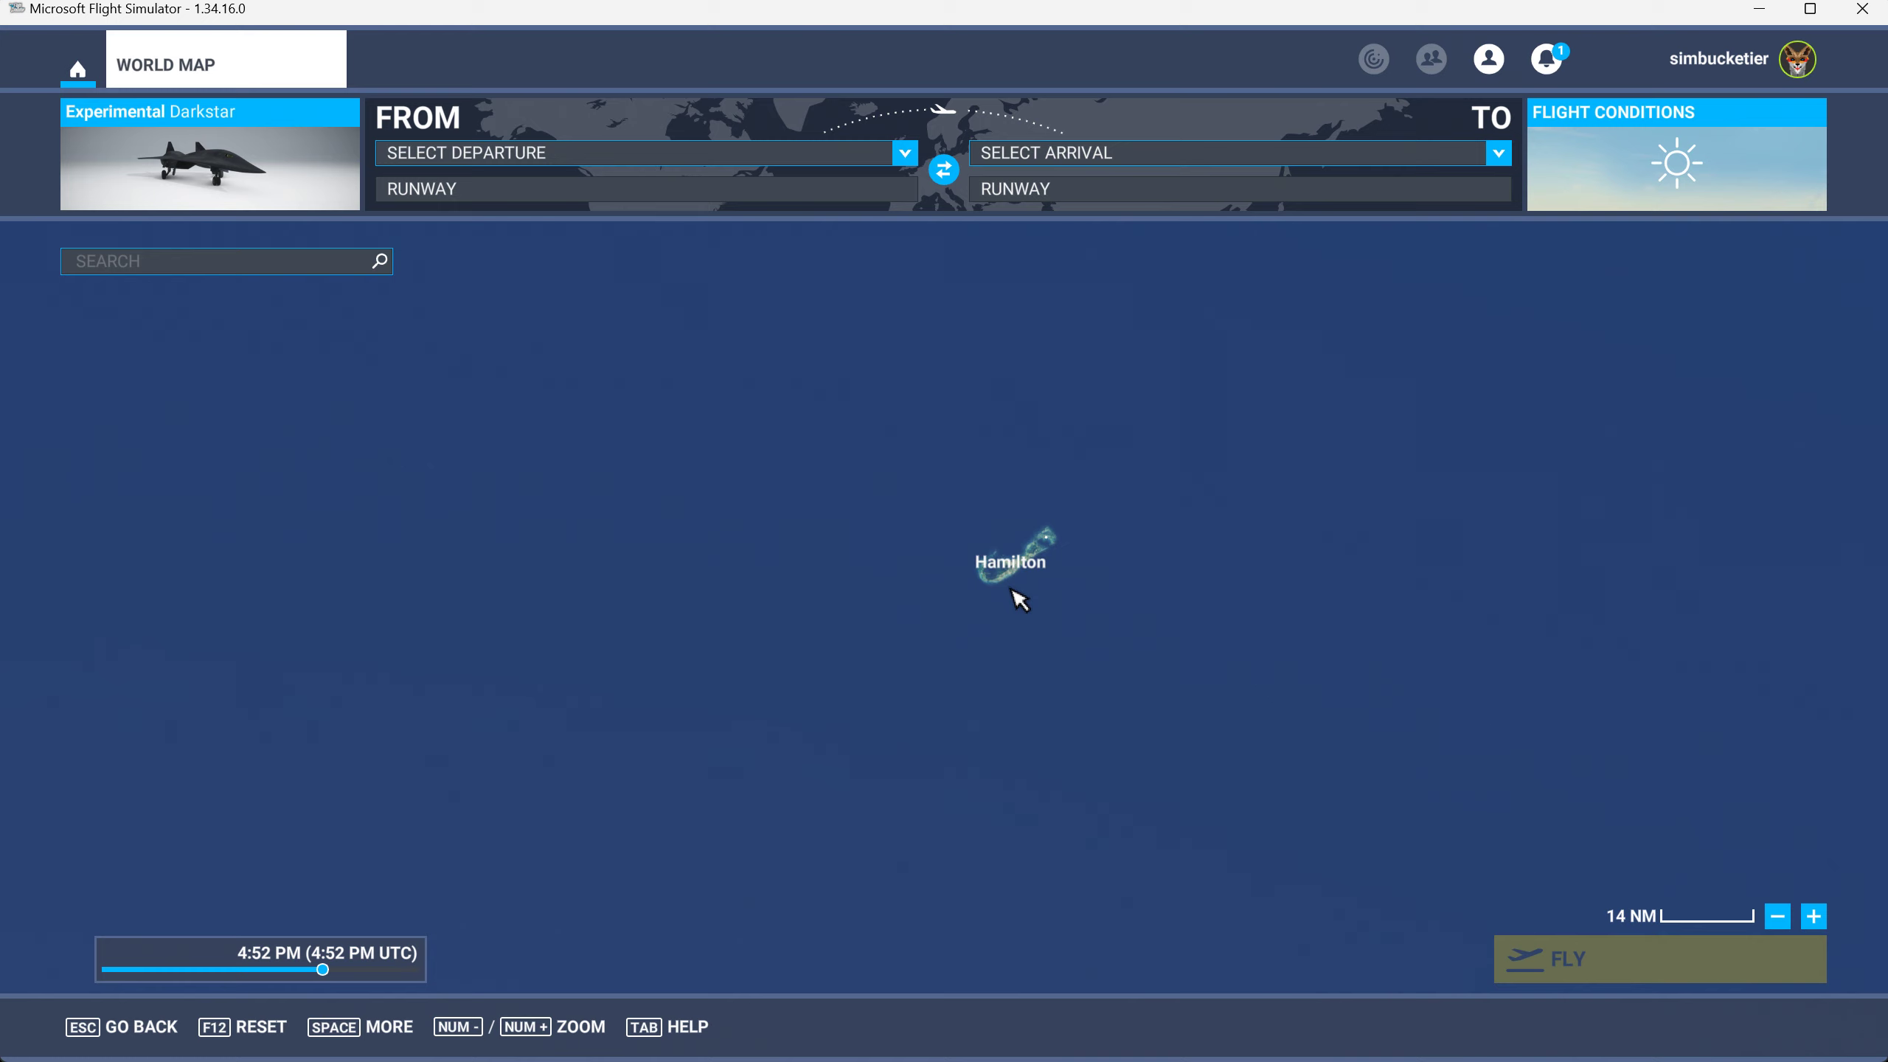
mouse_move(1033, 575)
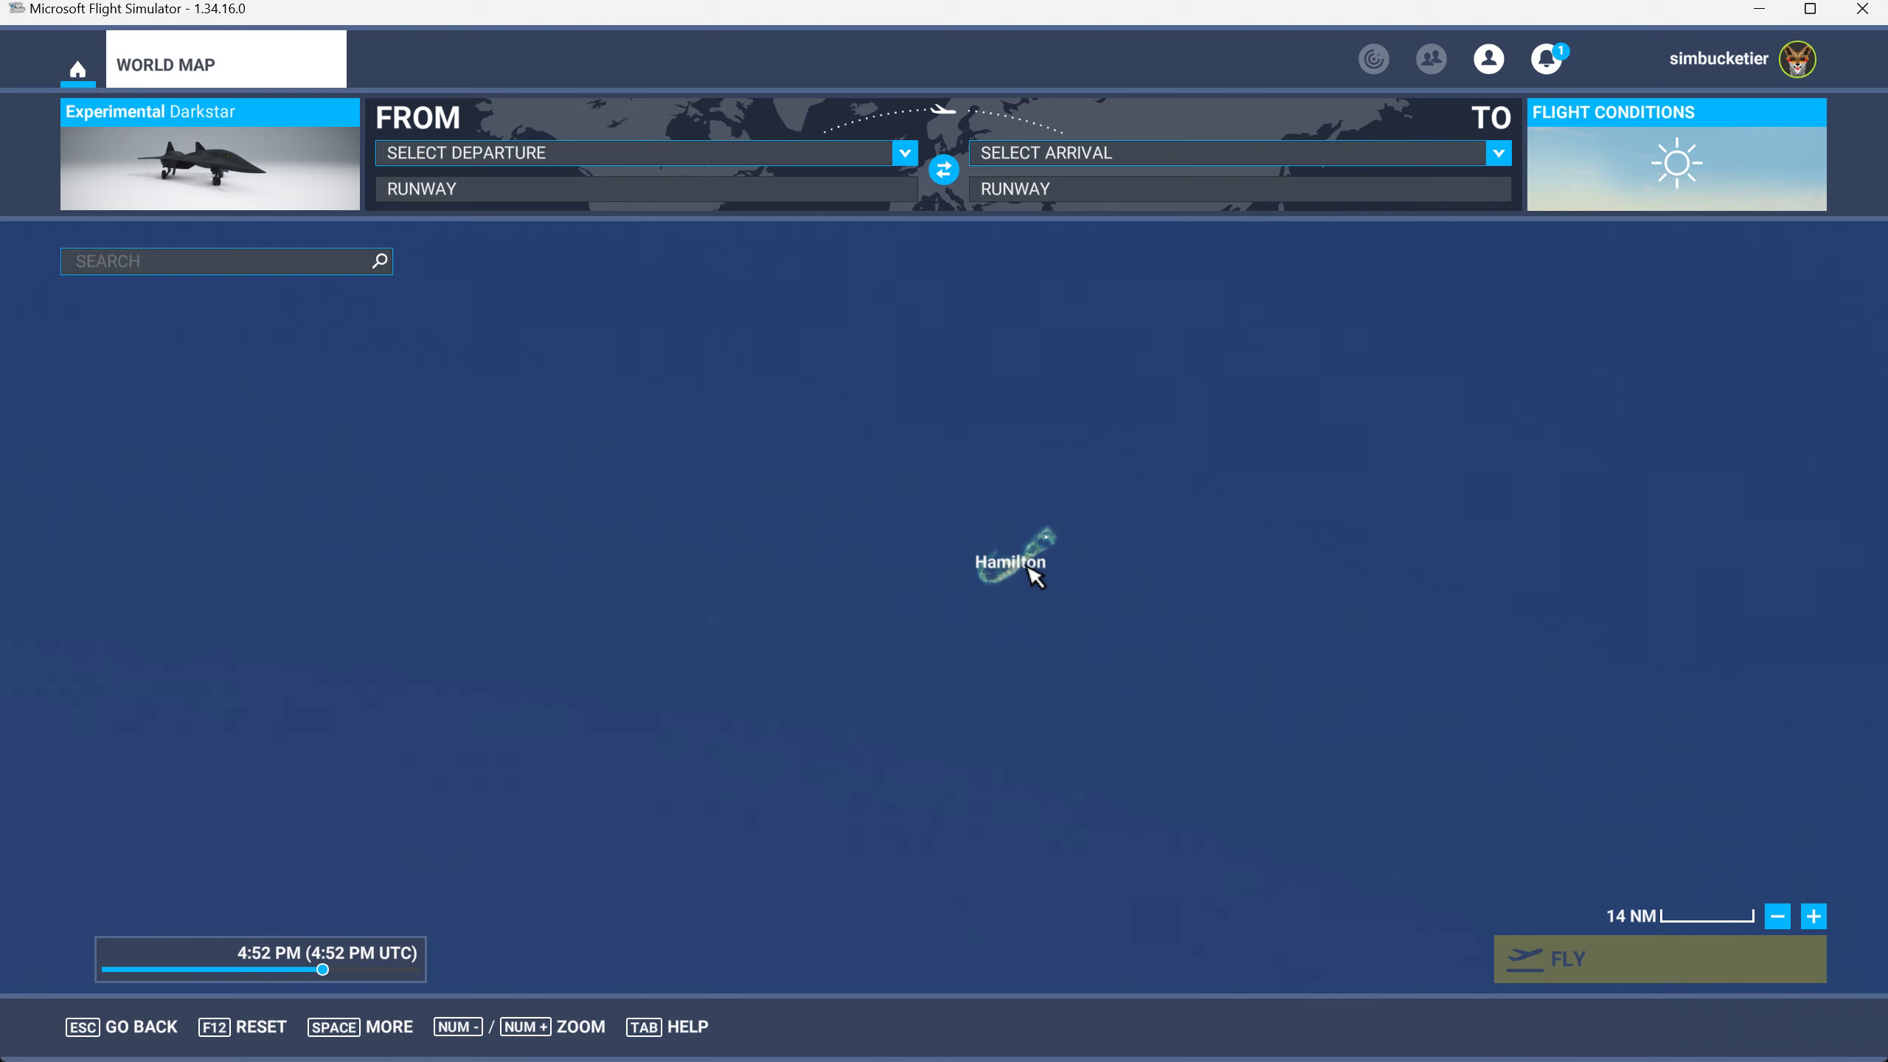
mouse_move(1056, 551)
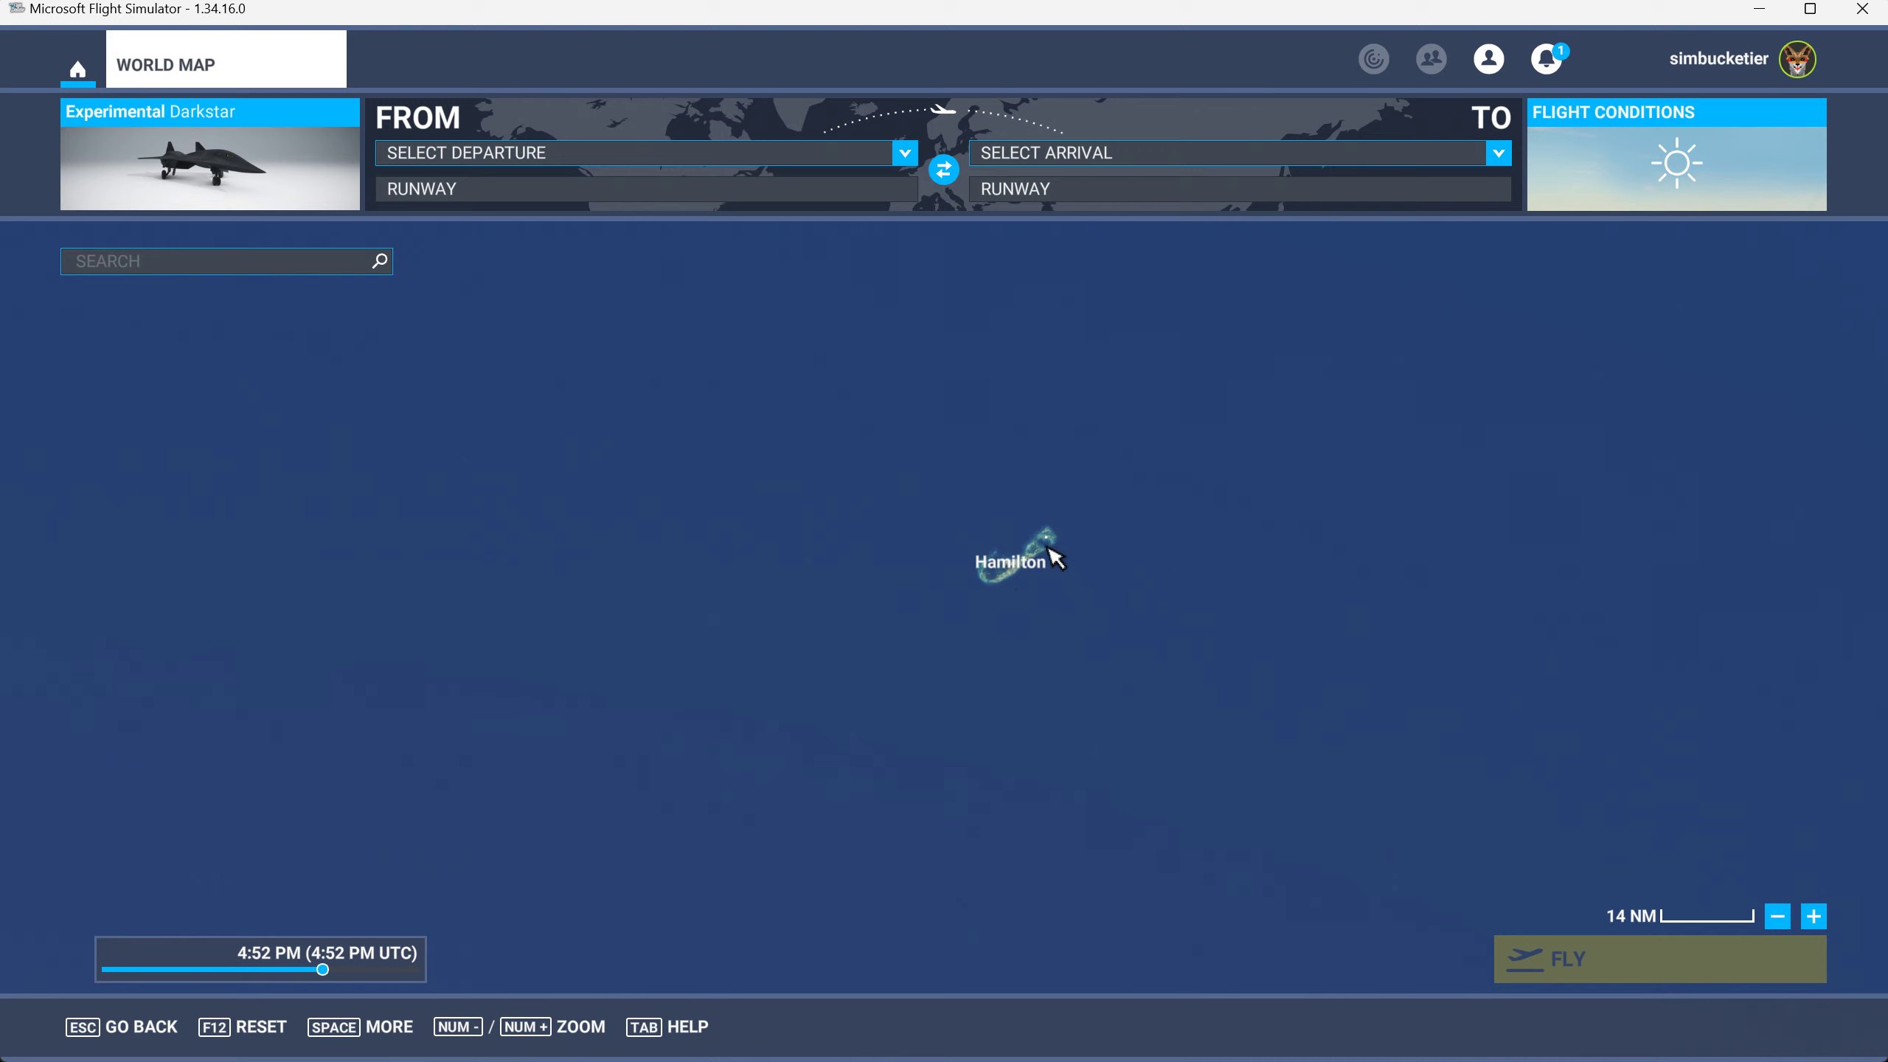
mouse_move(1019, 588)
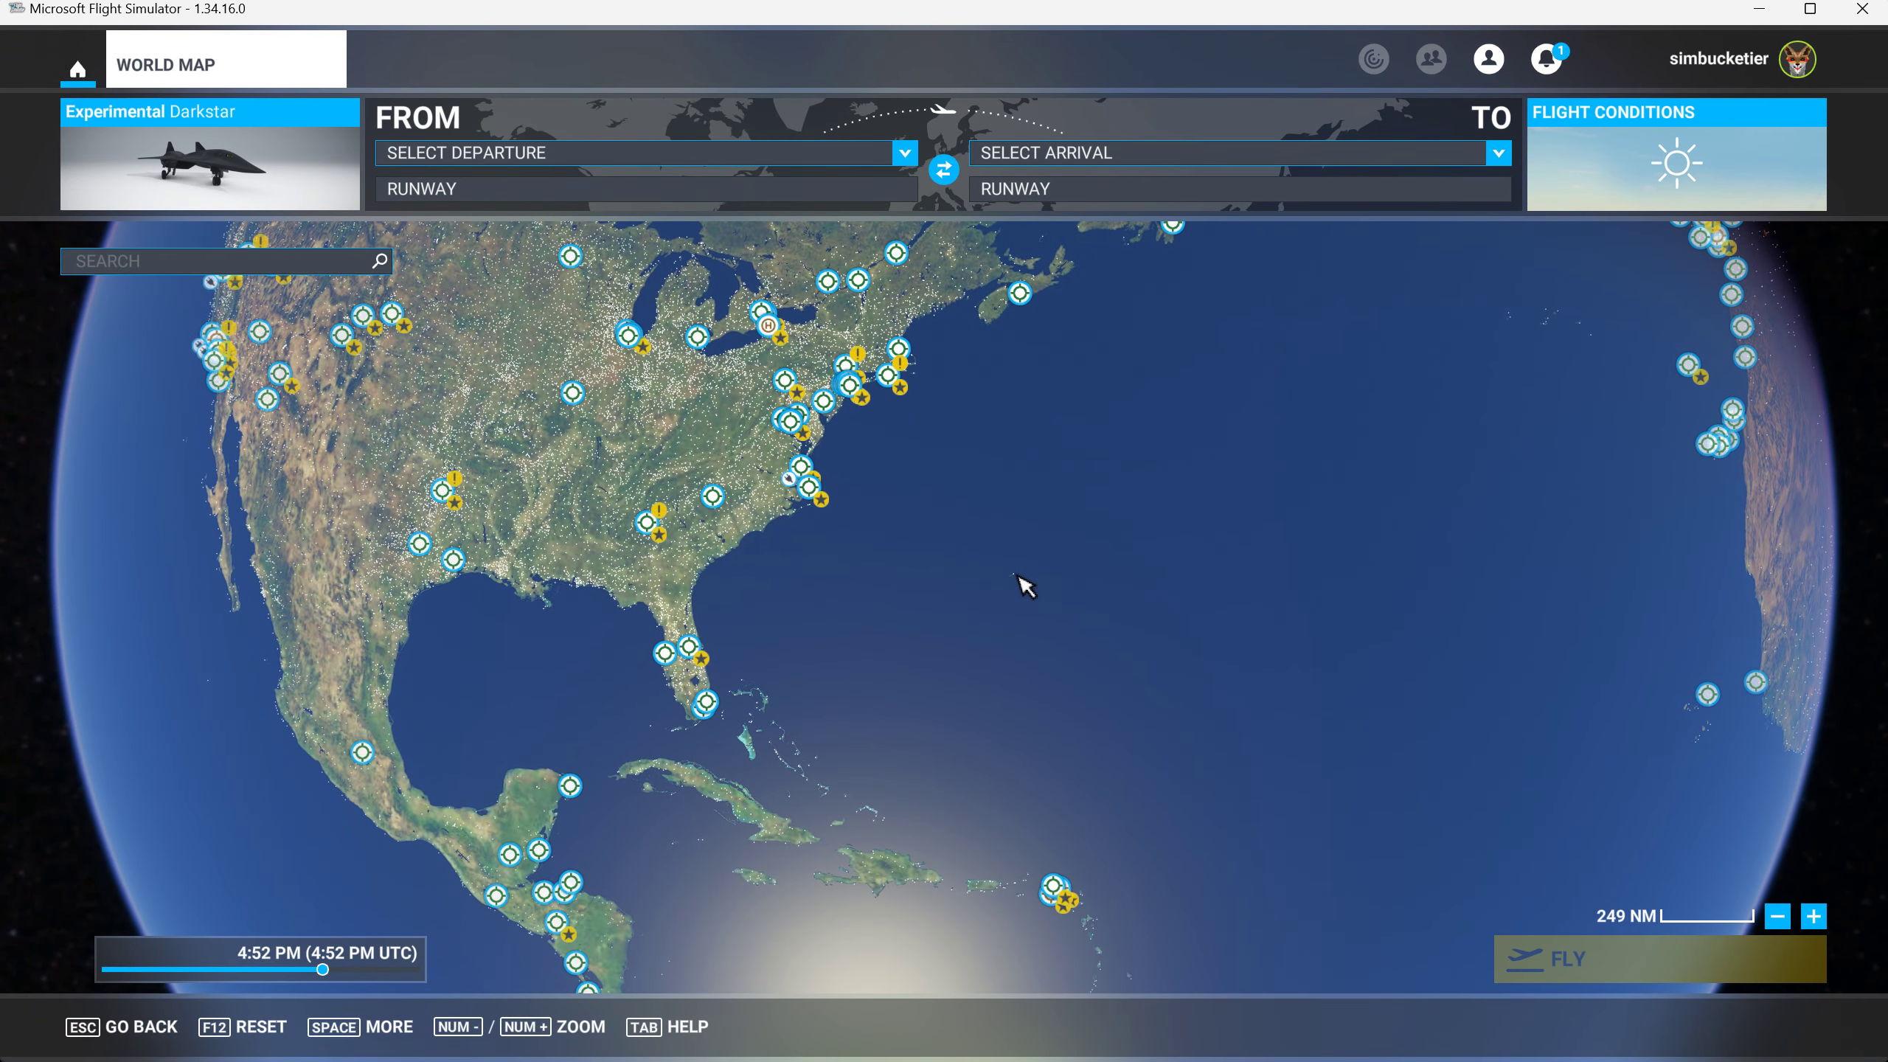
mouse_move(767, 683)
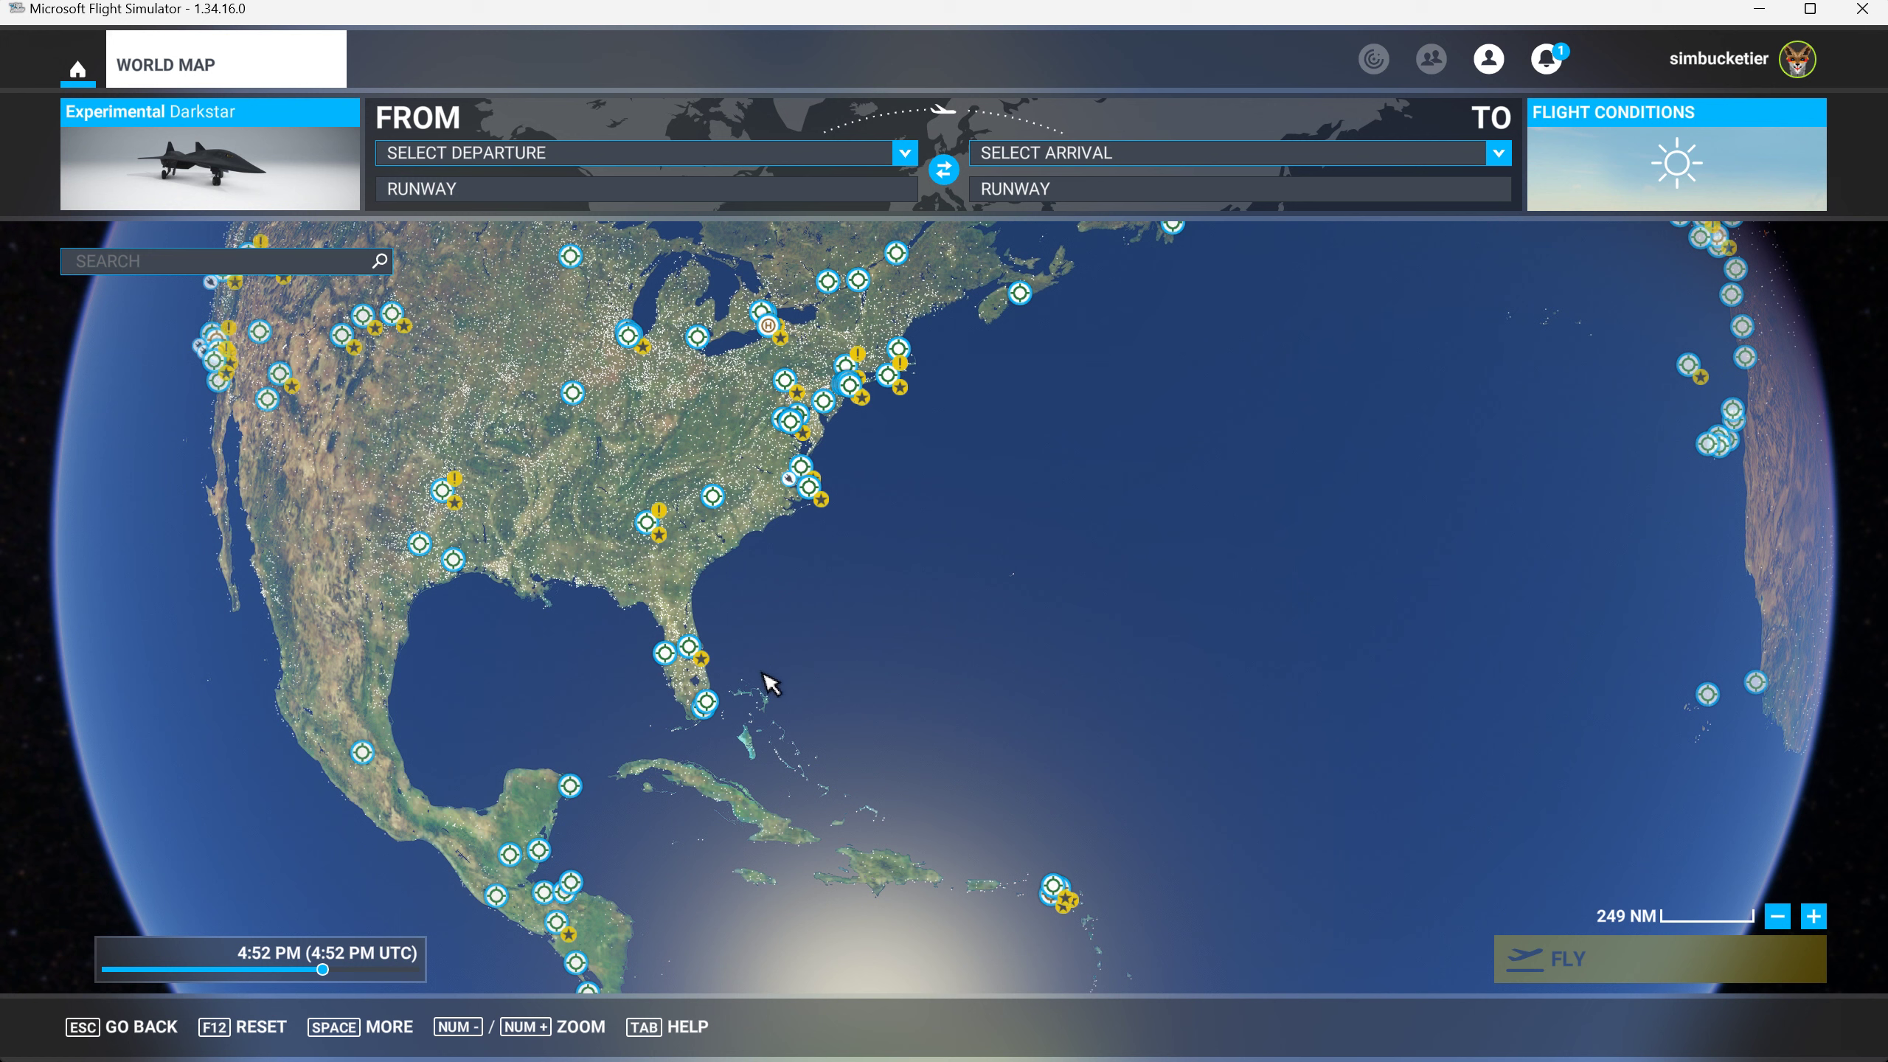
mouse_move(986, 617)
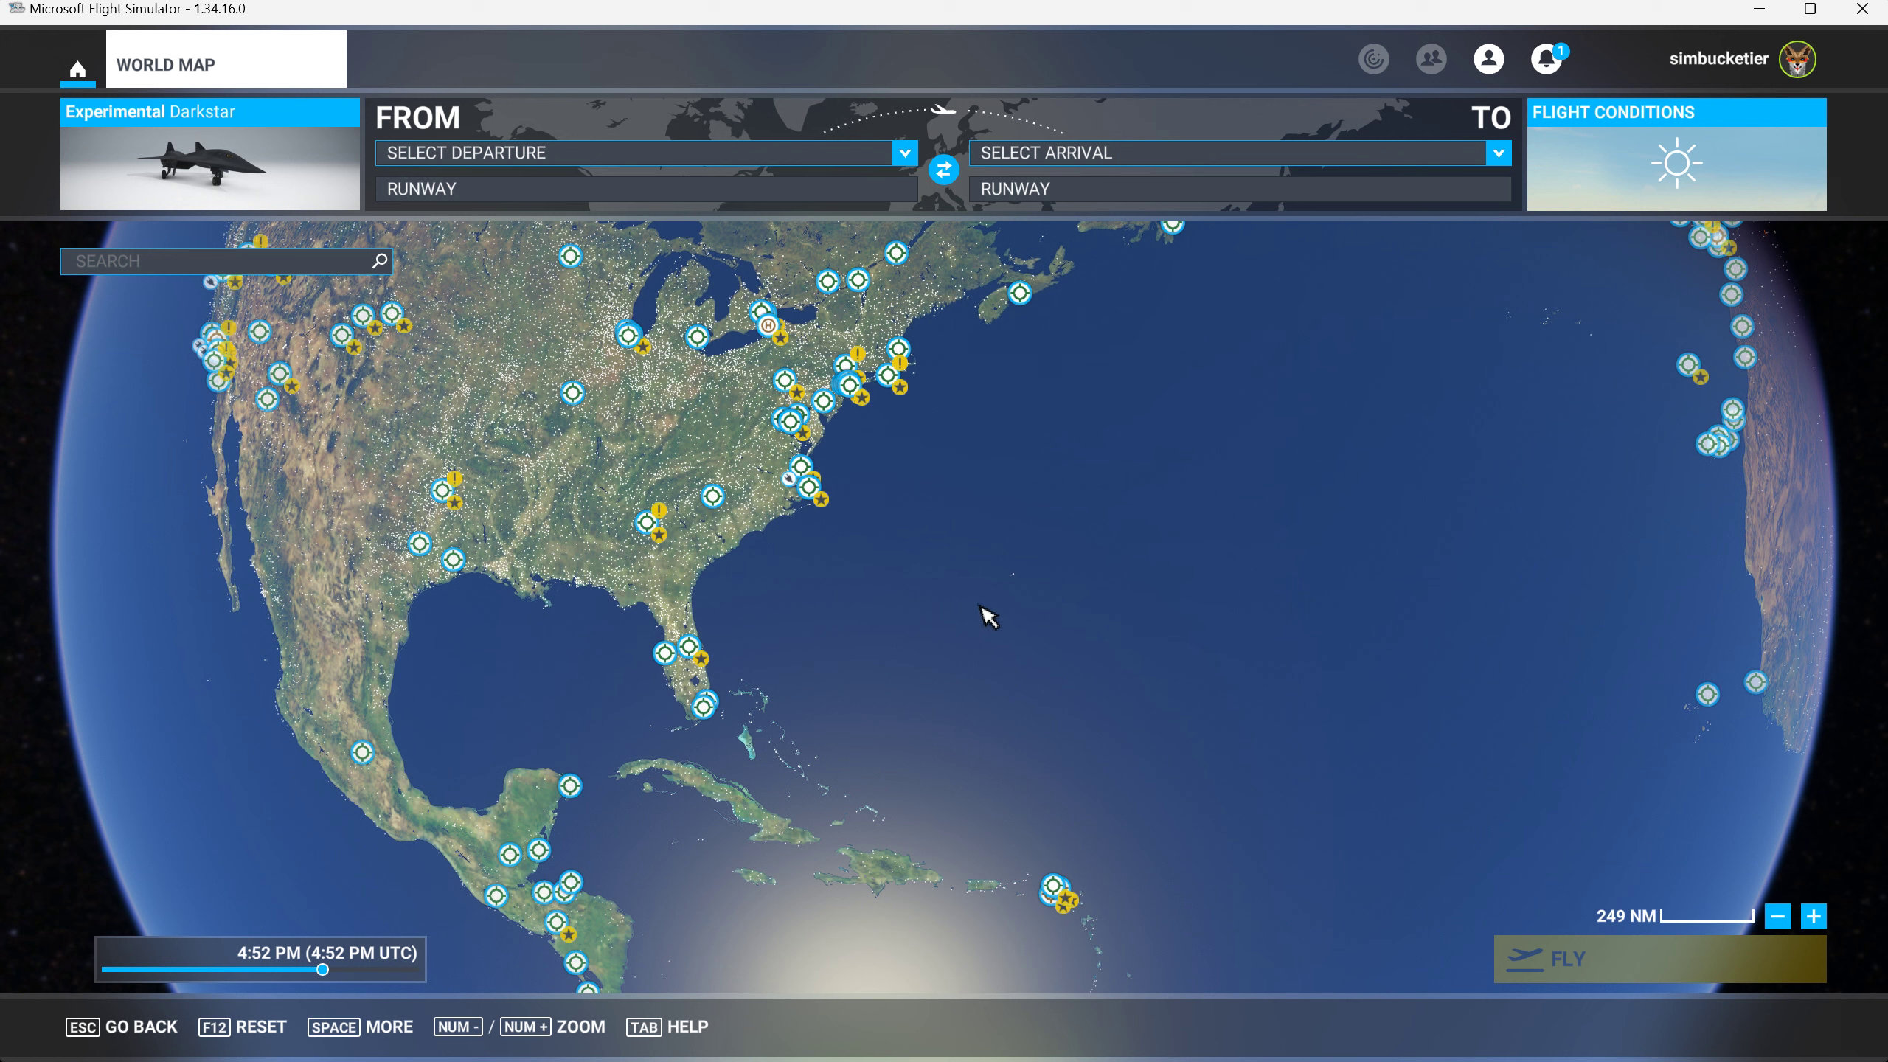
mouse_move(797, 674)
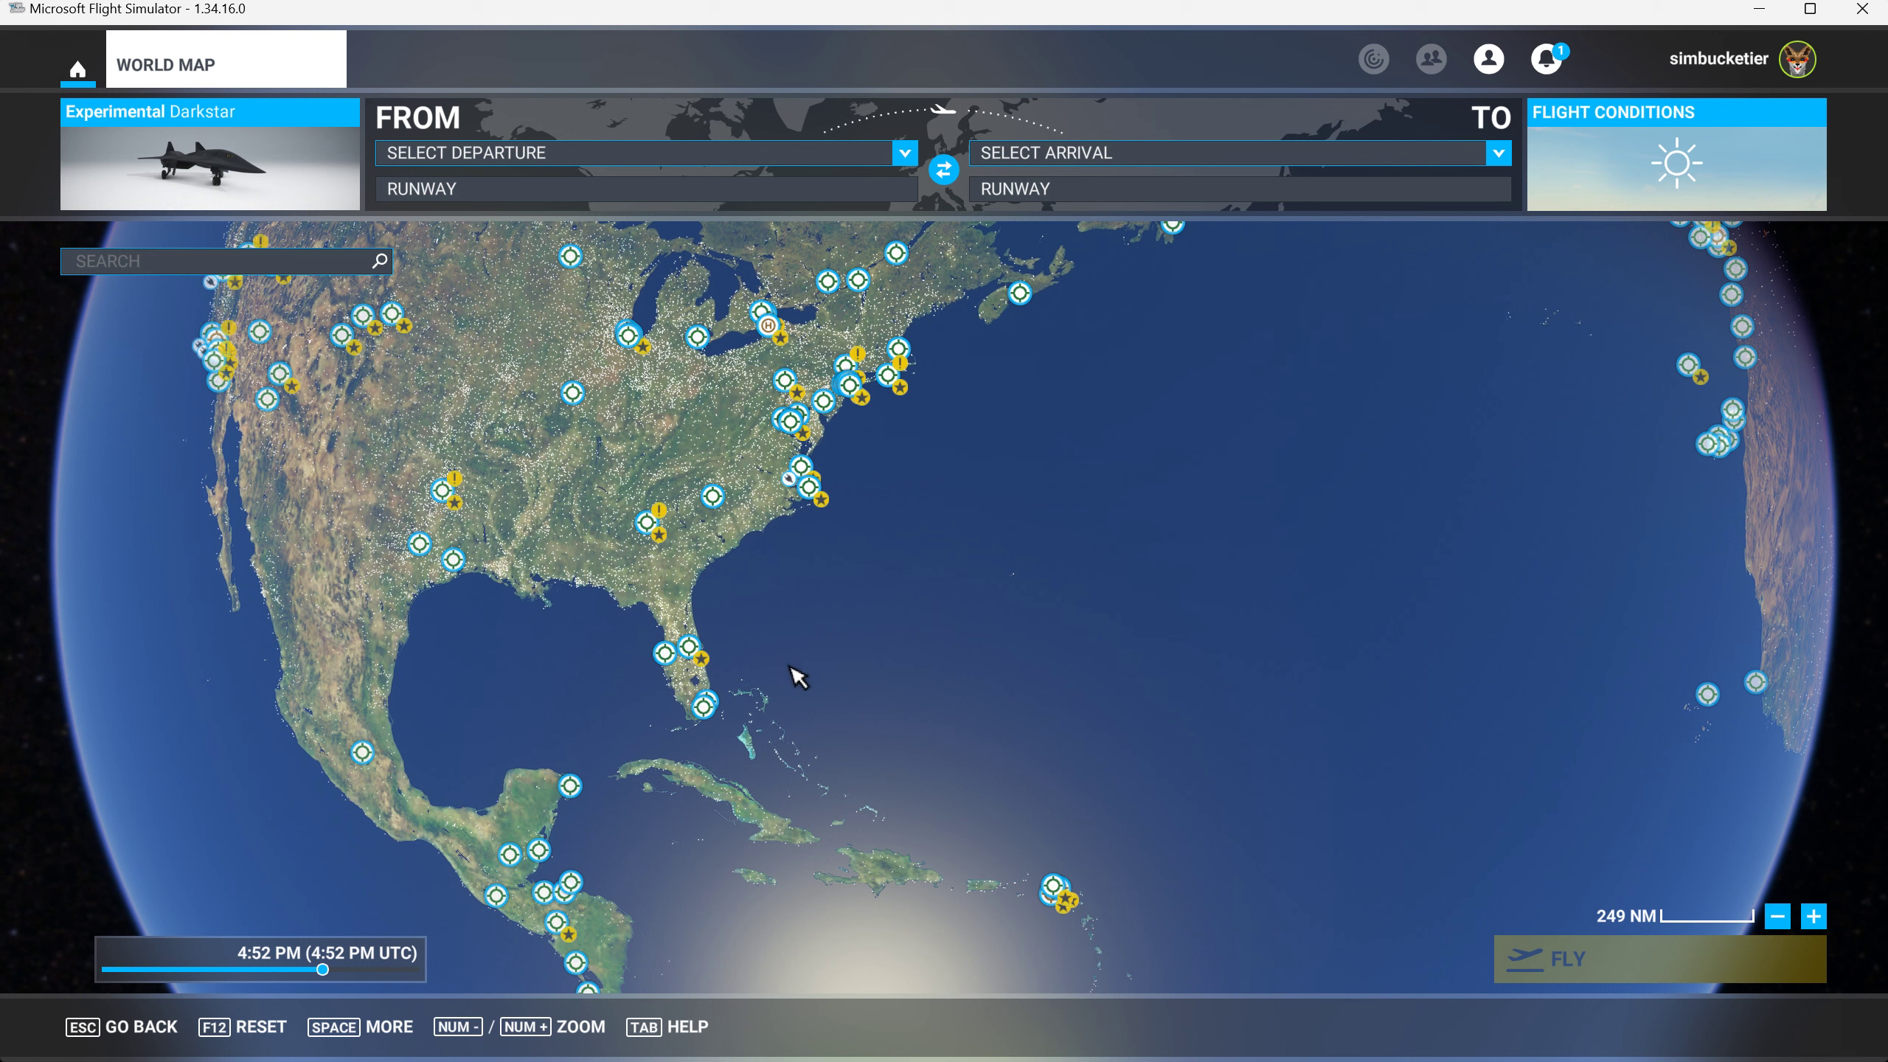
mouse_move(869, 647)
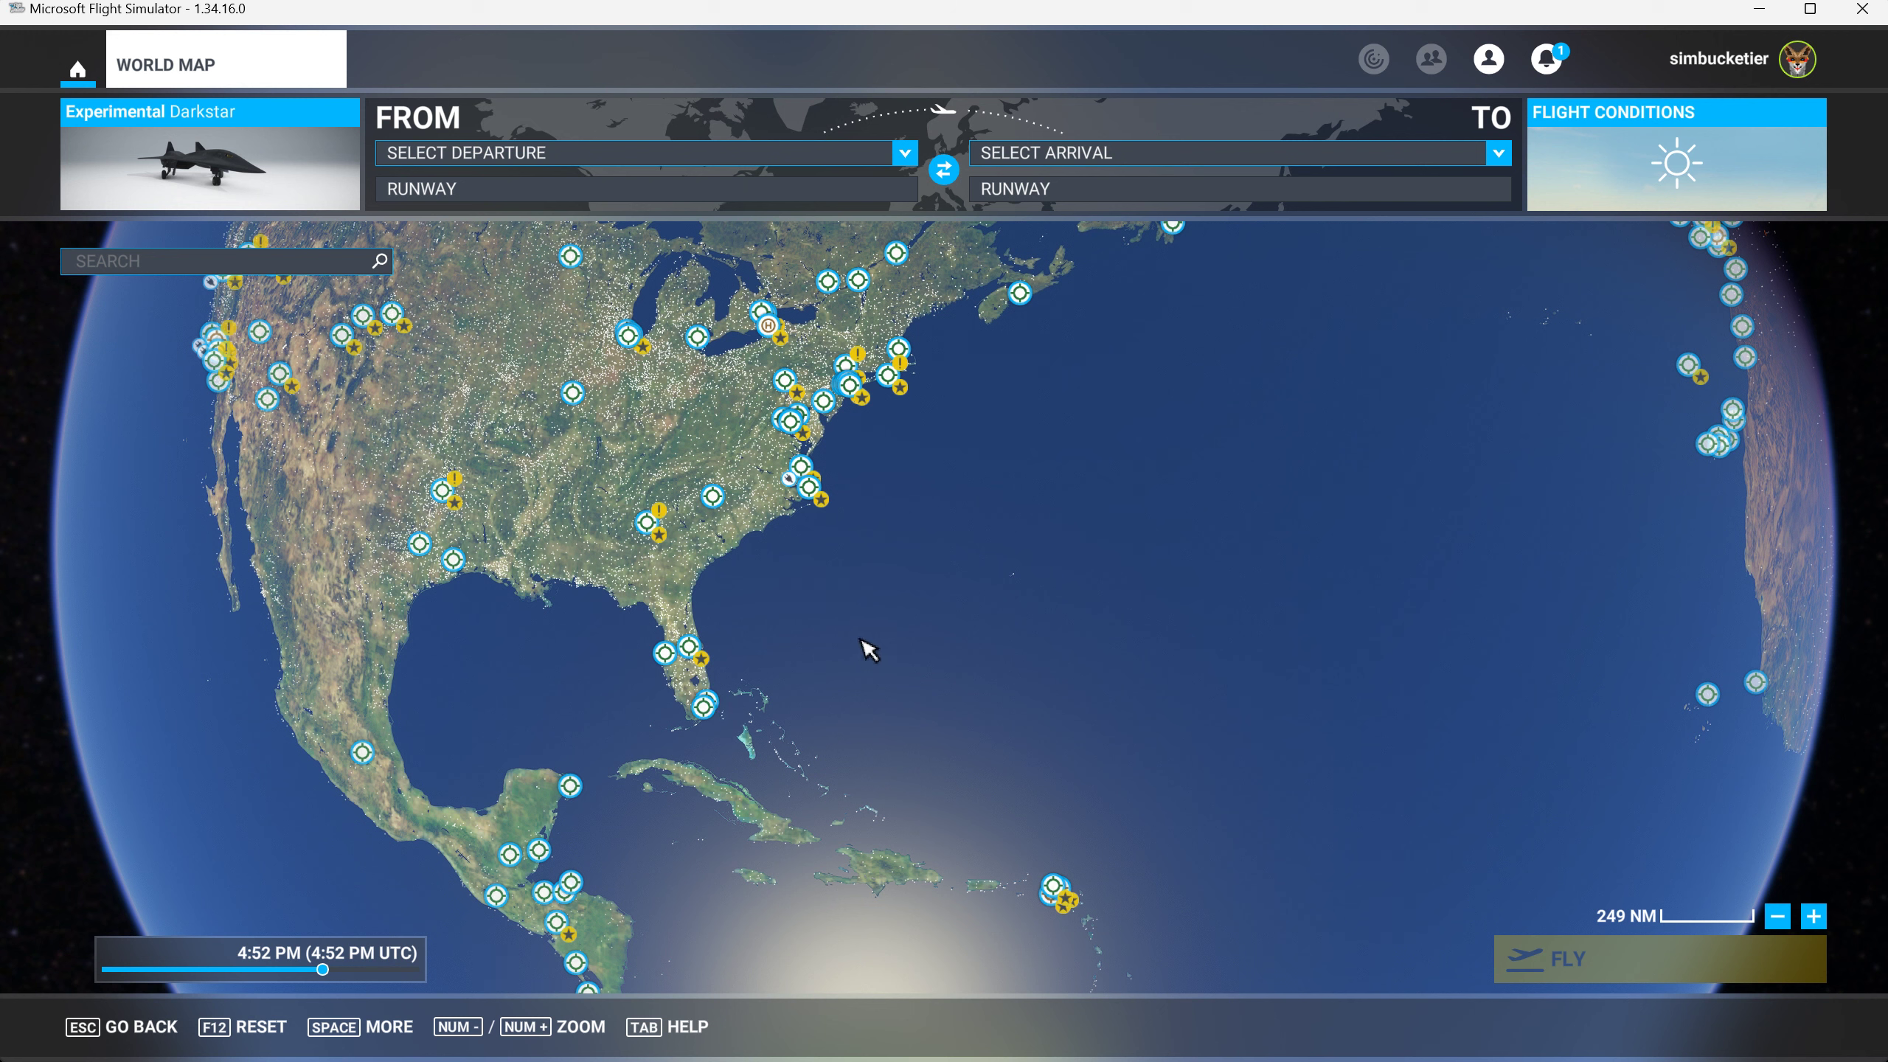
mouse_move(1026, 602)
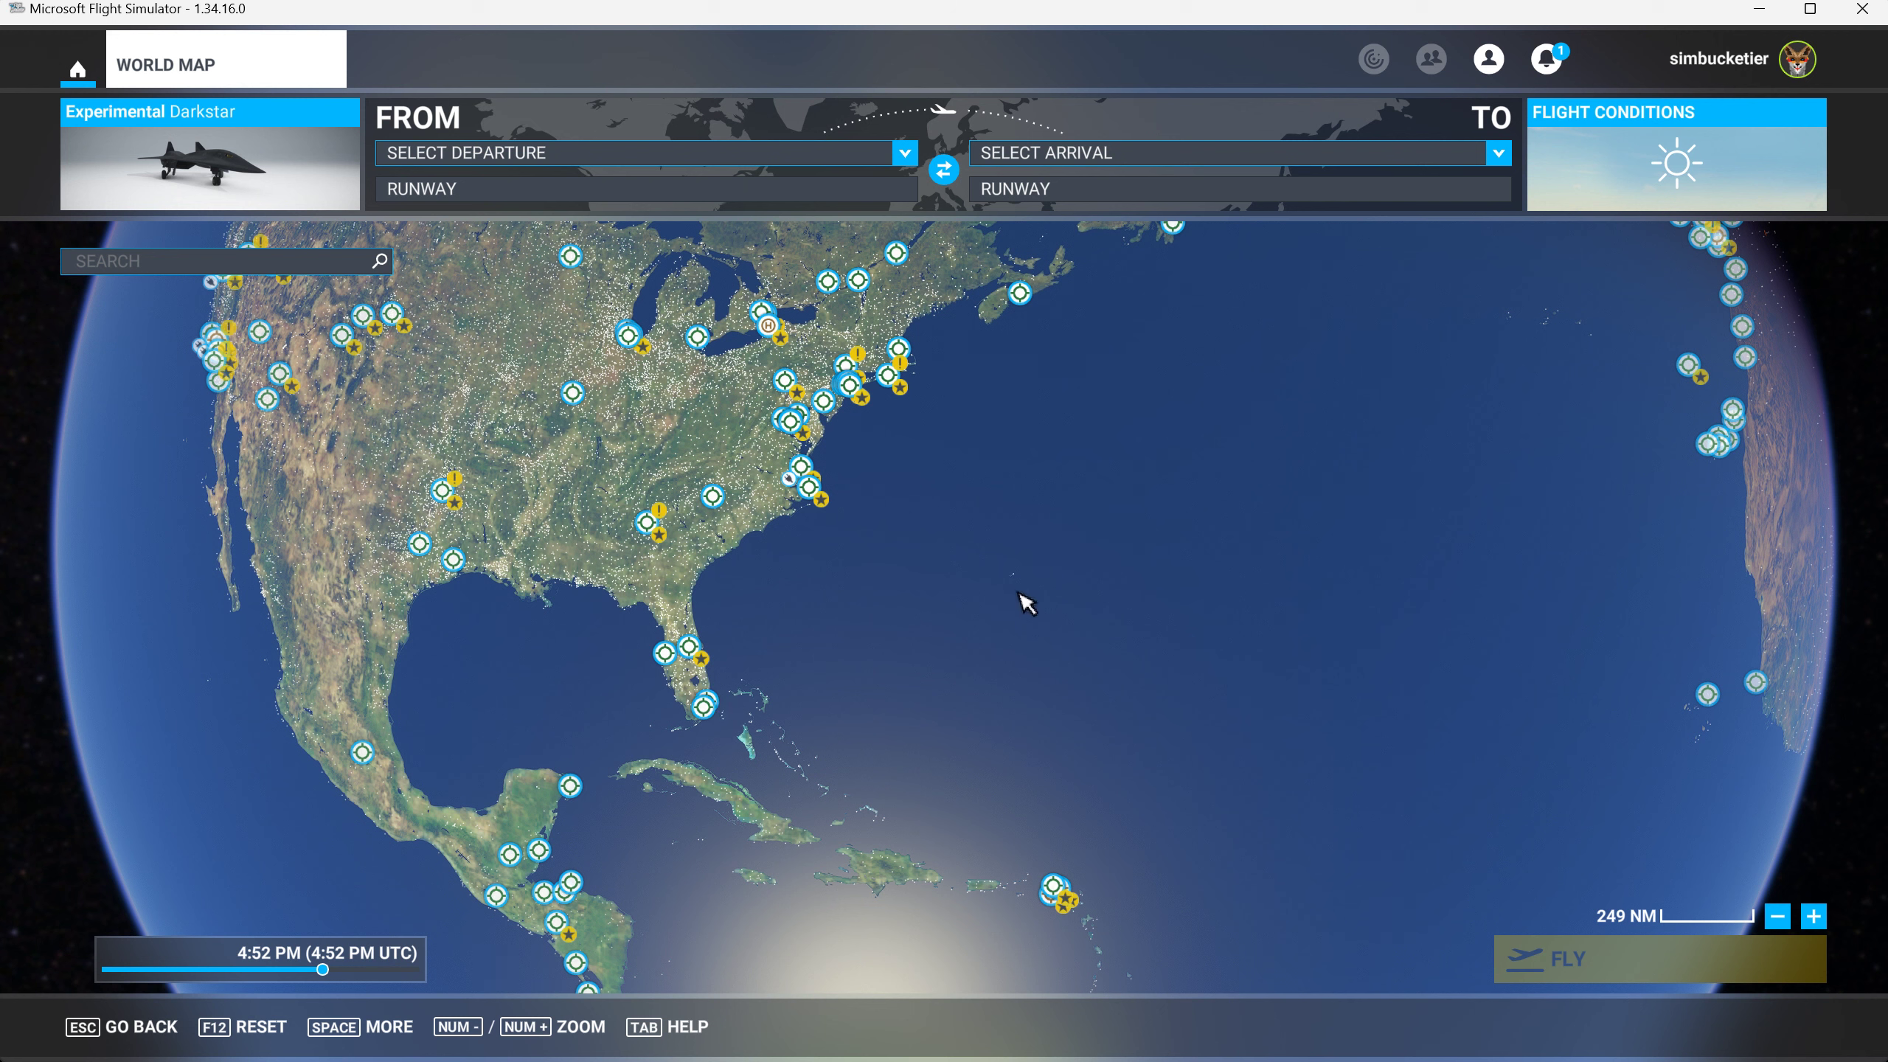
mouse_move(1030, 810)
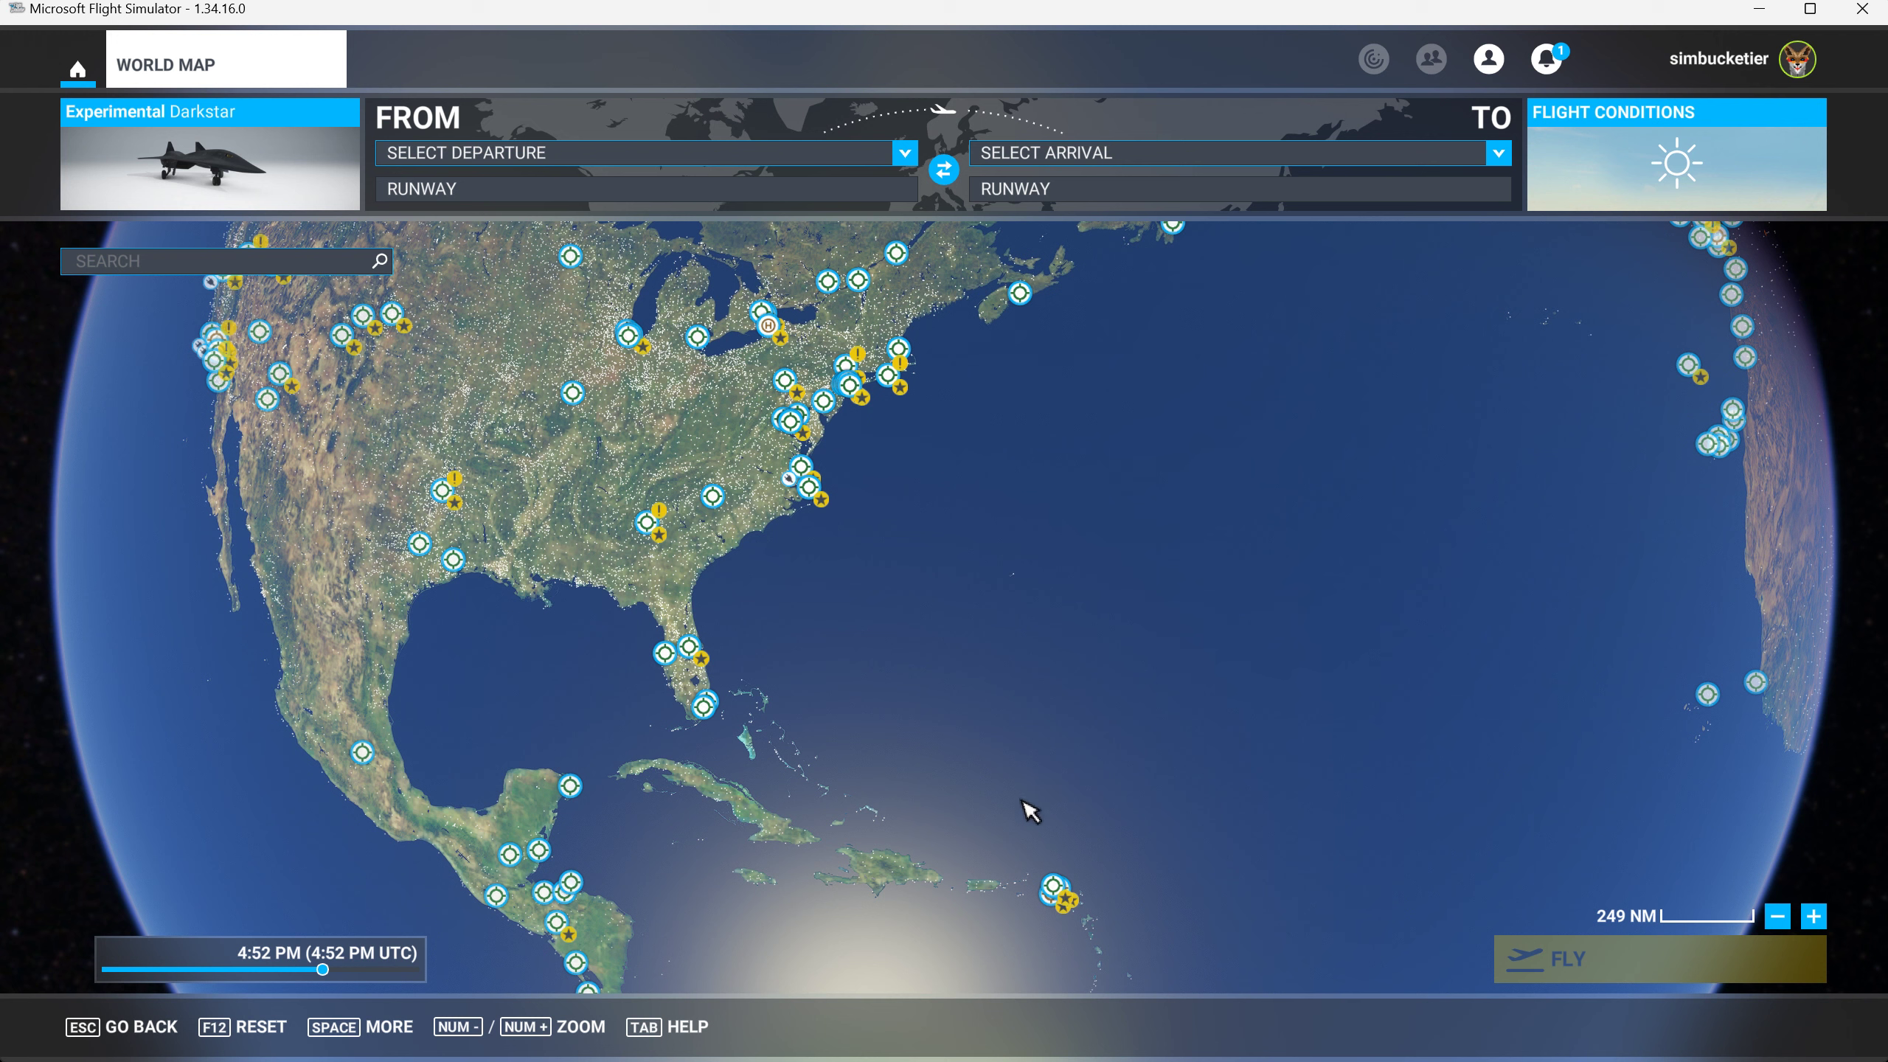
mouse_move(1006, 710)
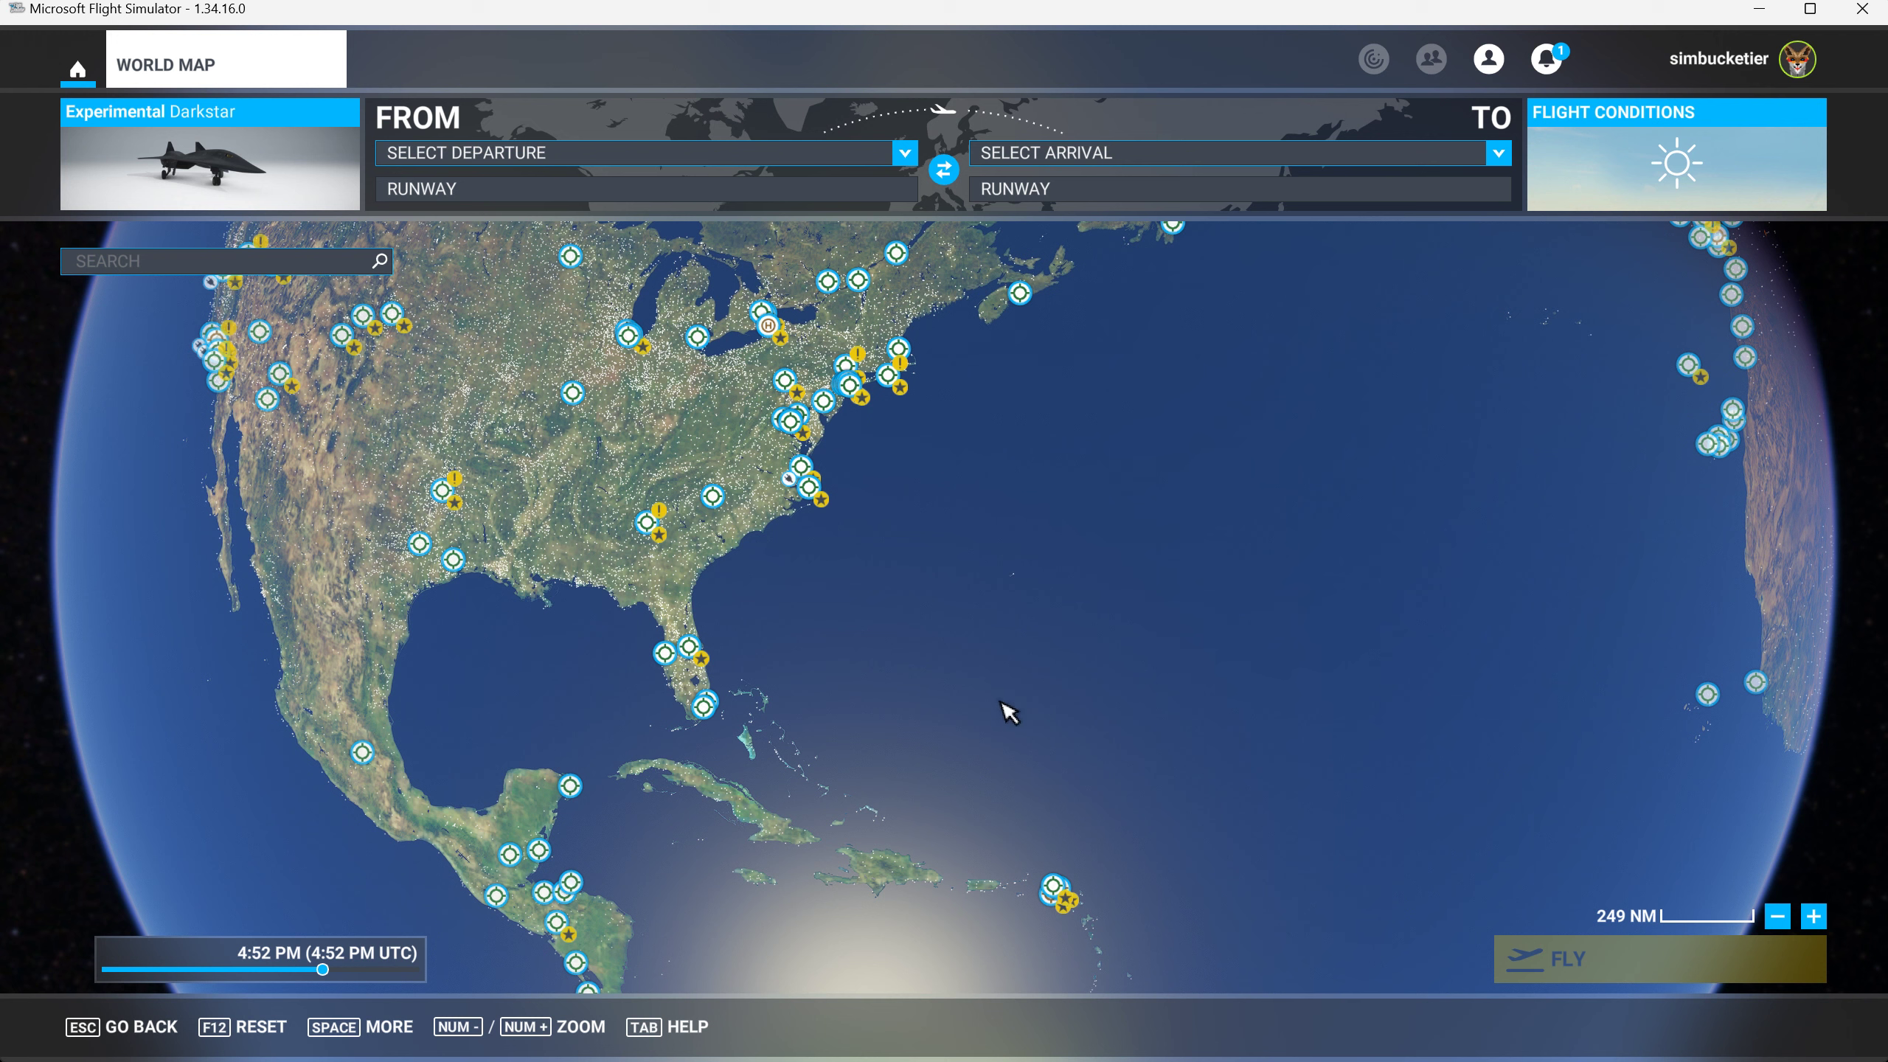
mouse_move(1005, 875)
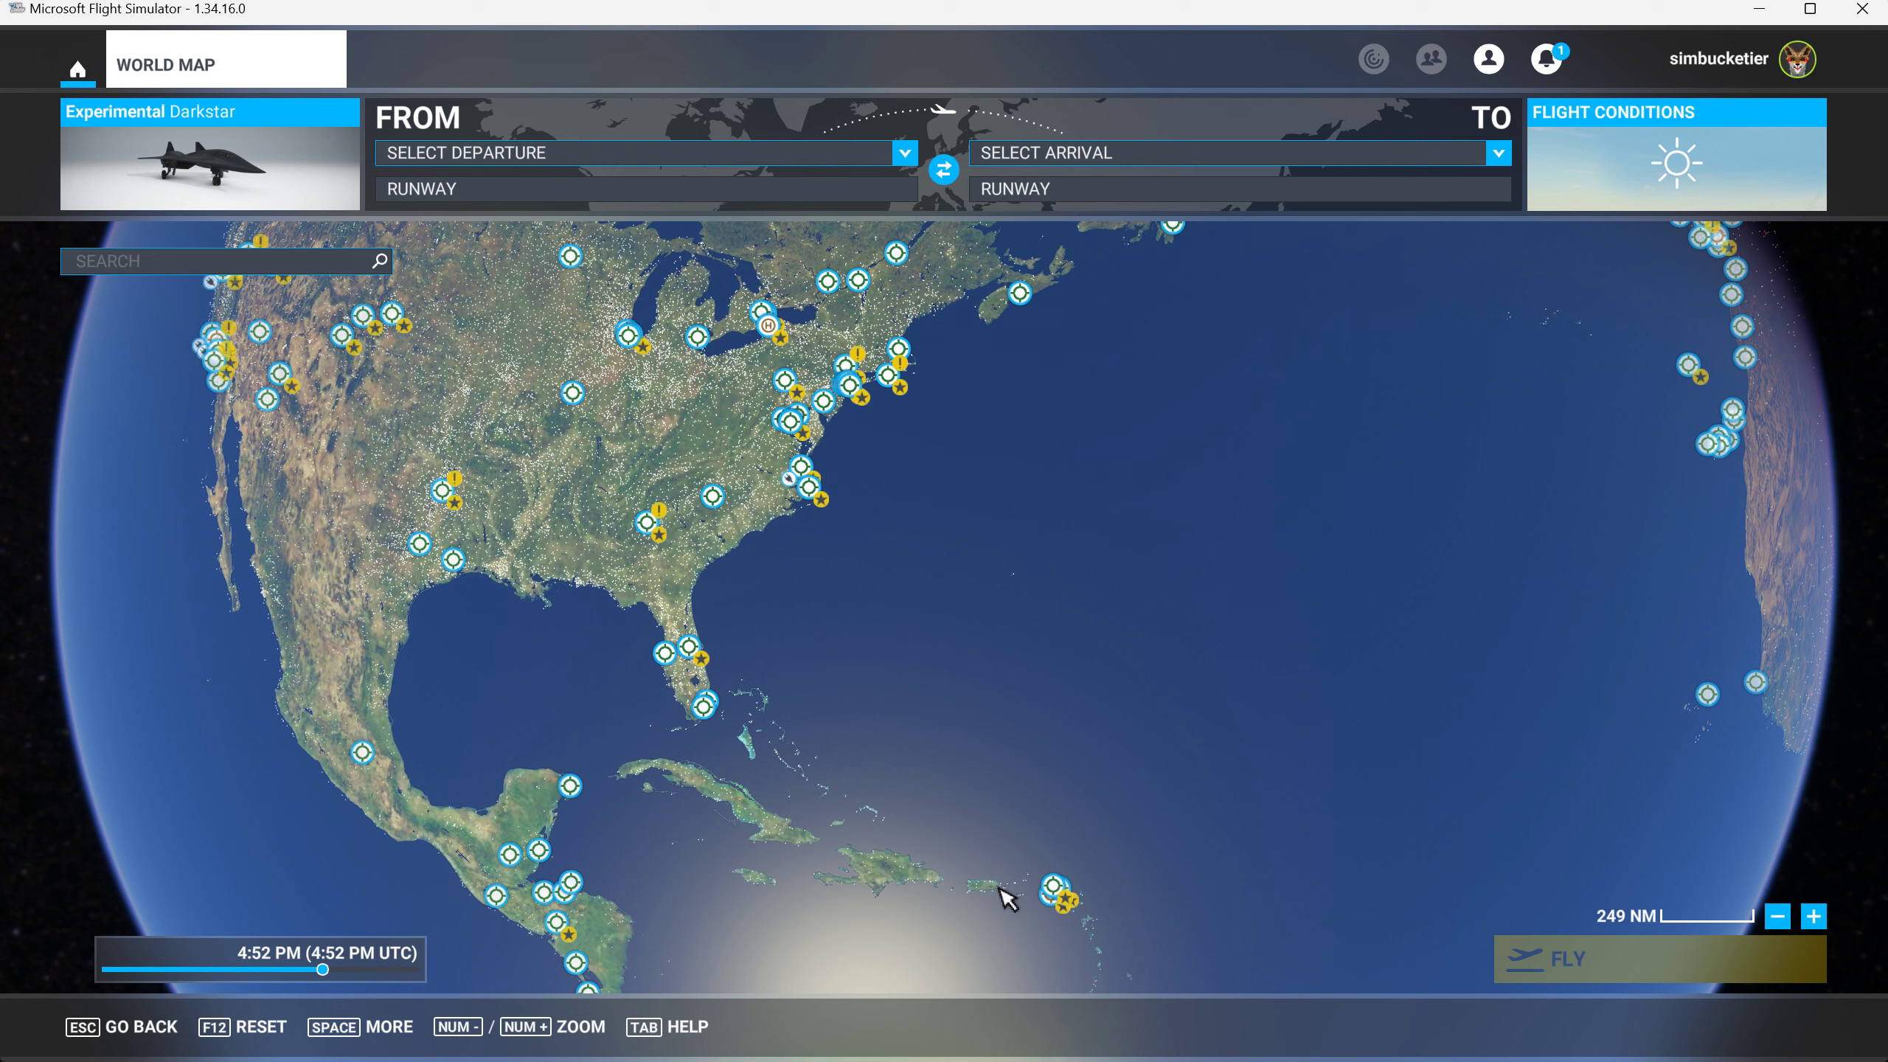
mouse_move(1003, 895)
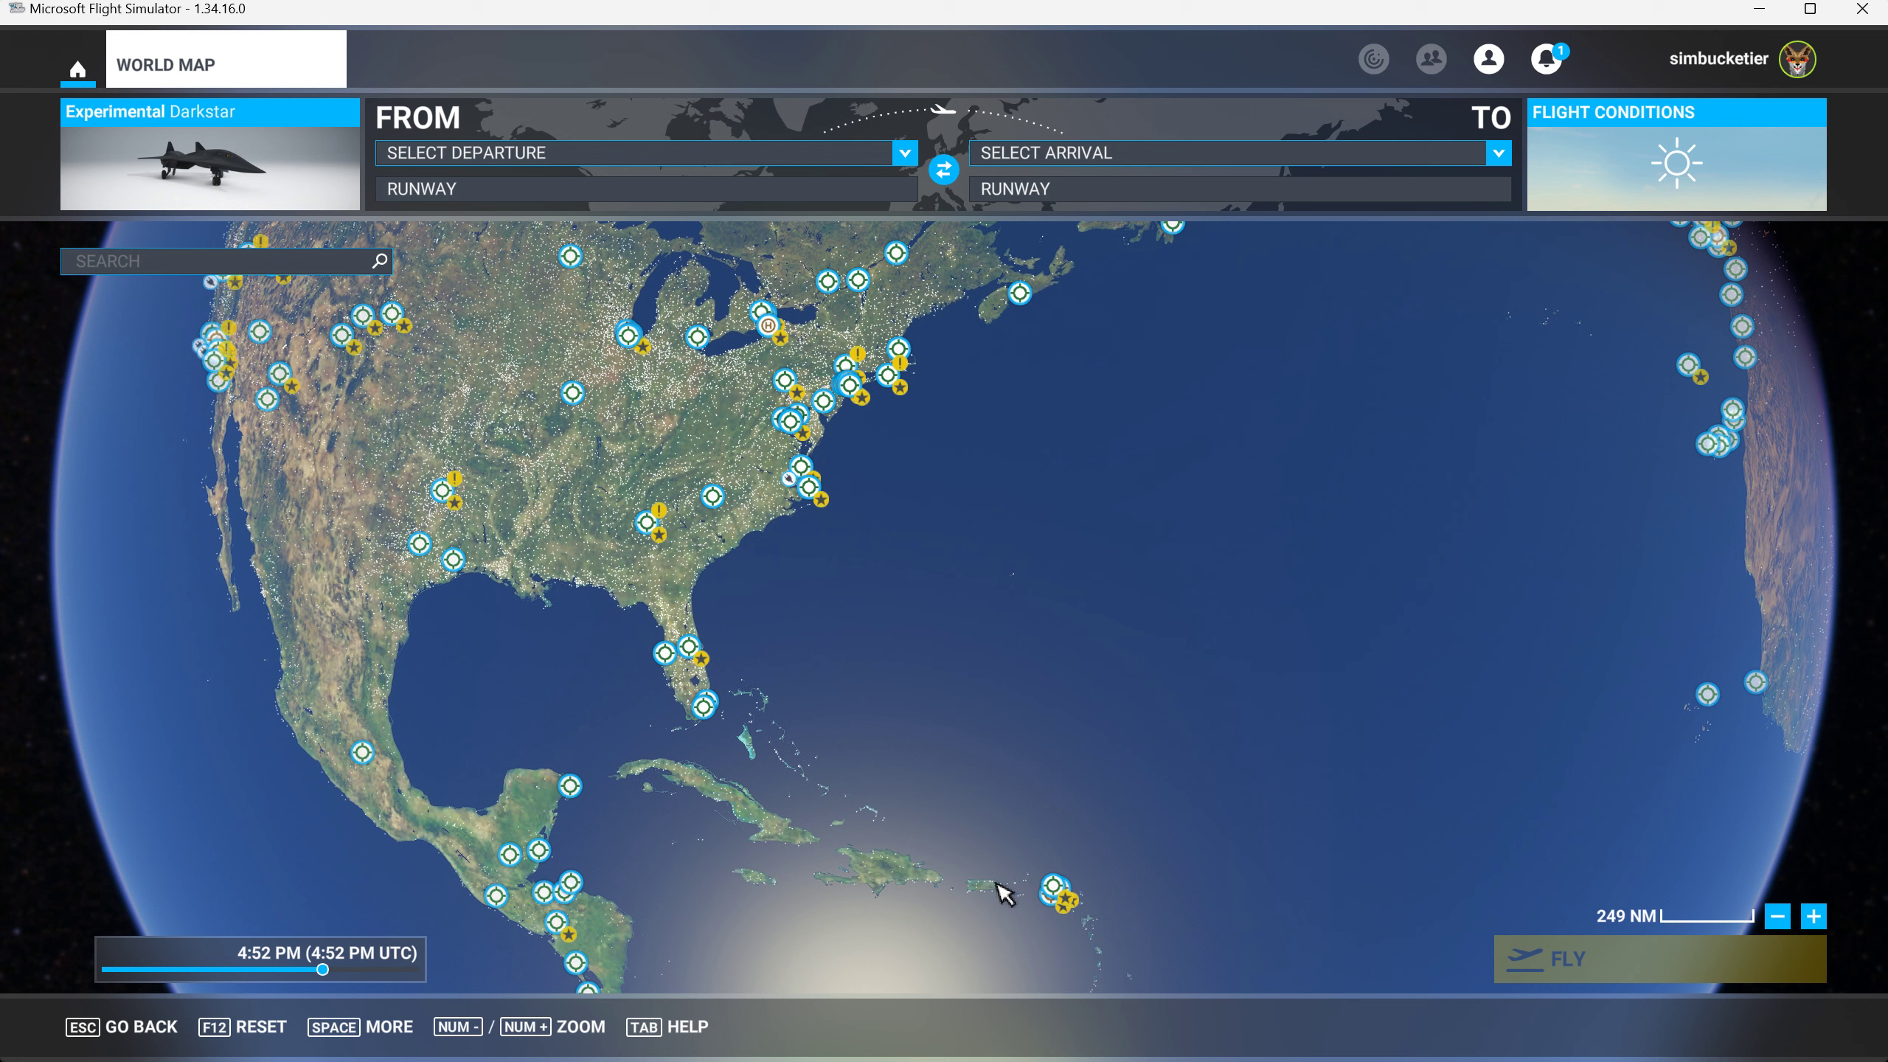
mouse_move(713, 720)
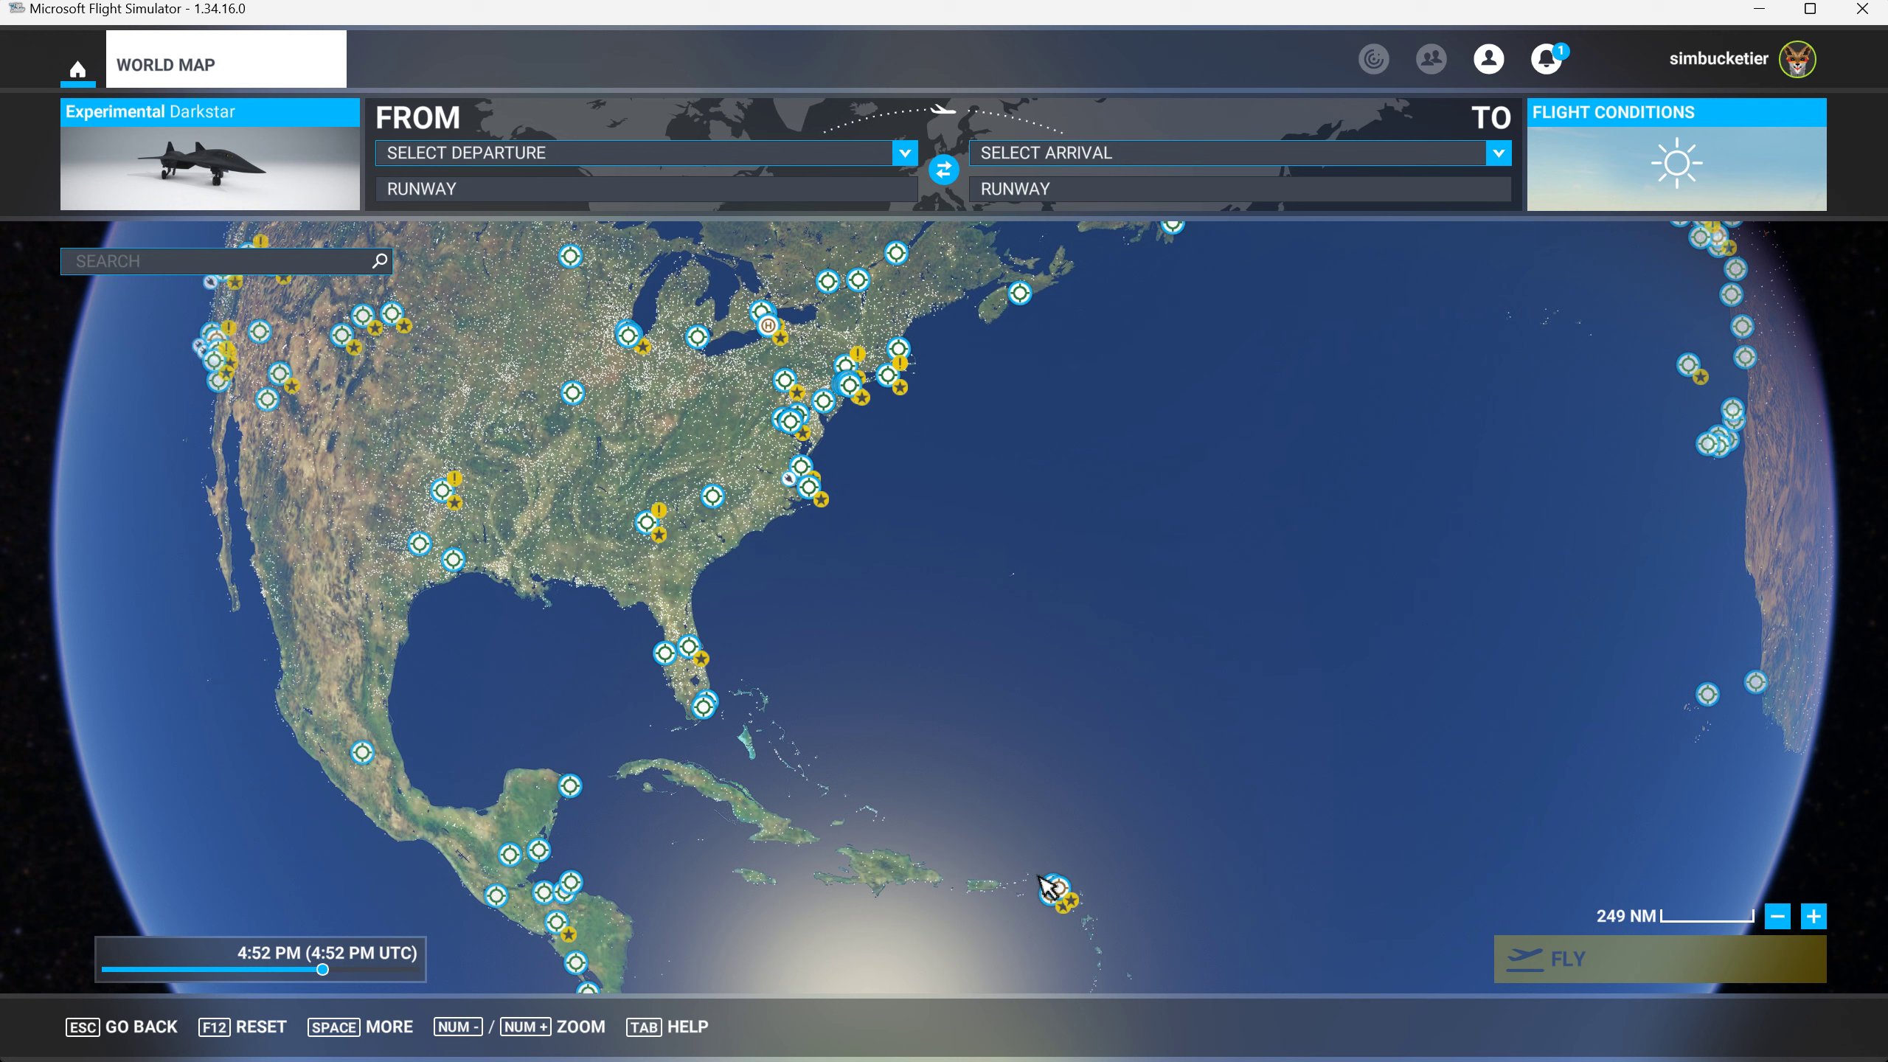
mouse_move(1041, 888)
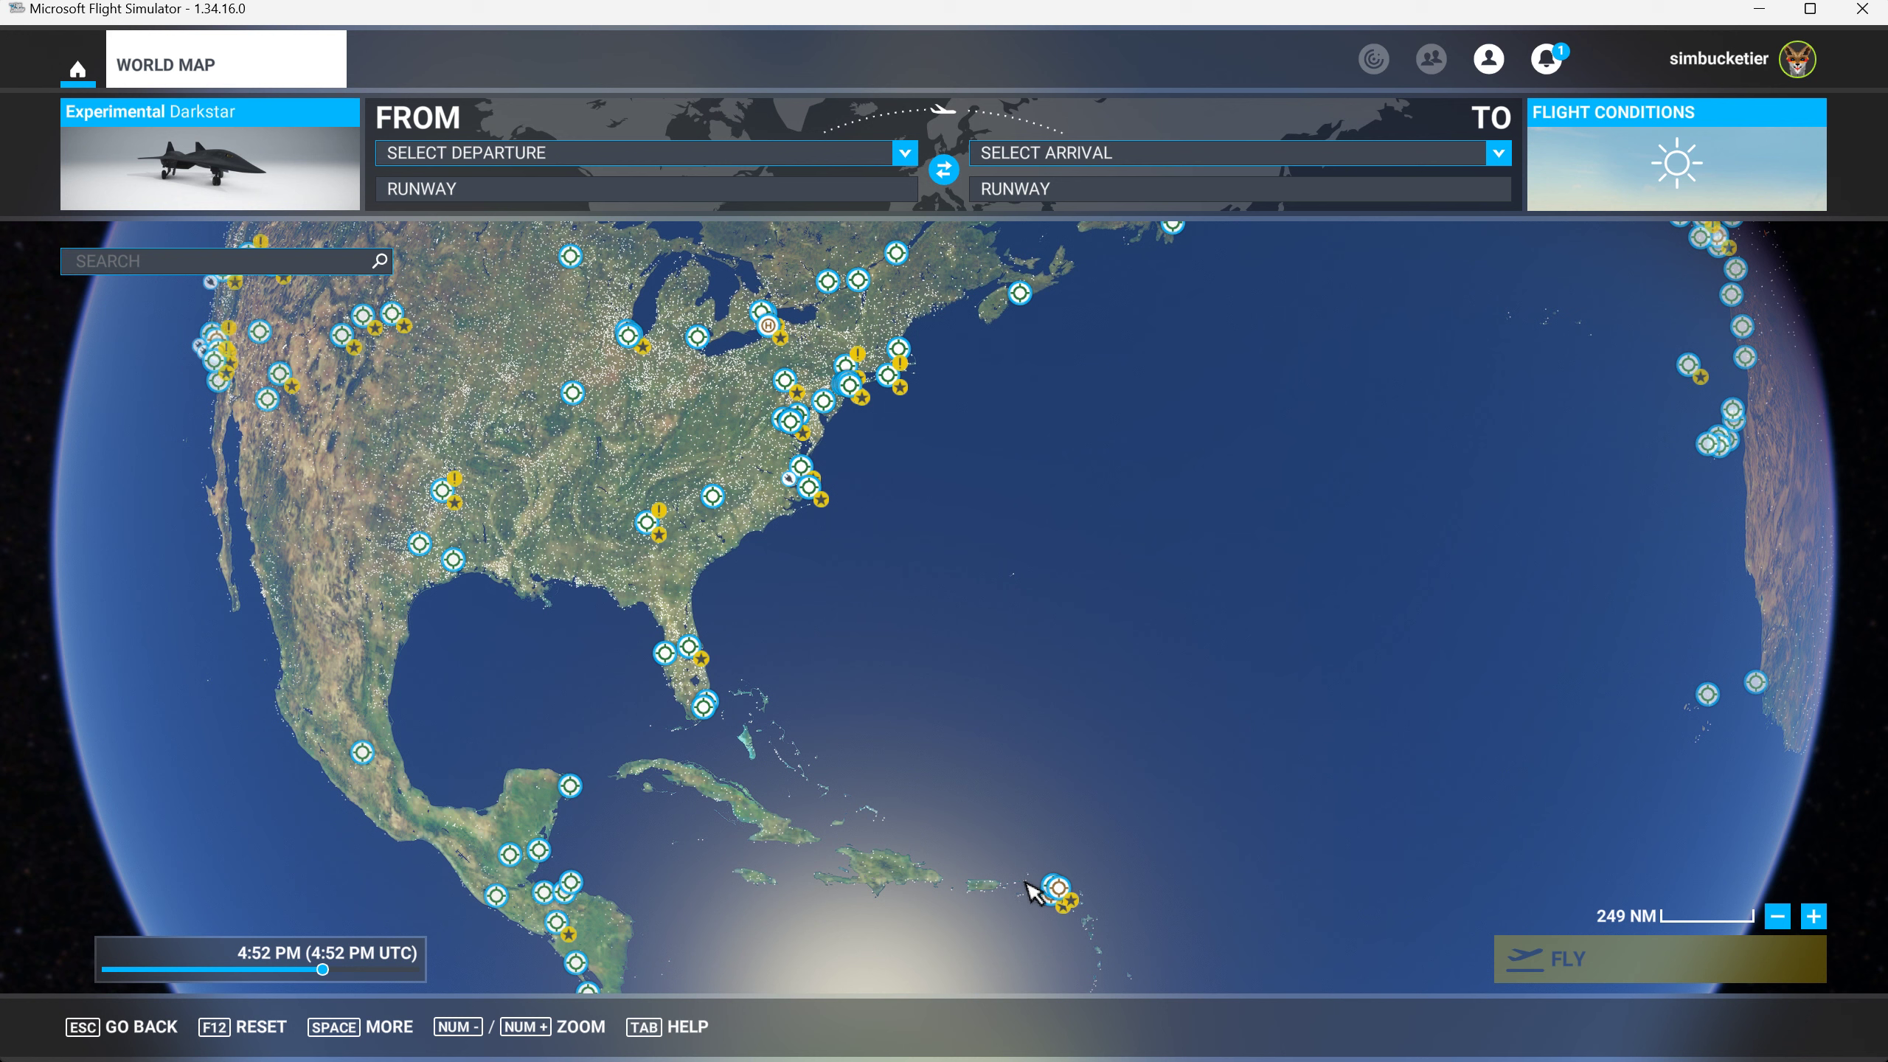
mouse_move(1018, 892)
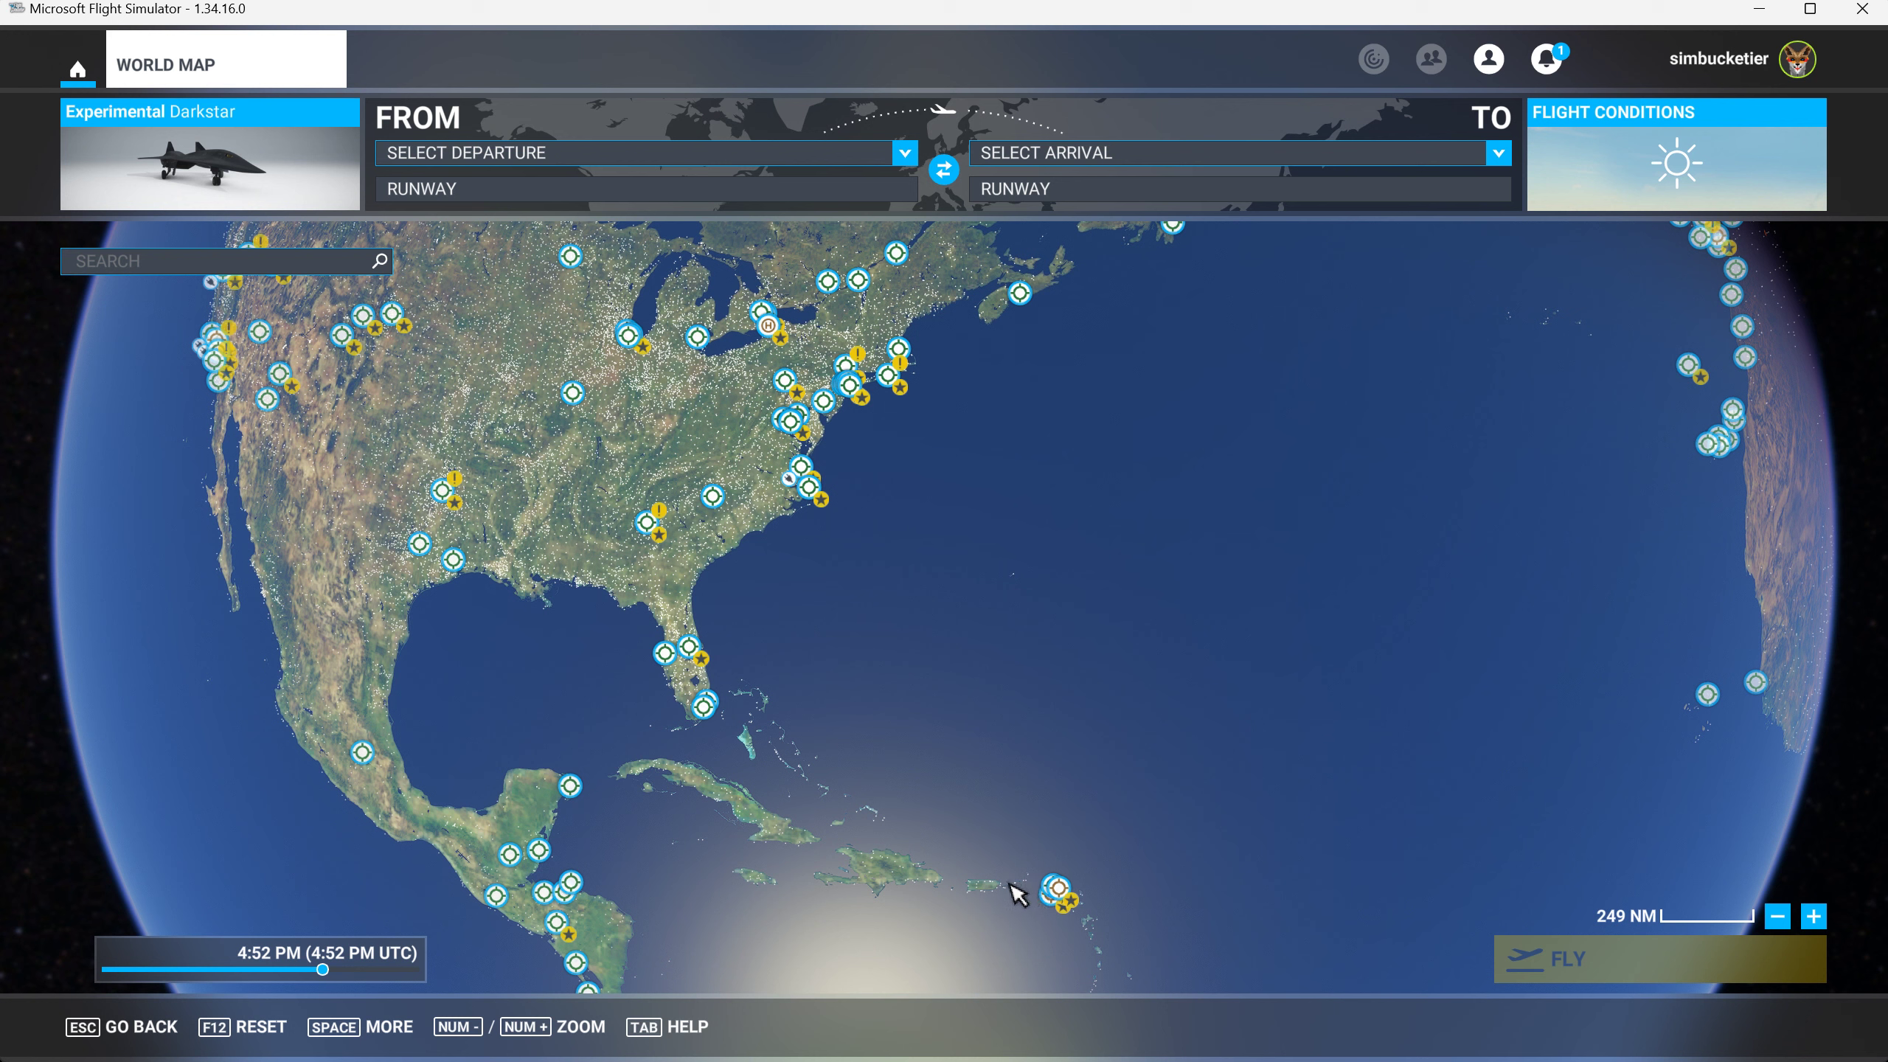
mouse_move(764, 750)
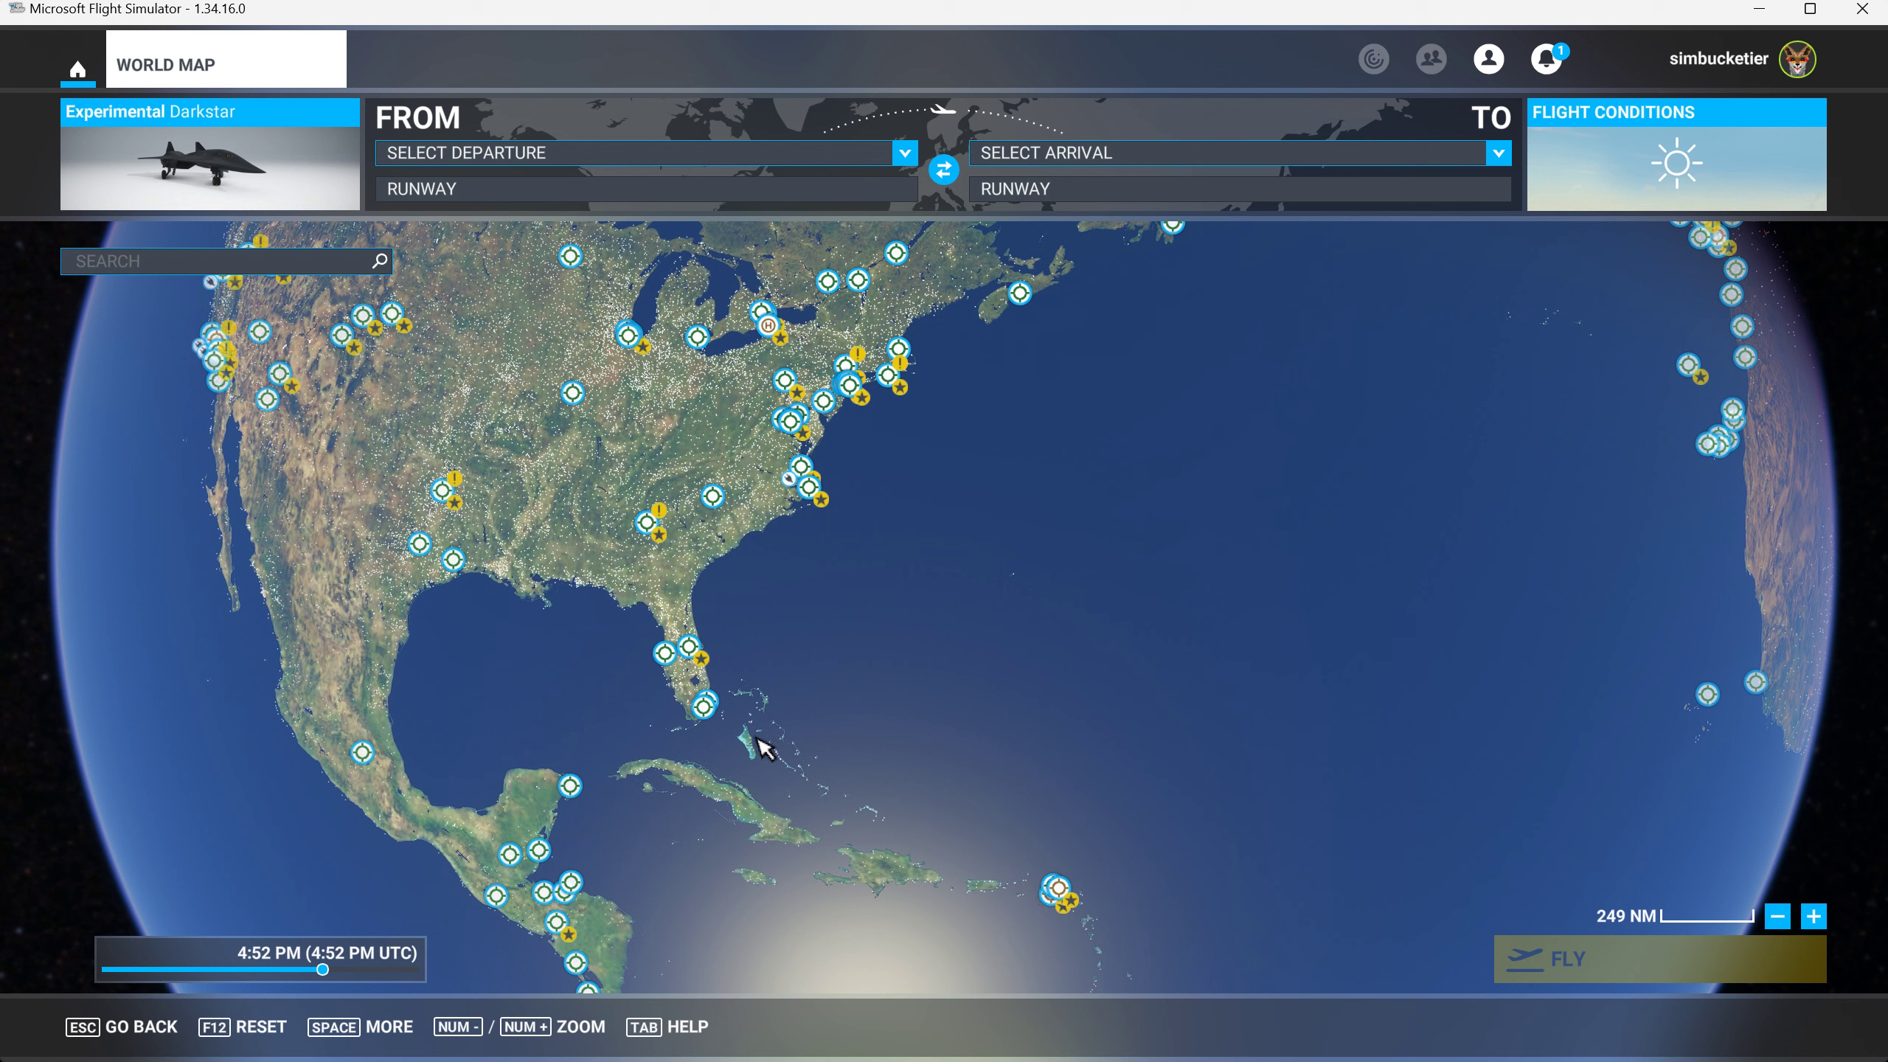
mouse_move(1027, 592)
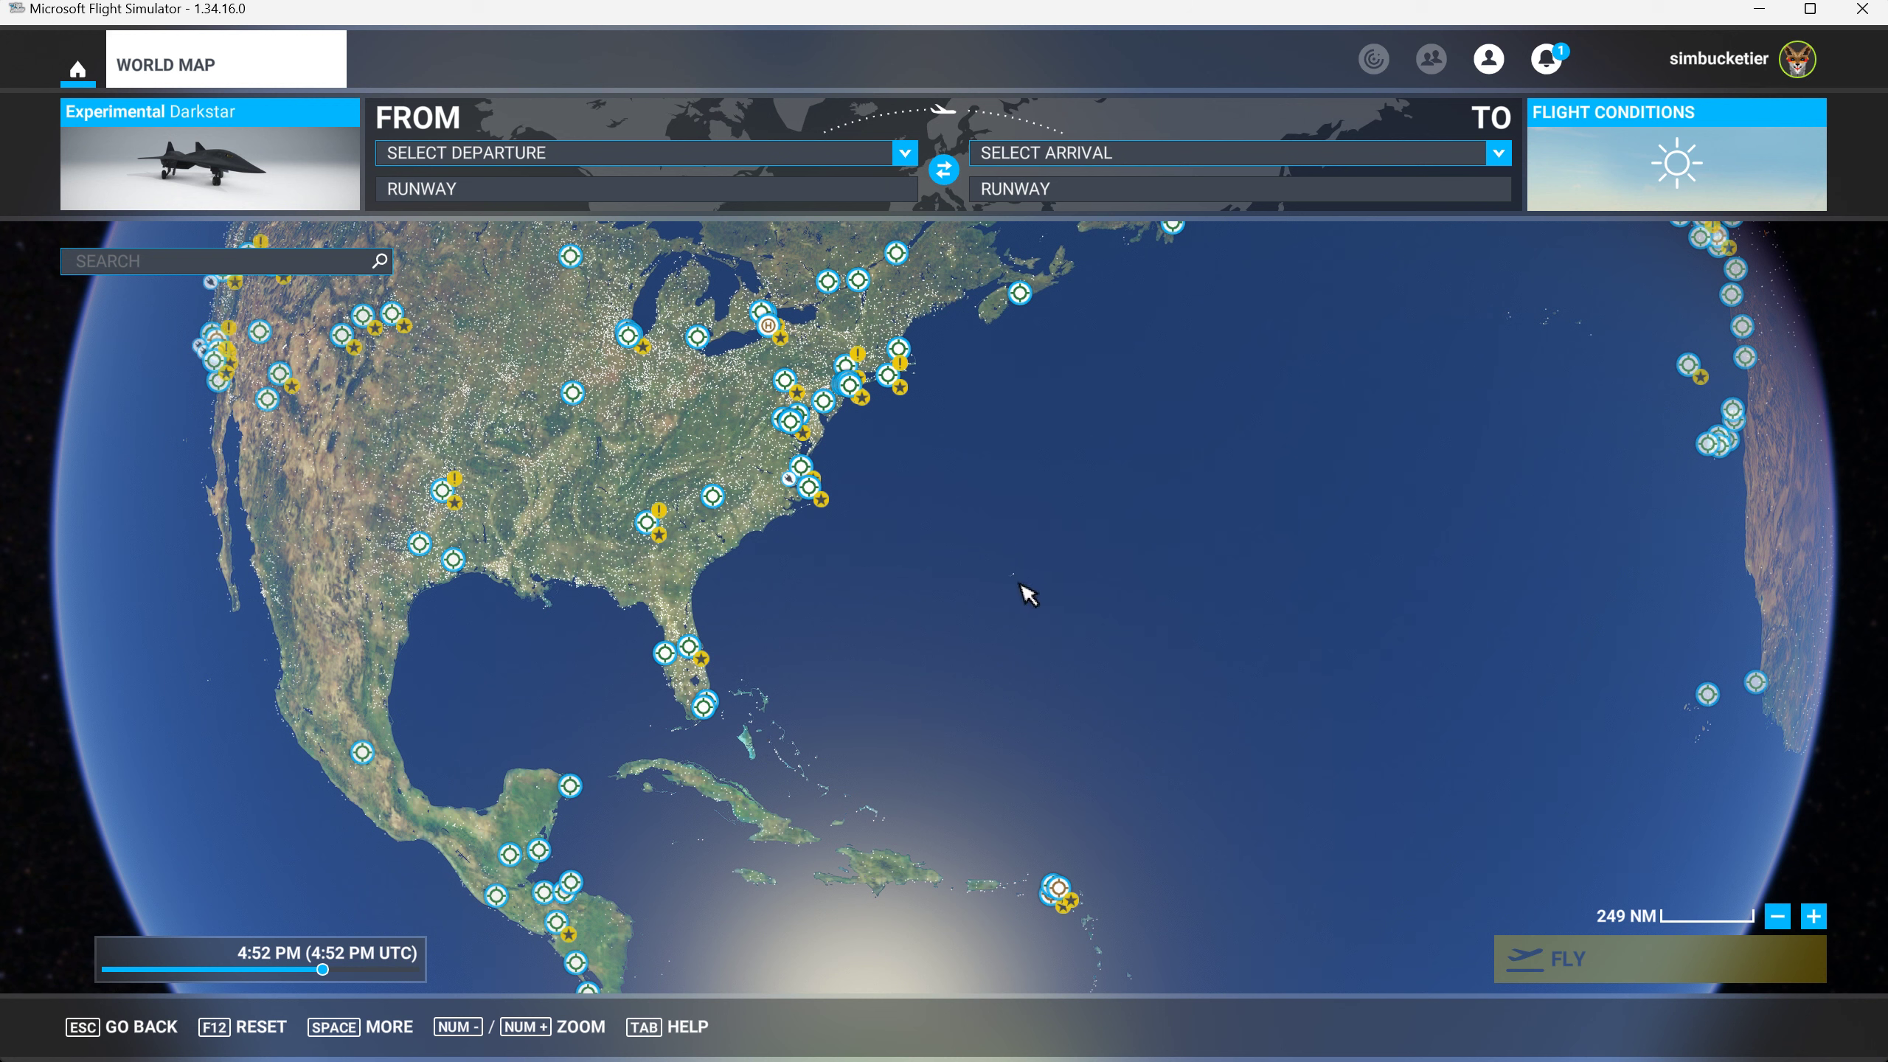
mouse_move(1019, 587)
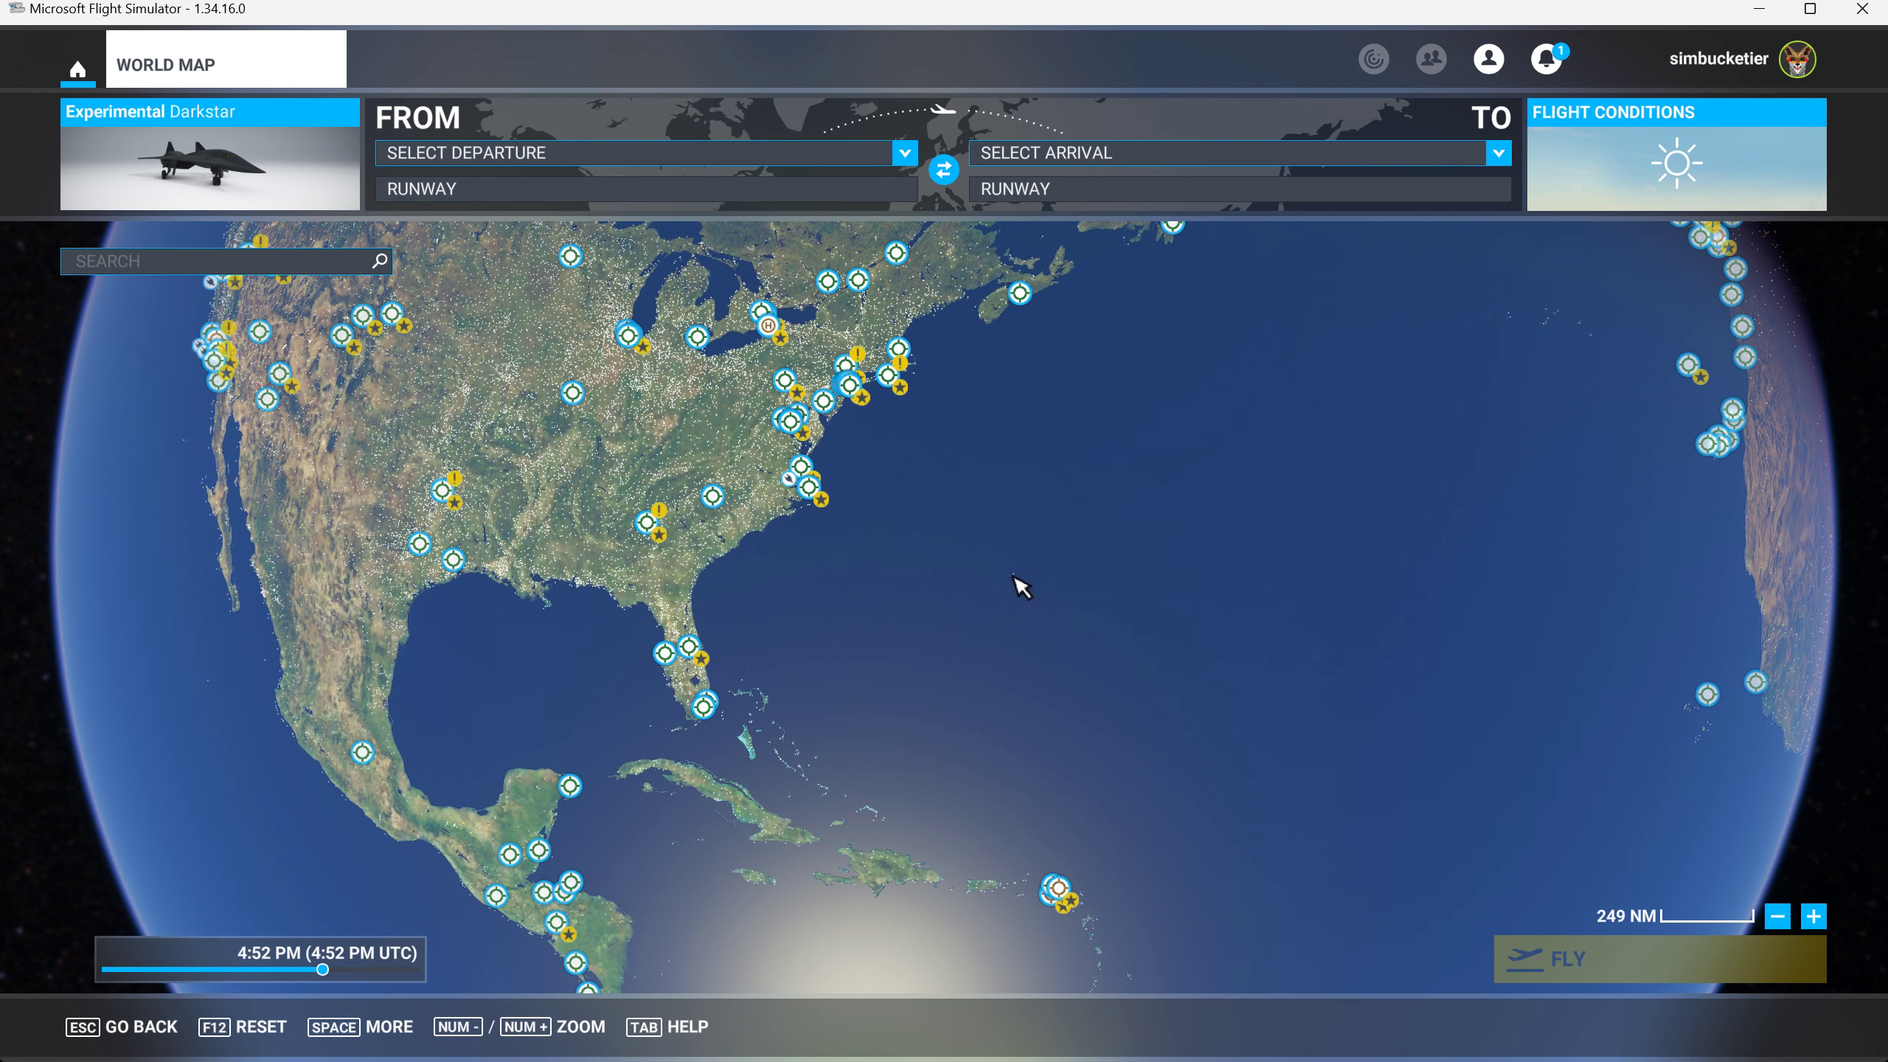
mouse_move(1050, 916)
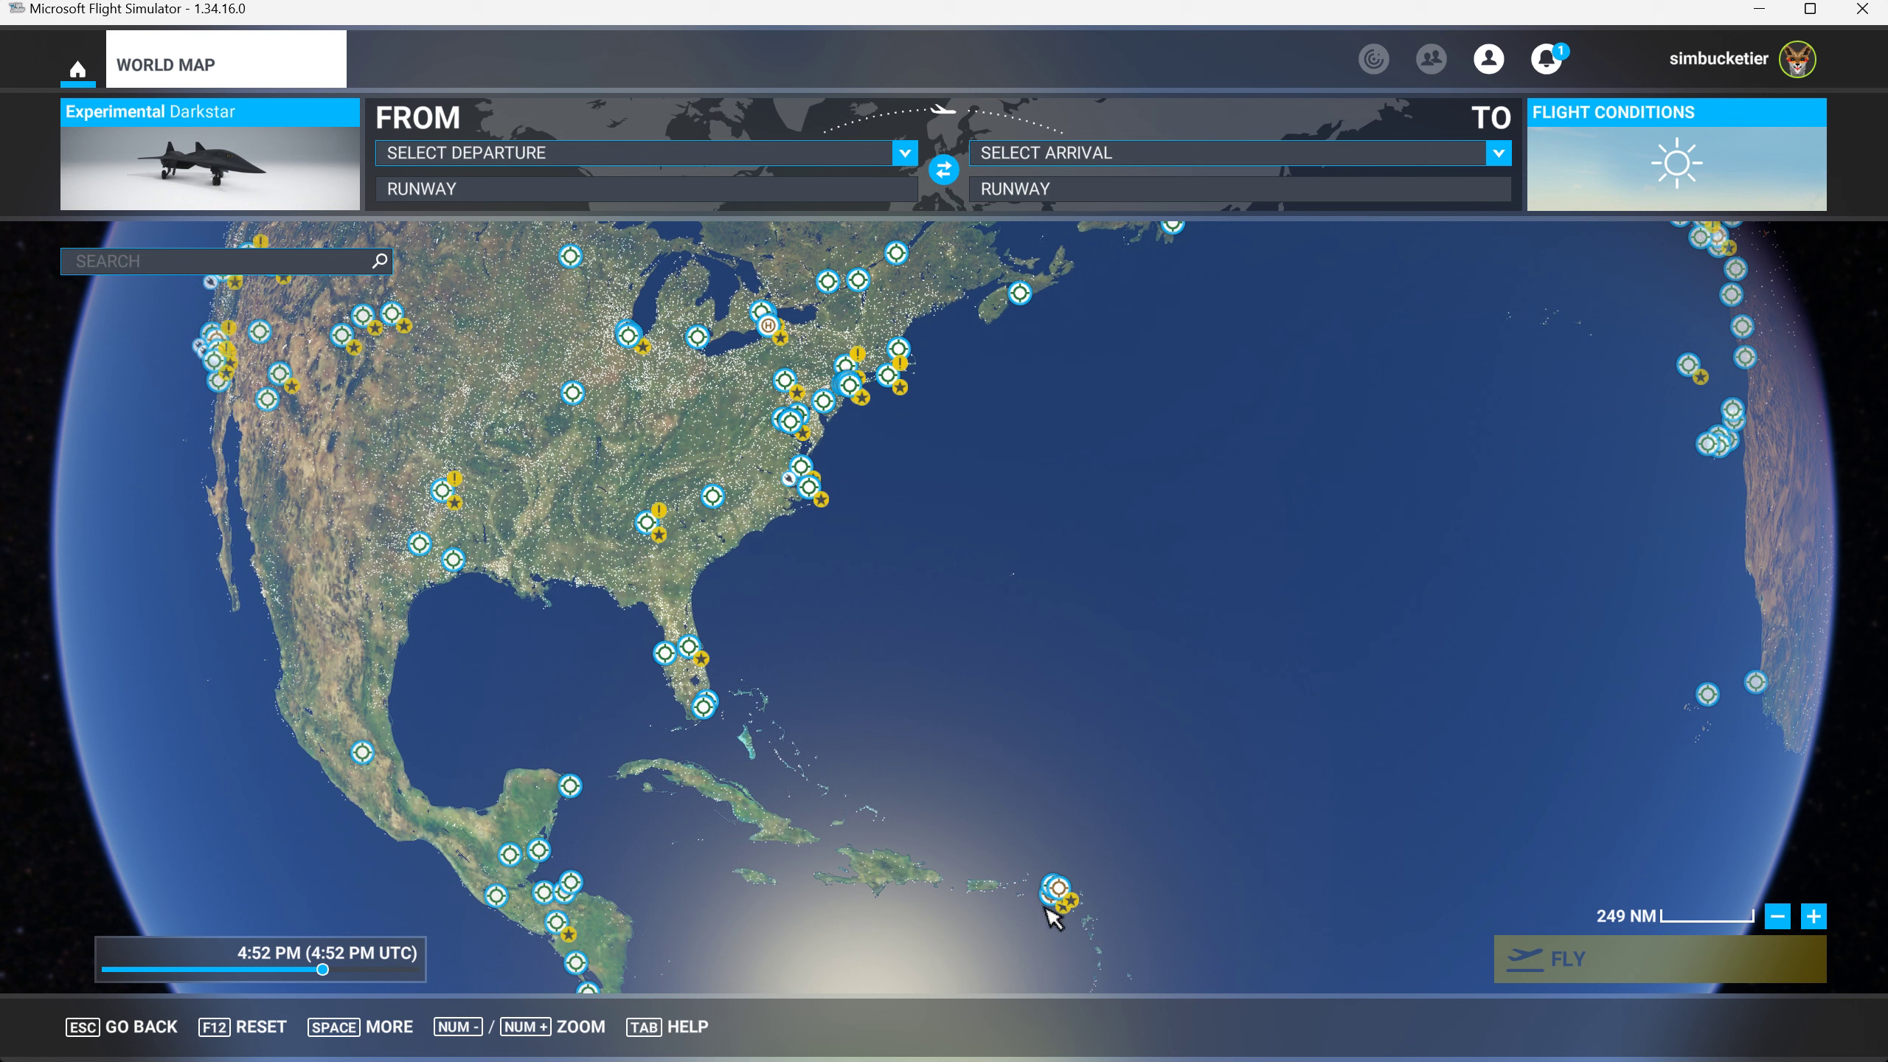
mouse_move(965, 693)
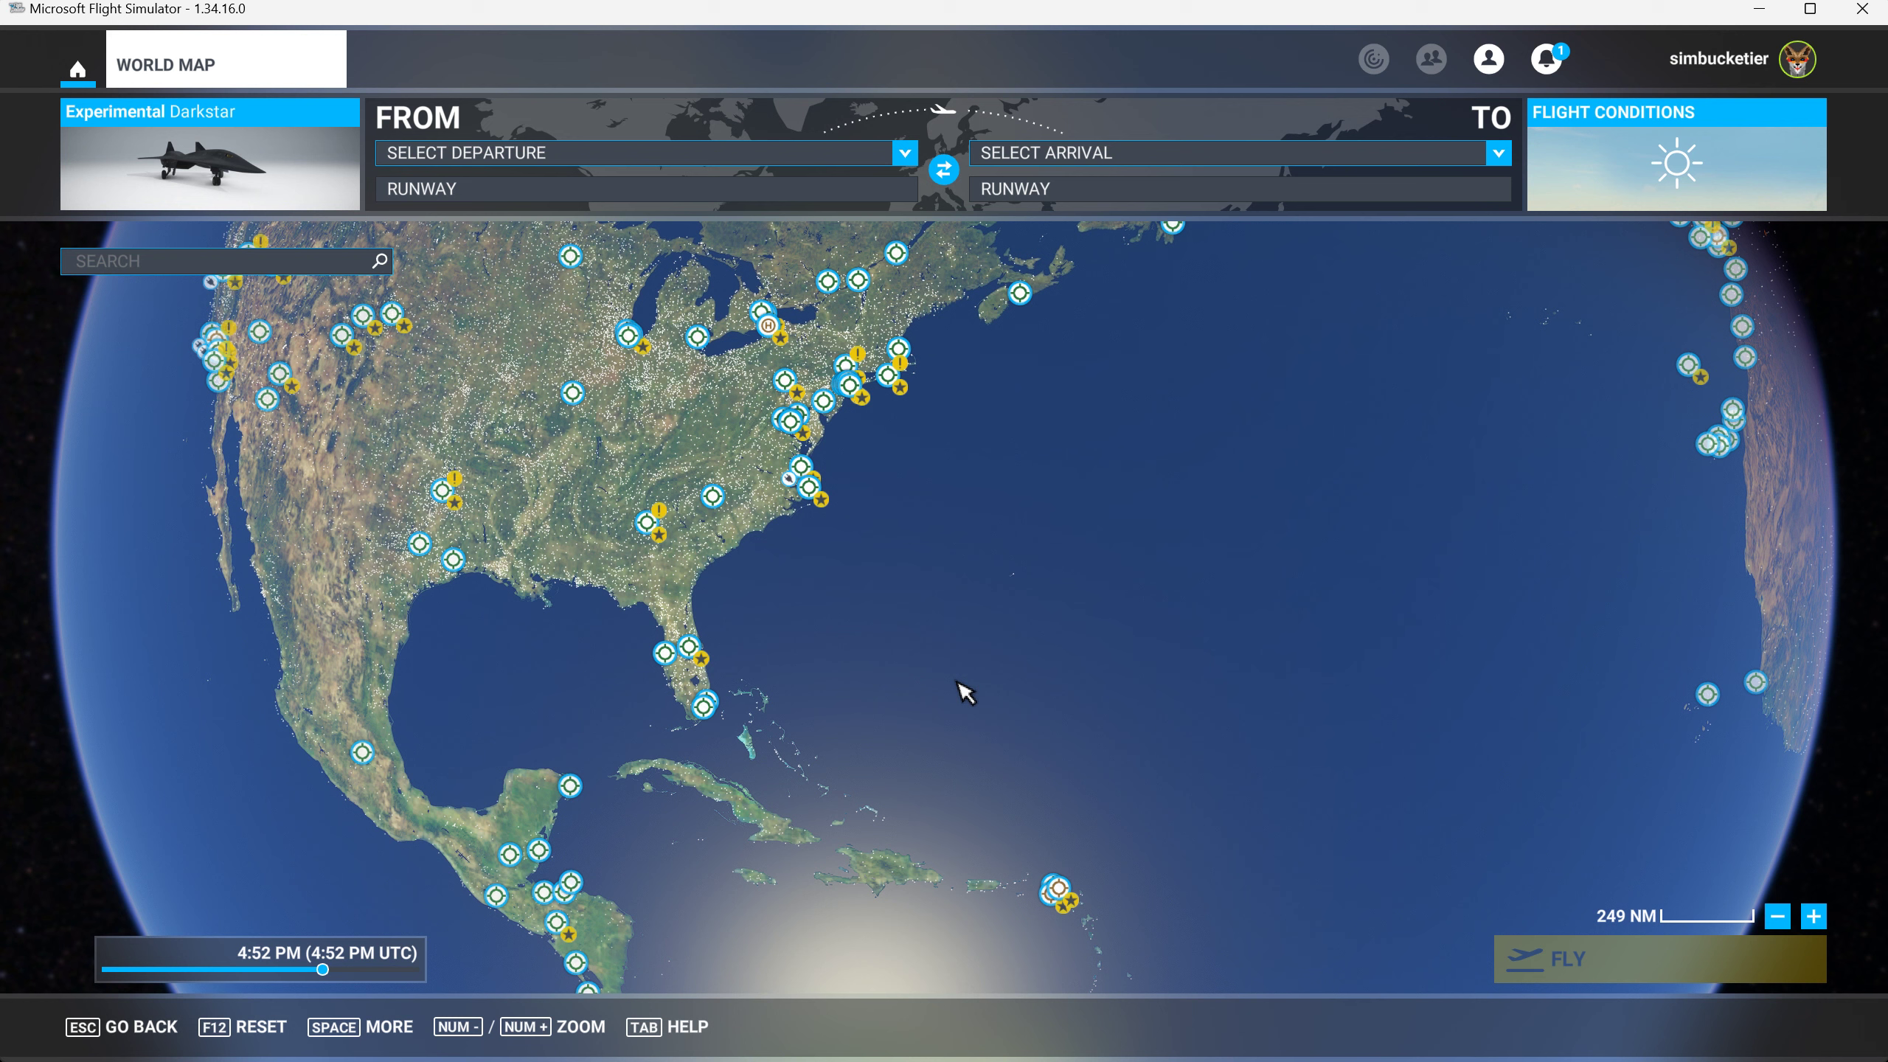
mouse_move(886, 741)
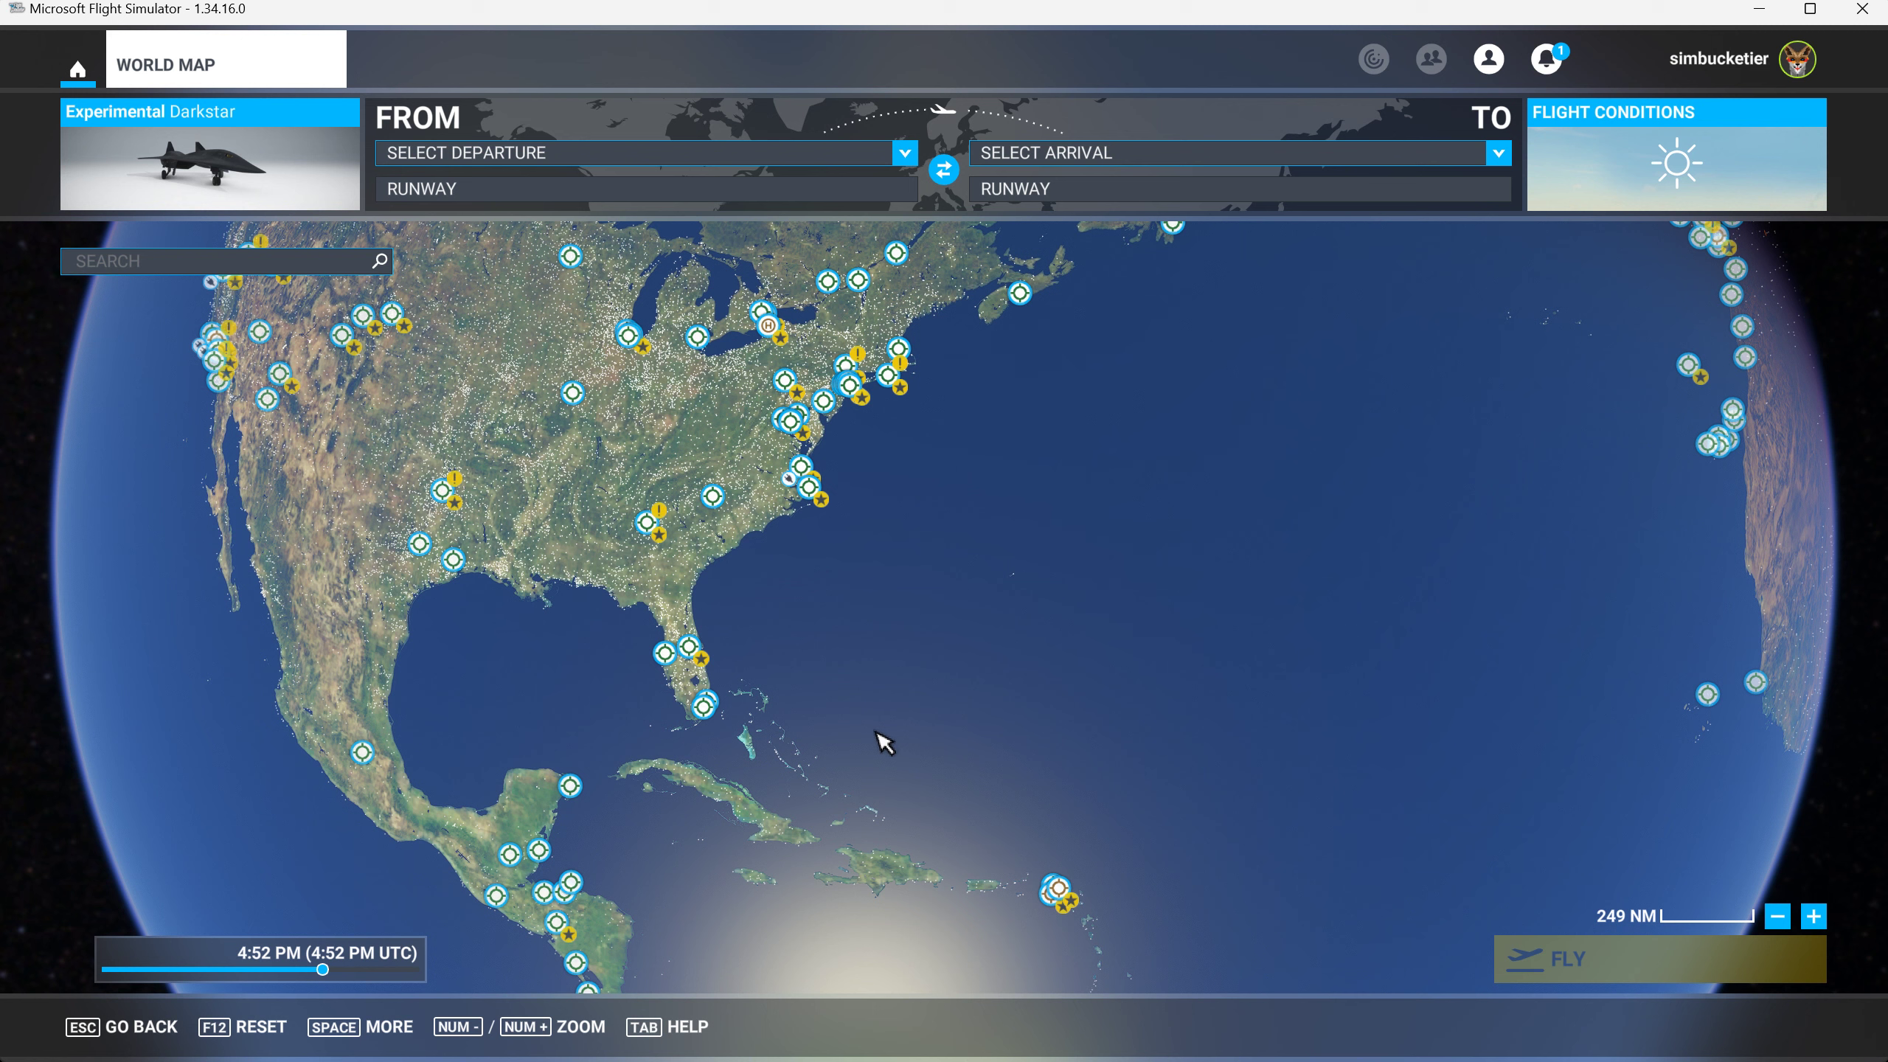
mouse_move(926, 708)
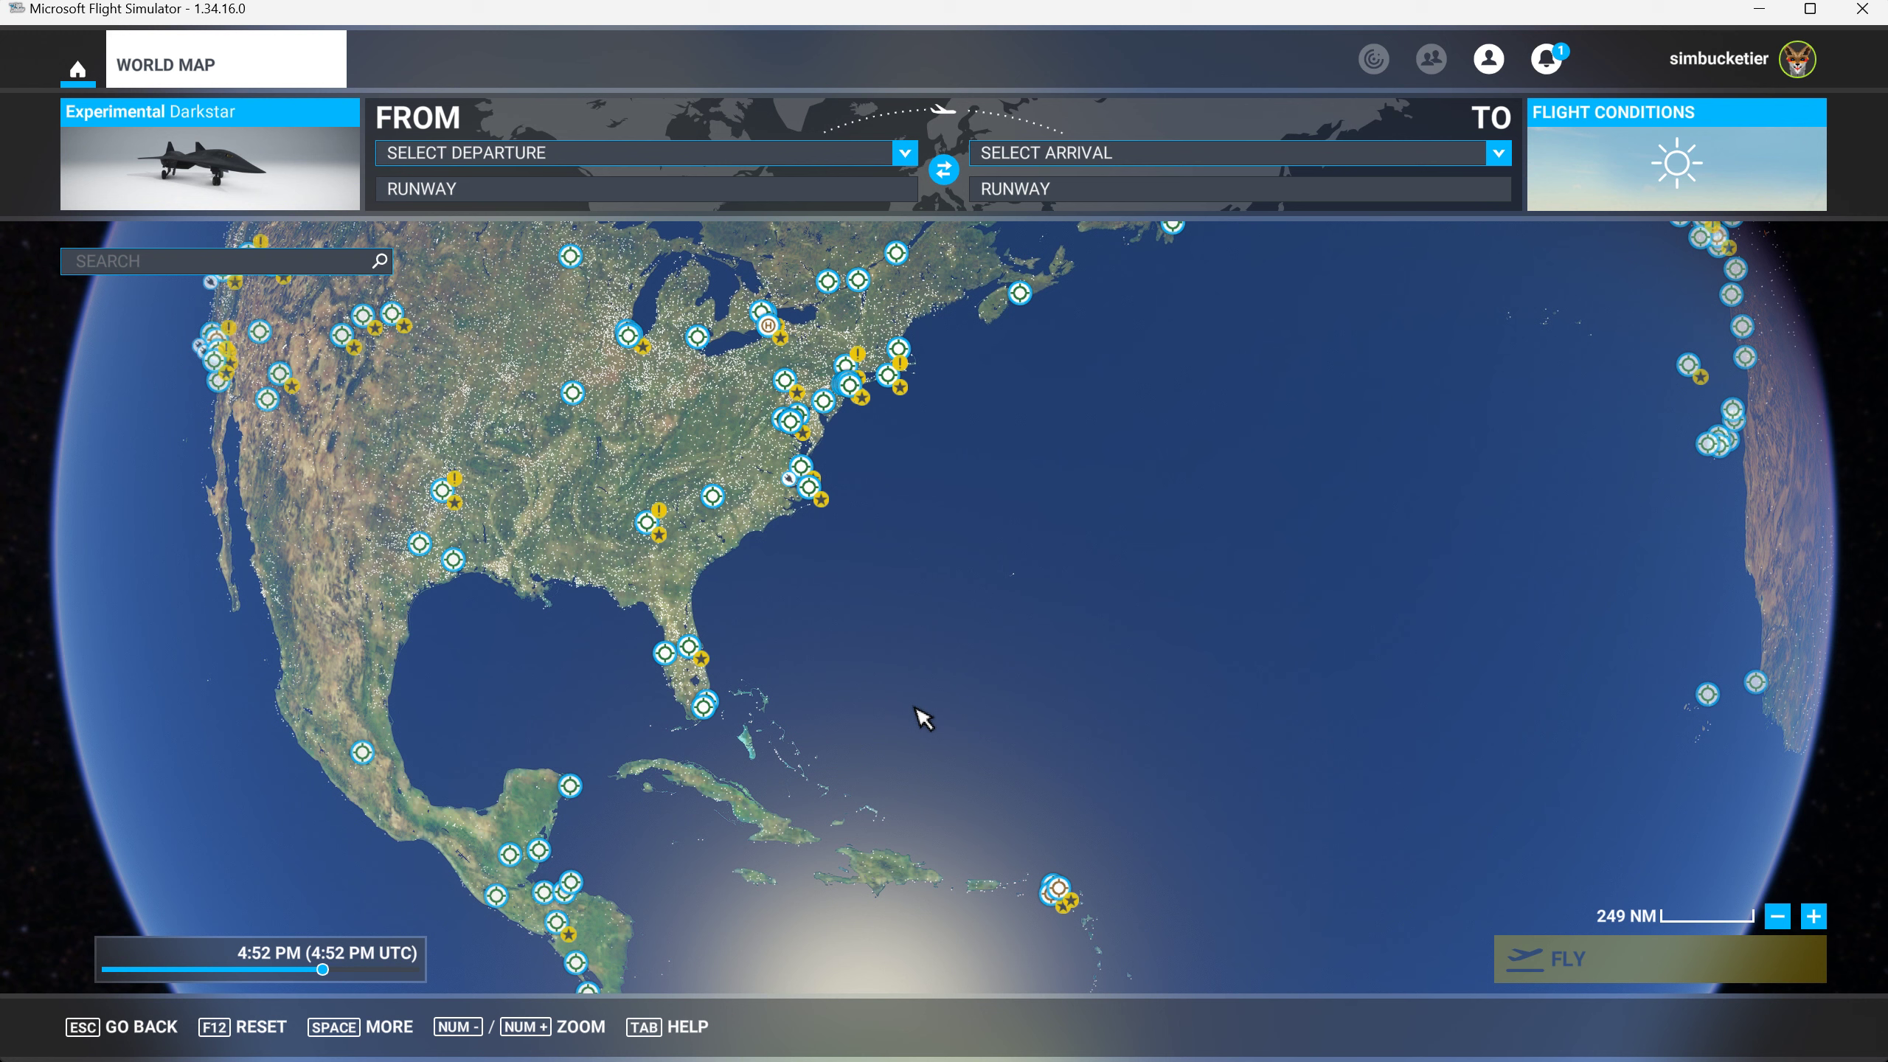
mouse_move(946, 784)
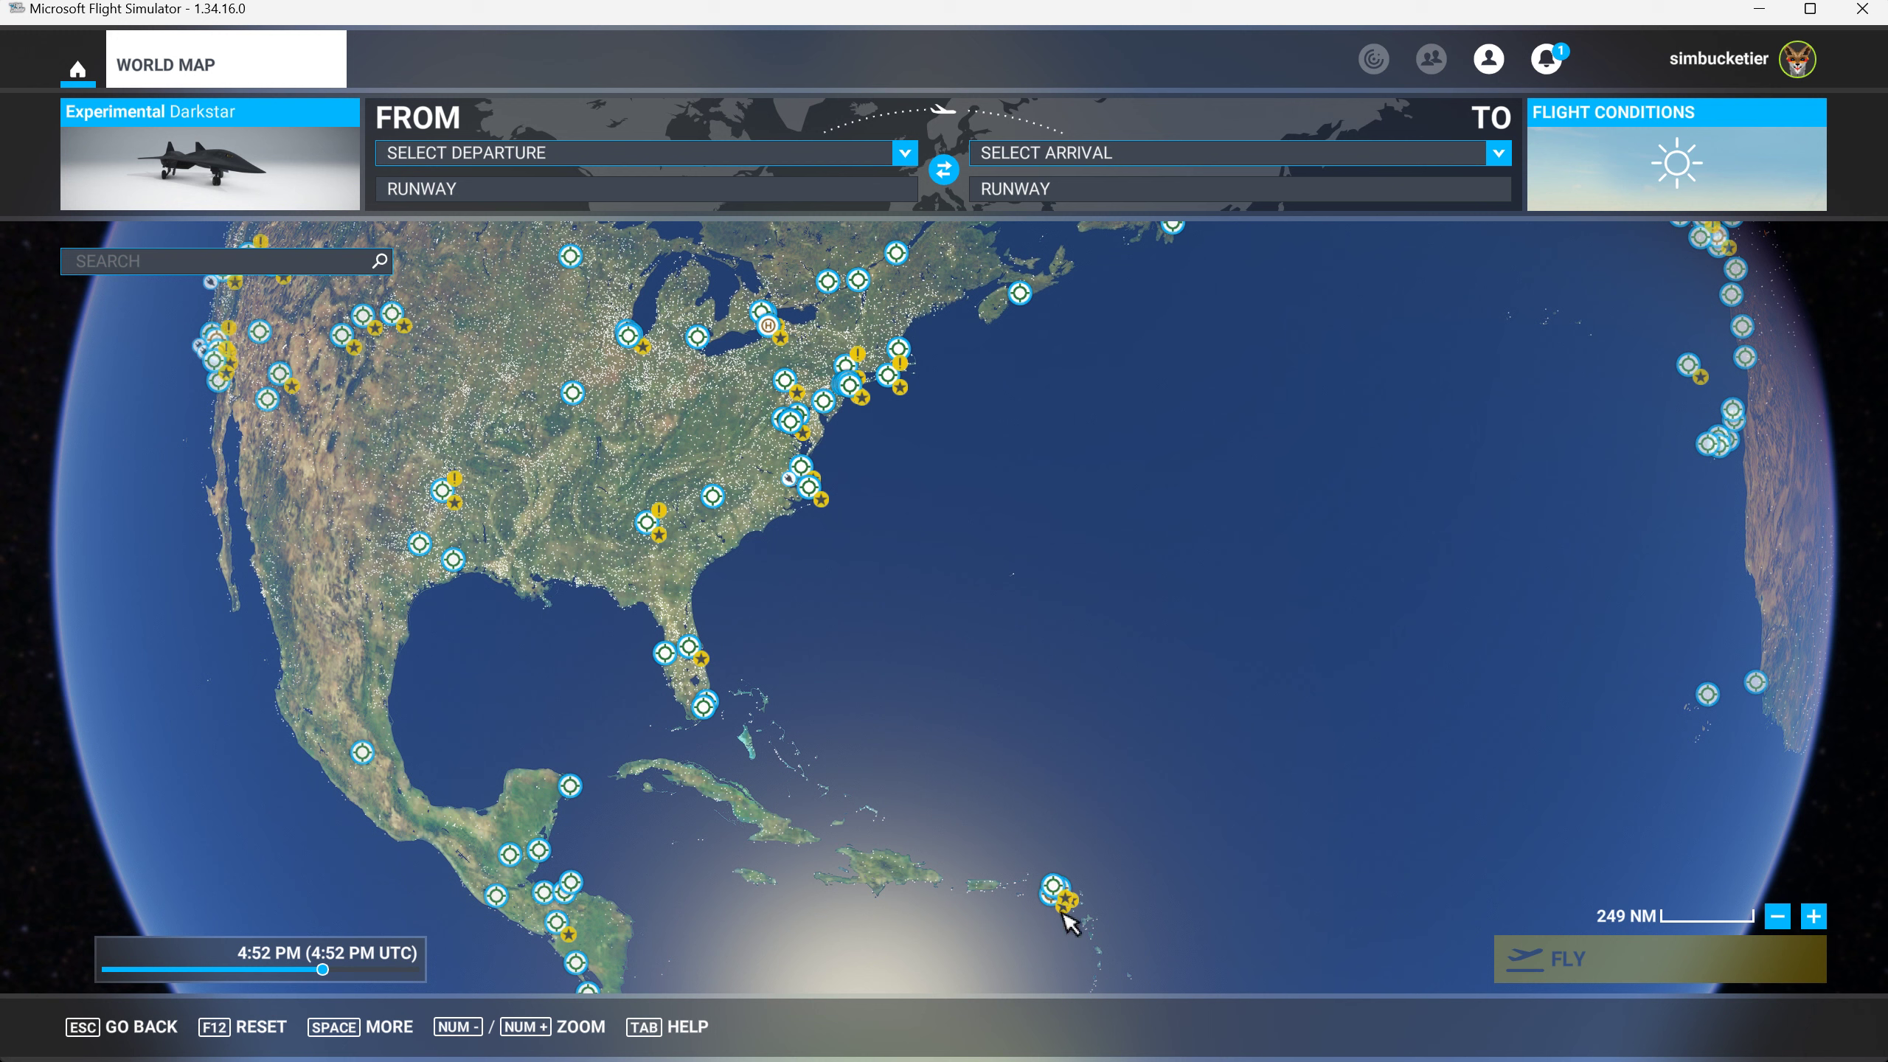
mouse_move(708, 705)
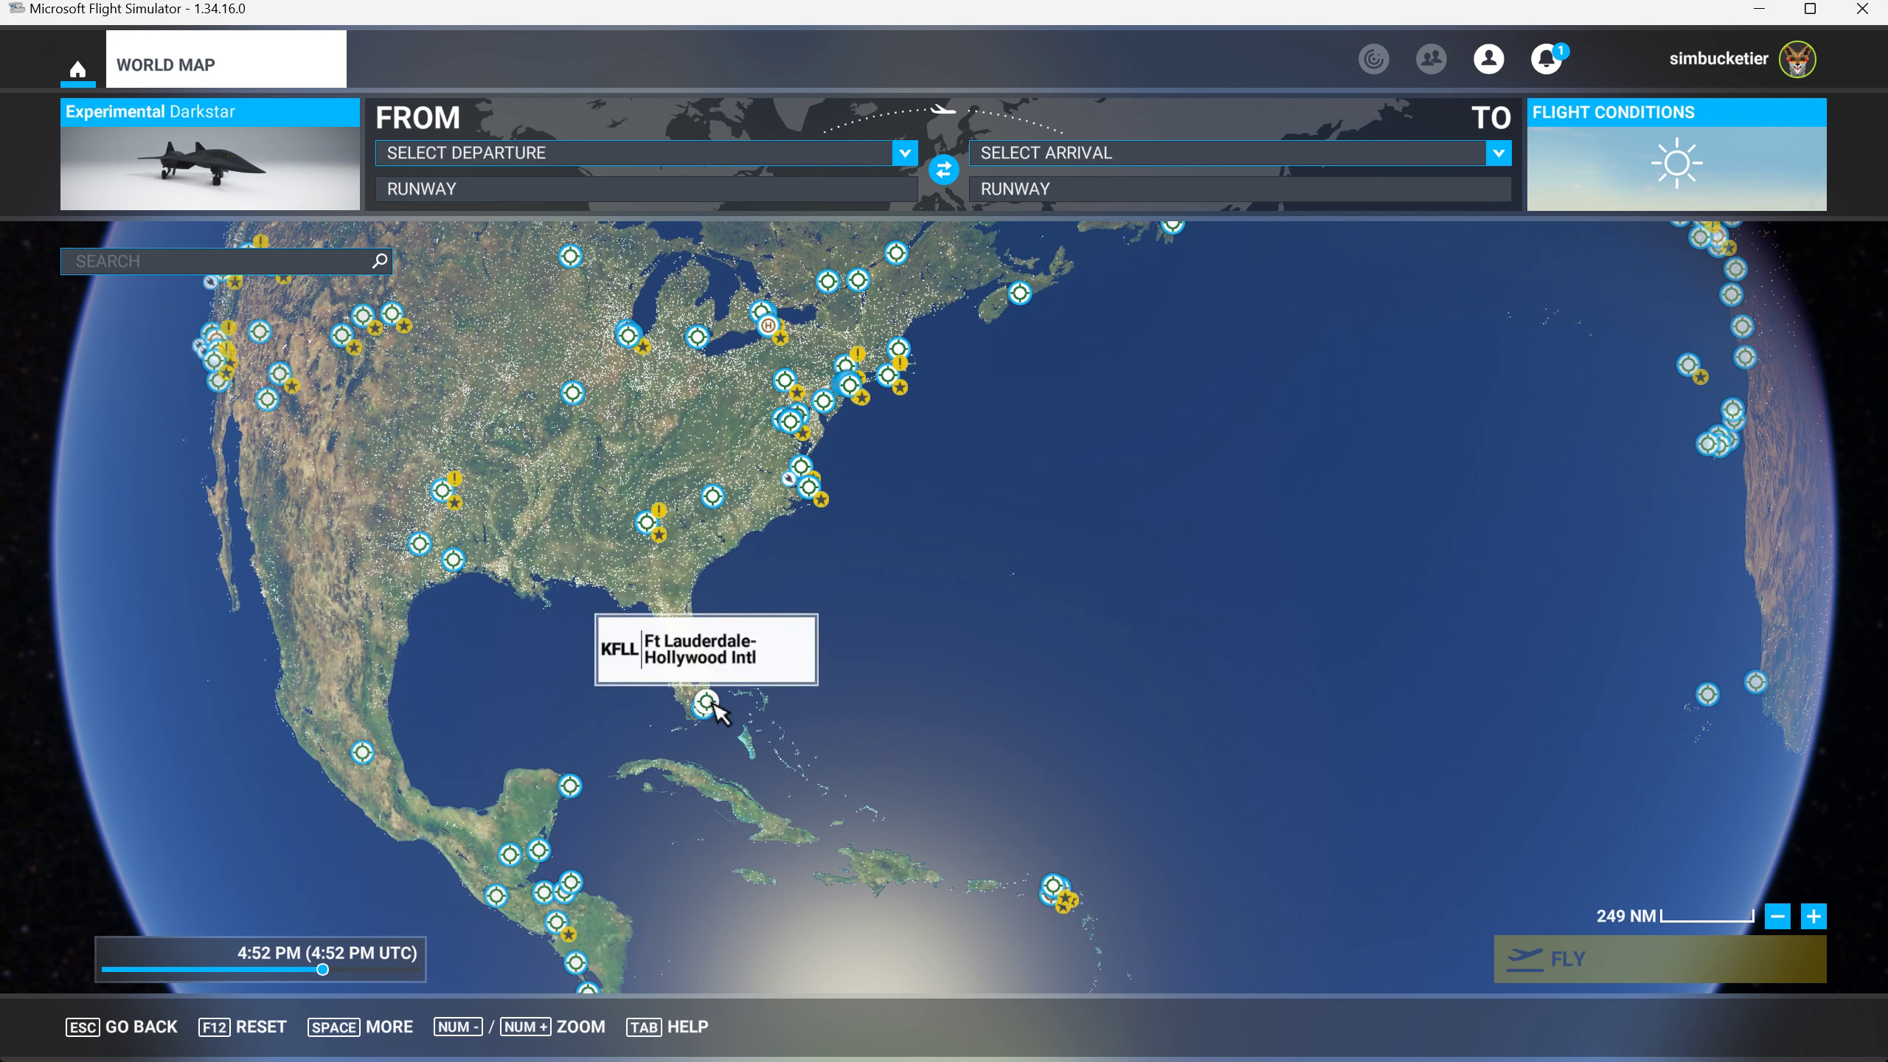
mouse_move(1057, 896)
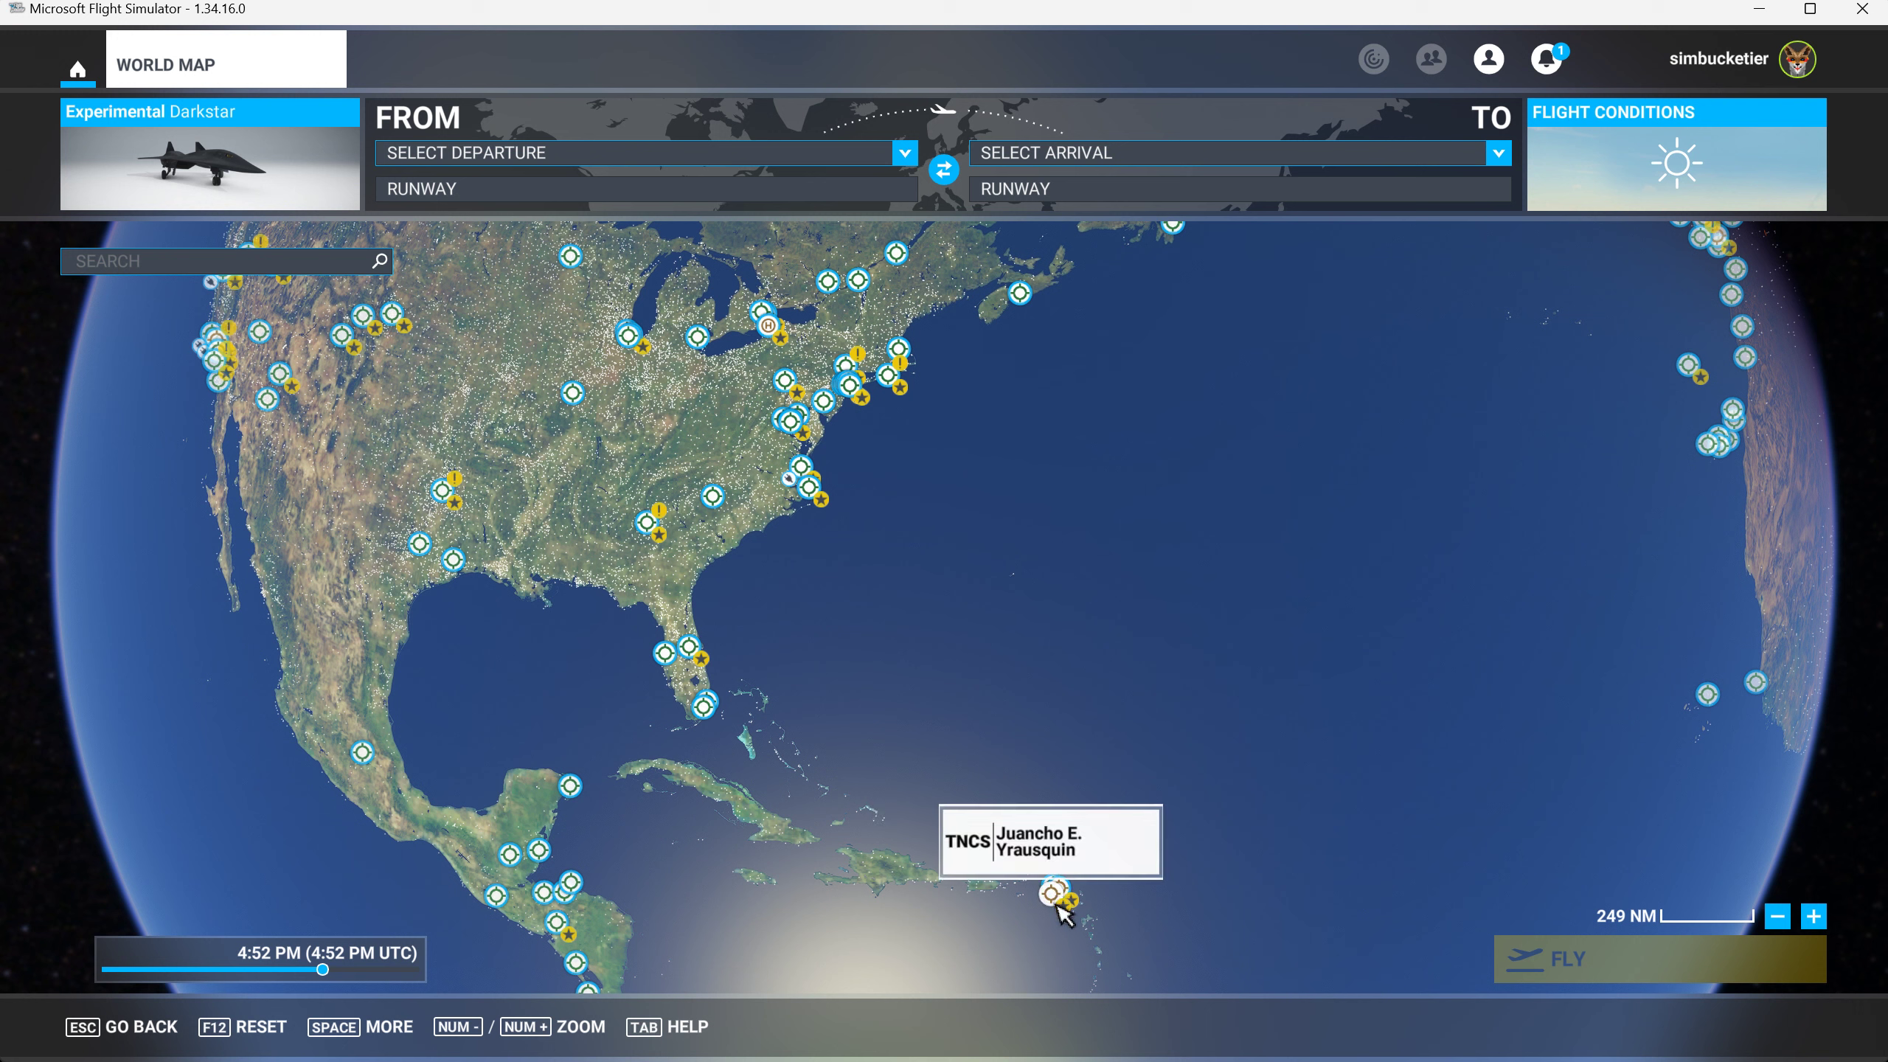
mouse_move(1067, 915)
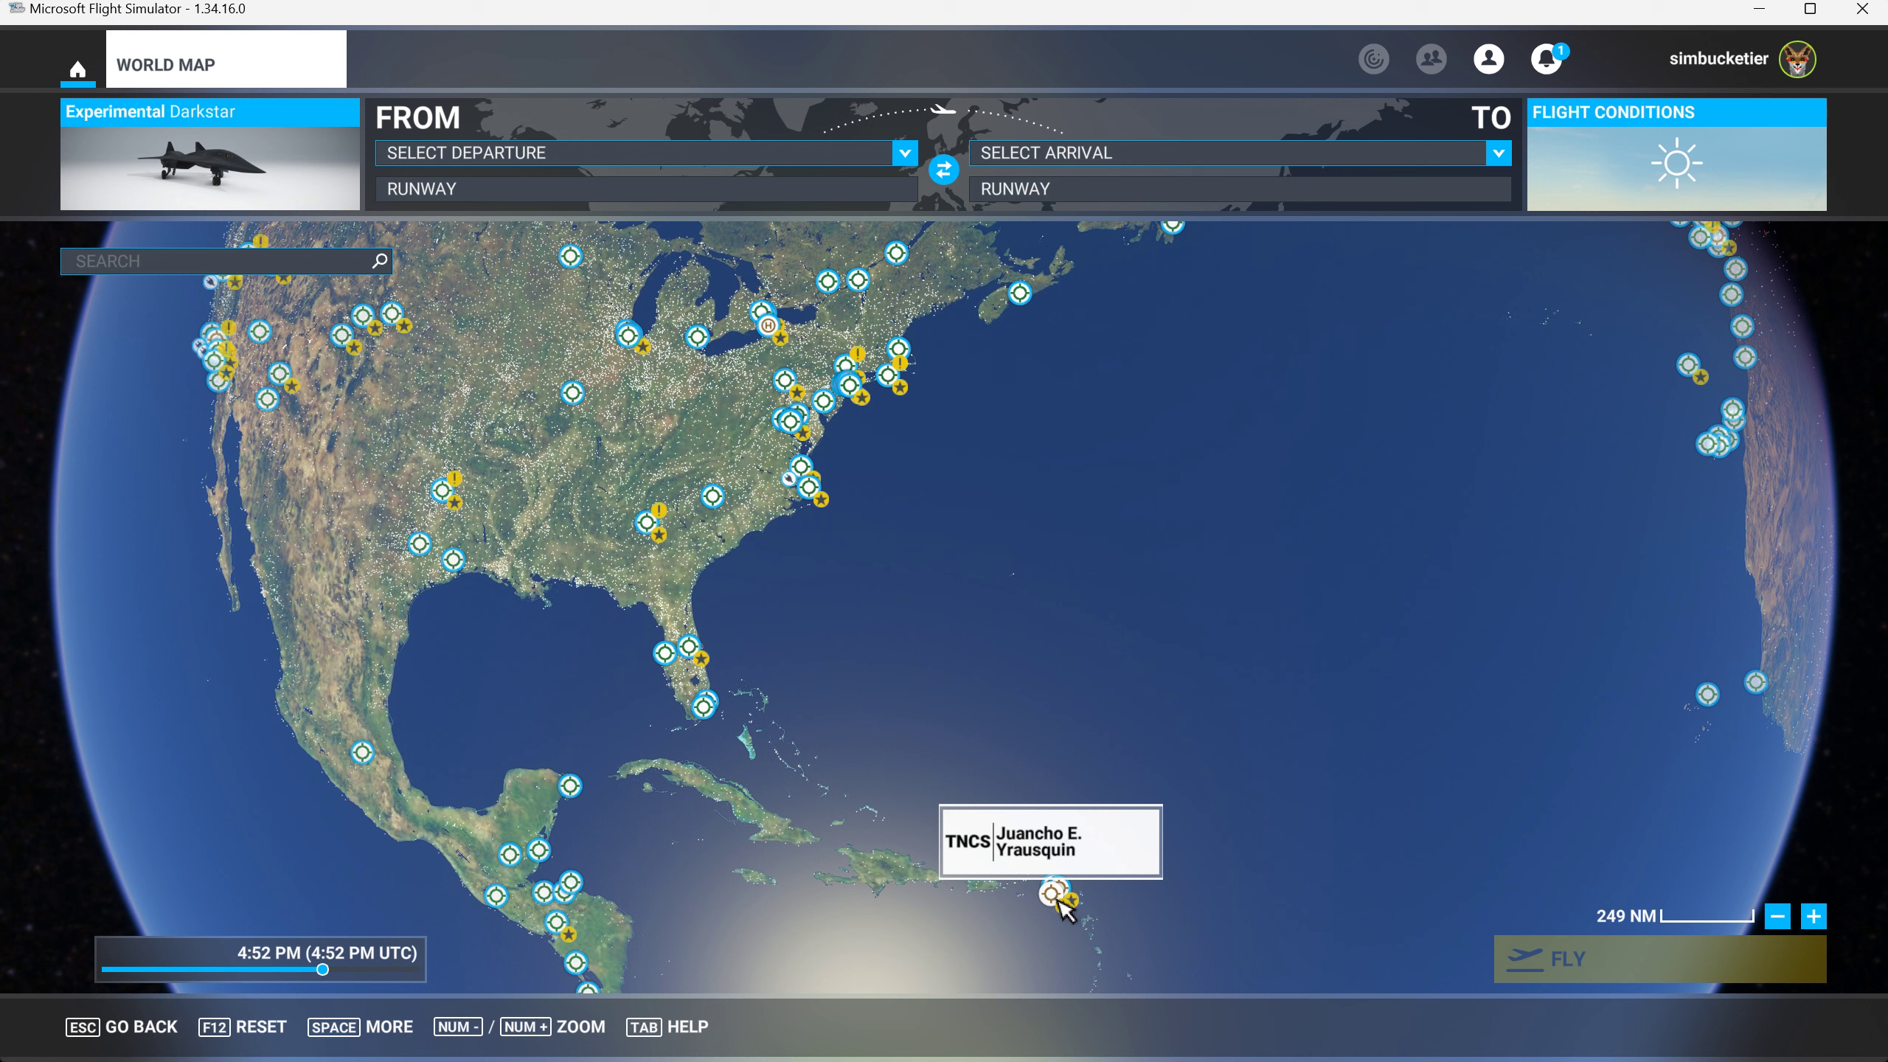
mouse_move(836, 769)
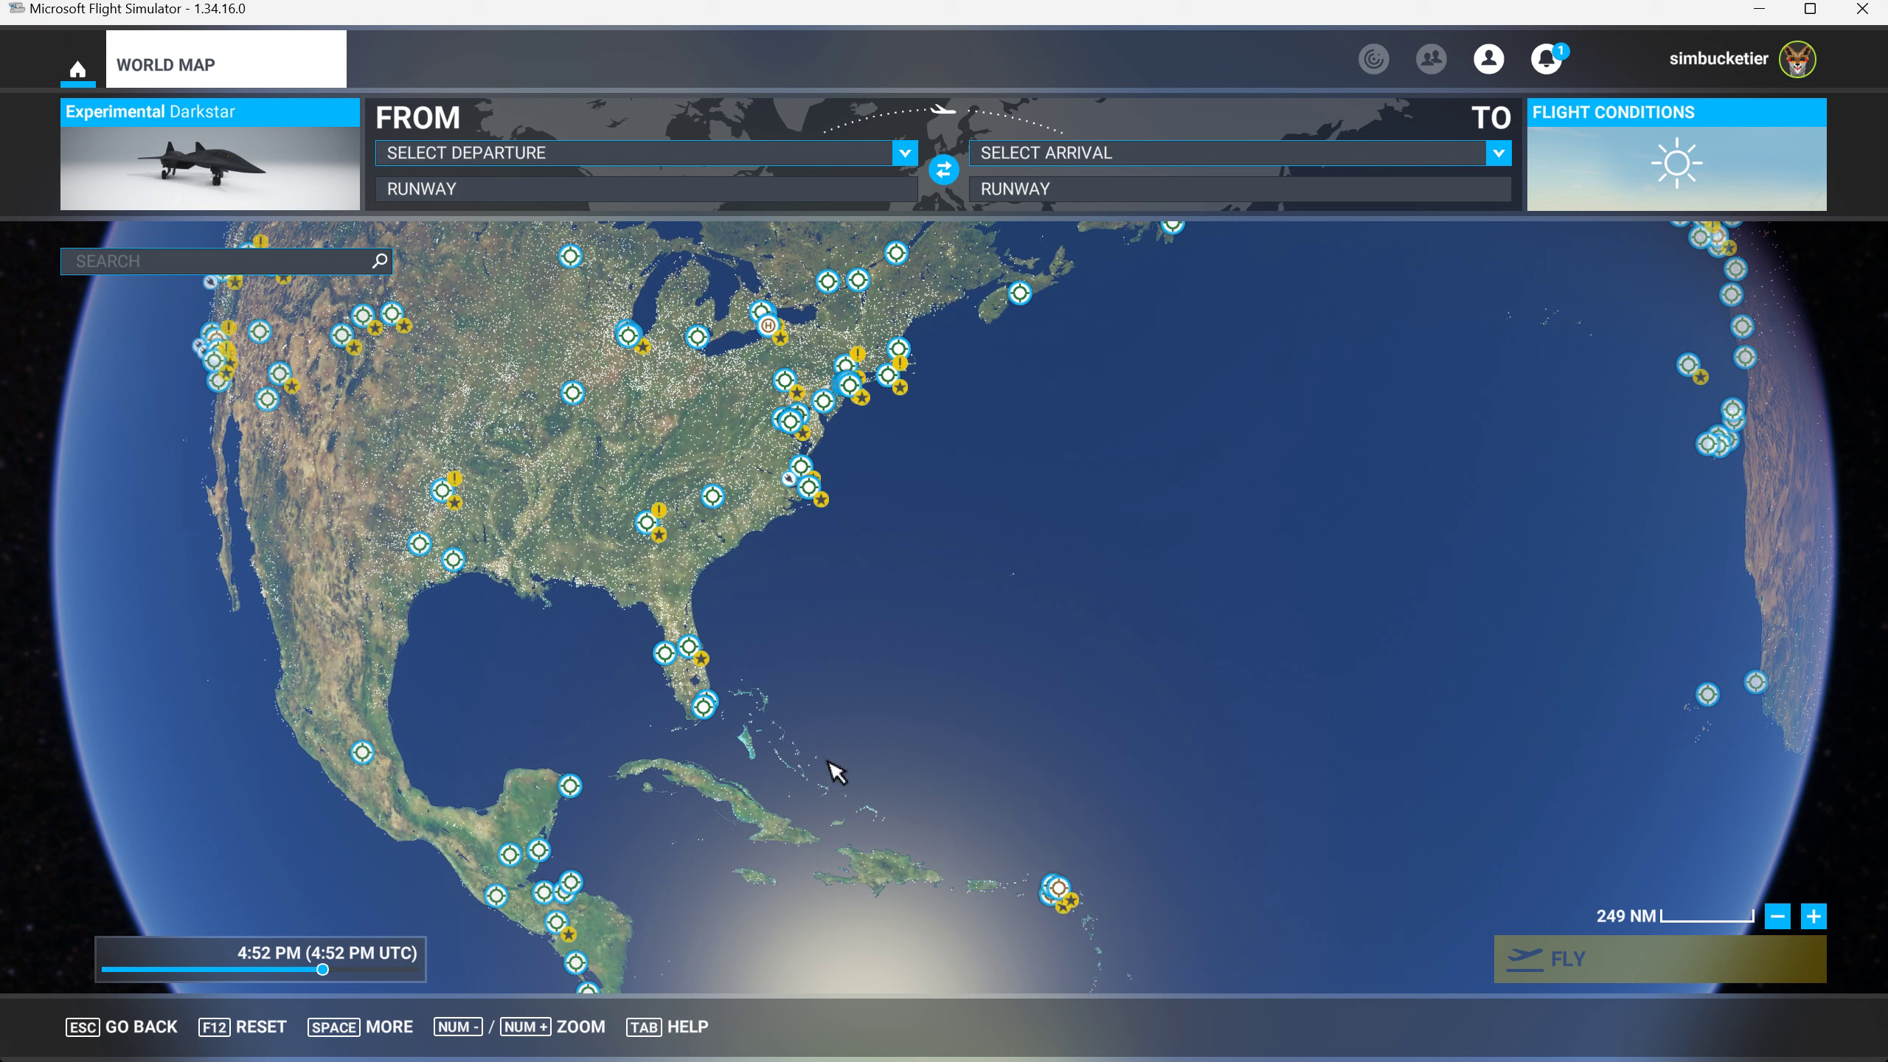
mouse_move(1057, 897)
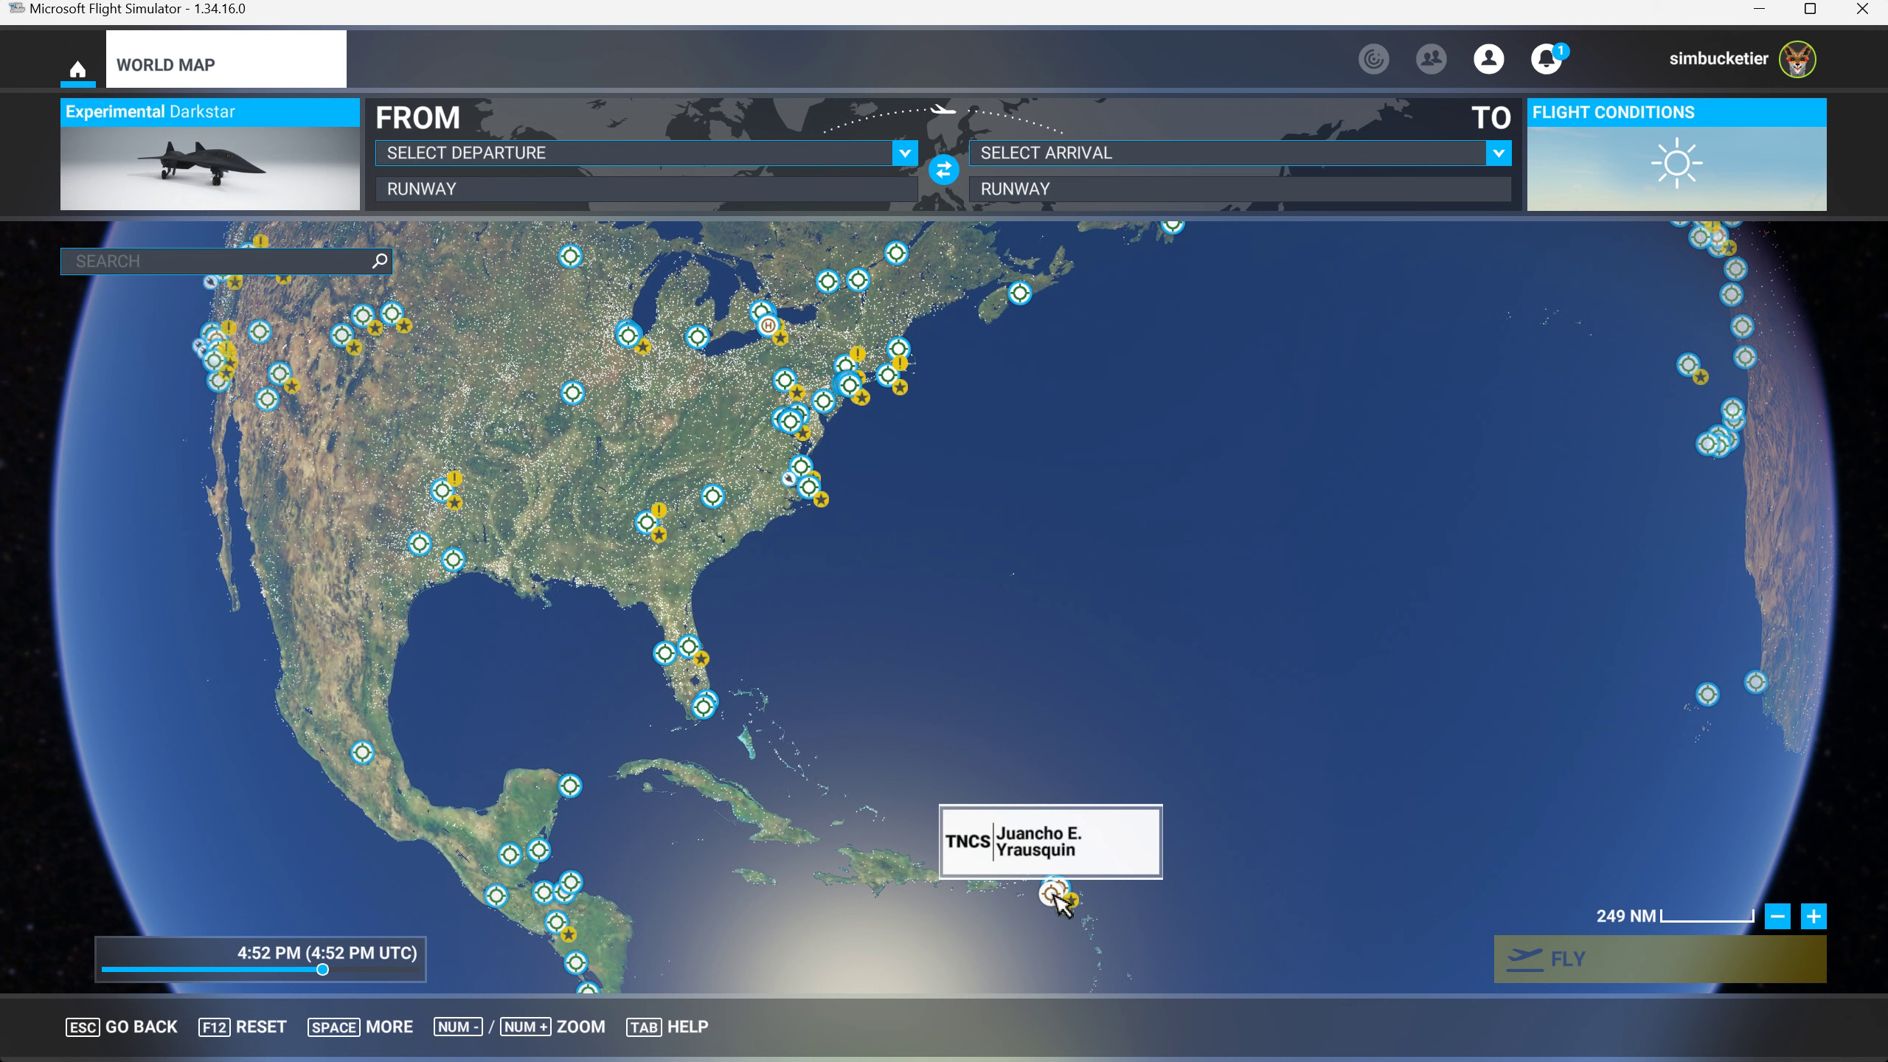
mouse_move(1045, 876)
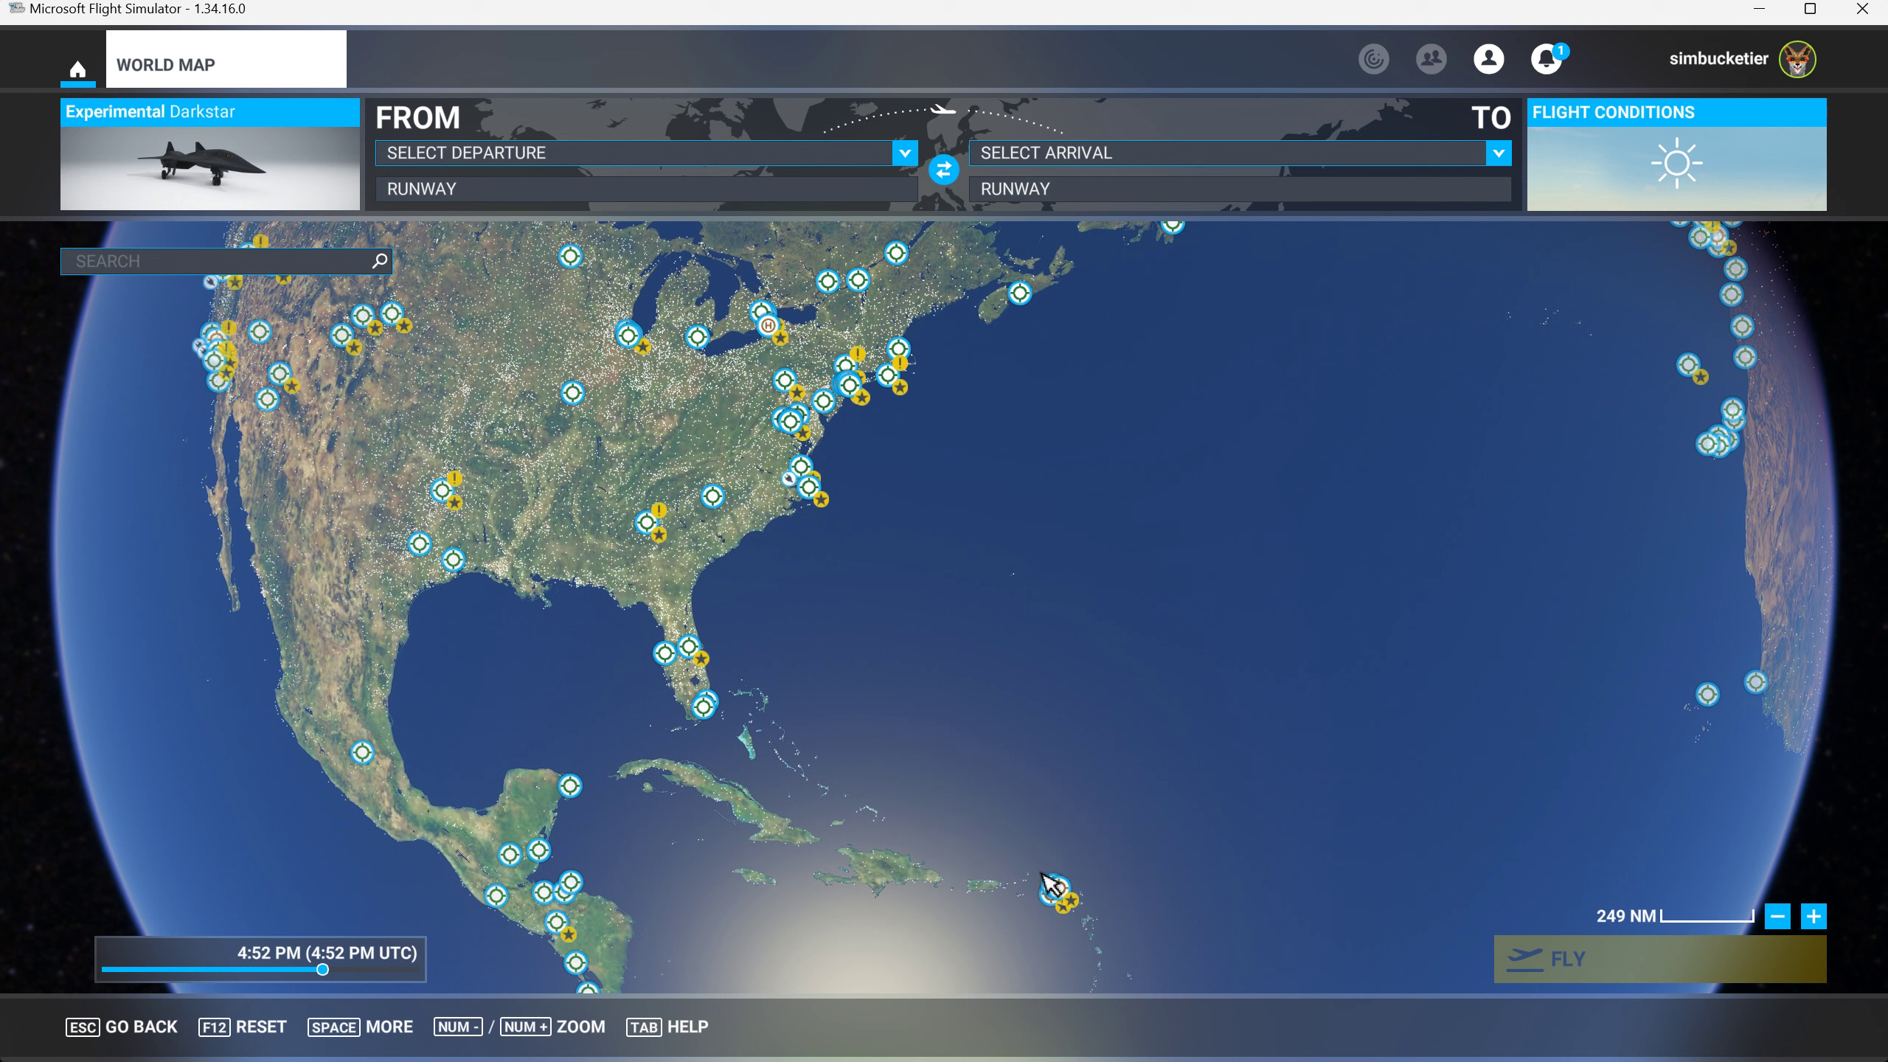
mouse_move(1058, 890)
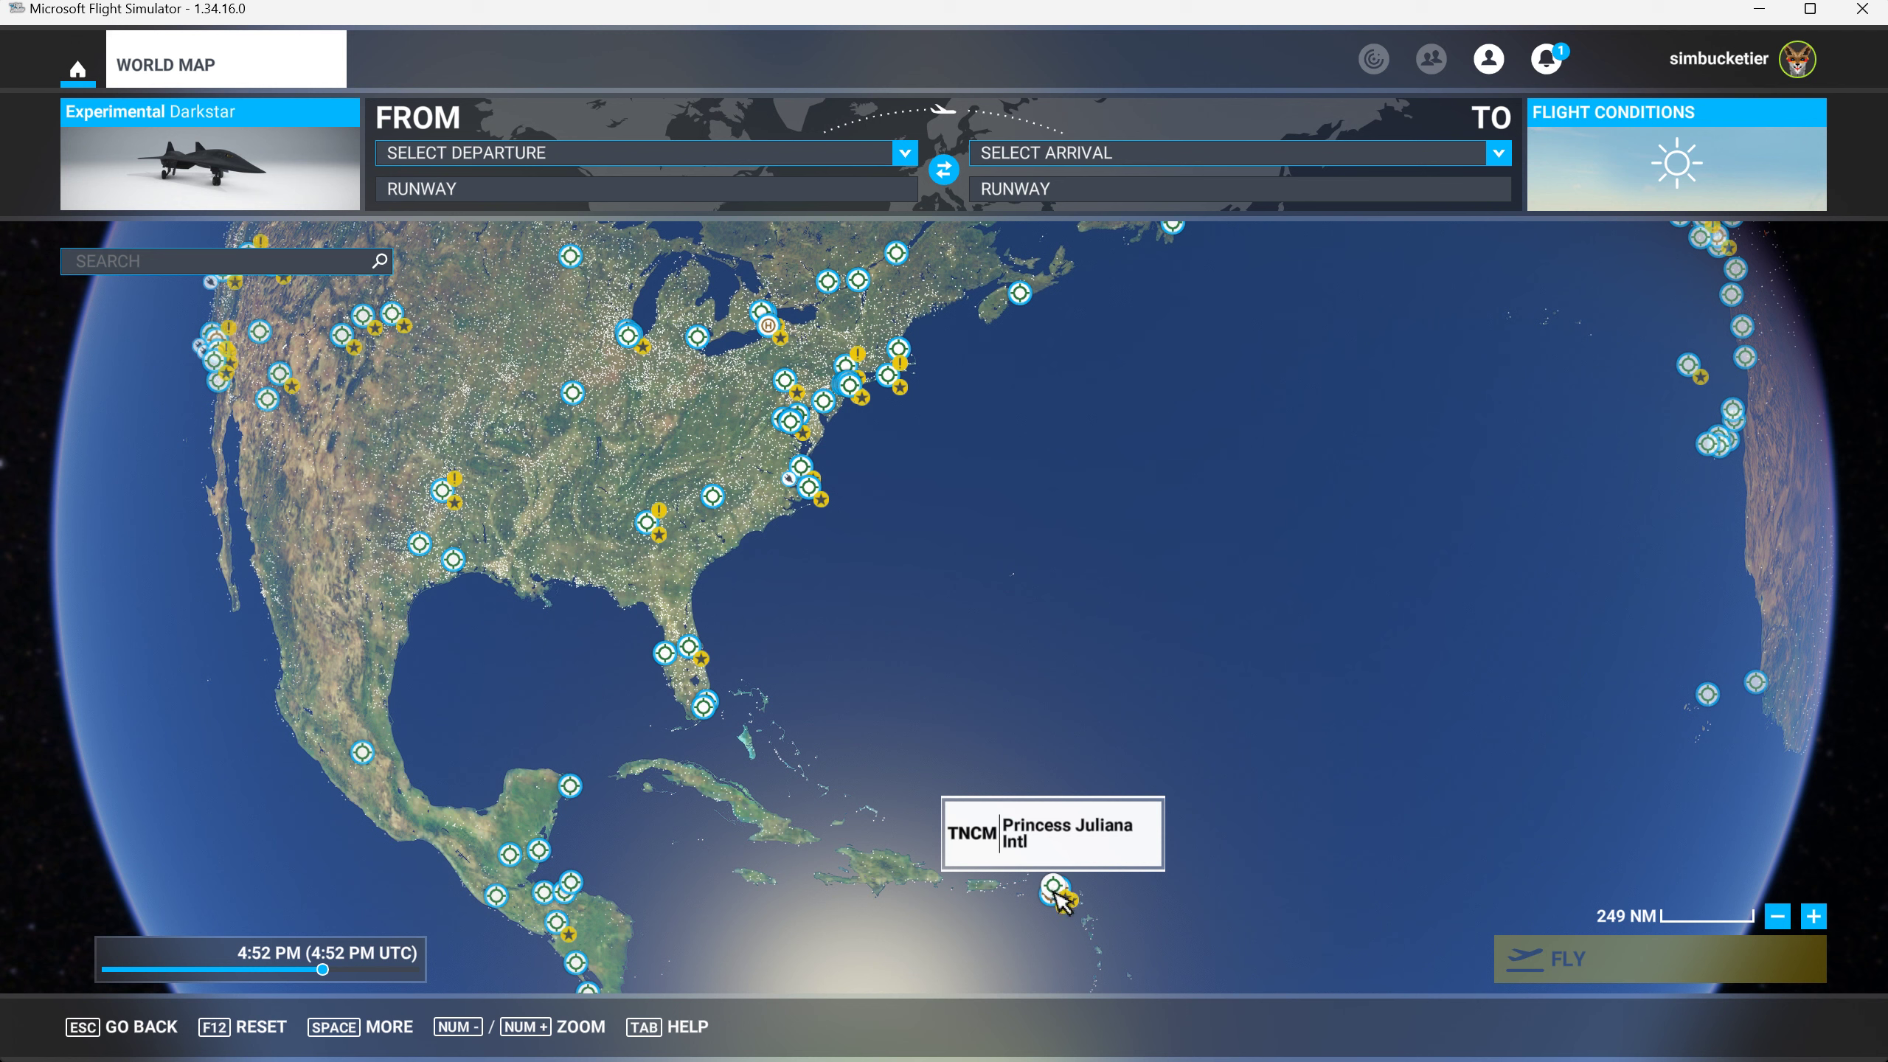
mouse_move(239, 163)
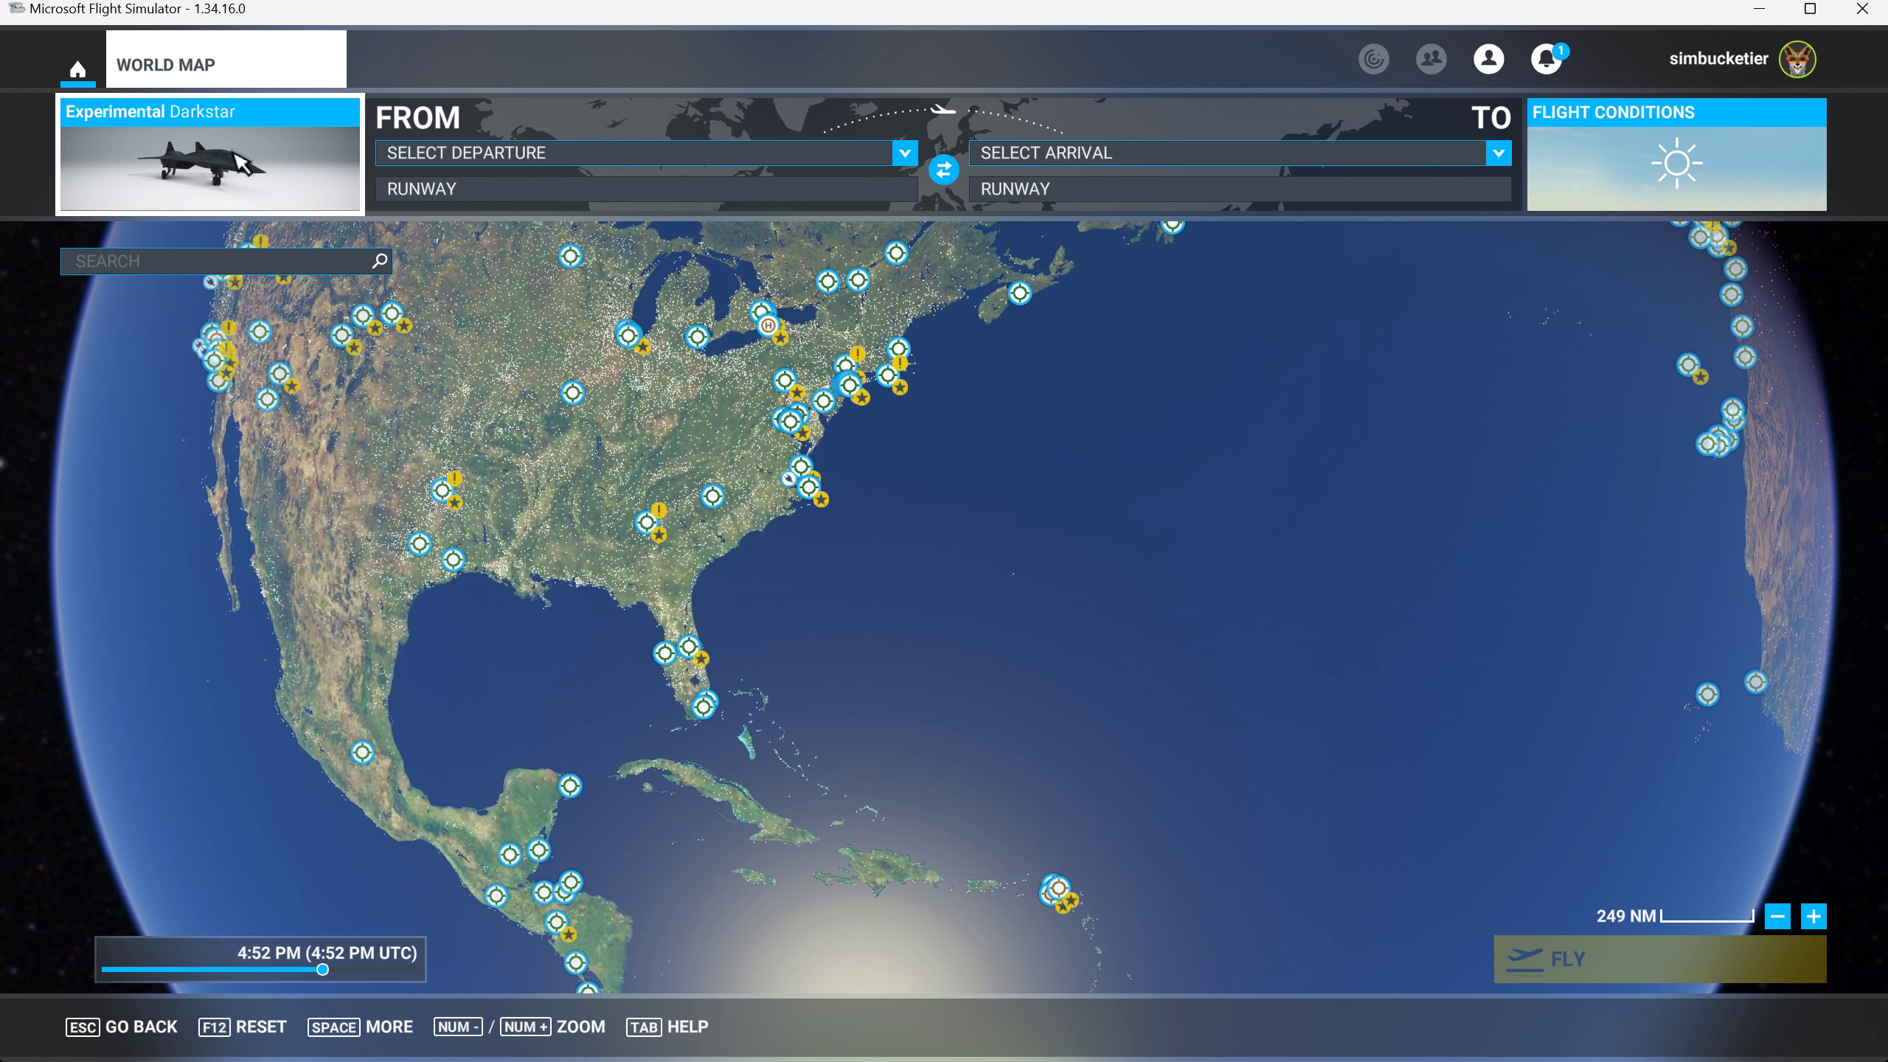
mouse_move(625, 839)
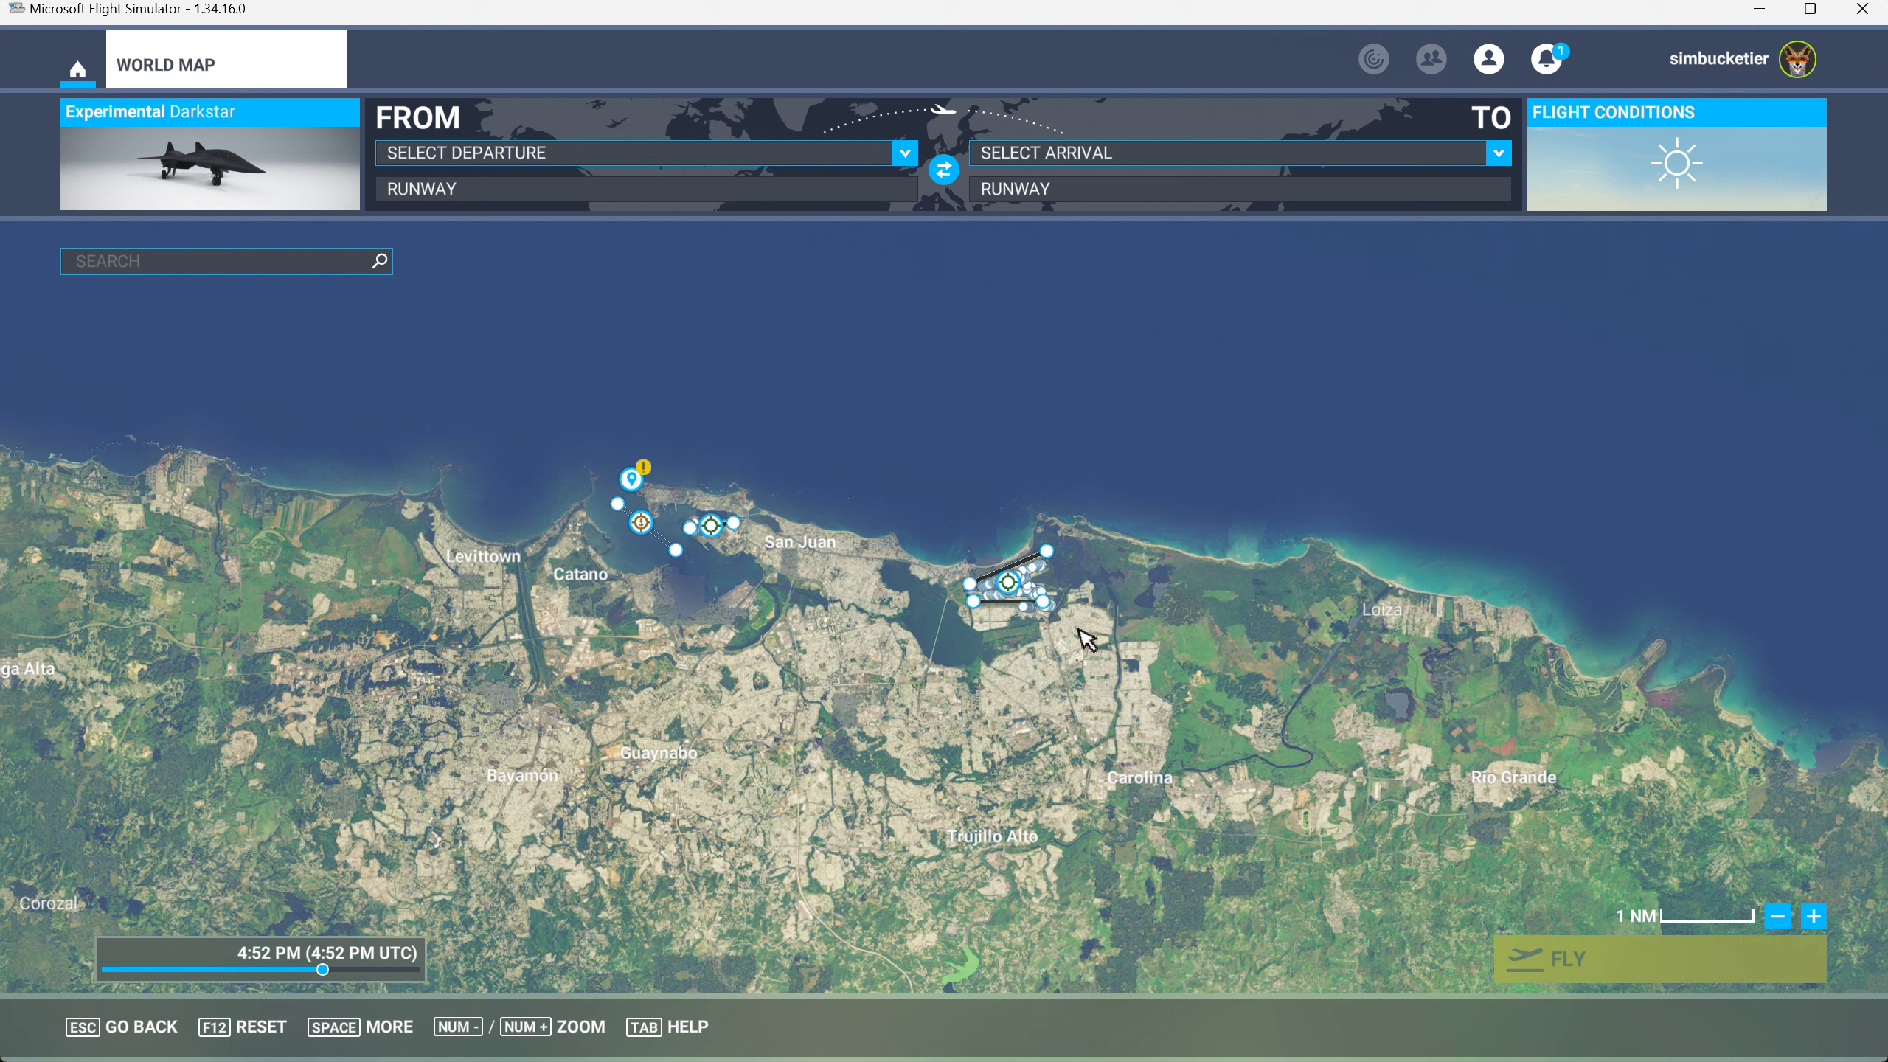
mouse_move(1058, 612)
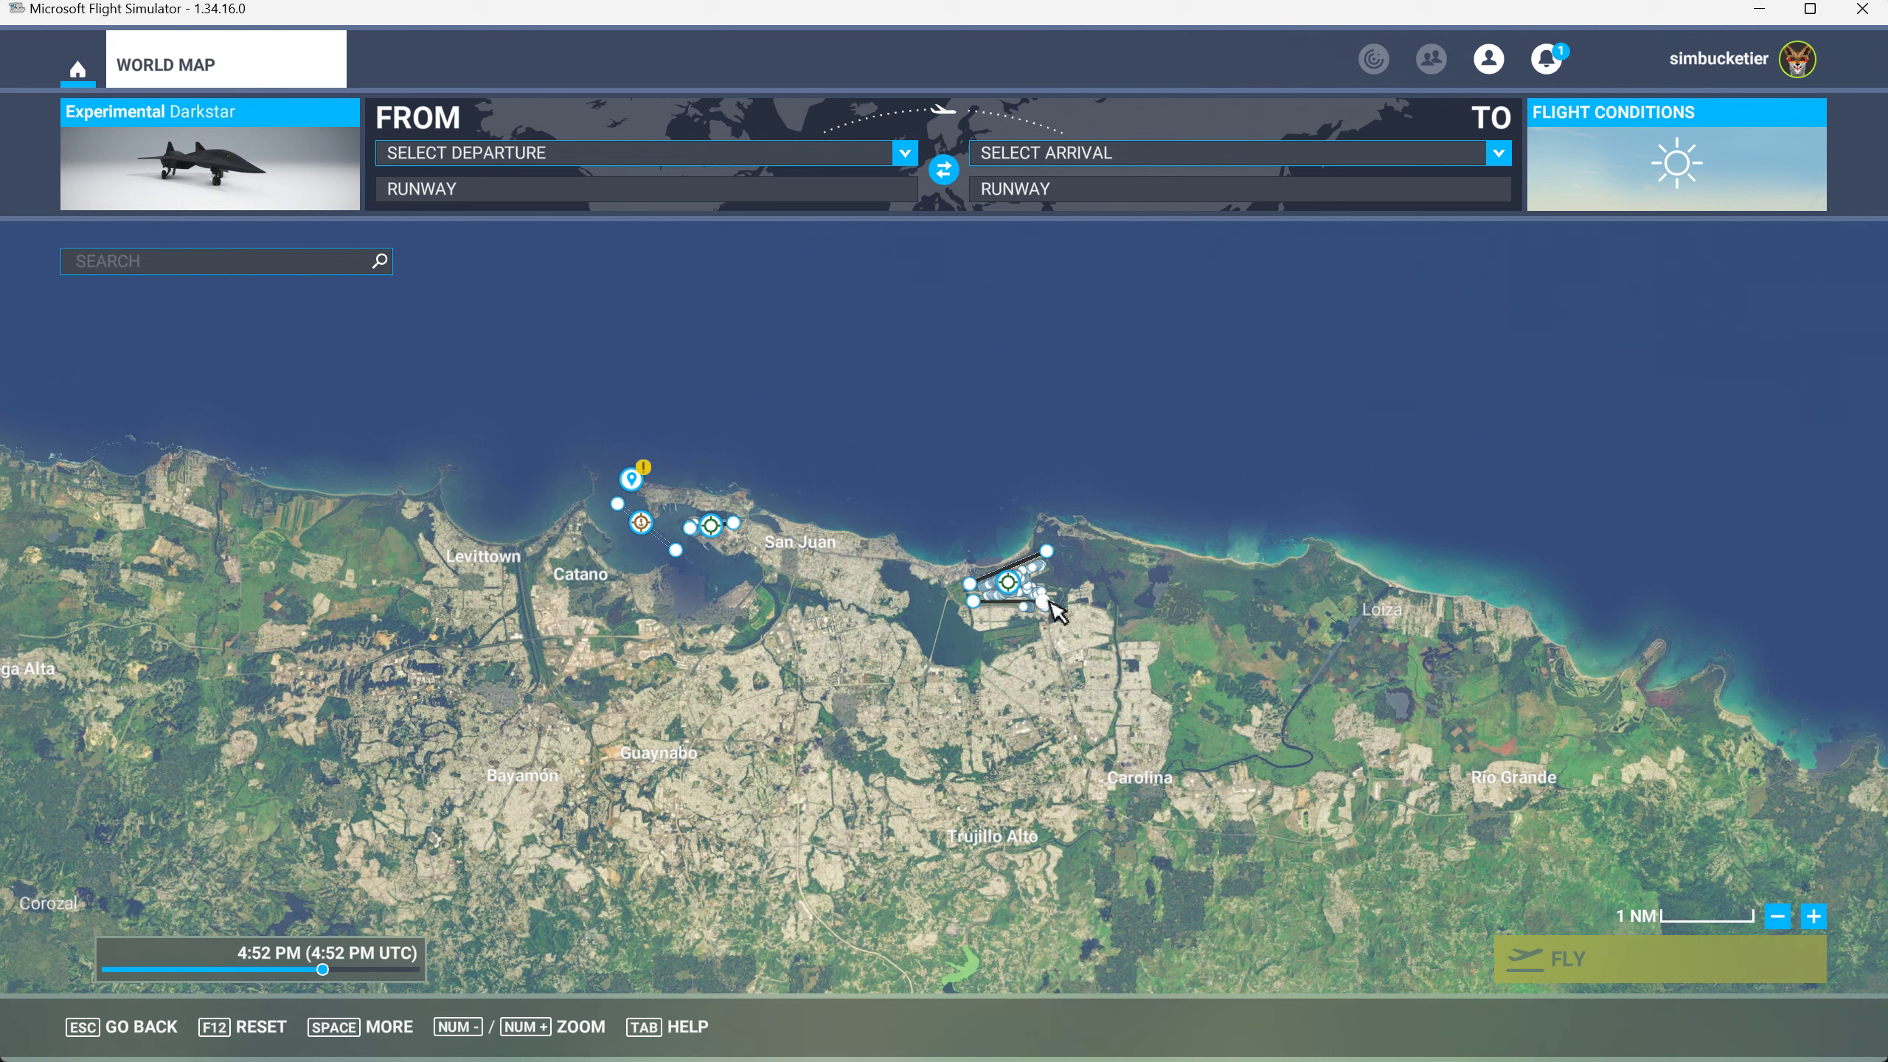
mouse_move(1065, 618)
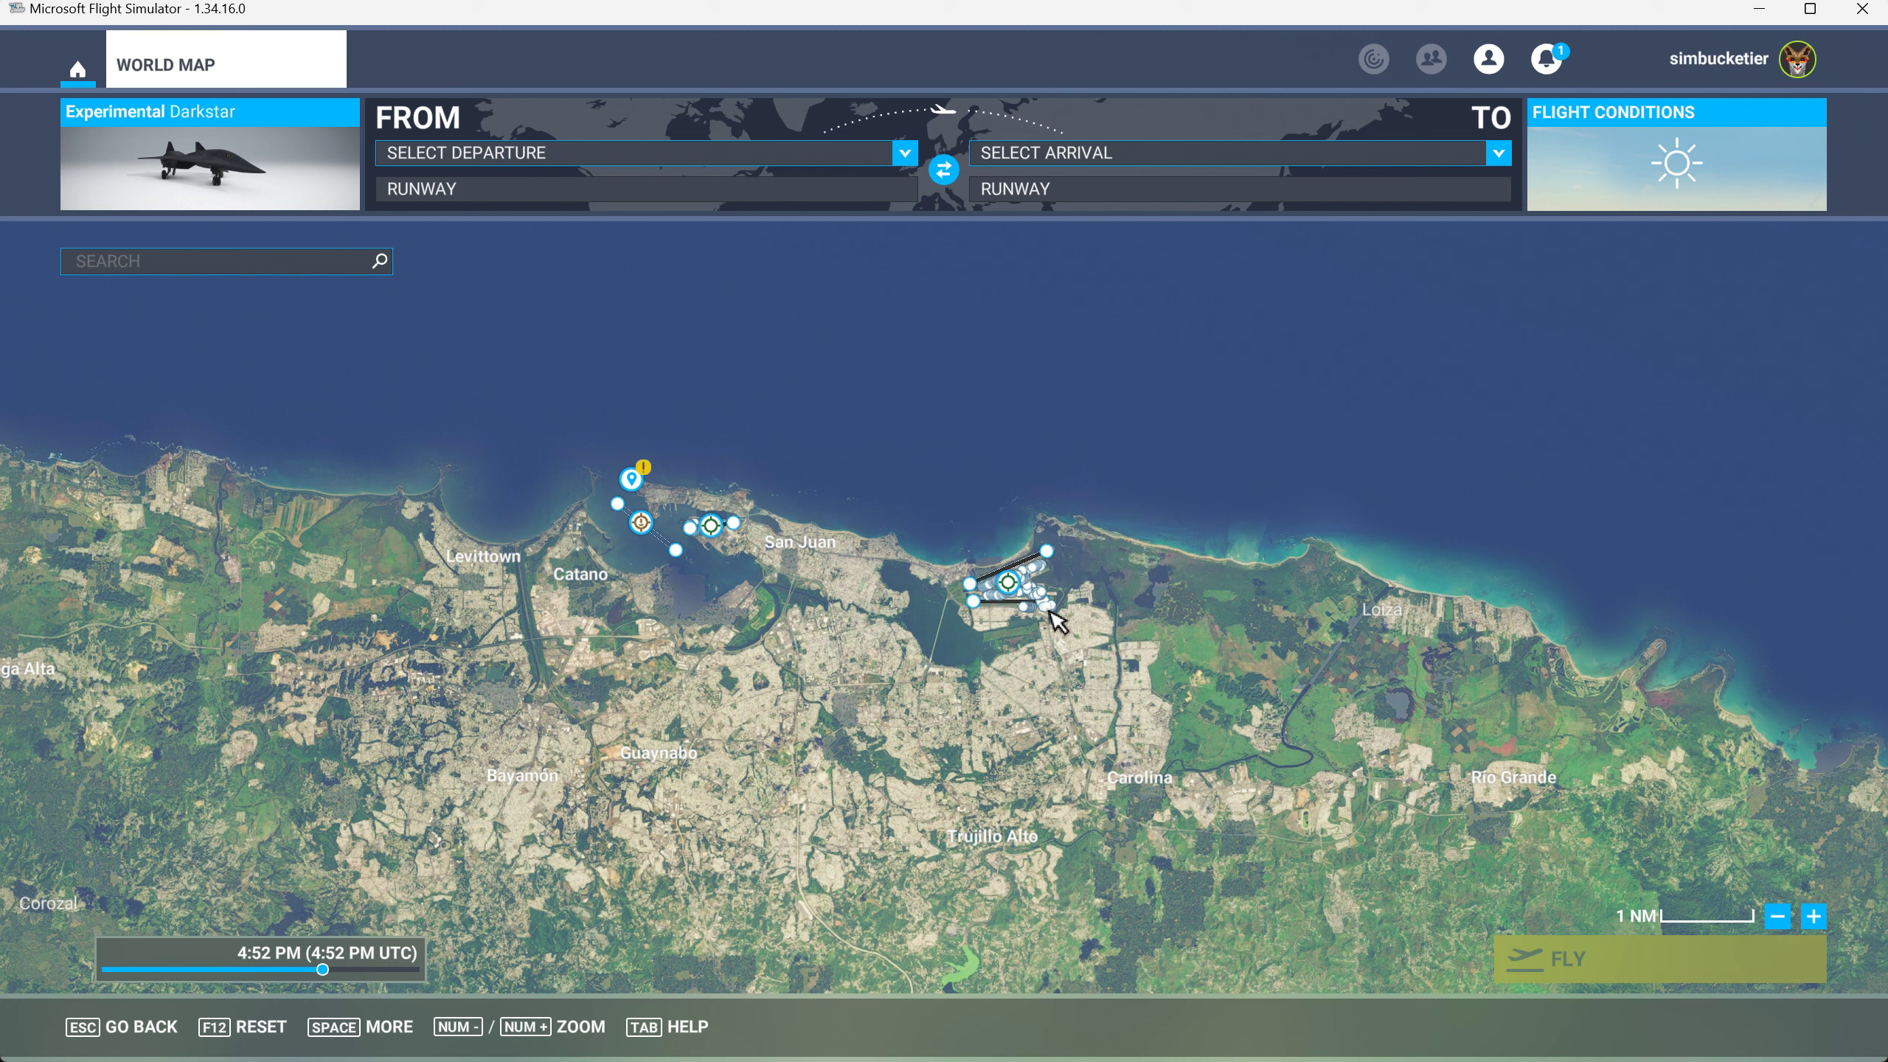
mouse_move(1014, 599)
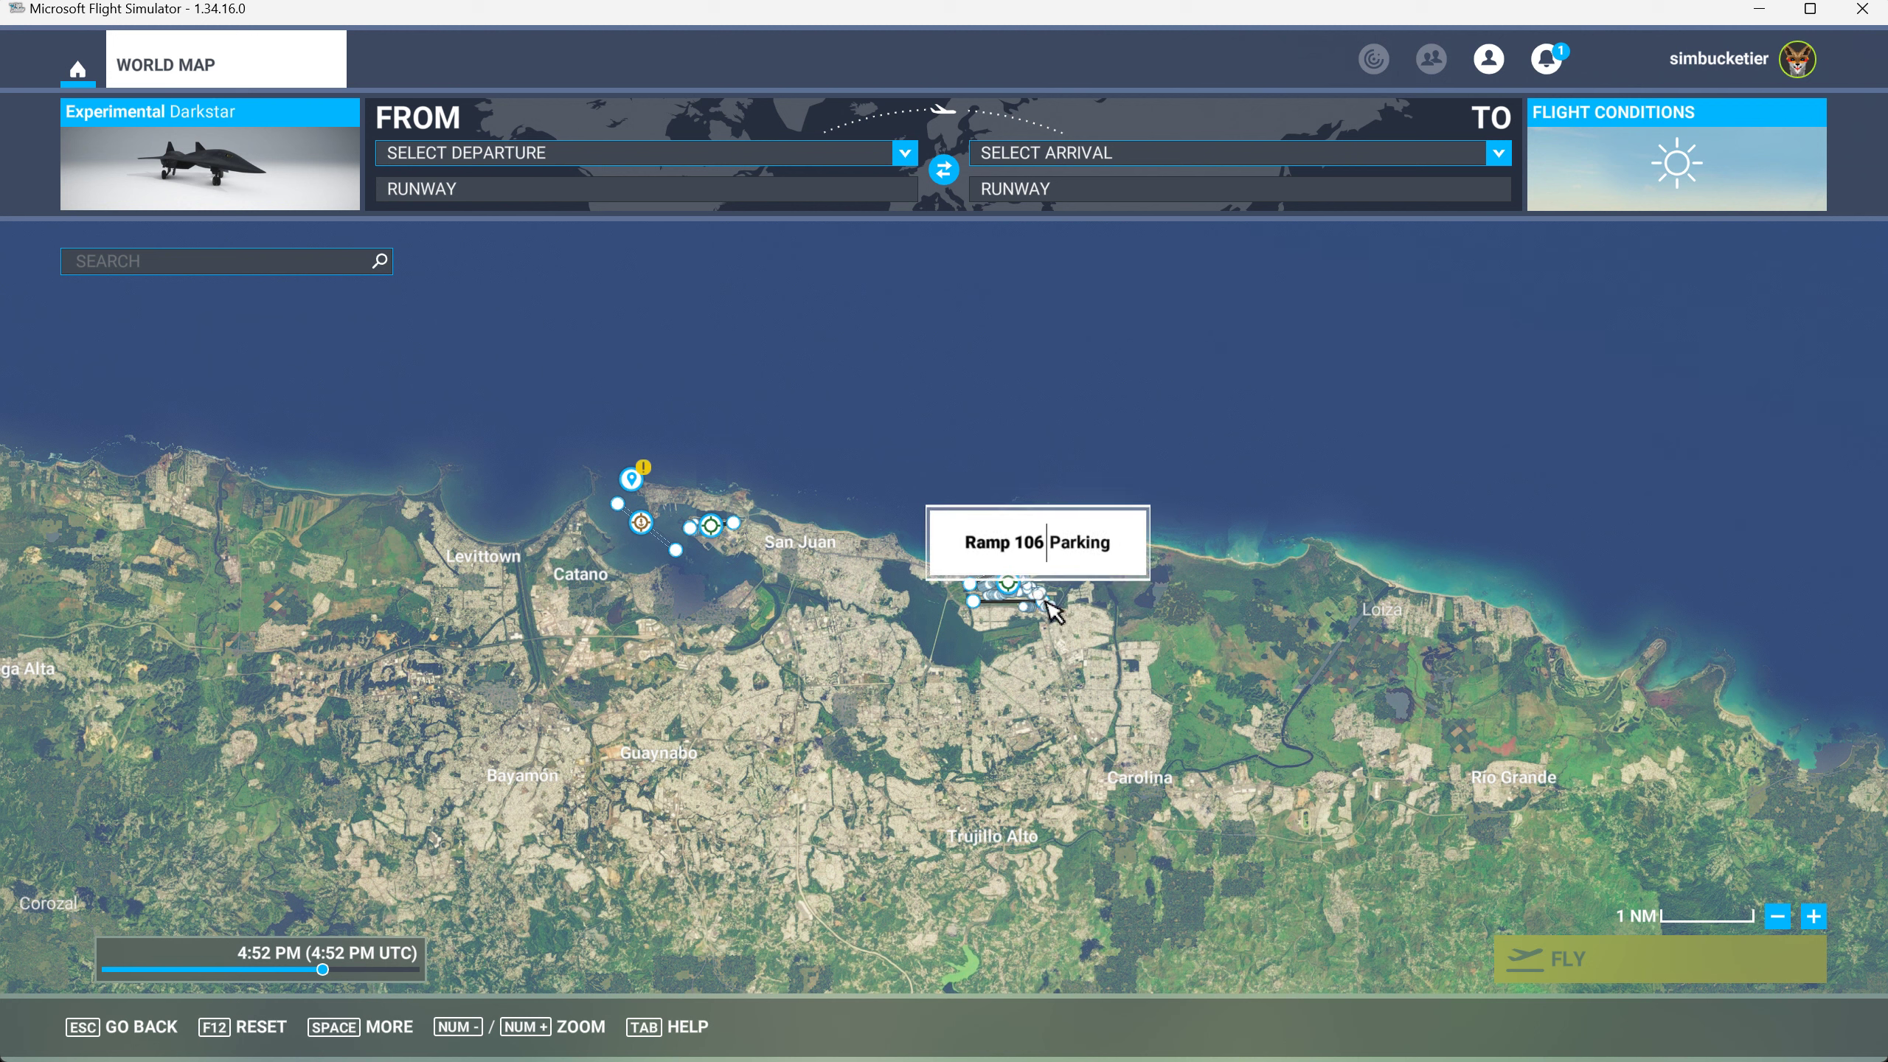
mouse_move(1050, 608)
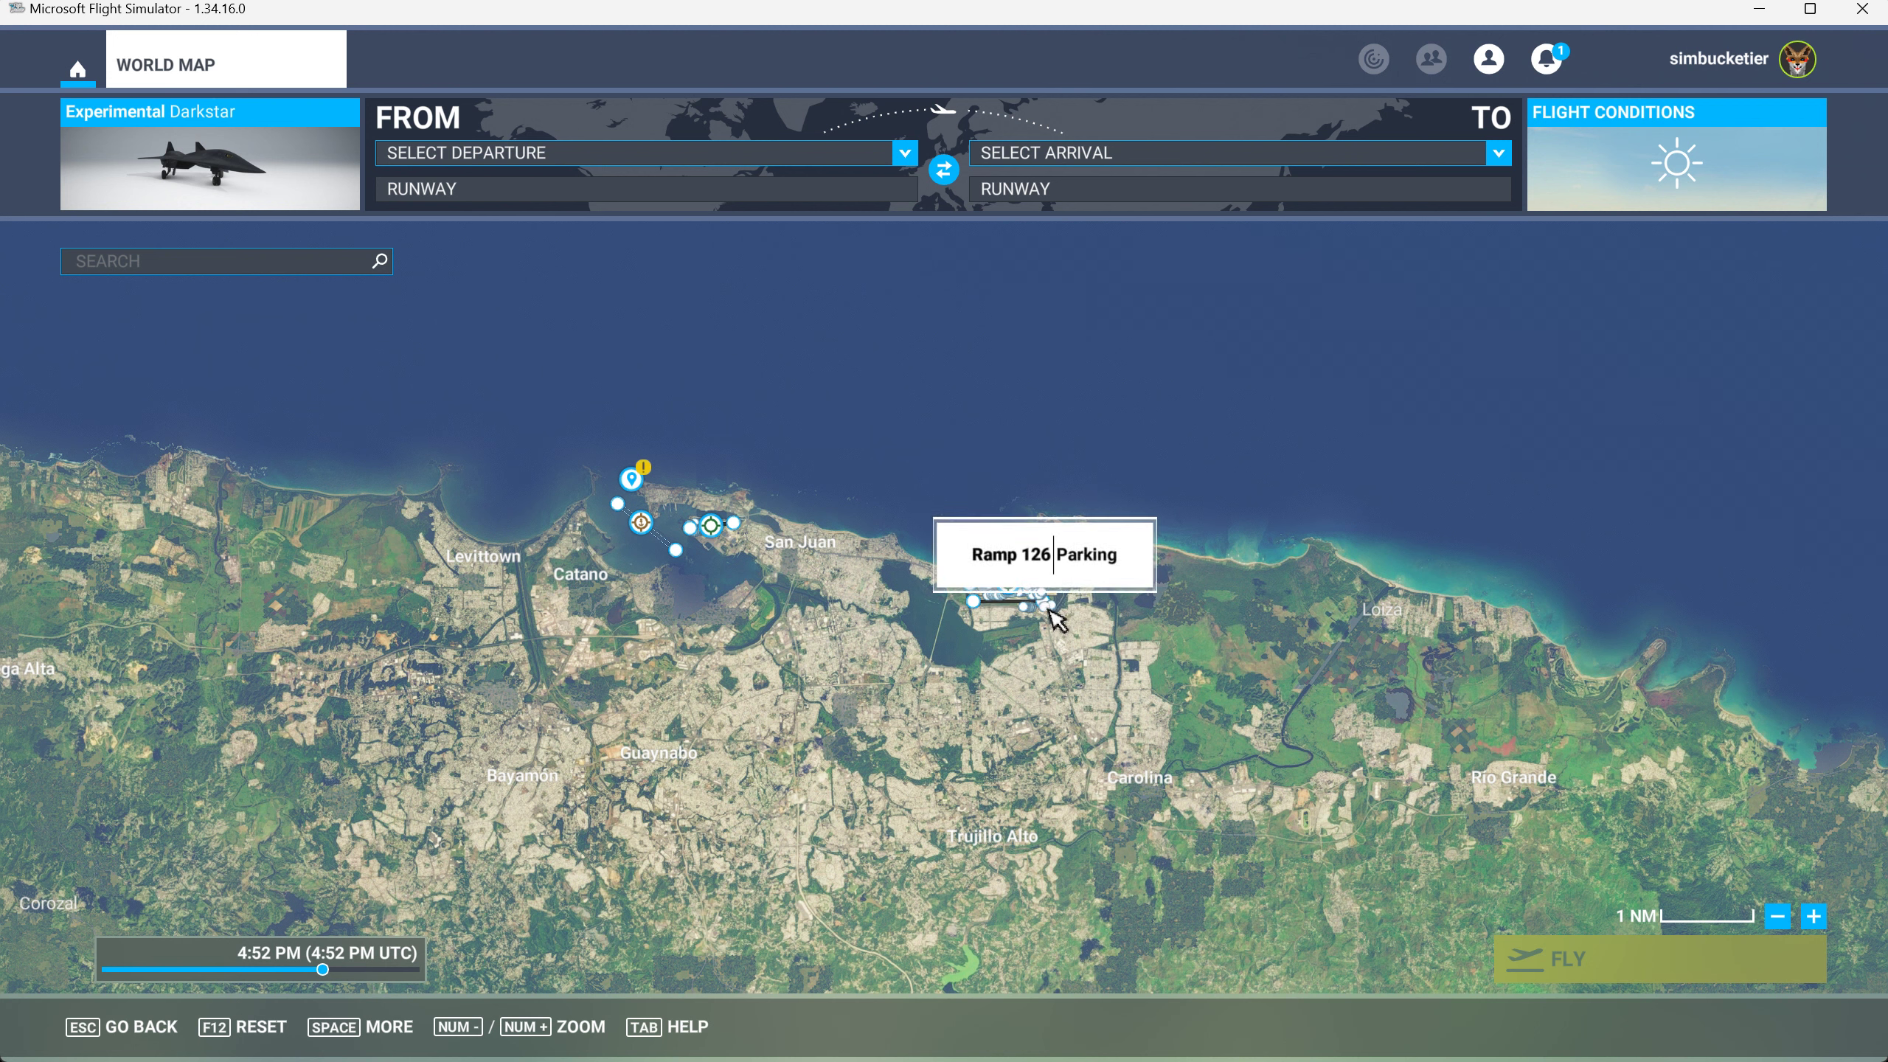
Set TJSJ Luis Munoz Marin Intl runway 28 as the departure
click(1013, 602)
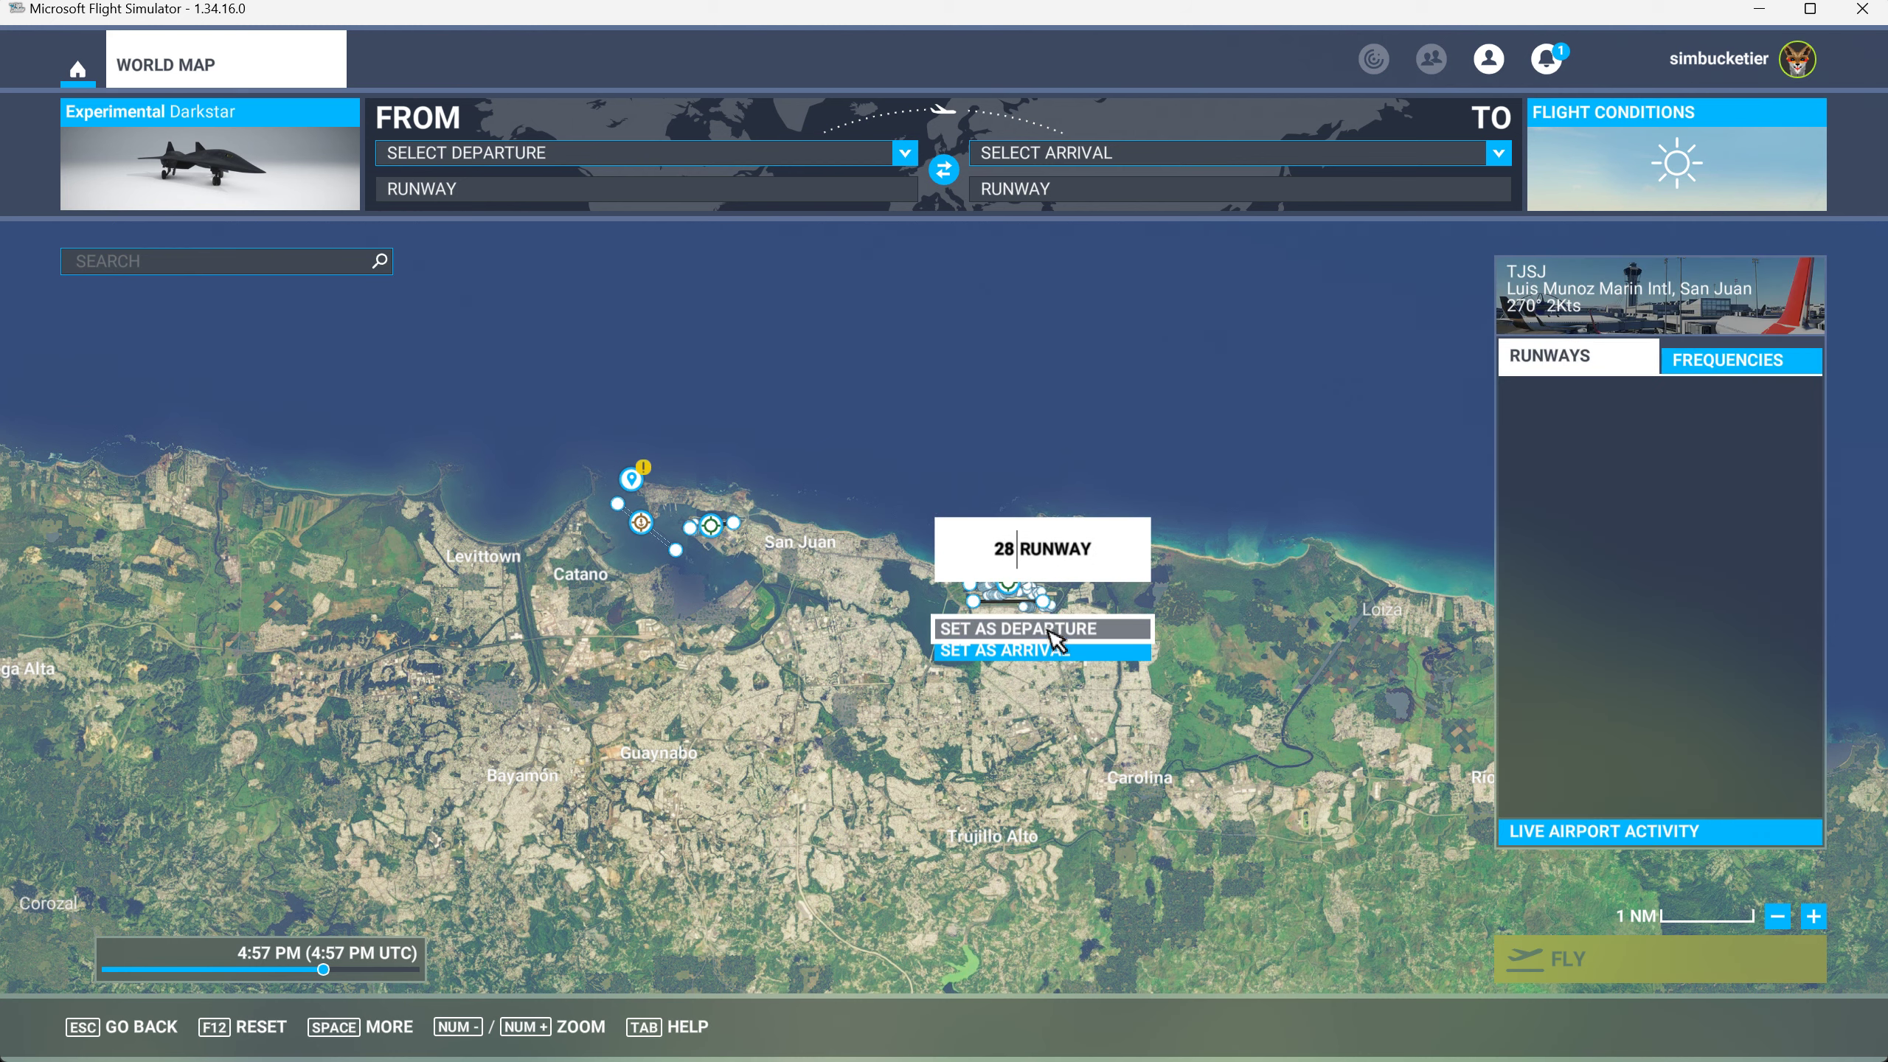
click(1015, 628)
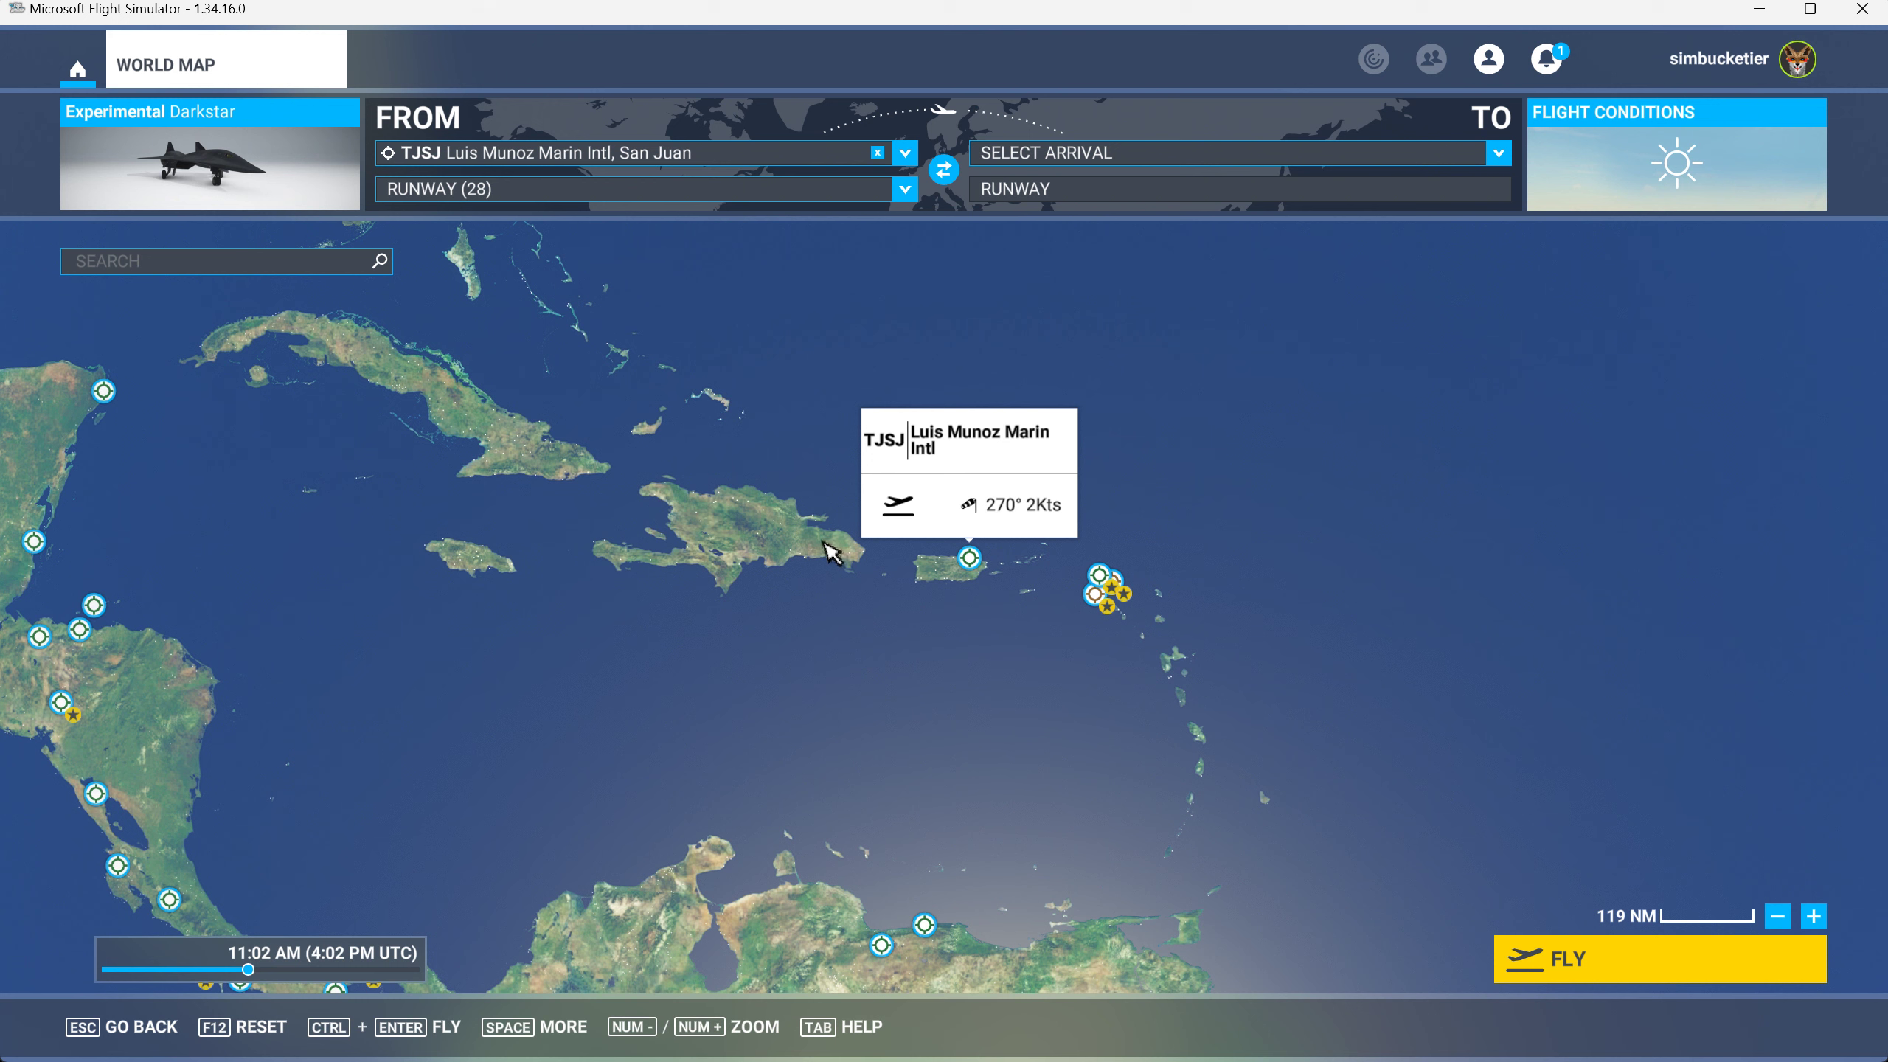
mouse_move(479, 578)
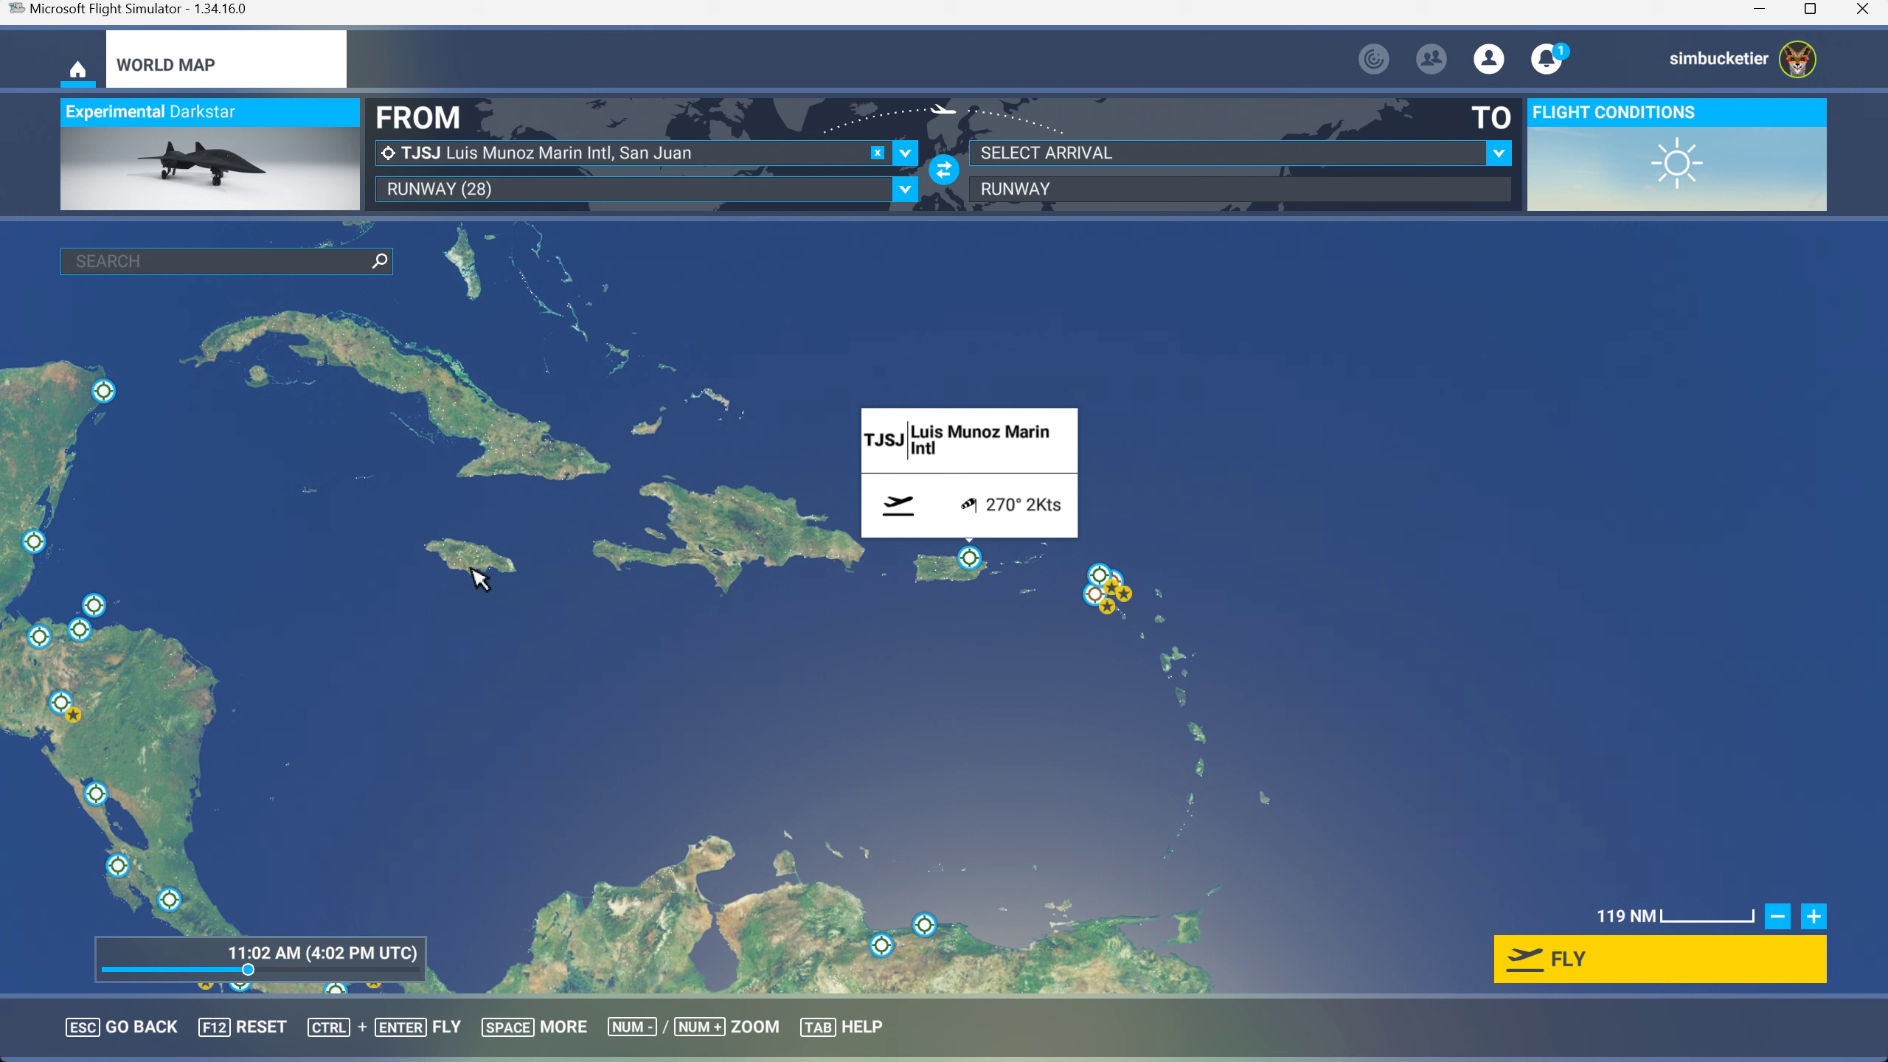
mouse_move(722, 420)
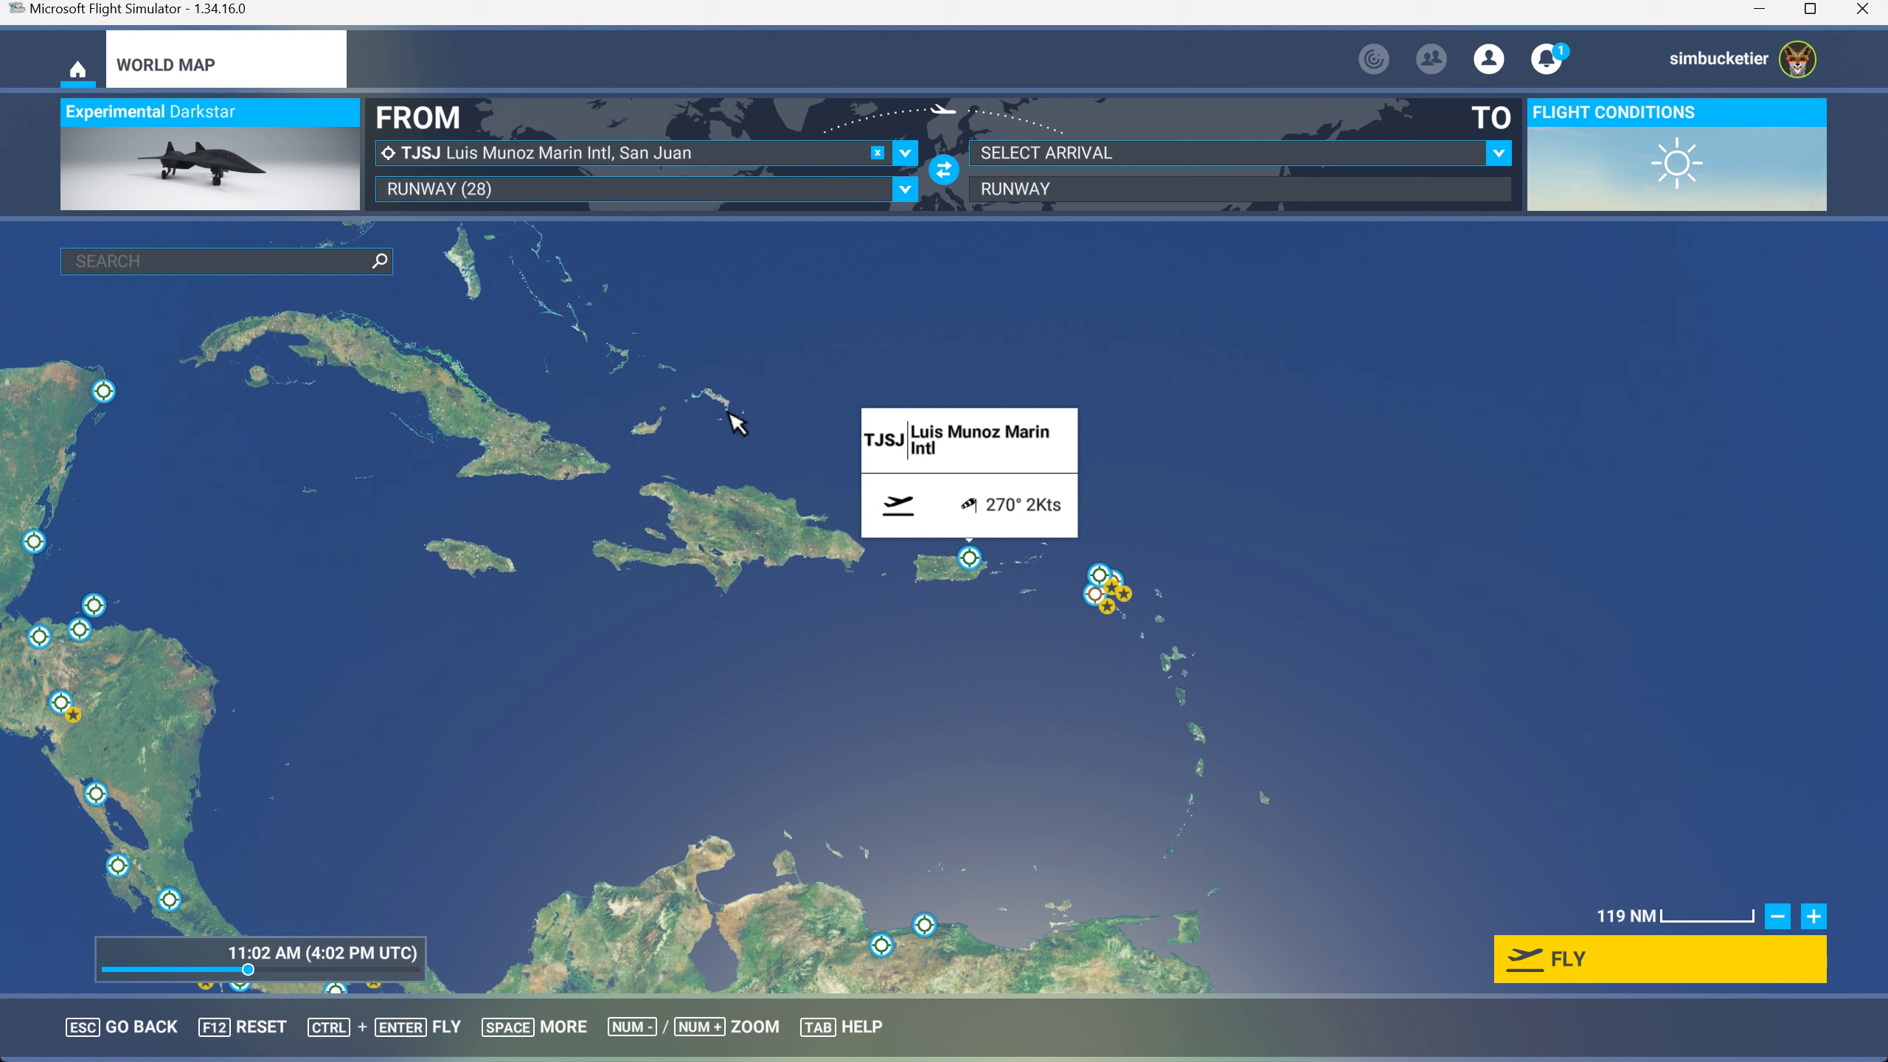
mouse_move(733, 423)
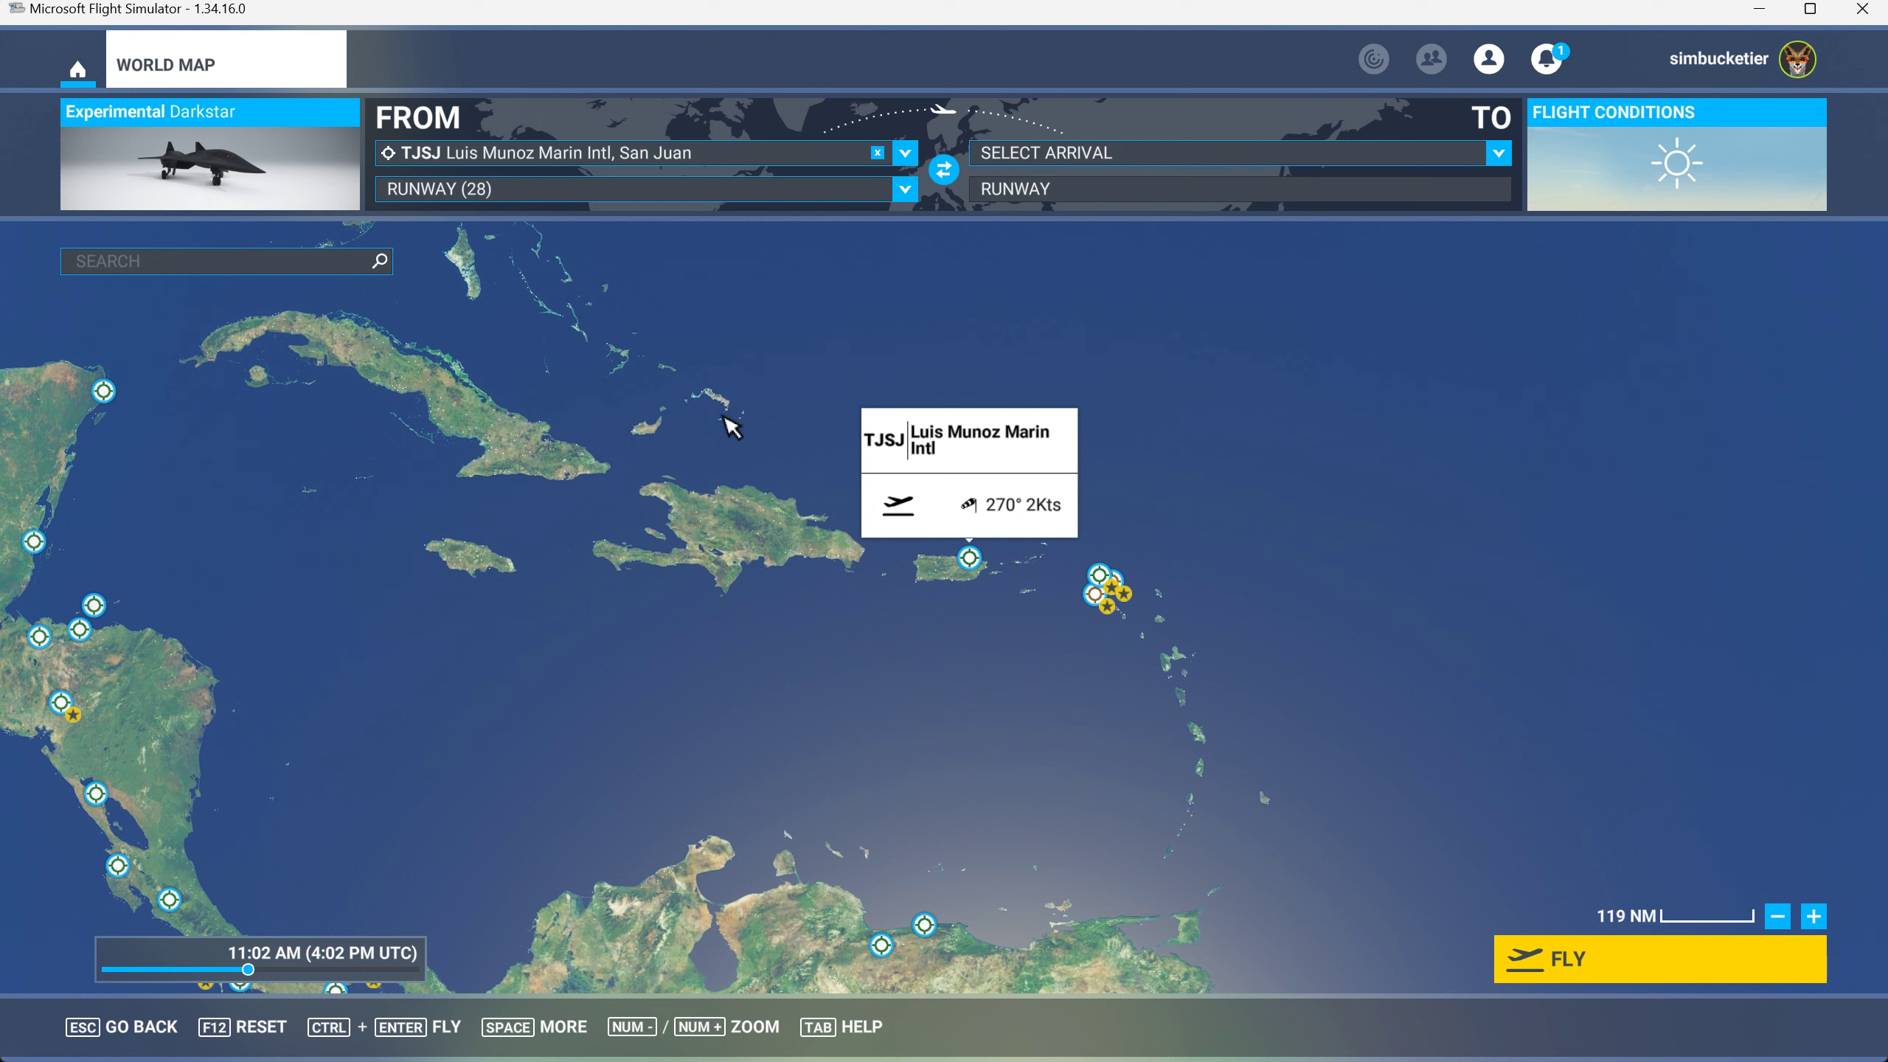
mouse_move(709, 413)
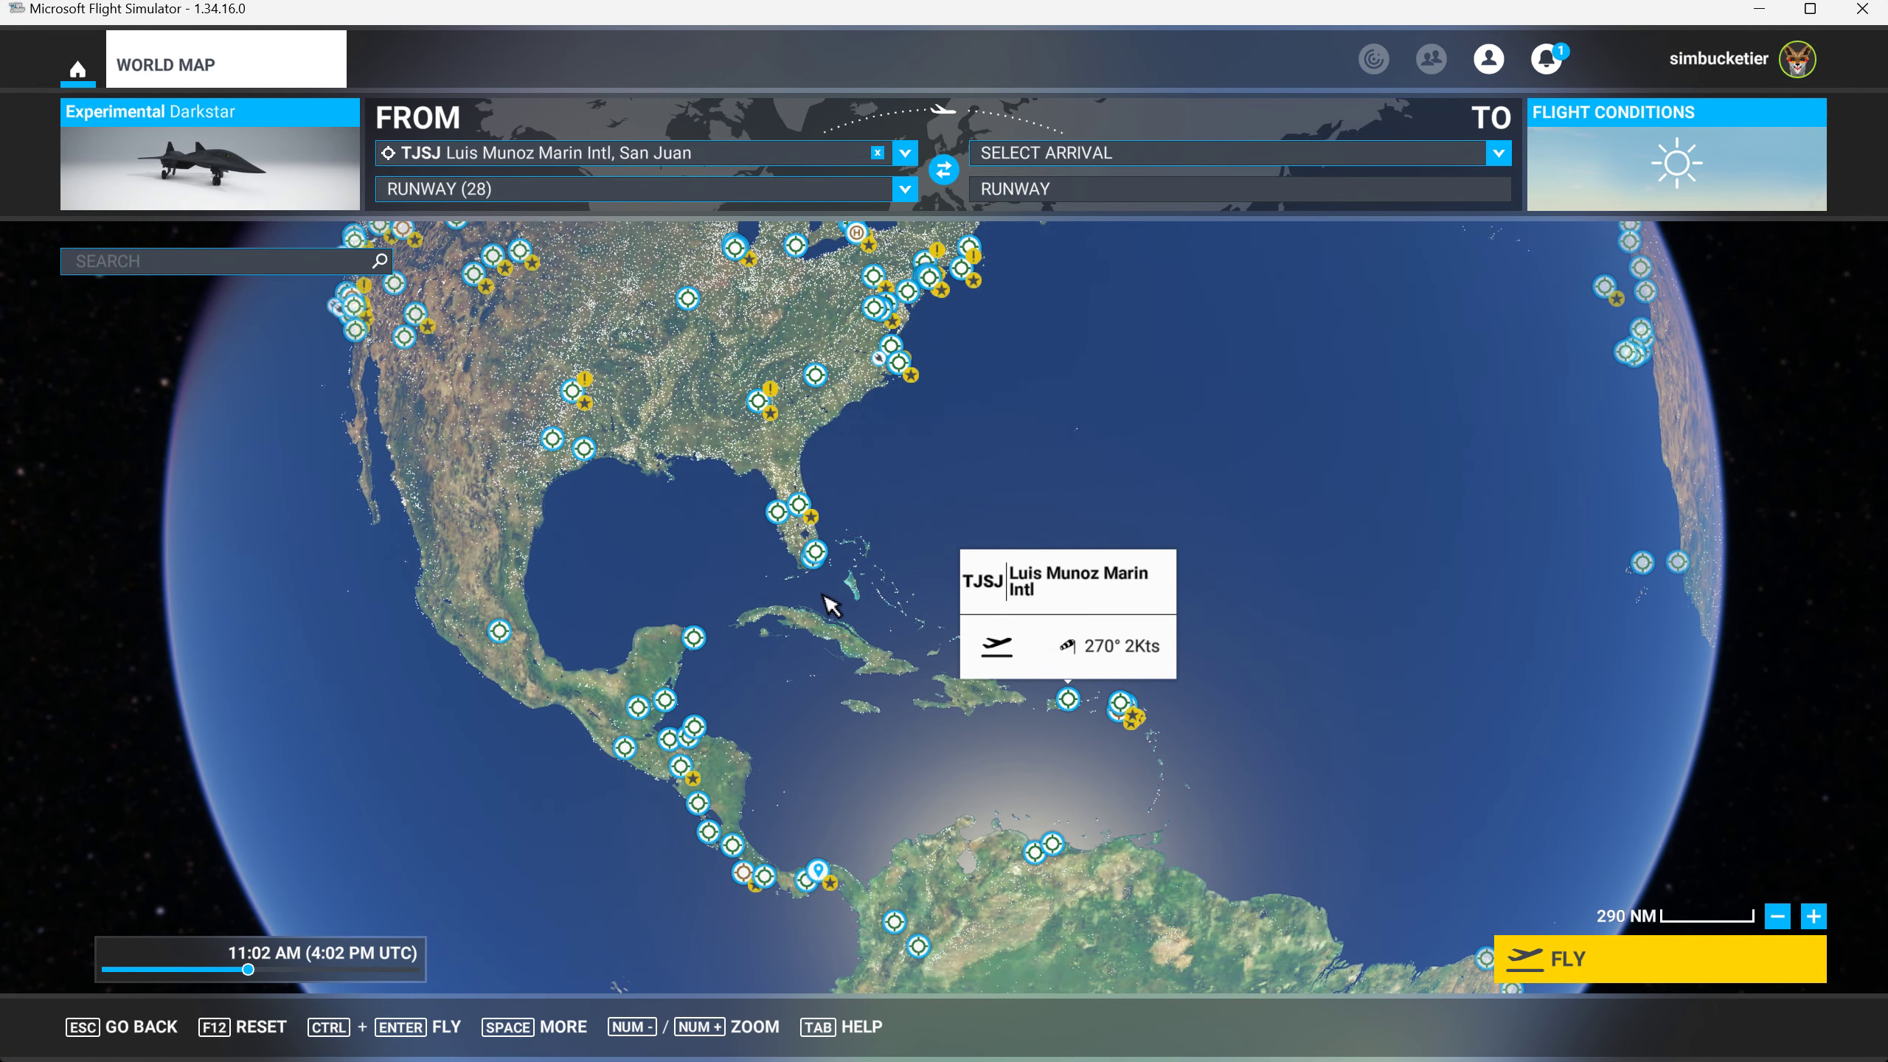
mouse_move(819, 559)
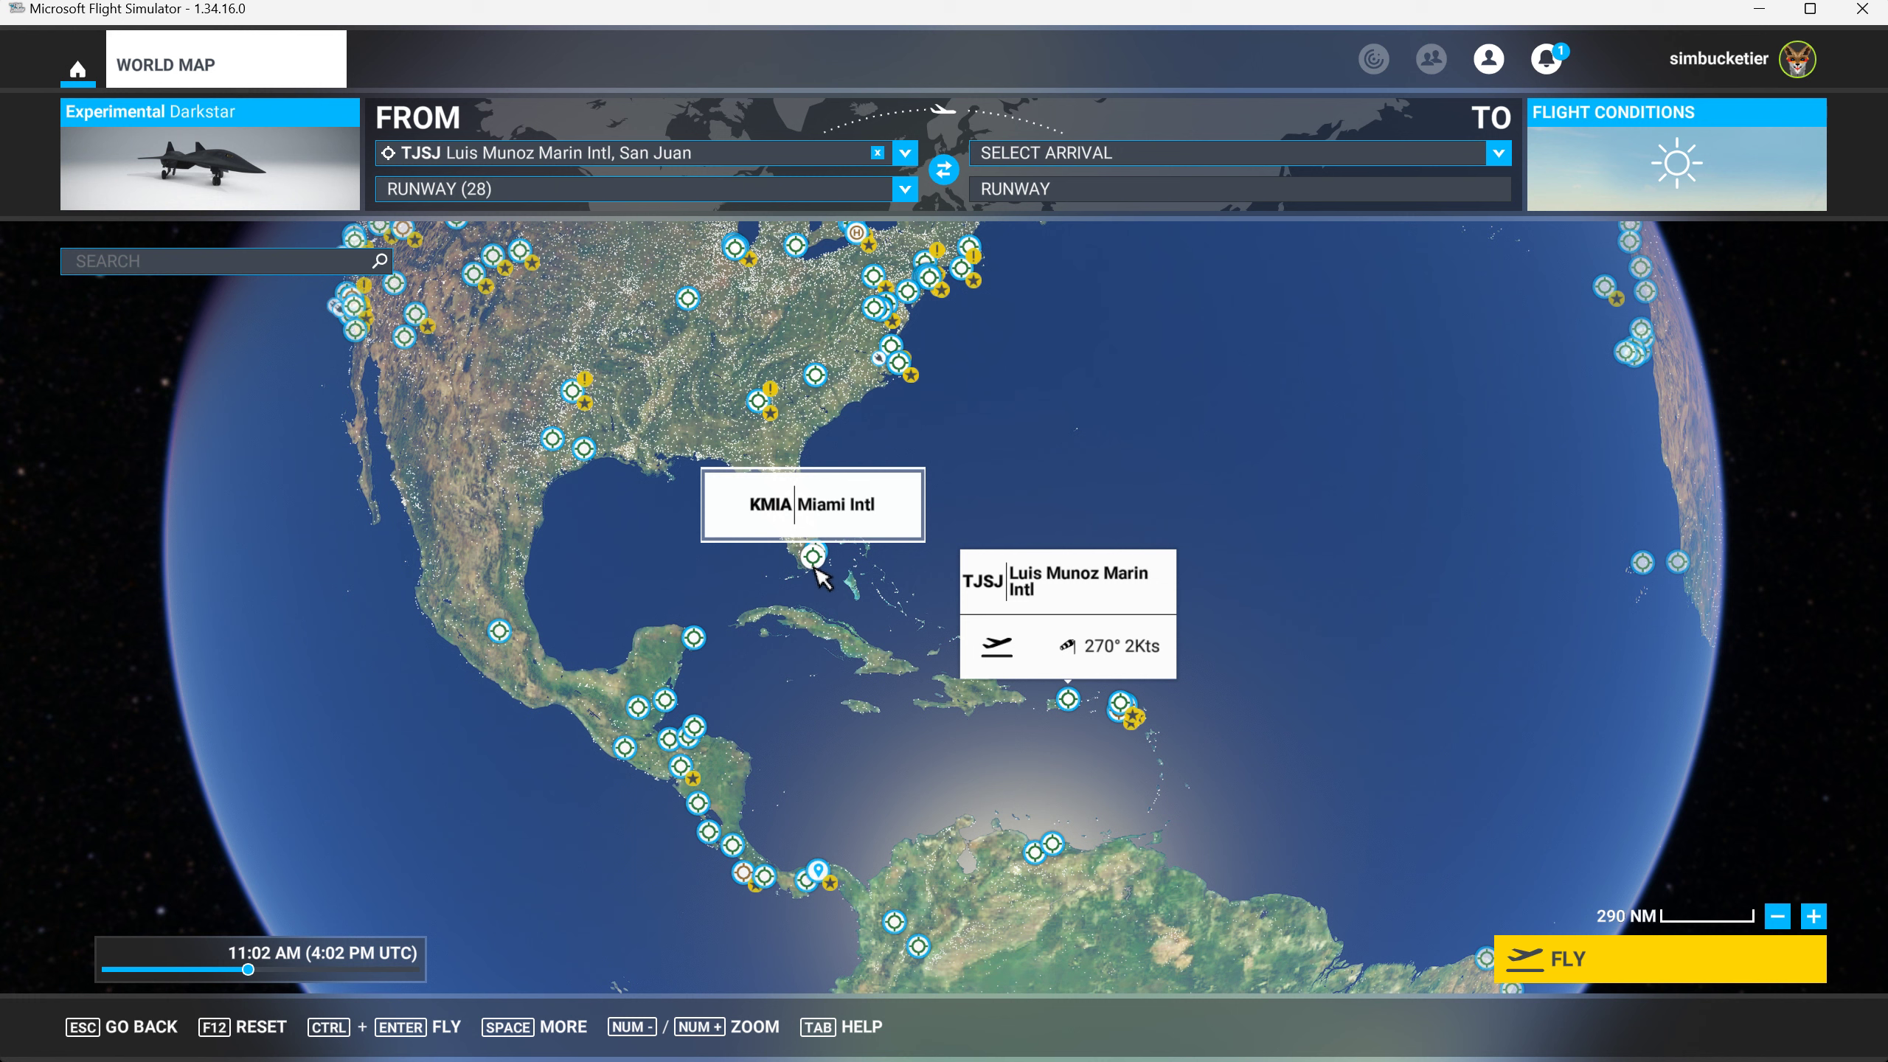
Set Miami Intl (KMIA) as the arrival, giving a 909 NM direct route from TJSJ
click(810, 557)
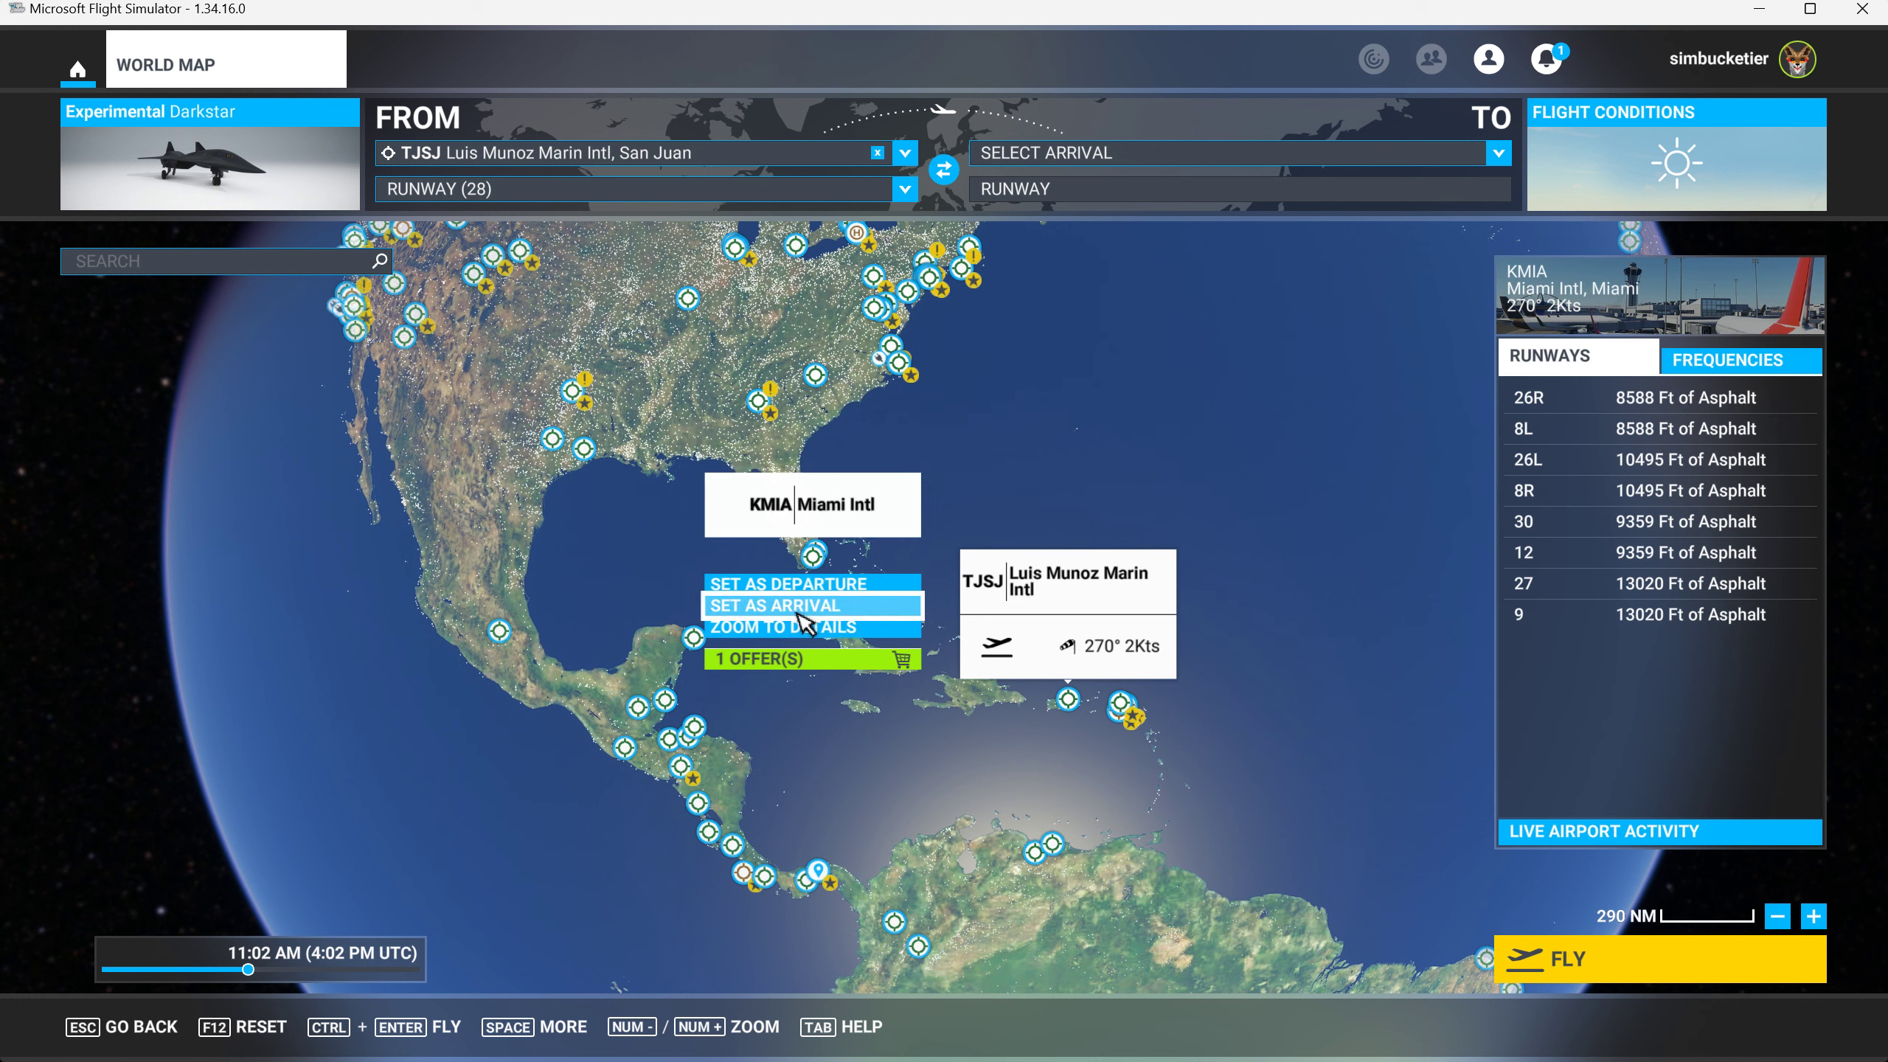
click(811, 605)
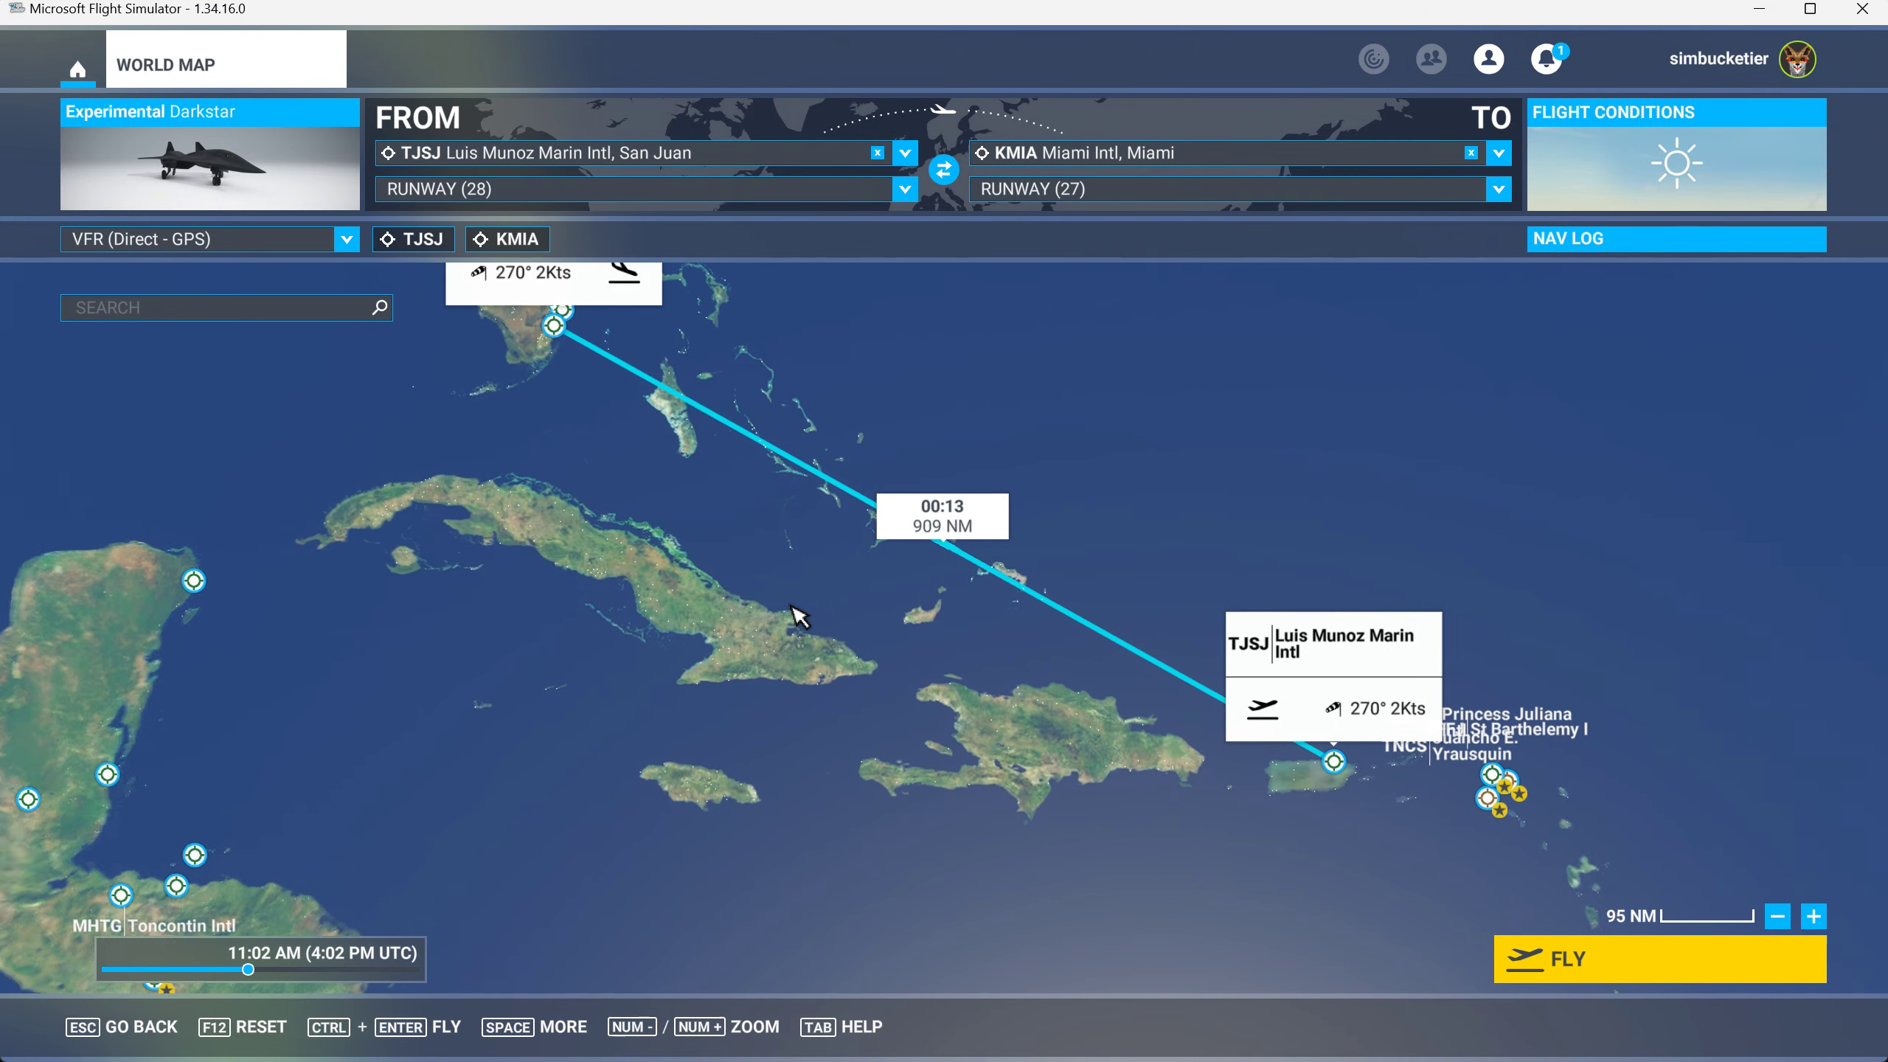
mouse_move(935, 547)
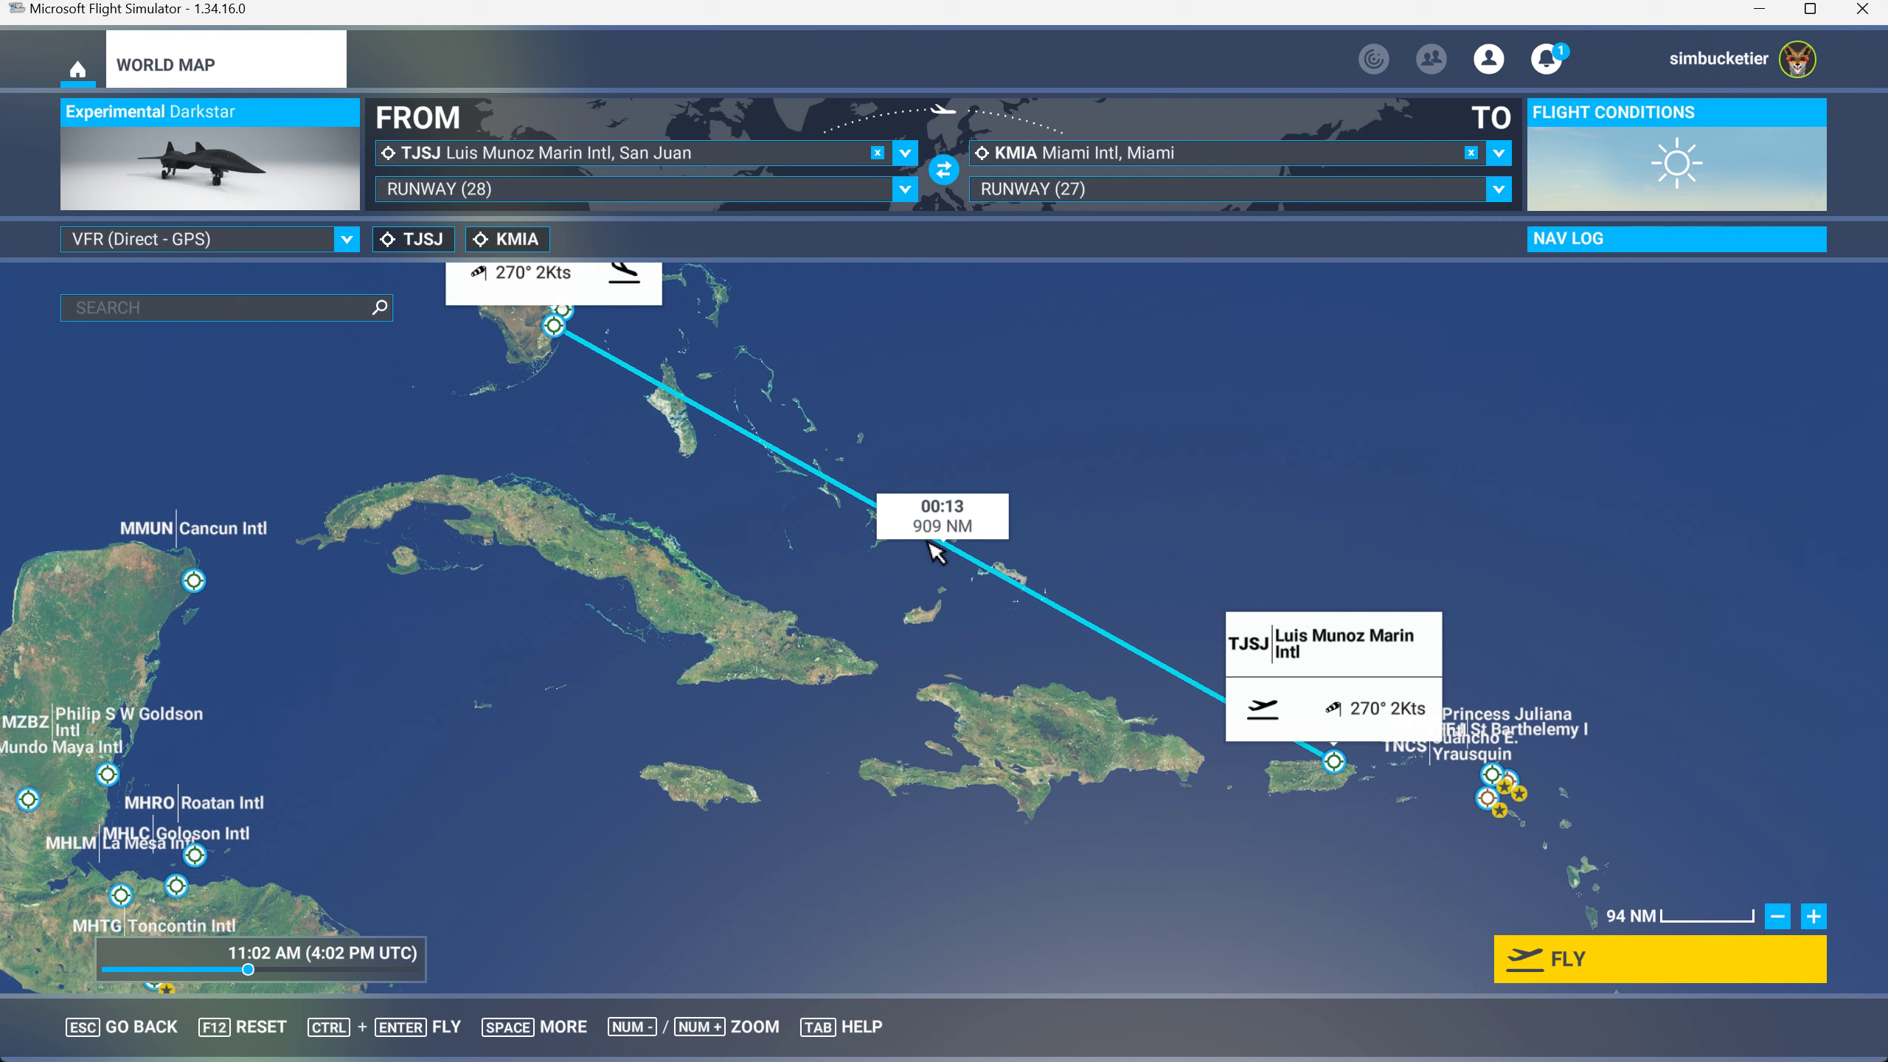
mouse_move(967, 530)
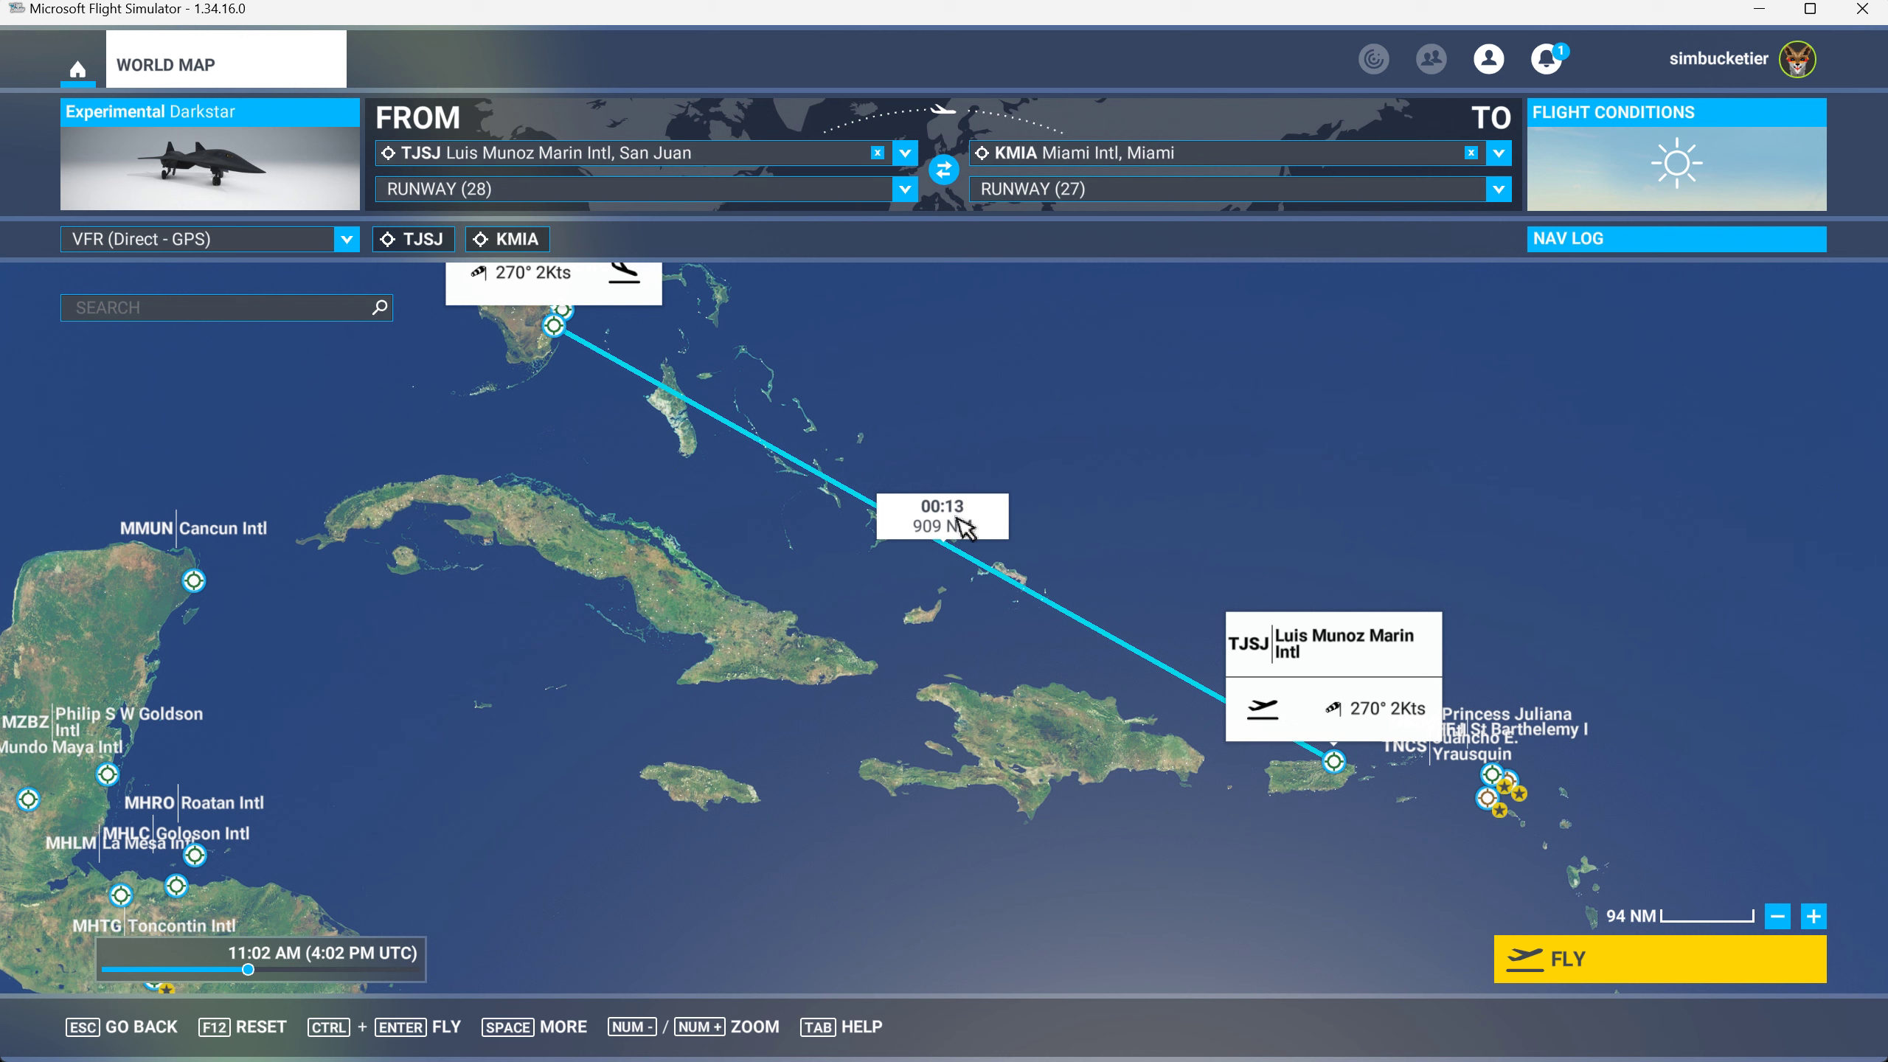
mouse_move(962, 539)
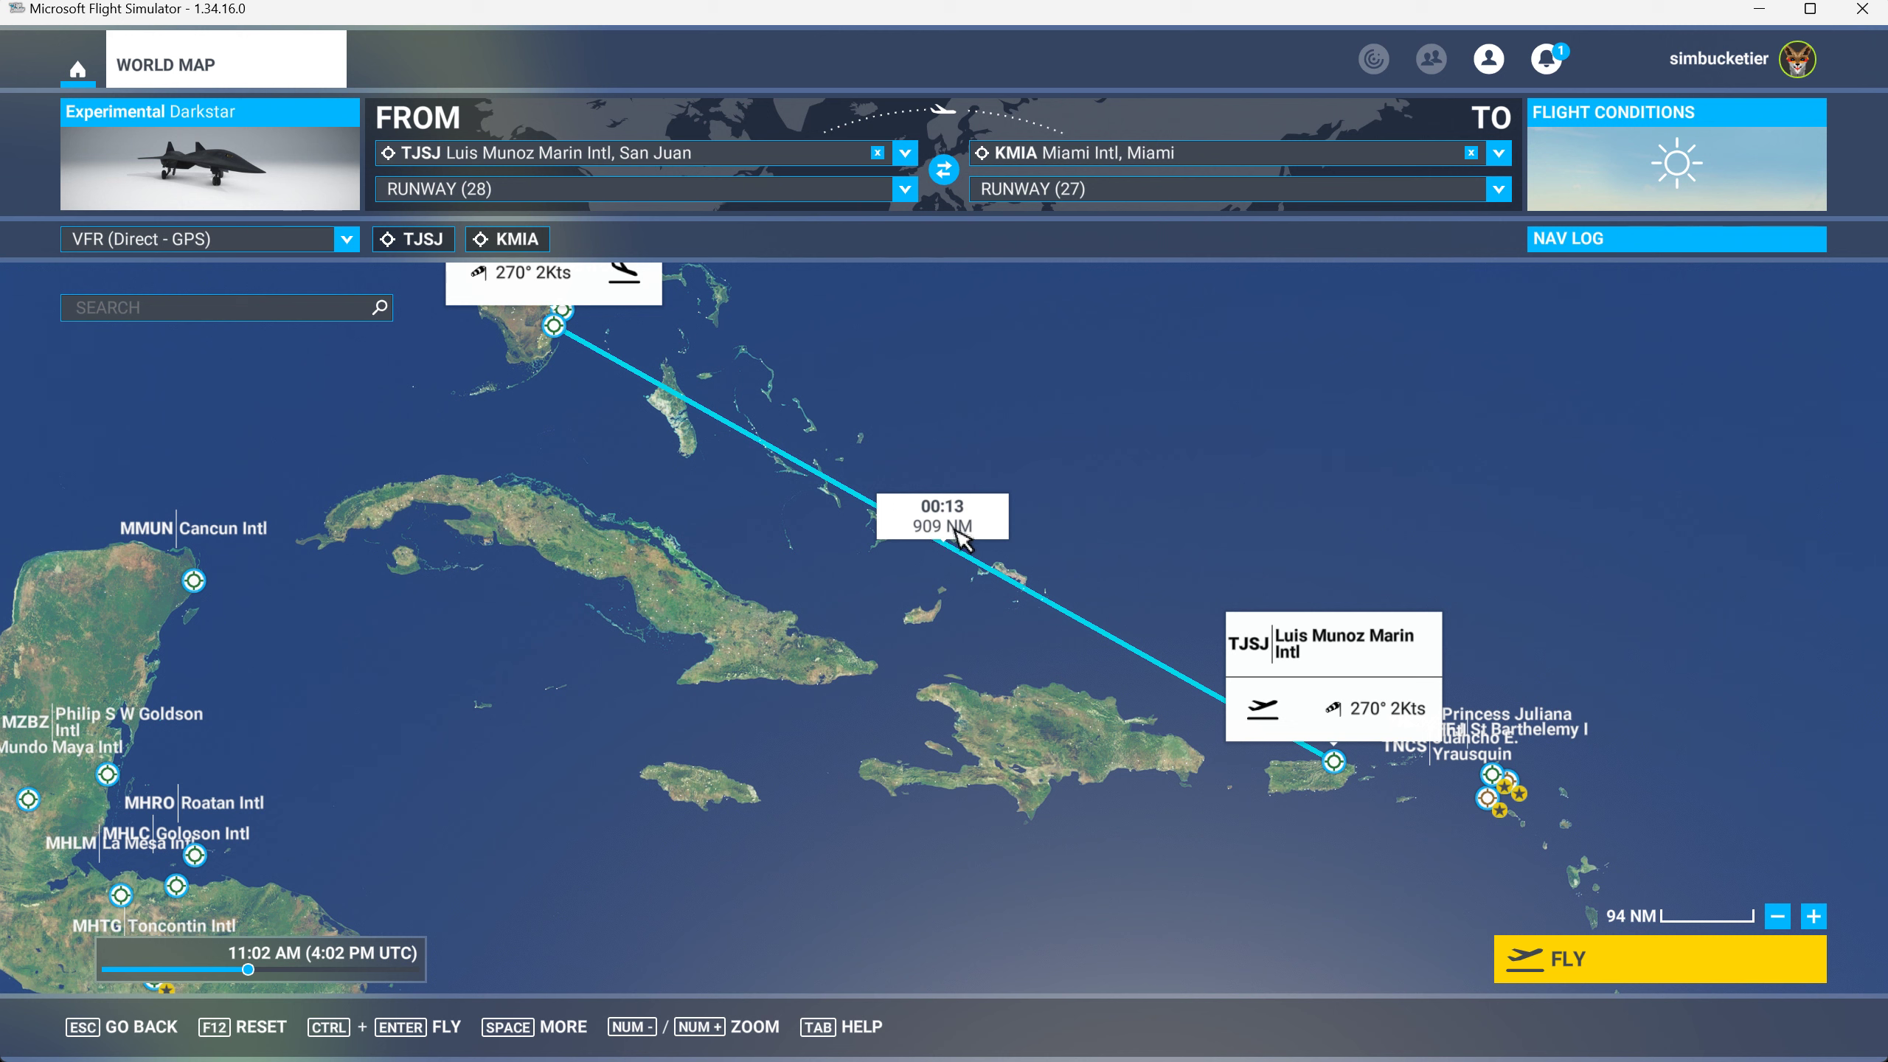
mouse_move(952, 547)
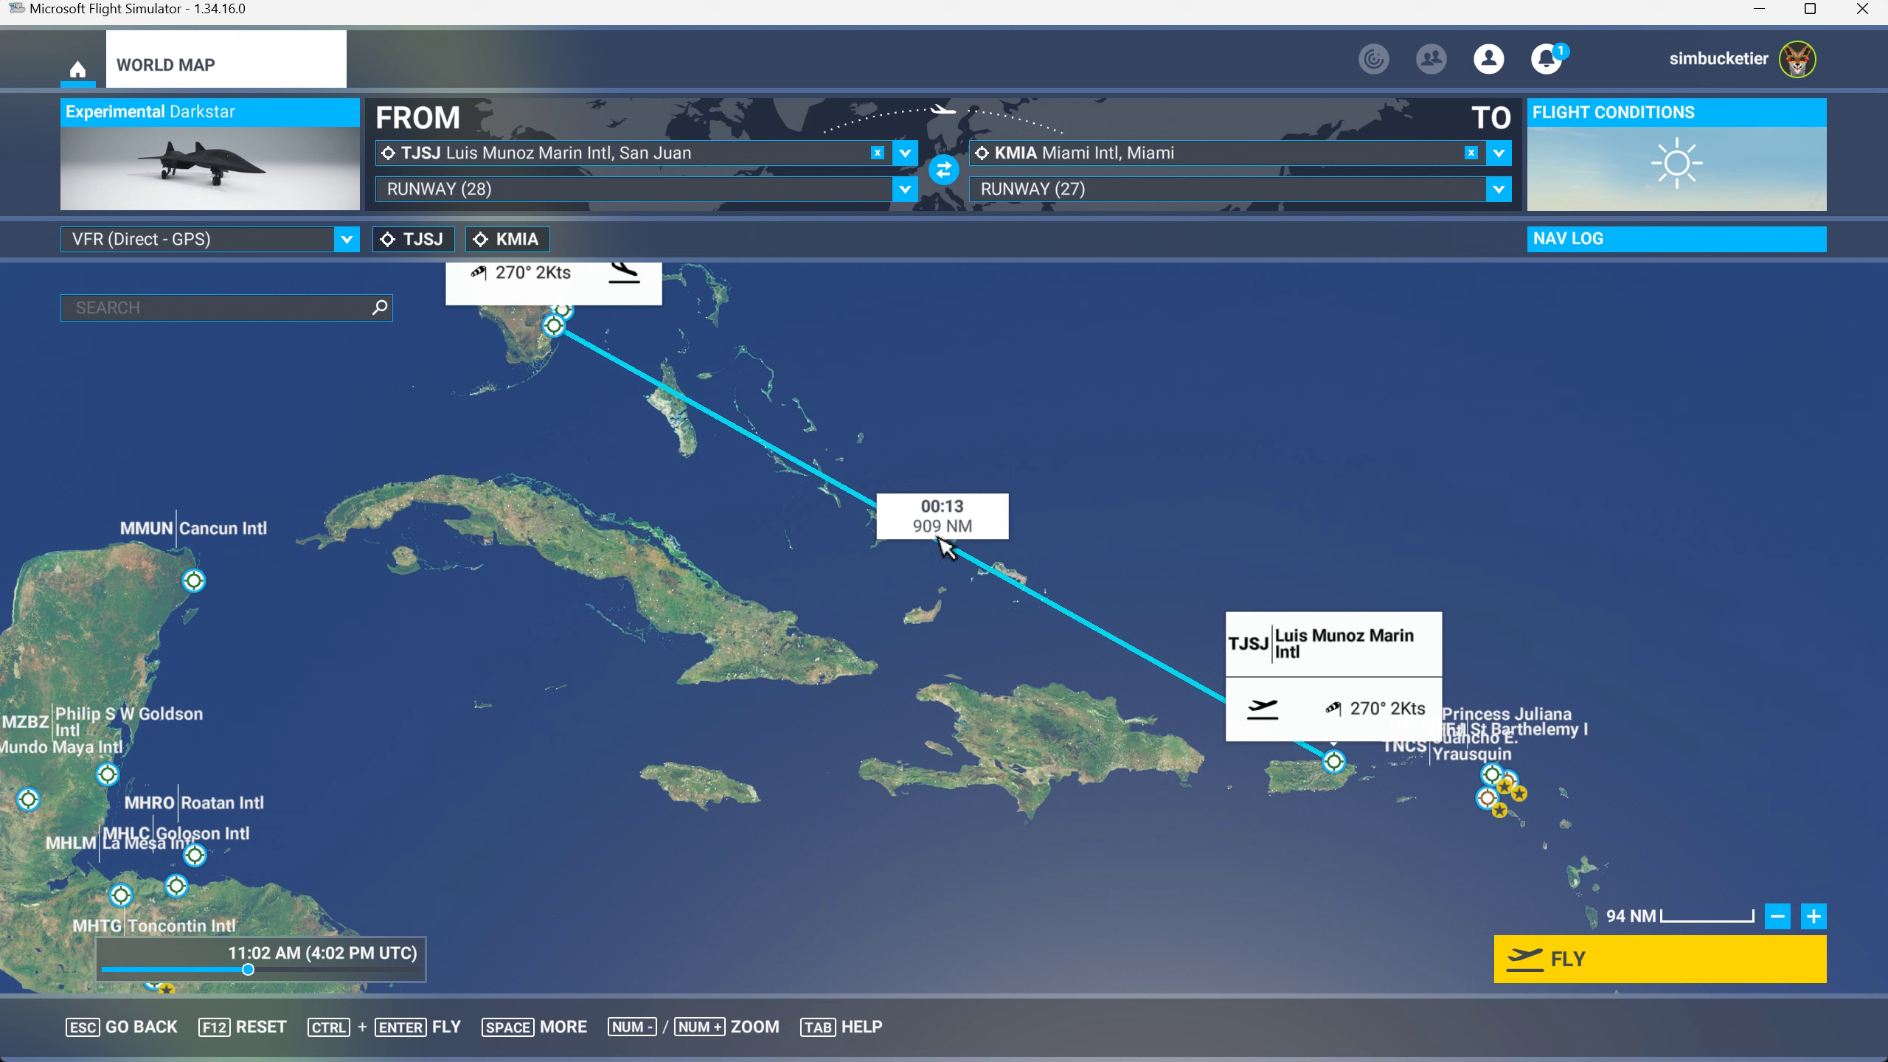
mouse_move(938, 555)
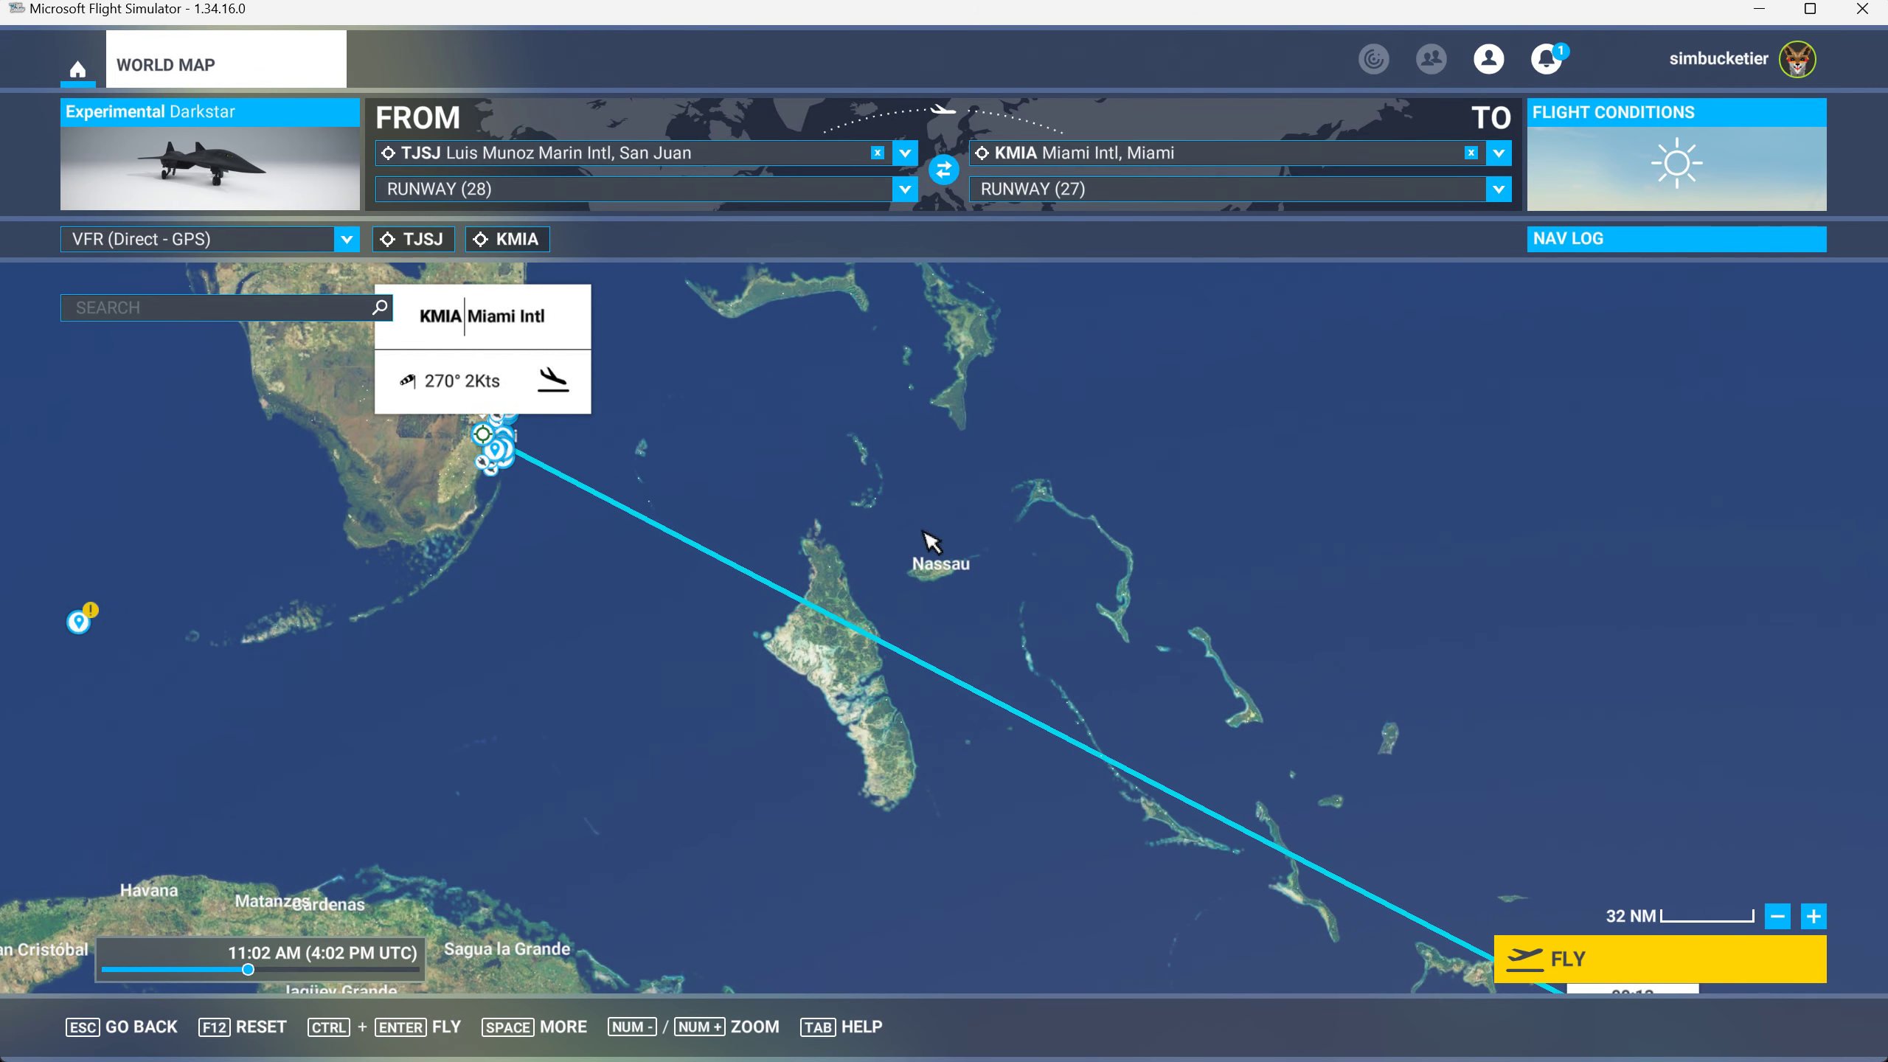
mouse_move(971, 582)
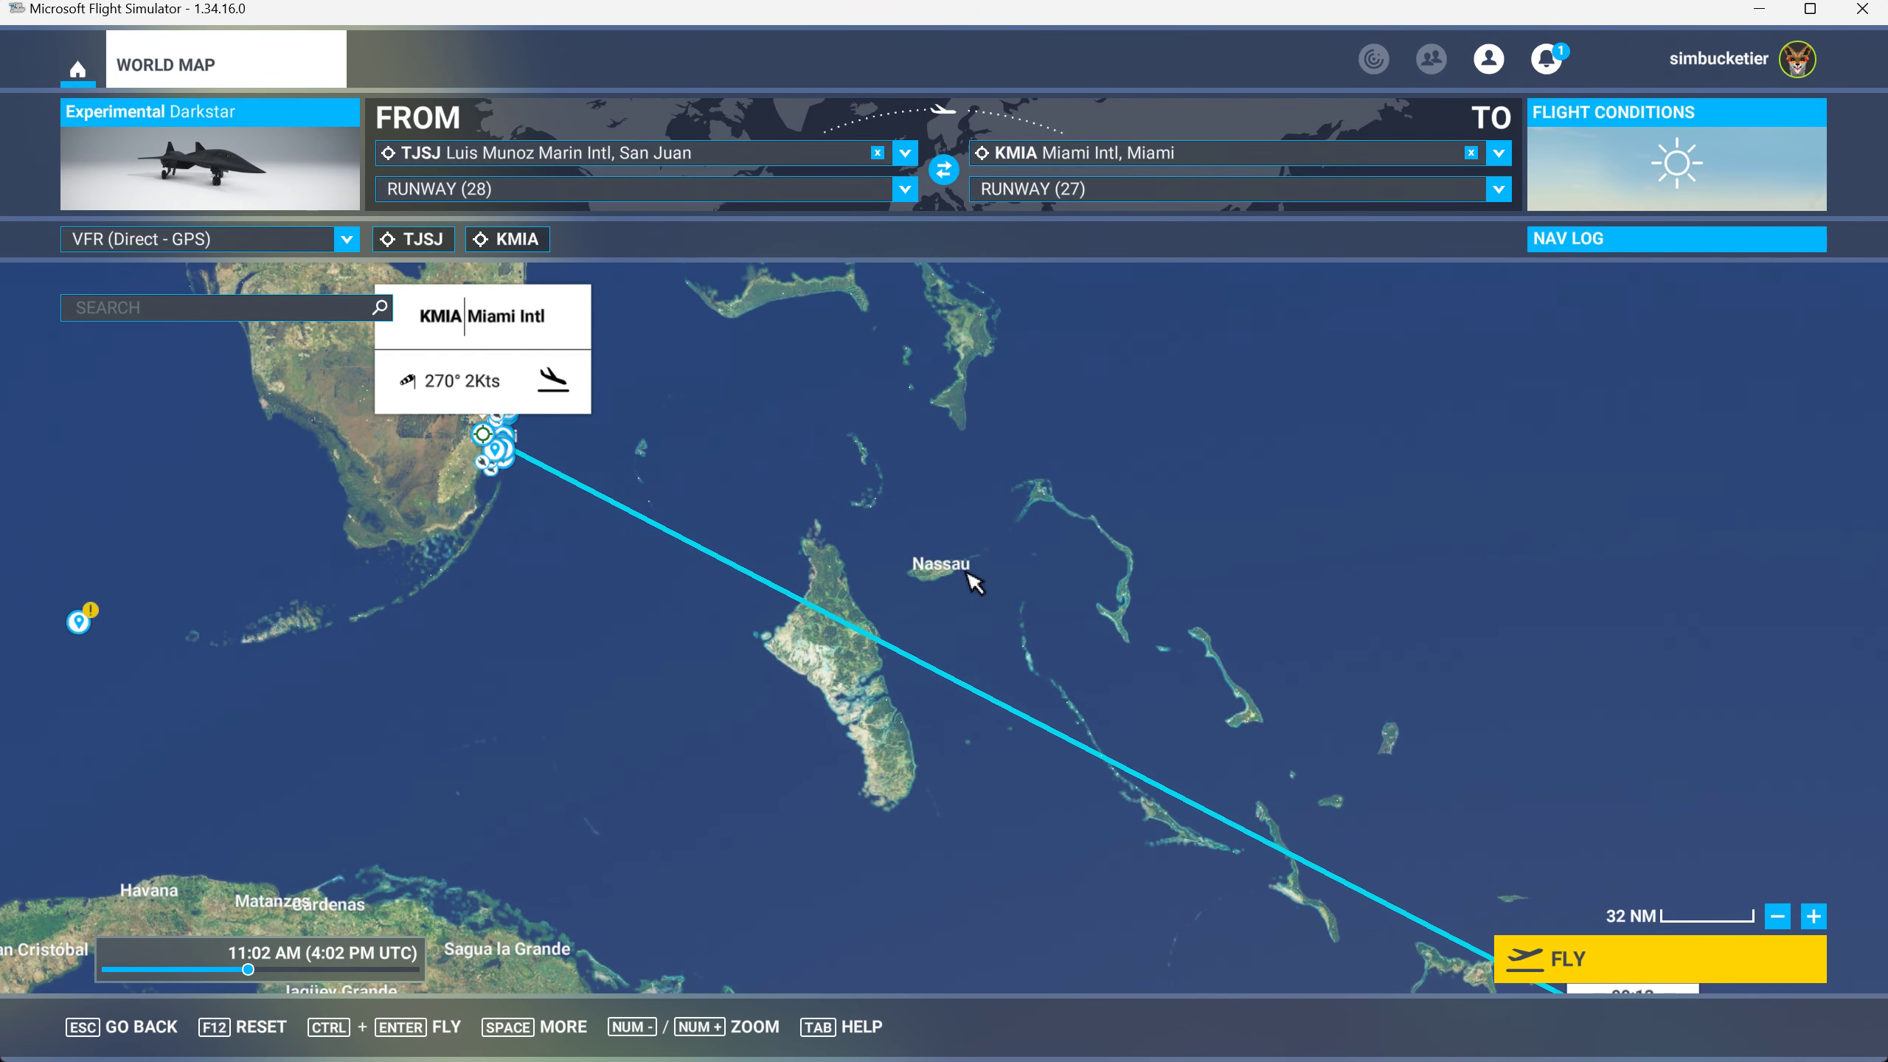
mouse_move(960, 584)
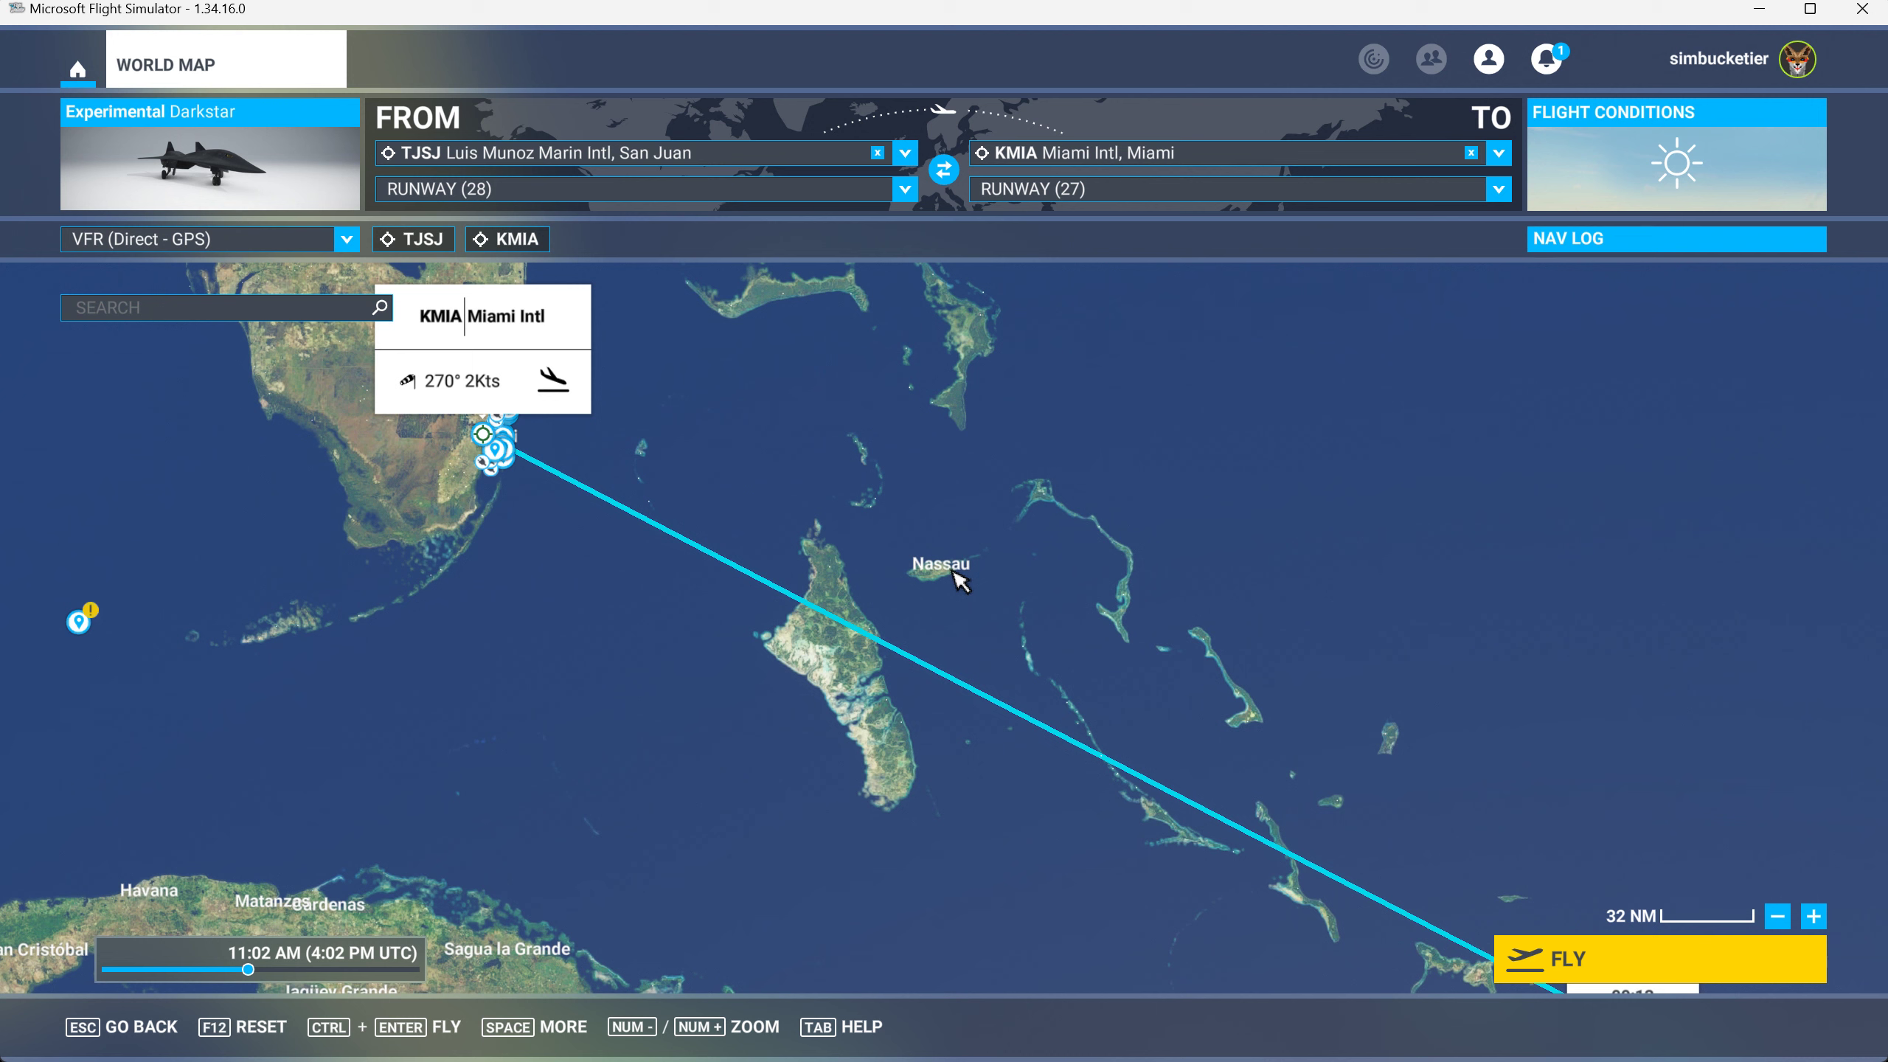
mouse_move(1212, 676)
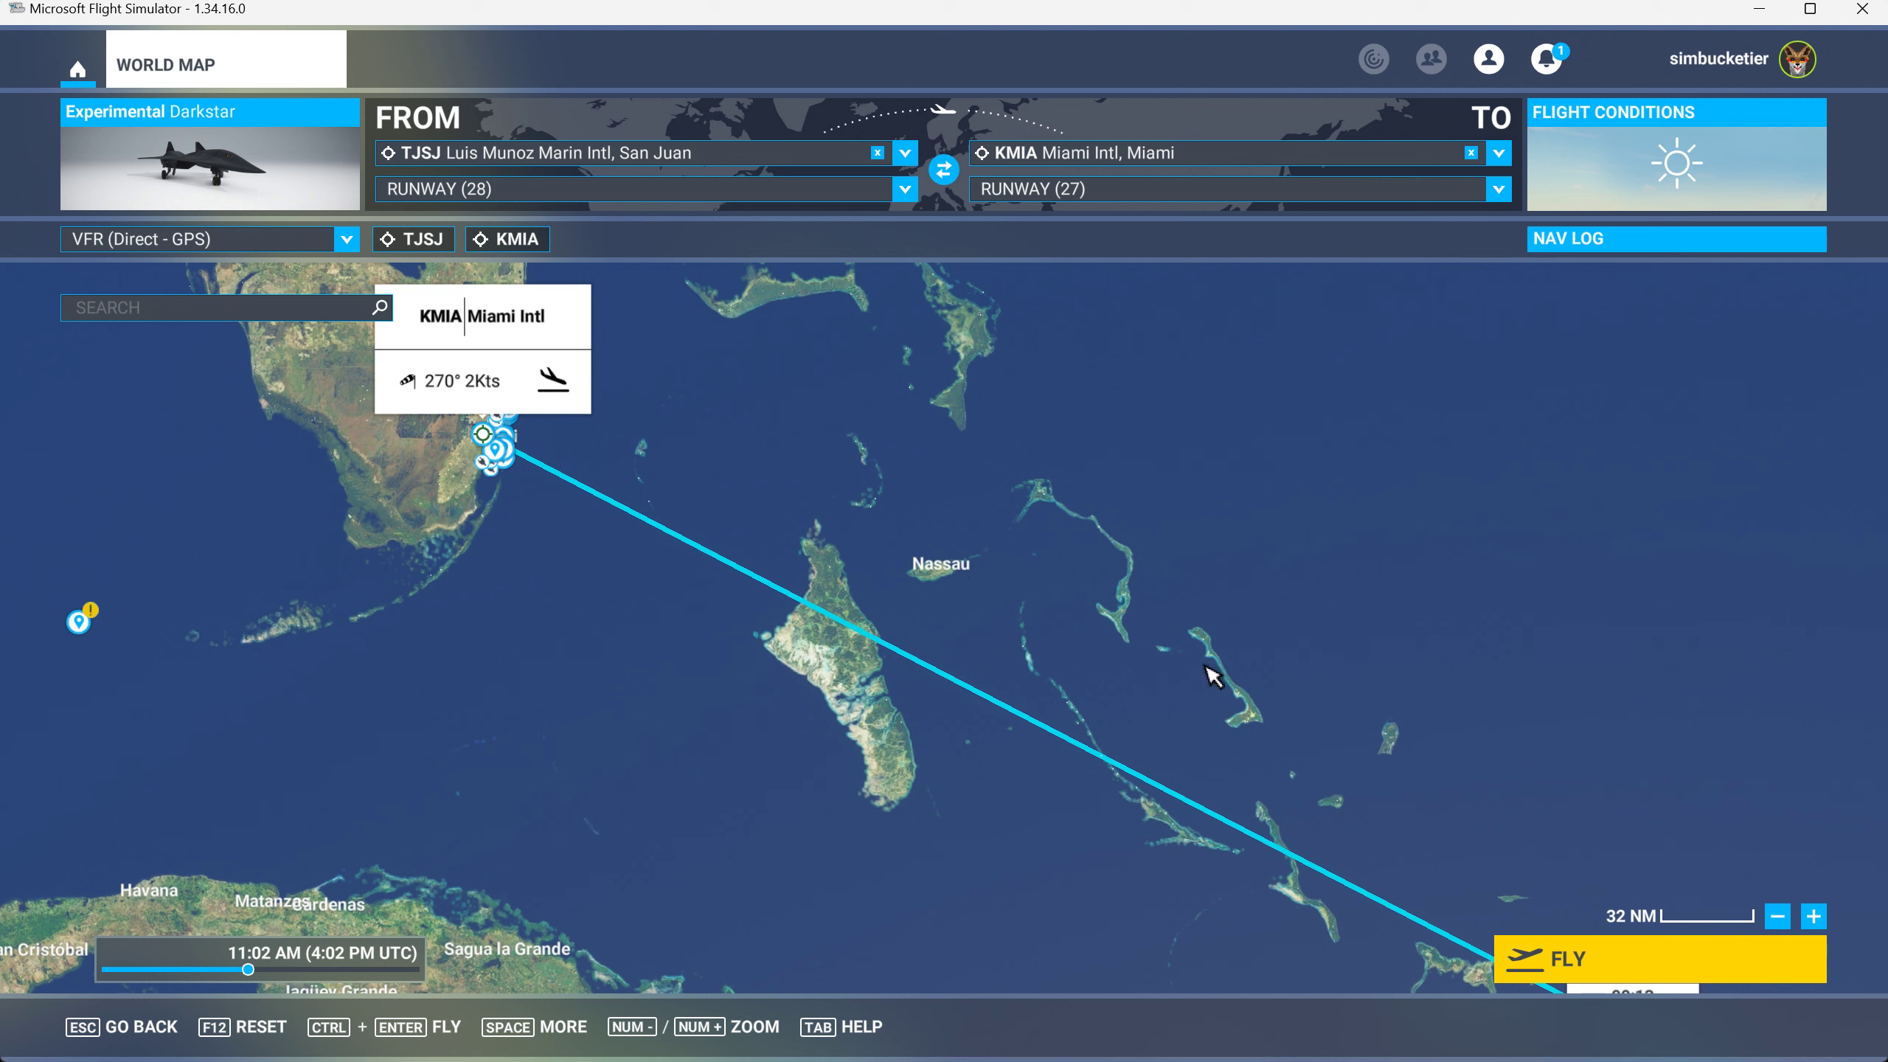
mouse_move(1013, 736)
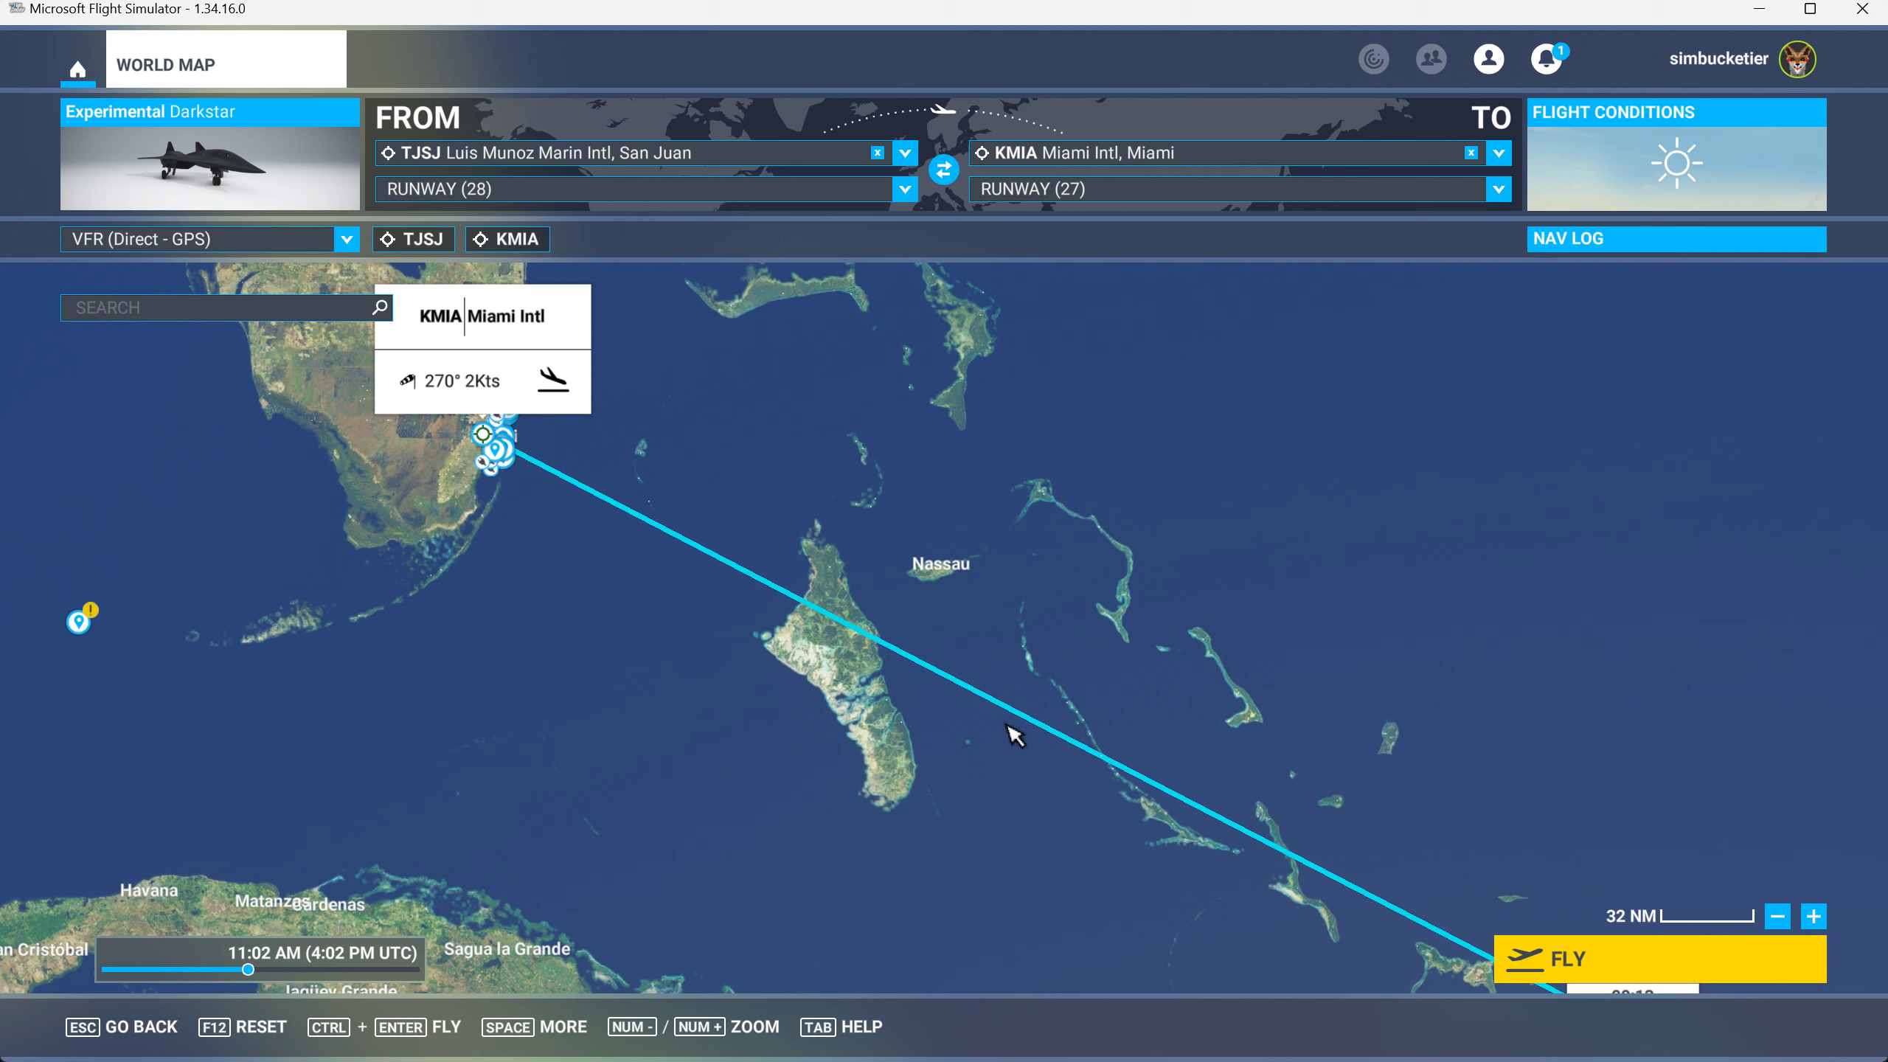
mouse_move(1024, 680)
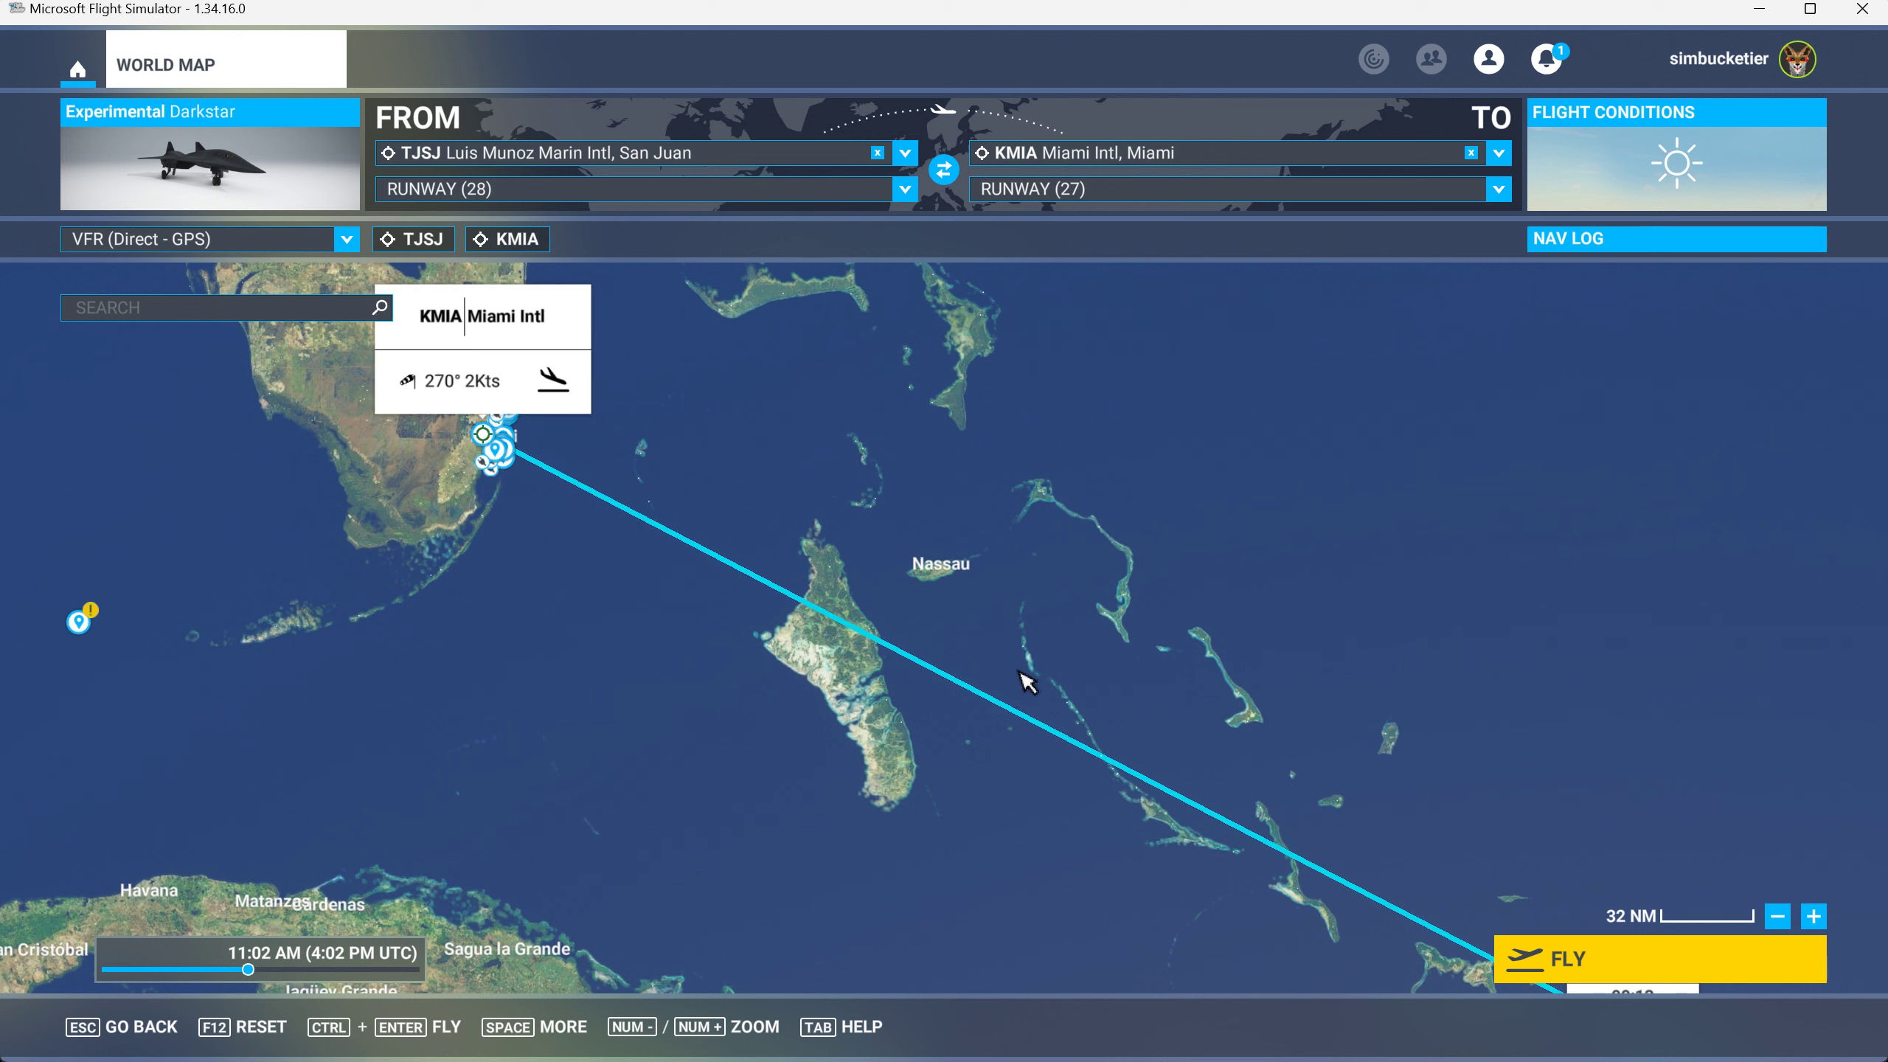
mouse_move(1019, 689)
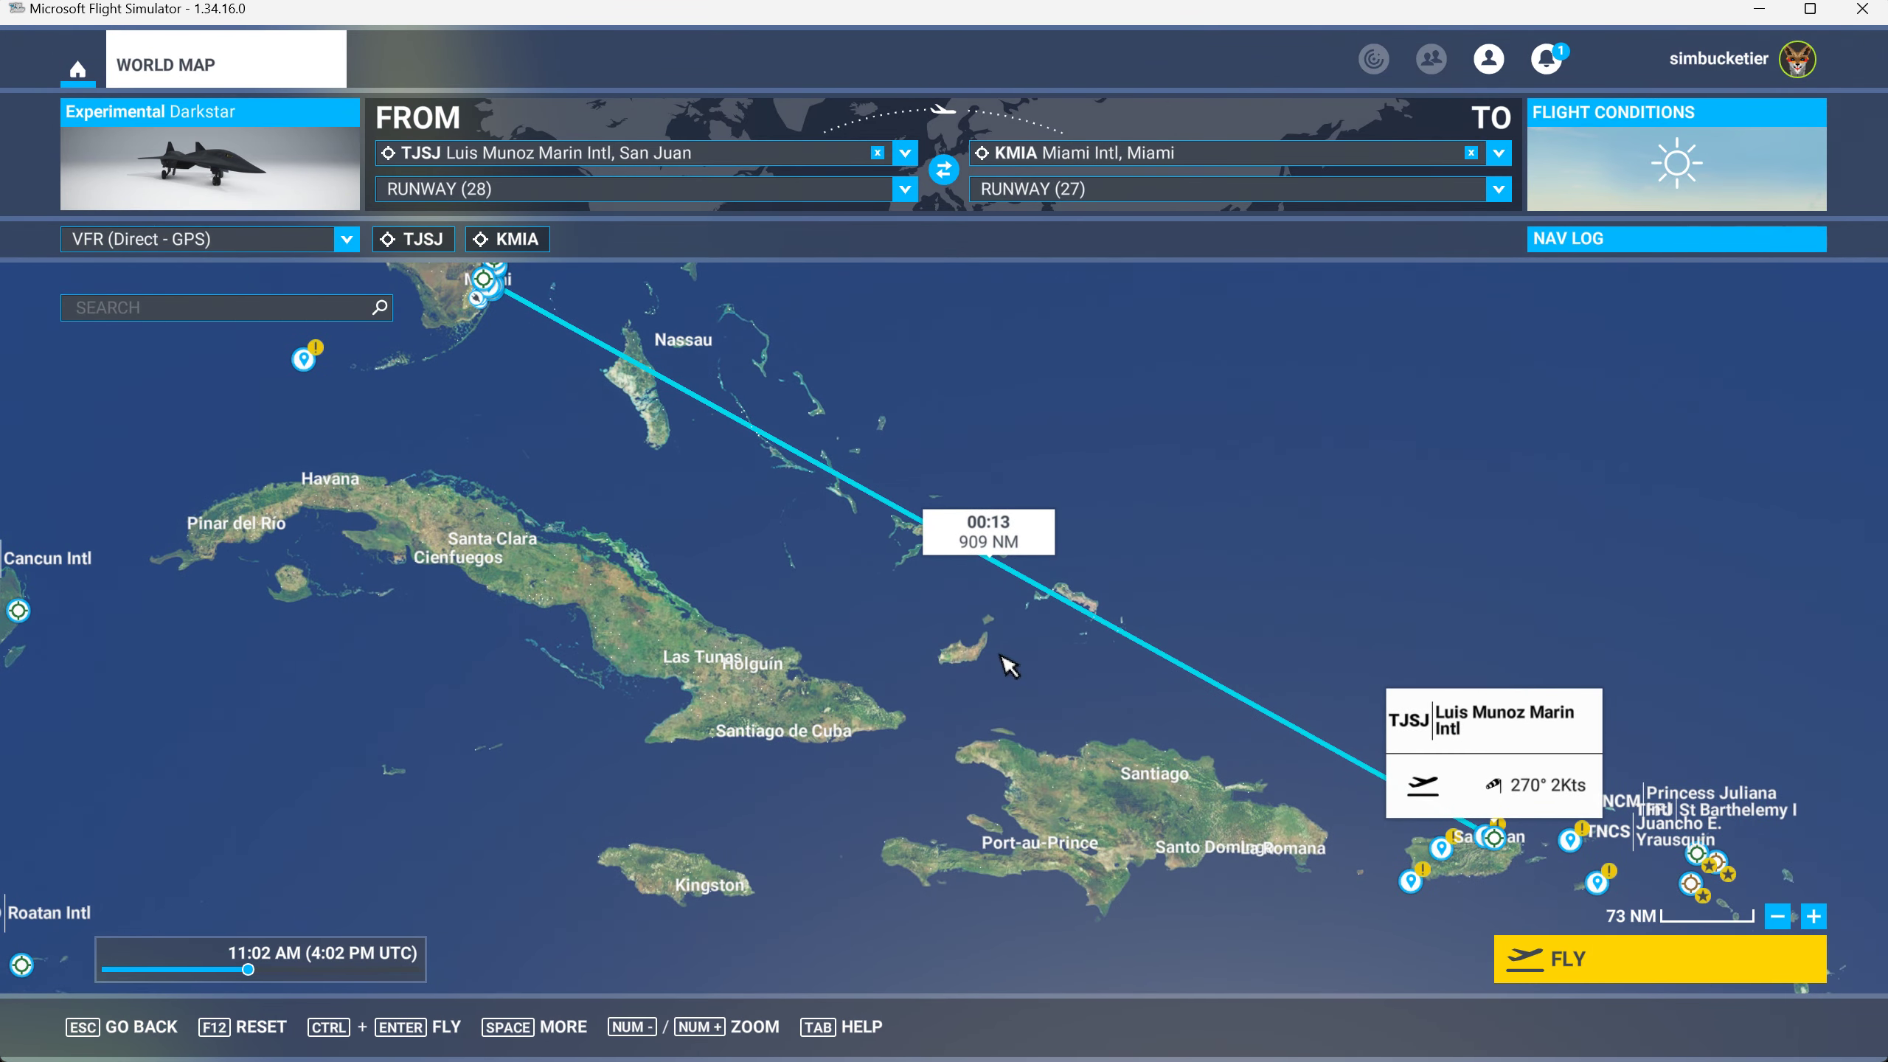
mouse_move(1289, 761)
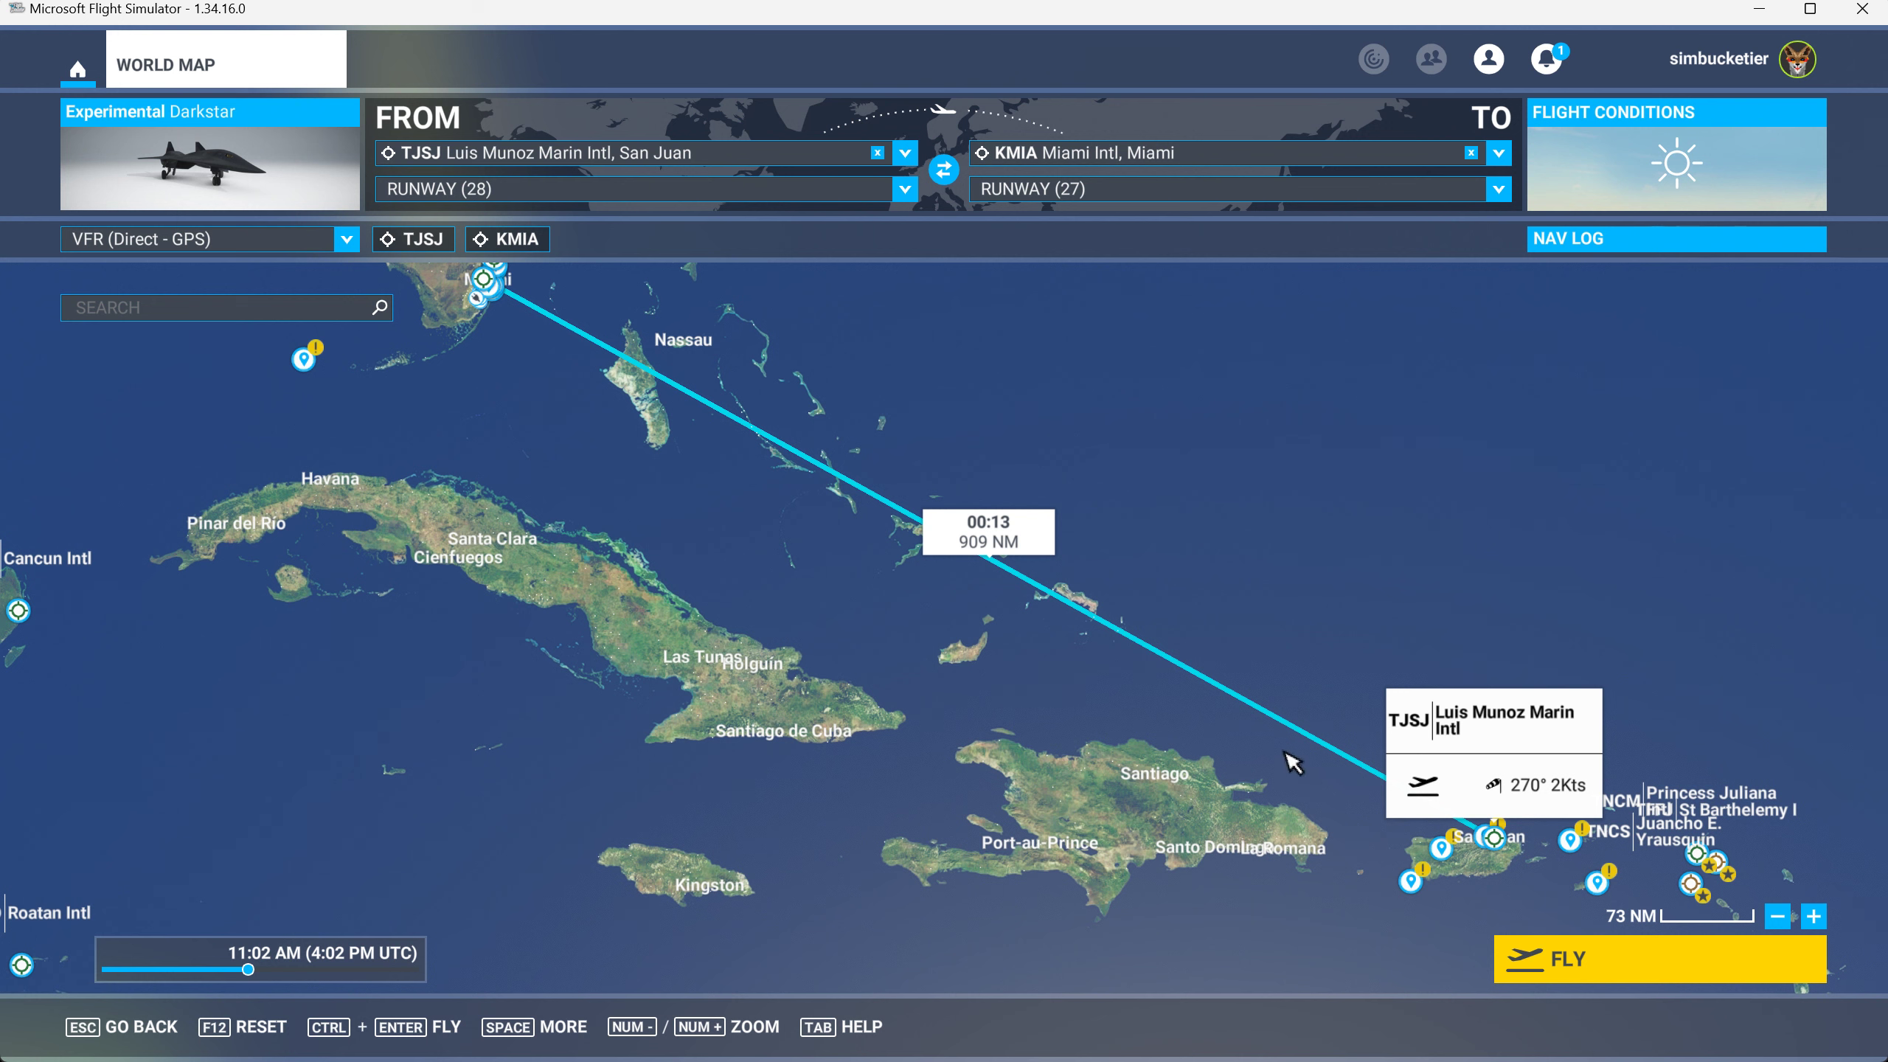
mouse_move(1236, 789)
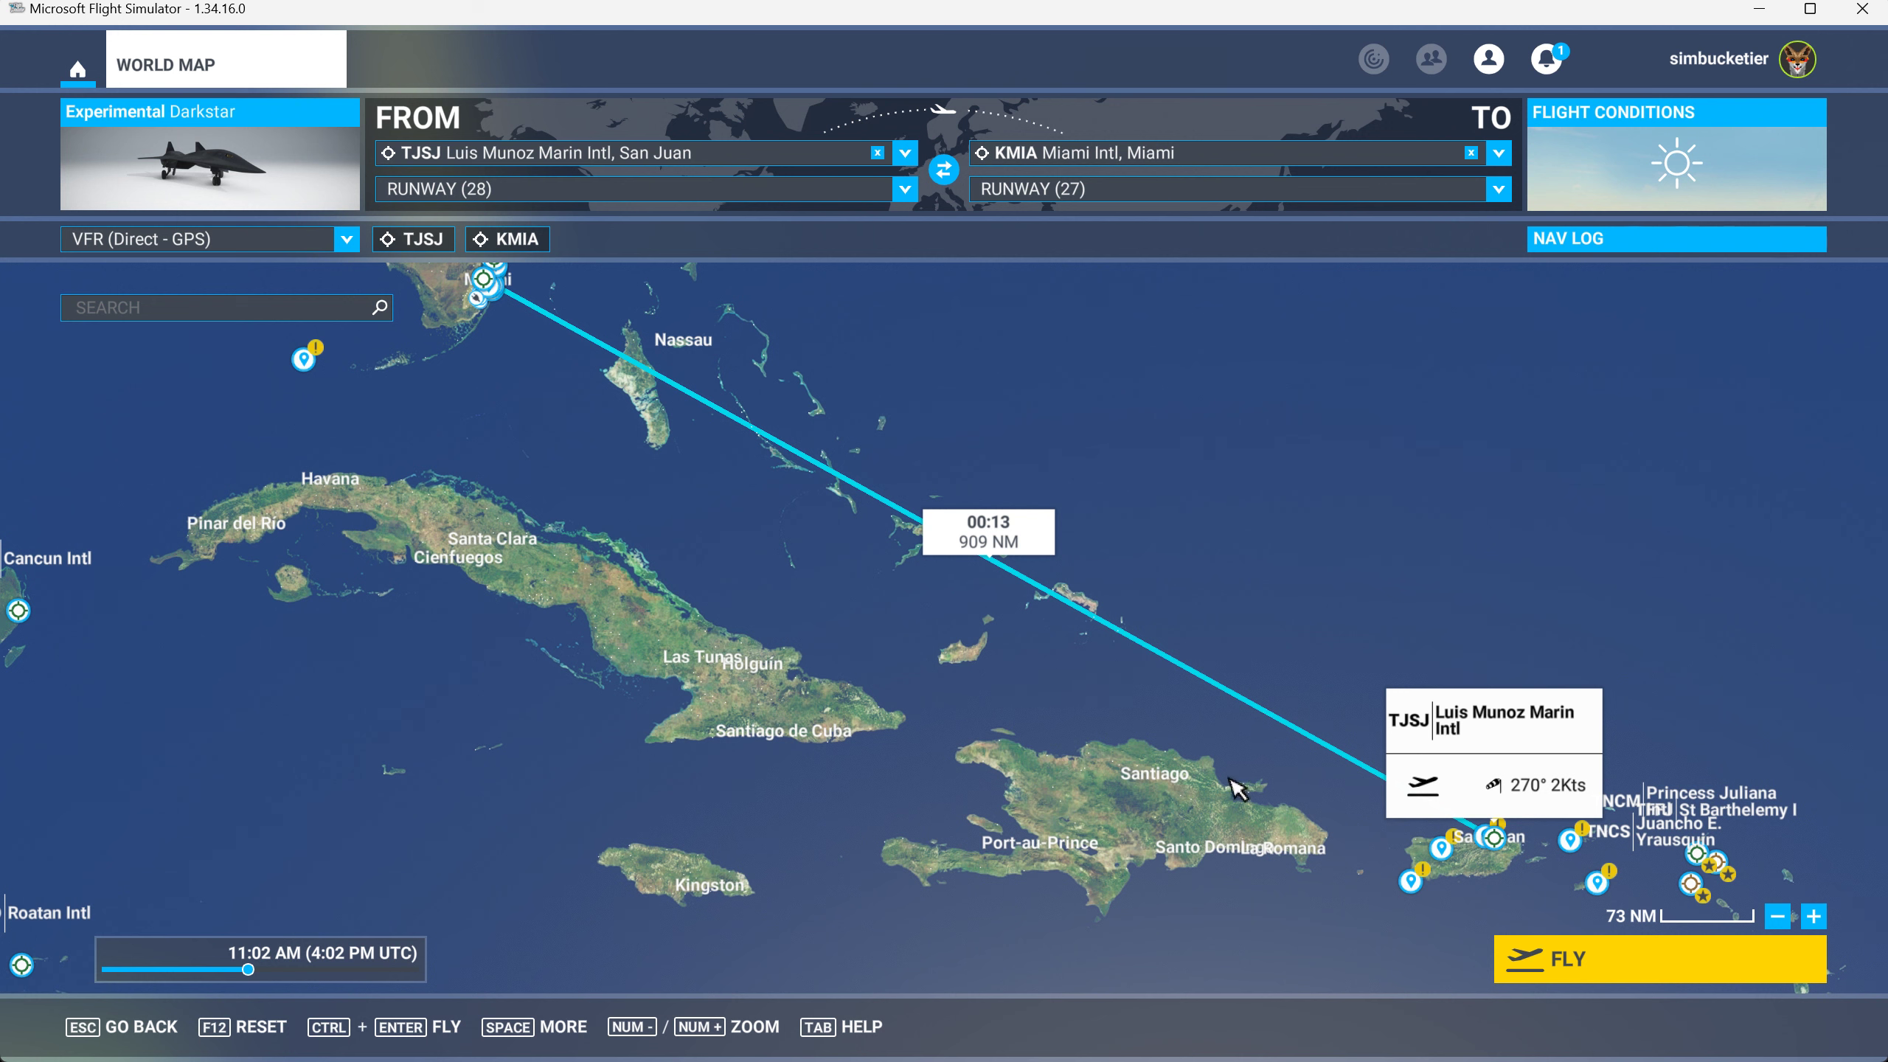
mouse_move(806, 590)
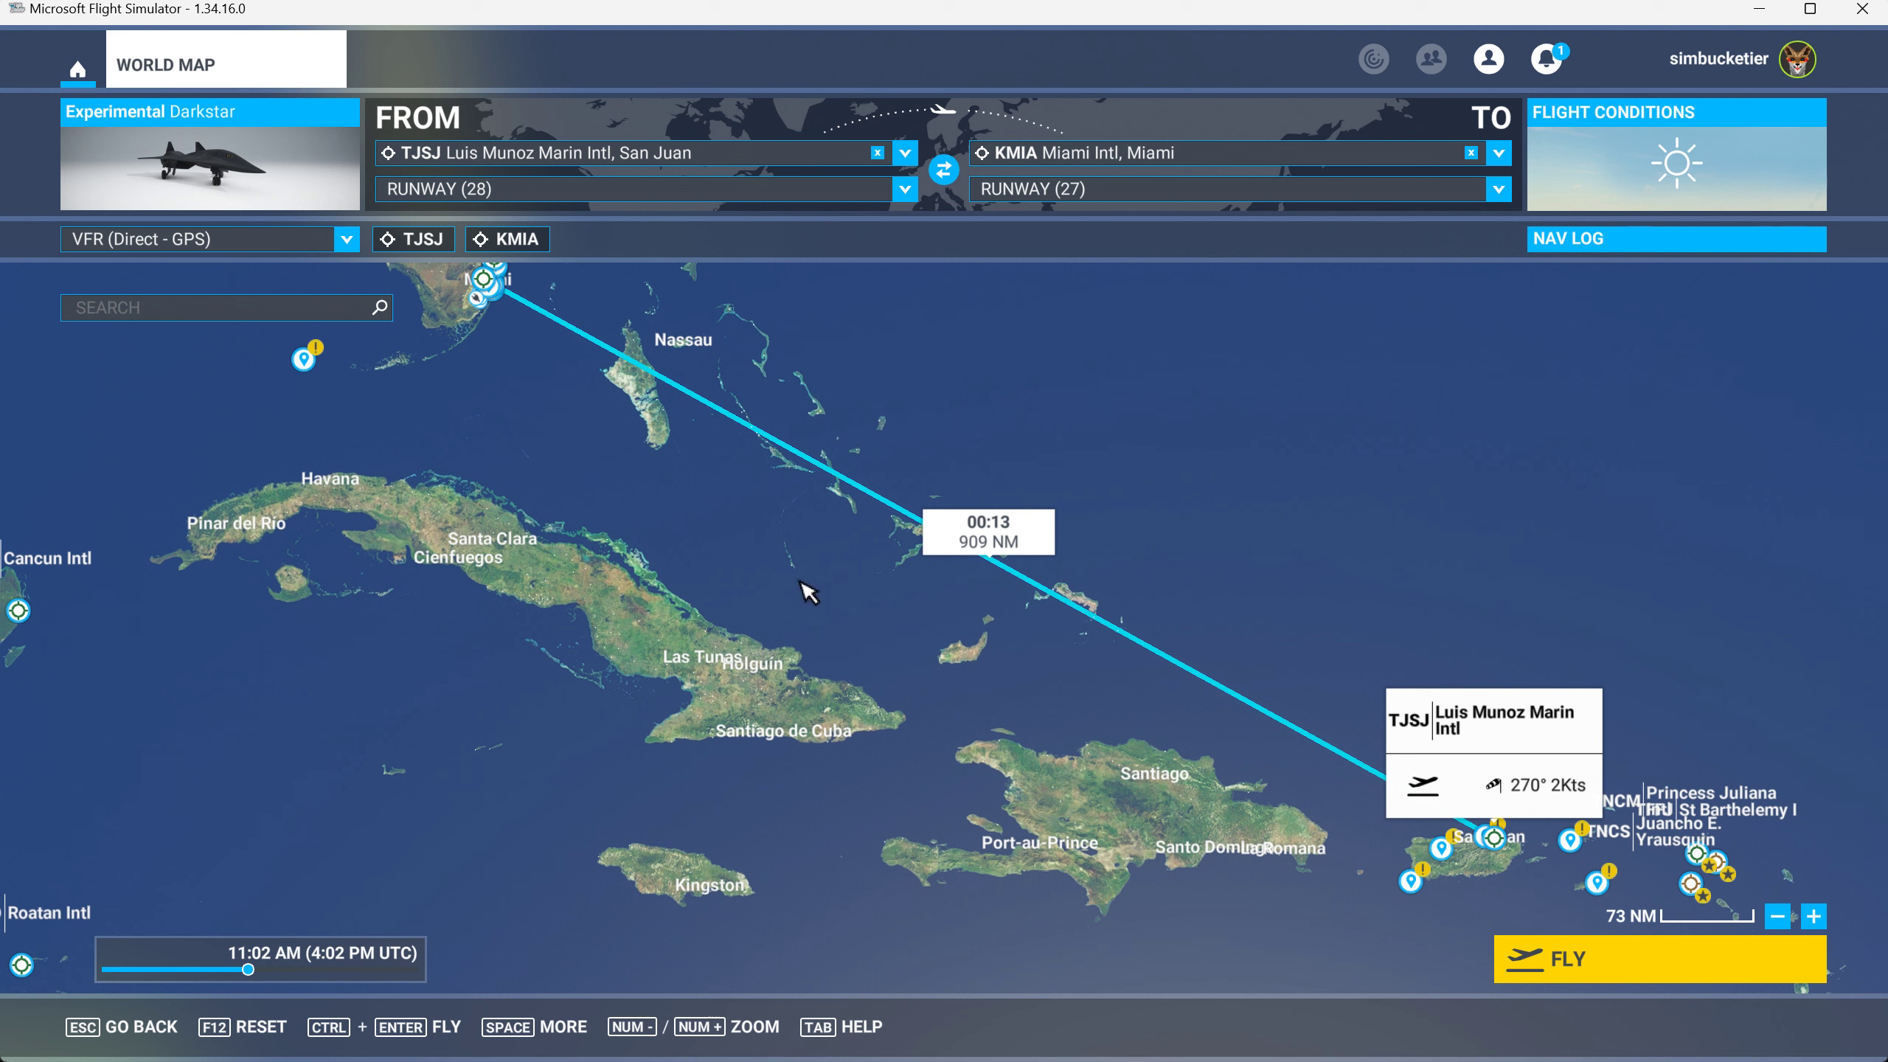
mouse_move(1359, 684)
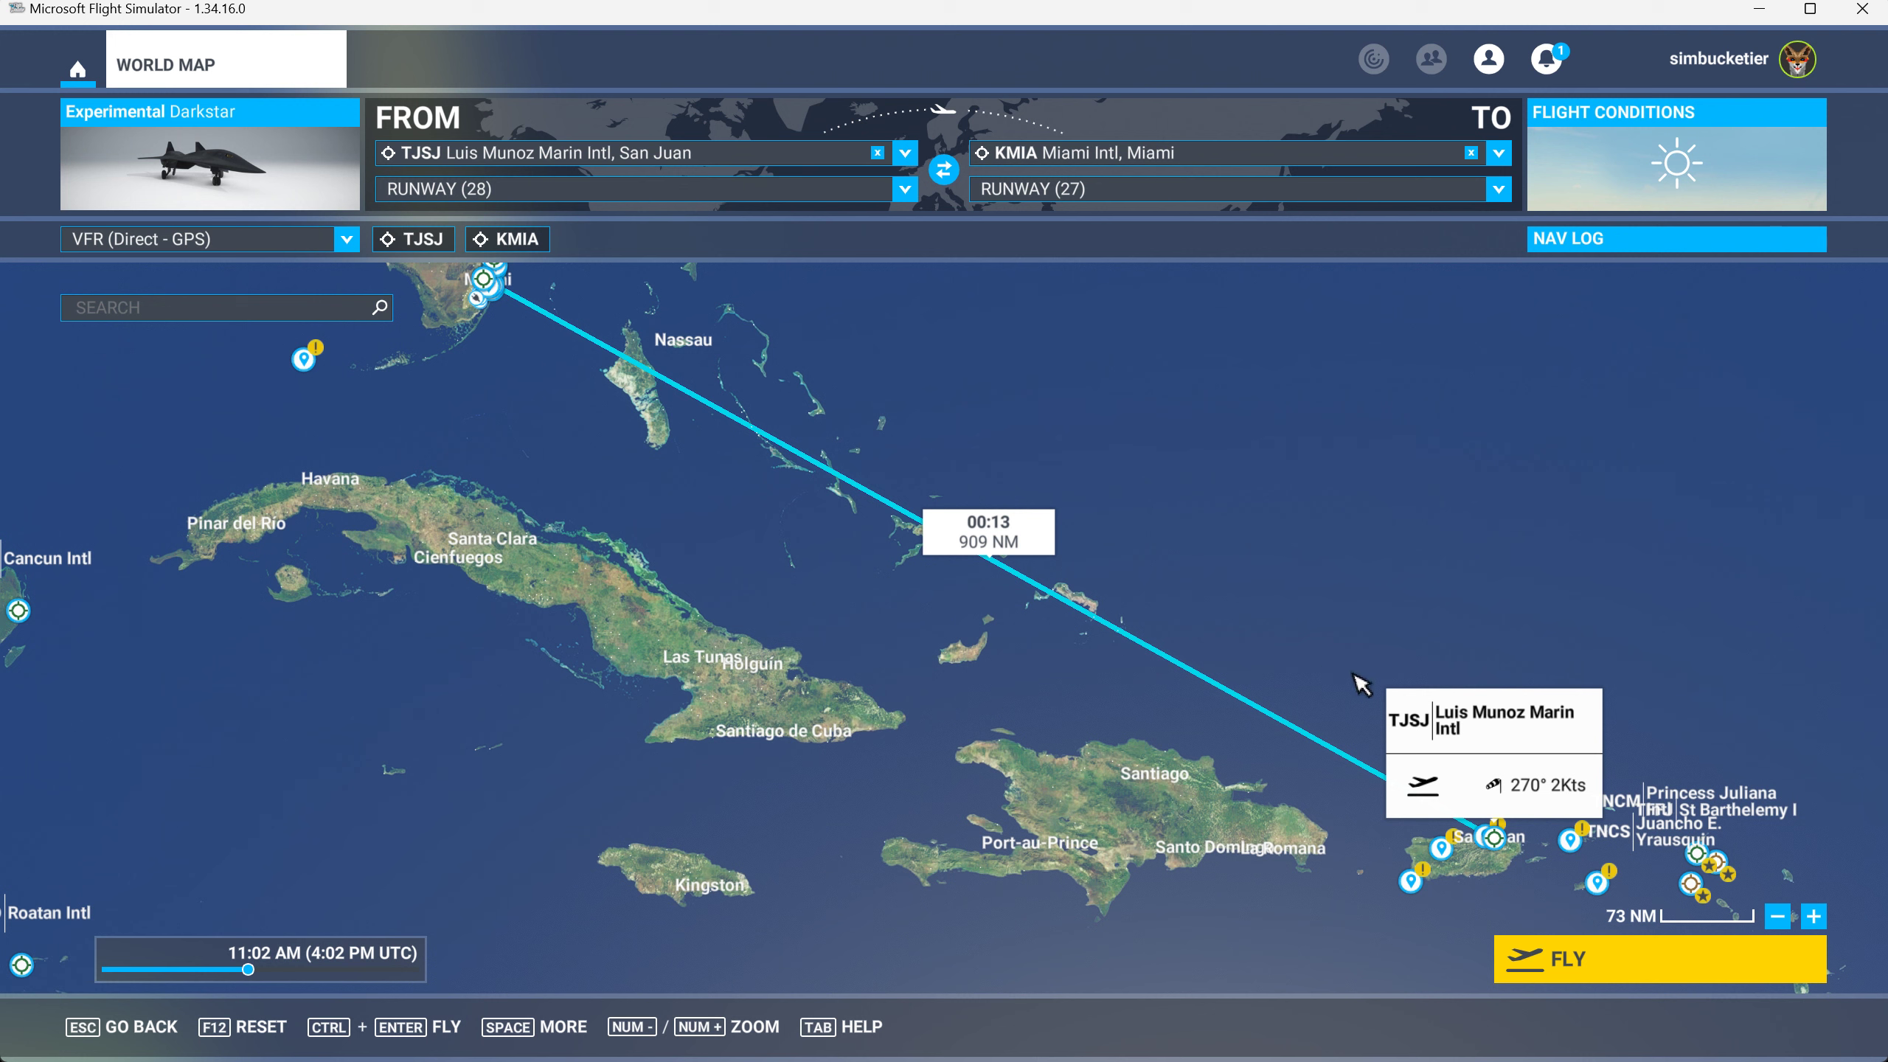
mouse_move(1671, 963)
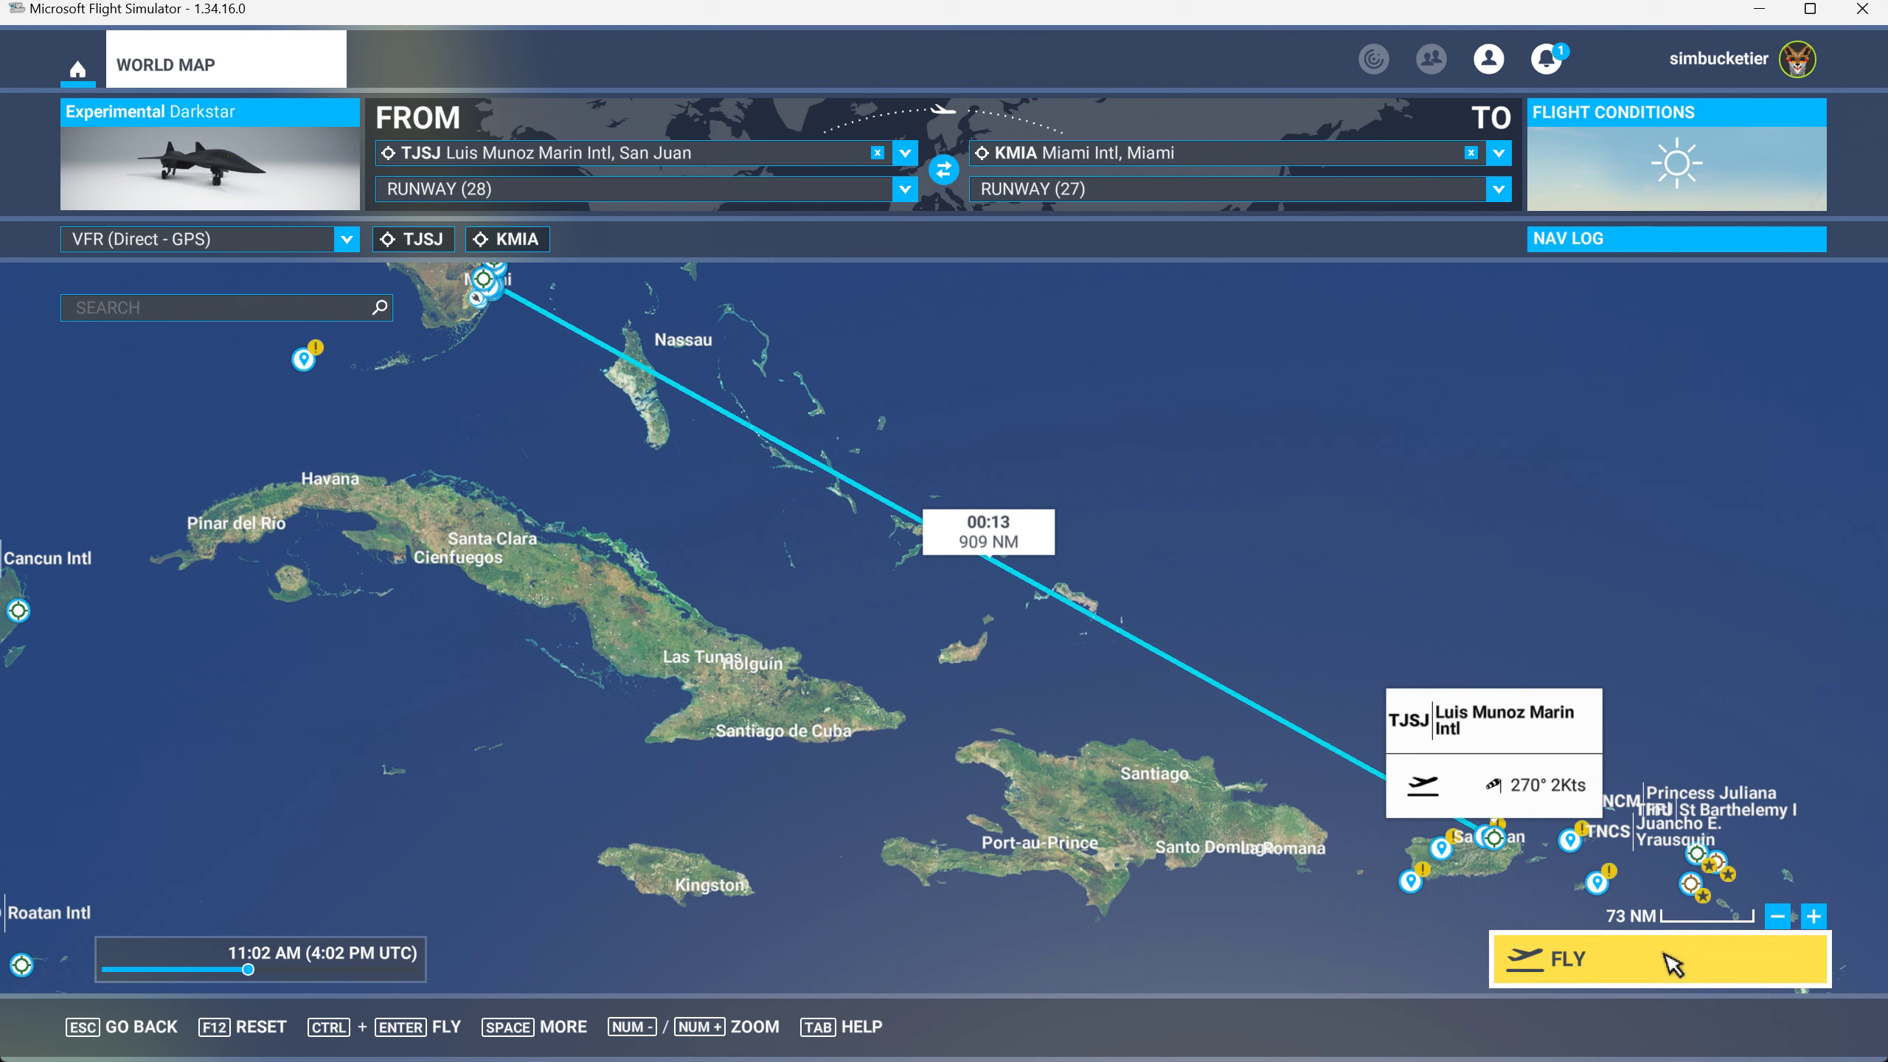
Start loading the Darkstar flight from San Juan to the Ready to Fly screen
click(1656, 959)
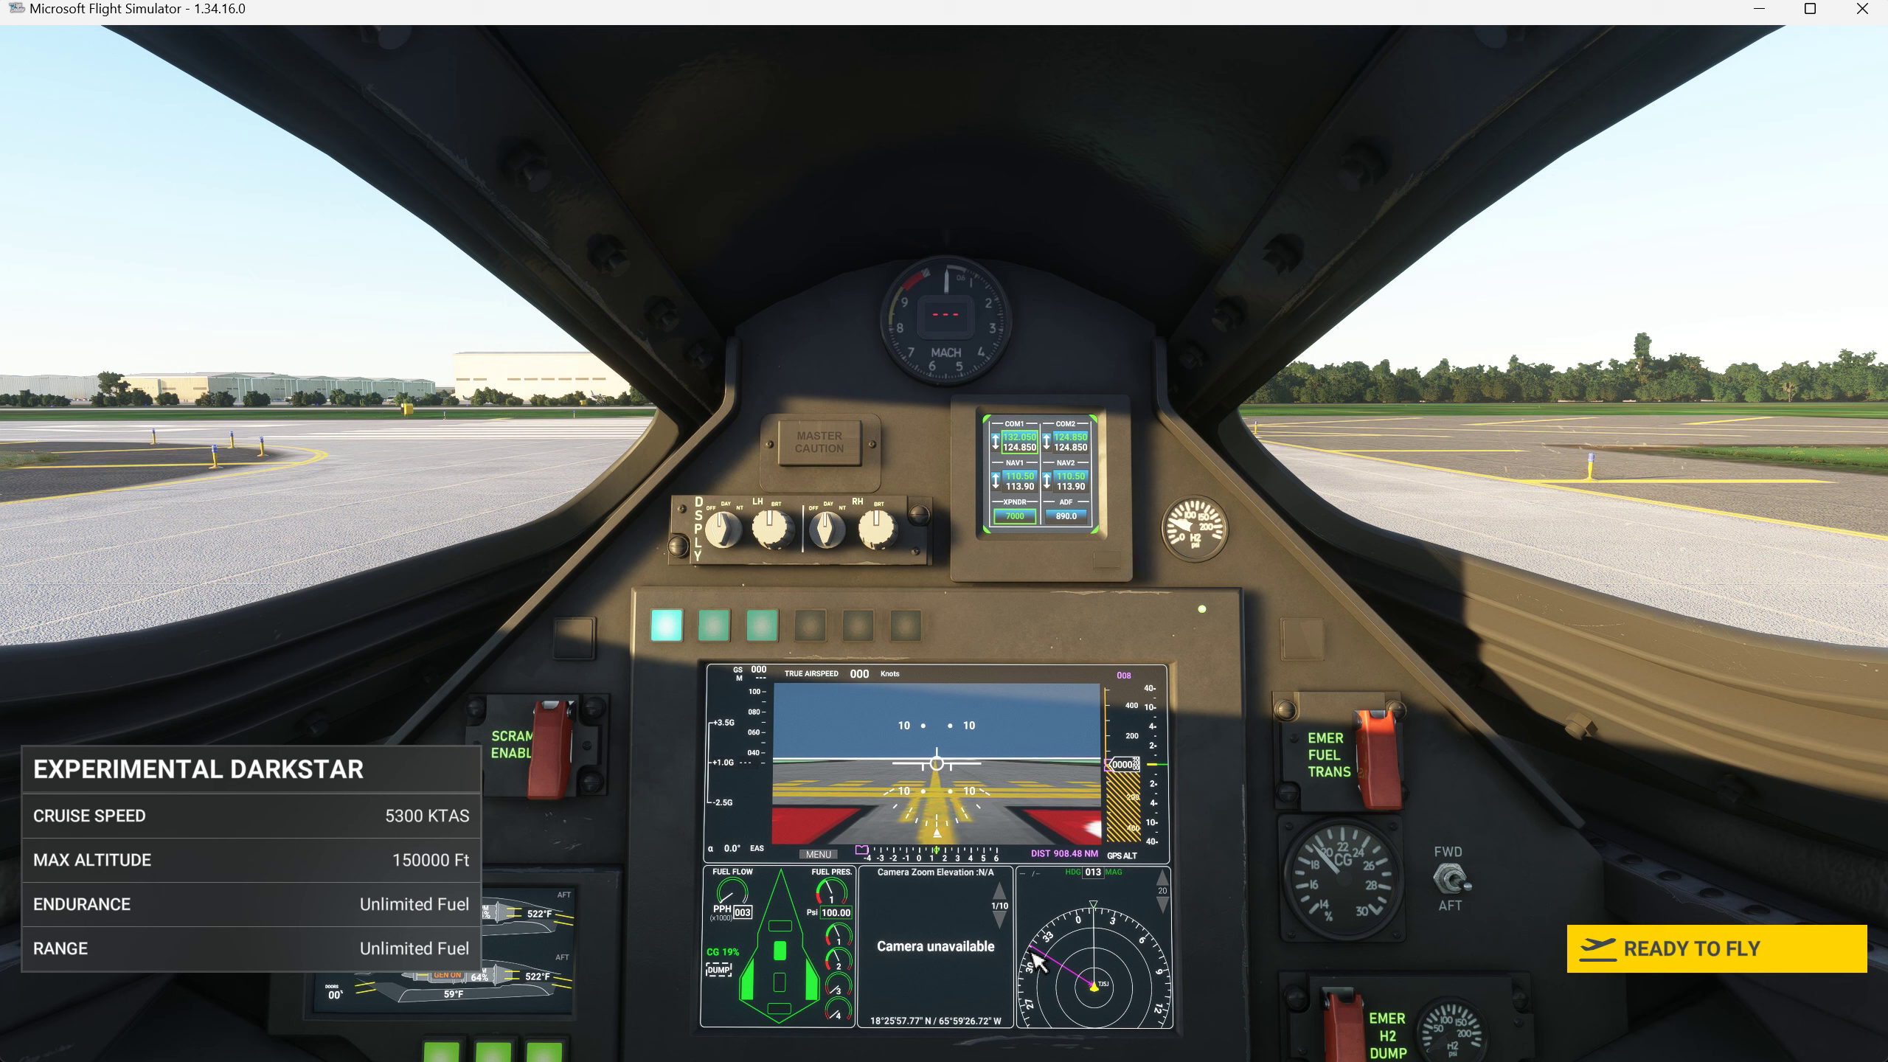
mouse_move(1074, 975)
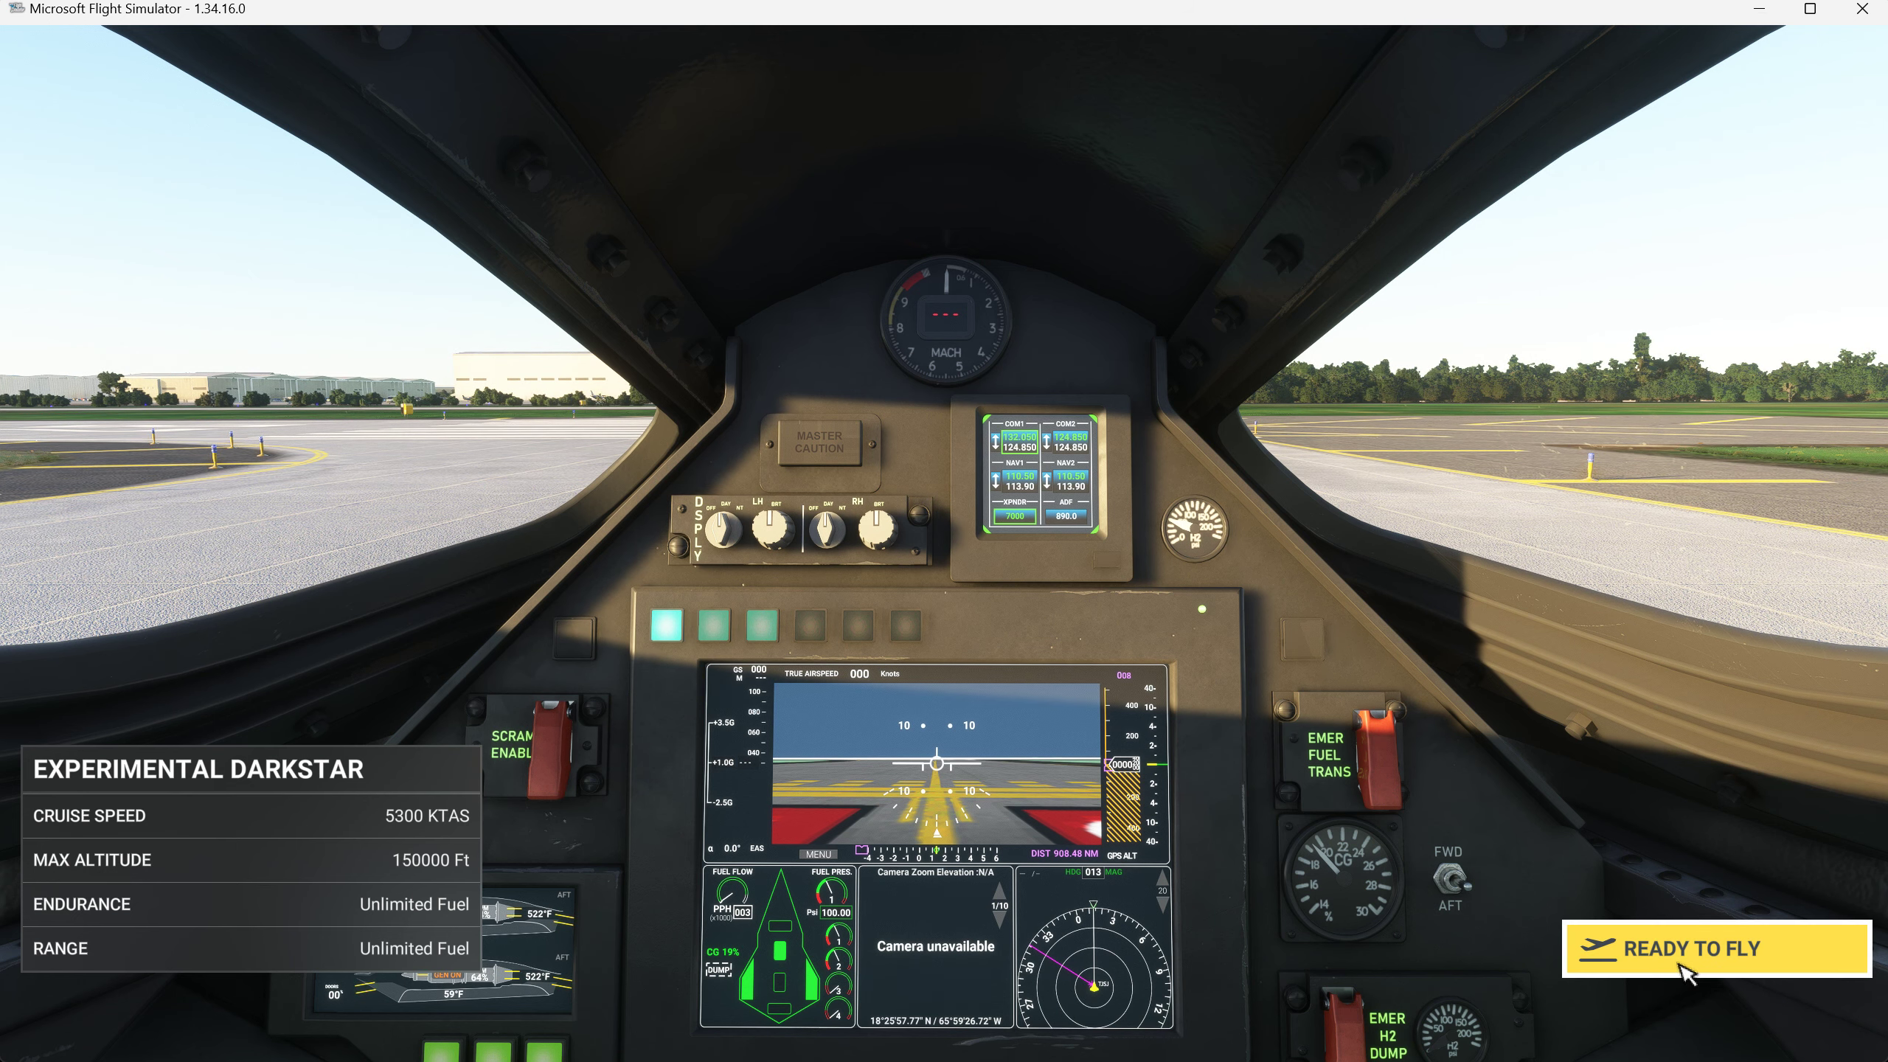
Begin the flight with the Darkstar on the San Juan runway
click(1713, 947)
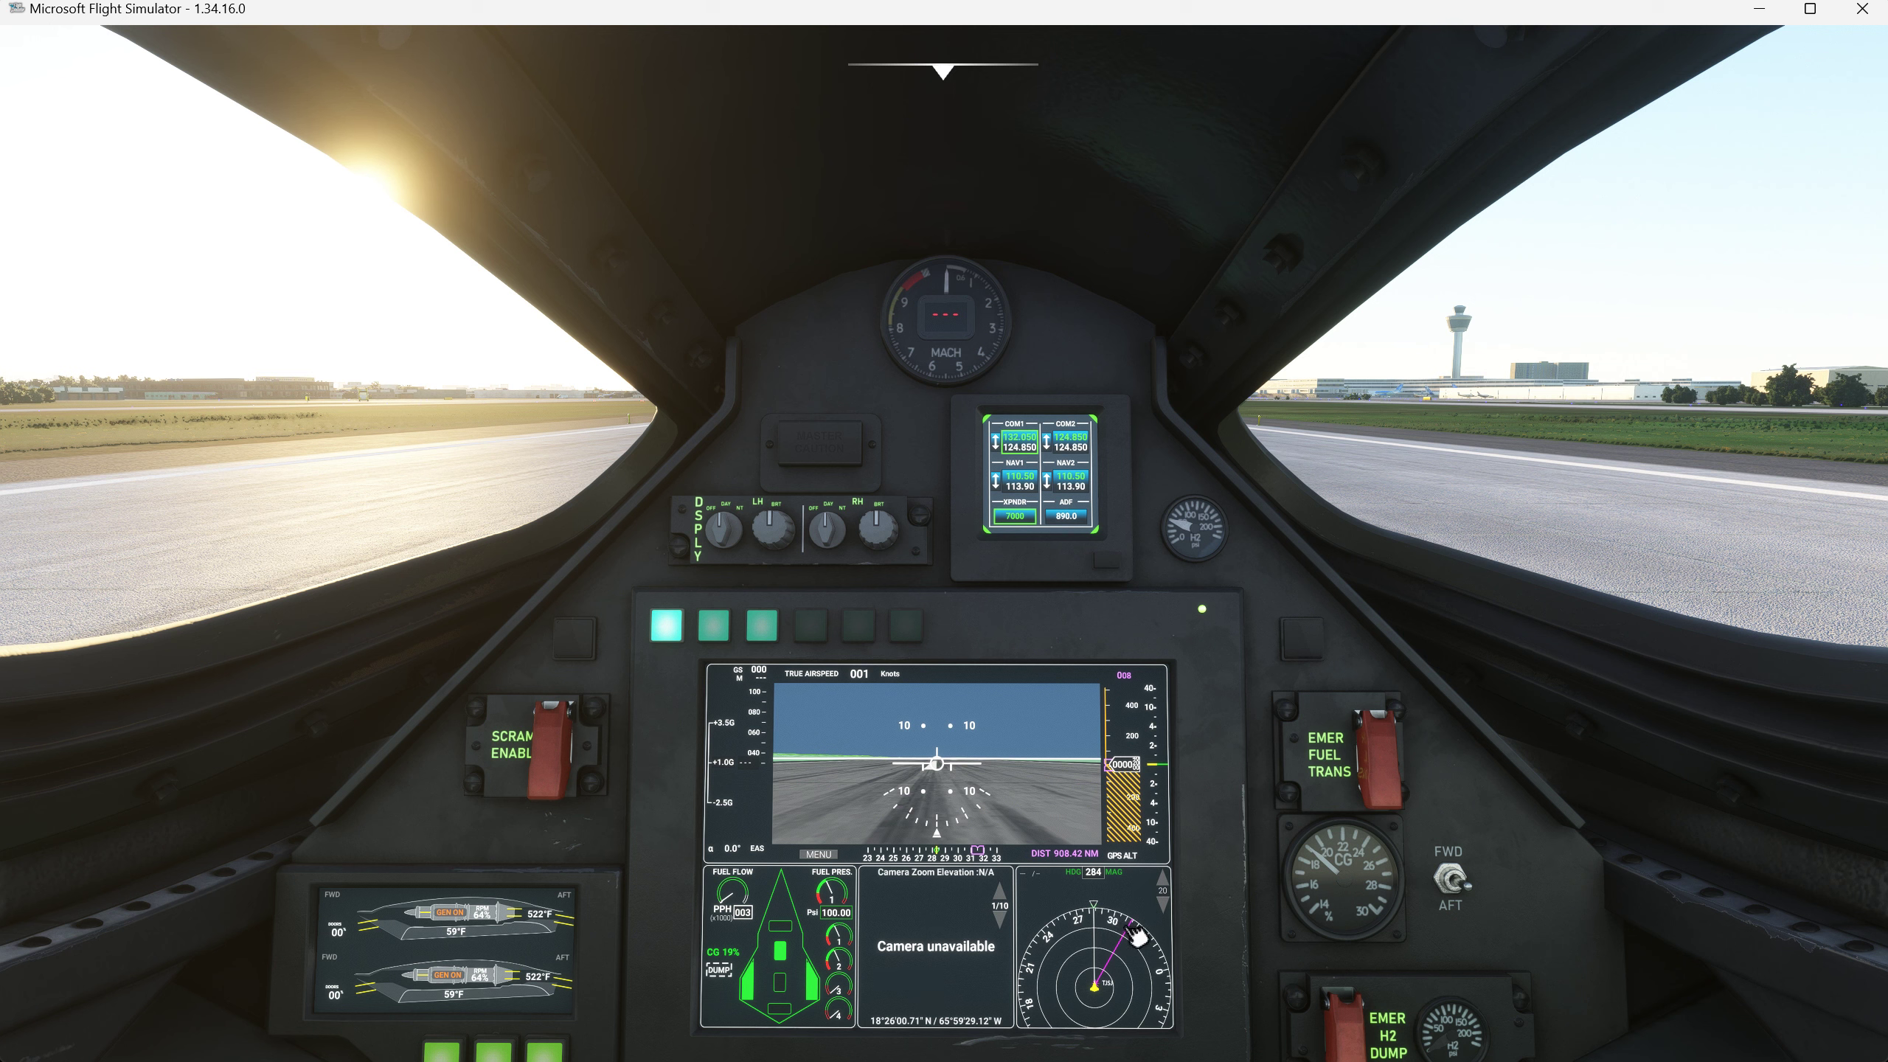
mouse_move(1137, 933)
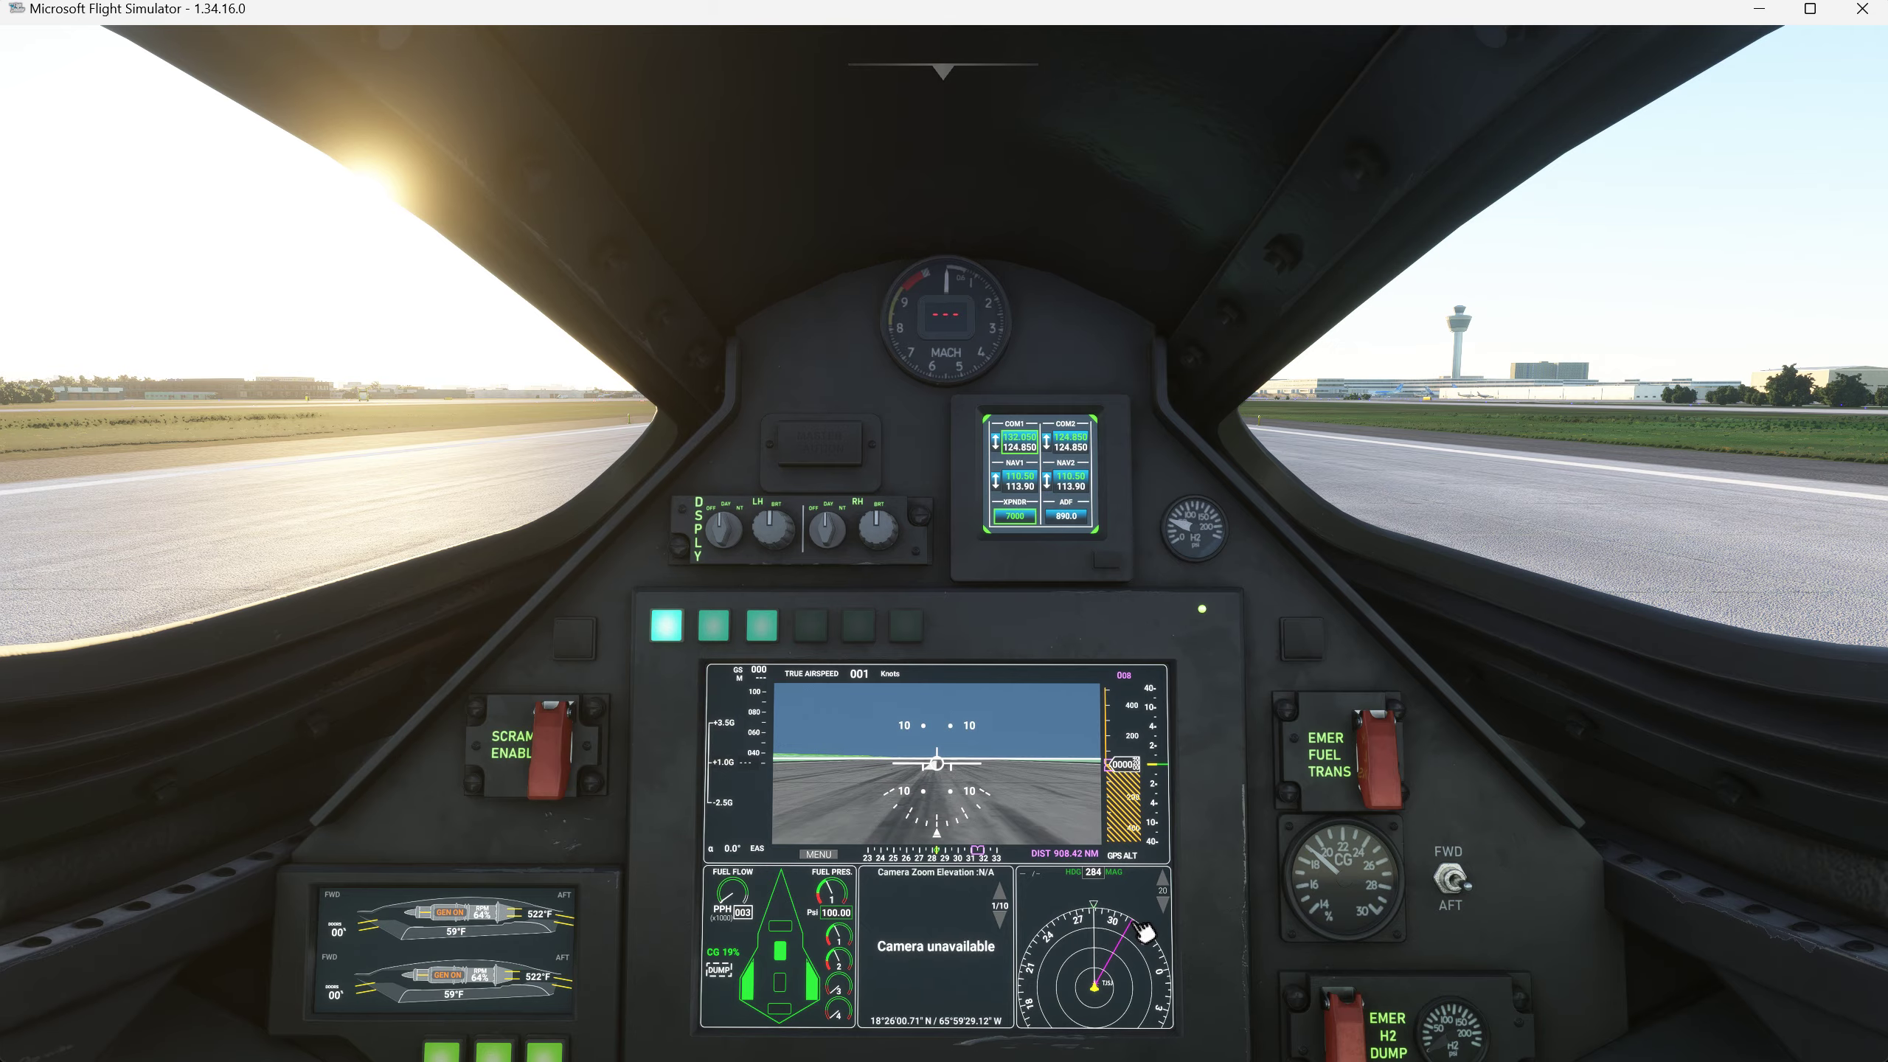
mouse_move(1053, 795)
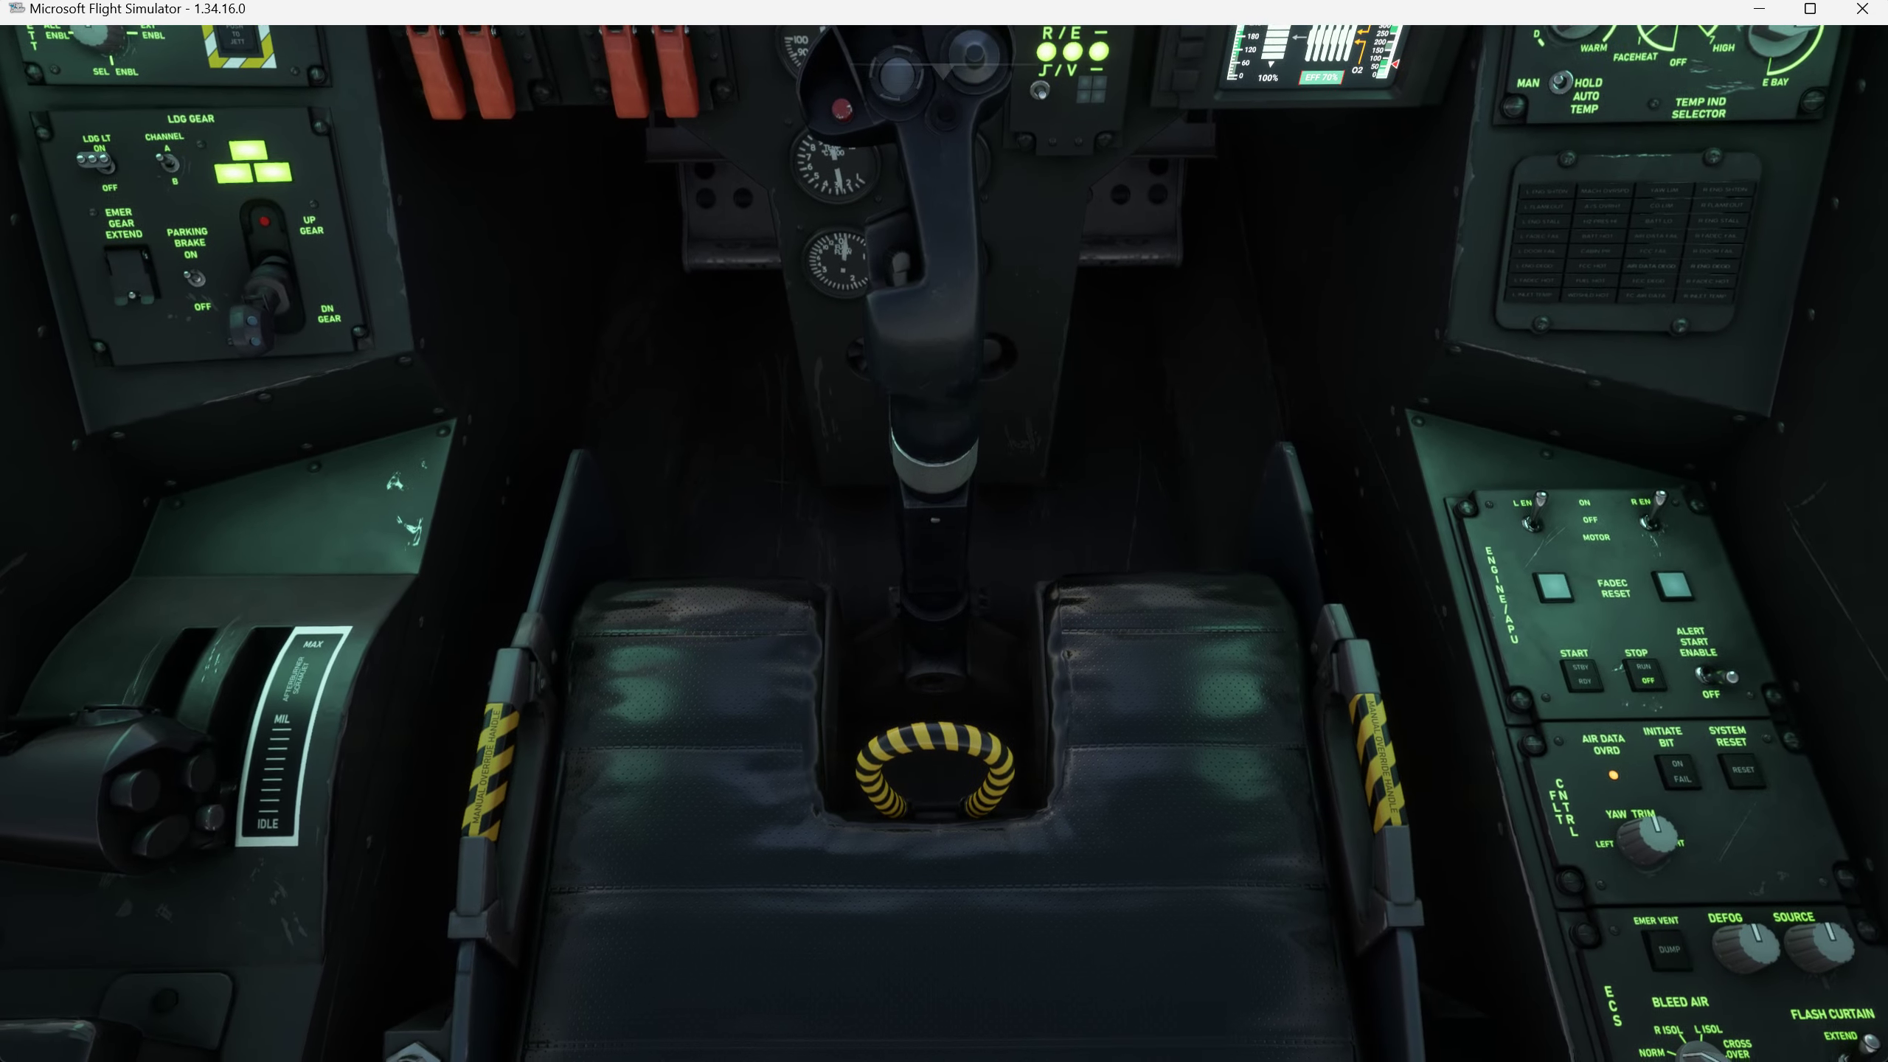
mouse_move(928, 650)
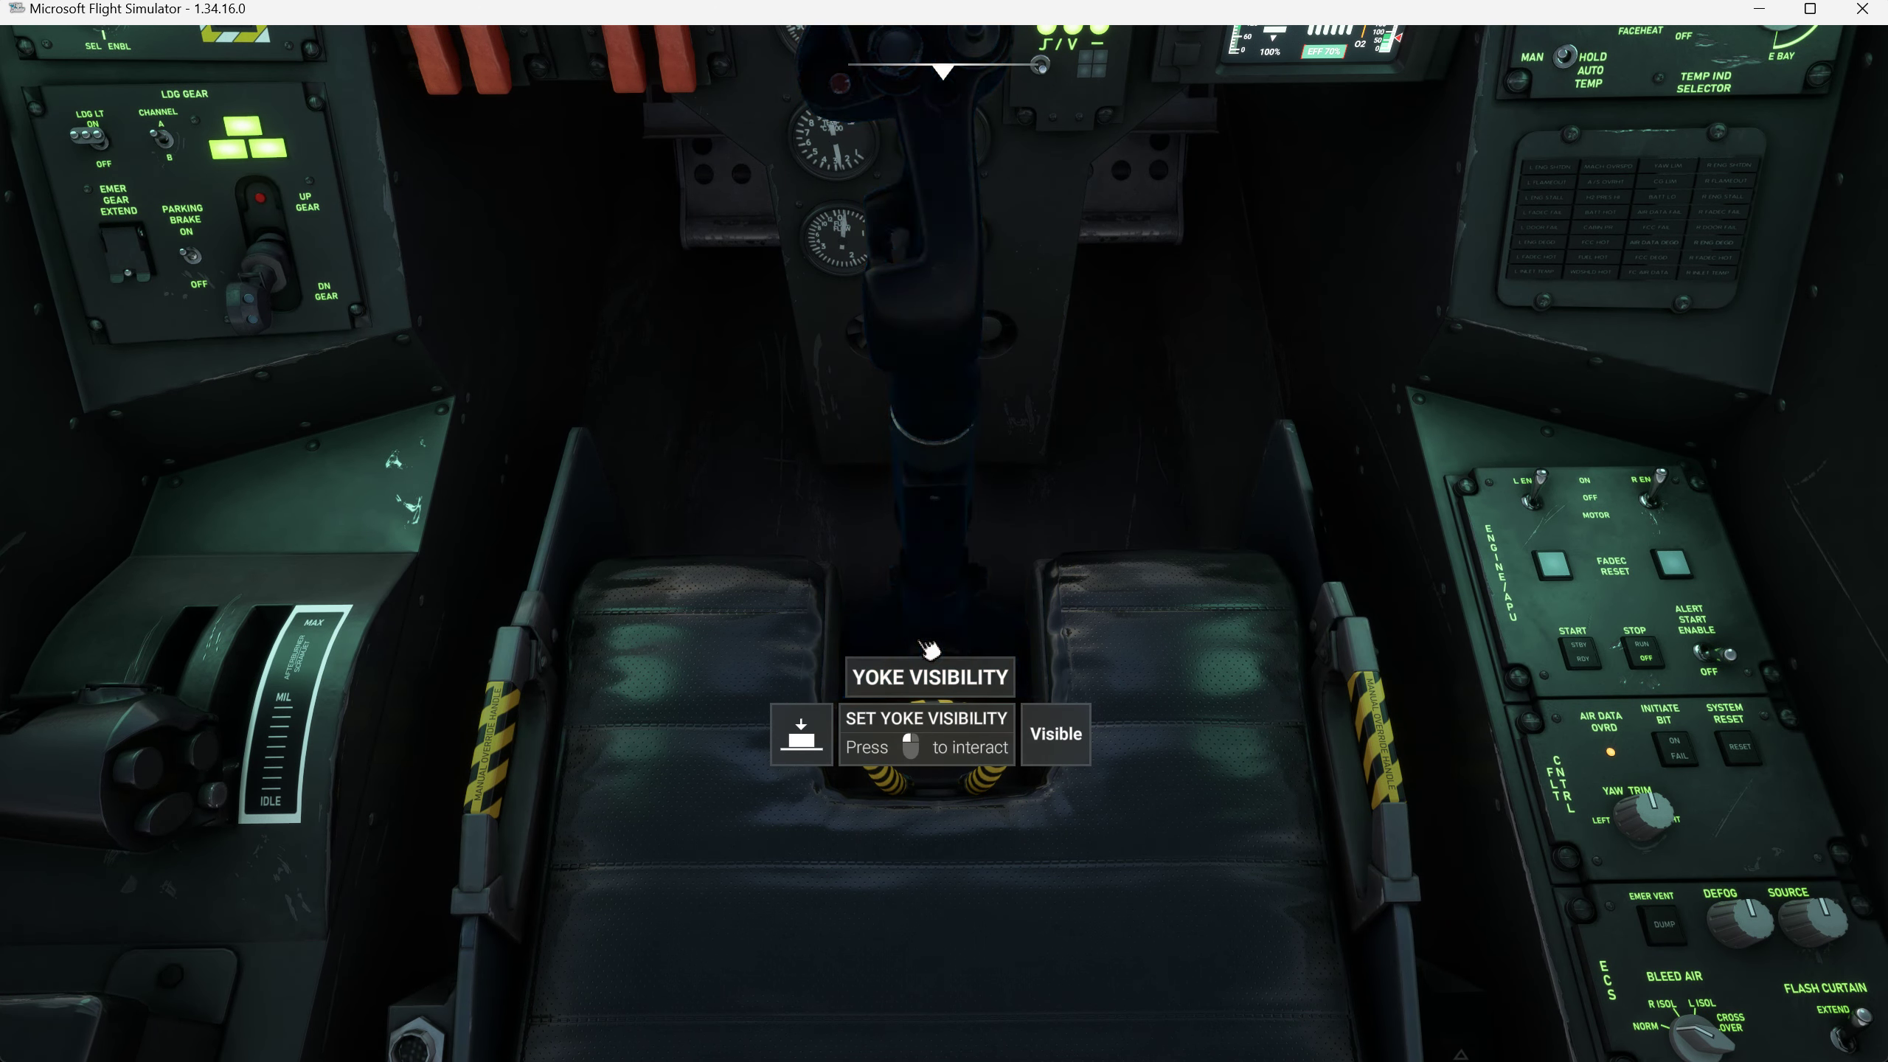
mouse_move(925, 635)
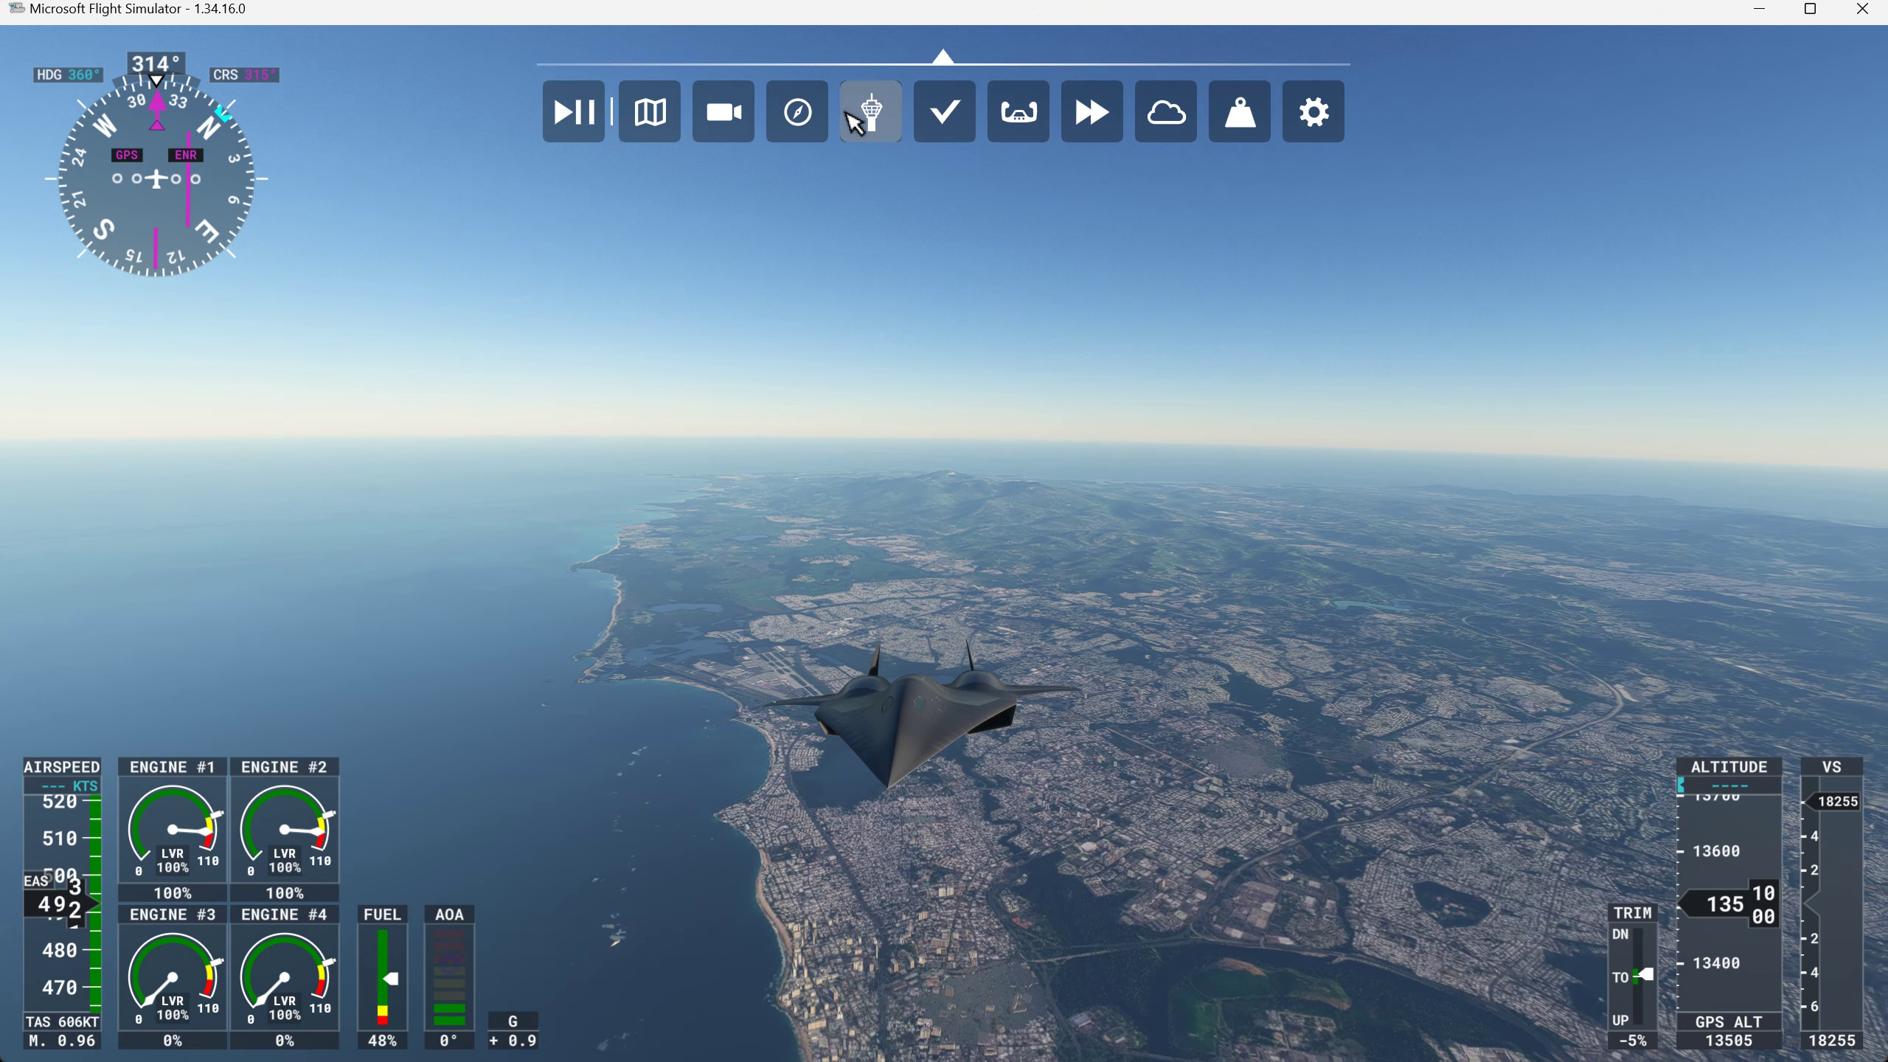
Acknowledge San Juan tower's frequency change via ATC and close the communications window
click(869, 111)
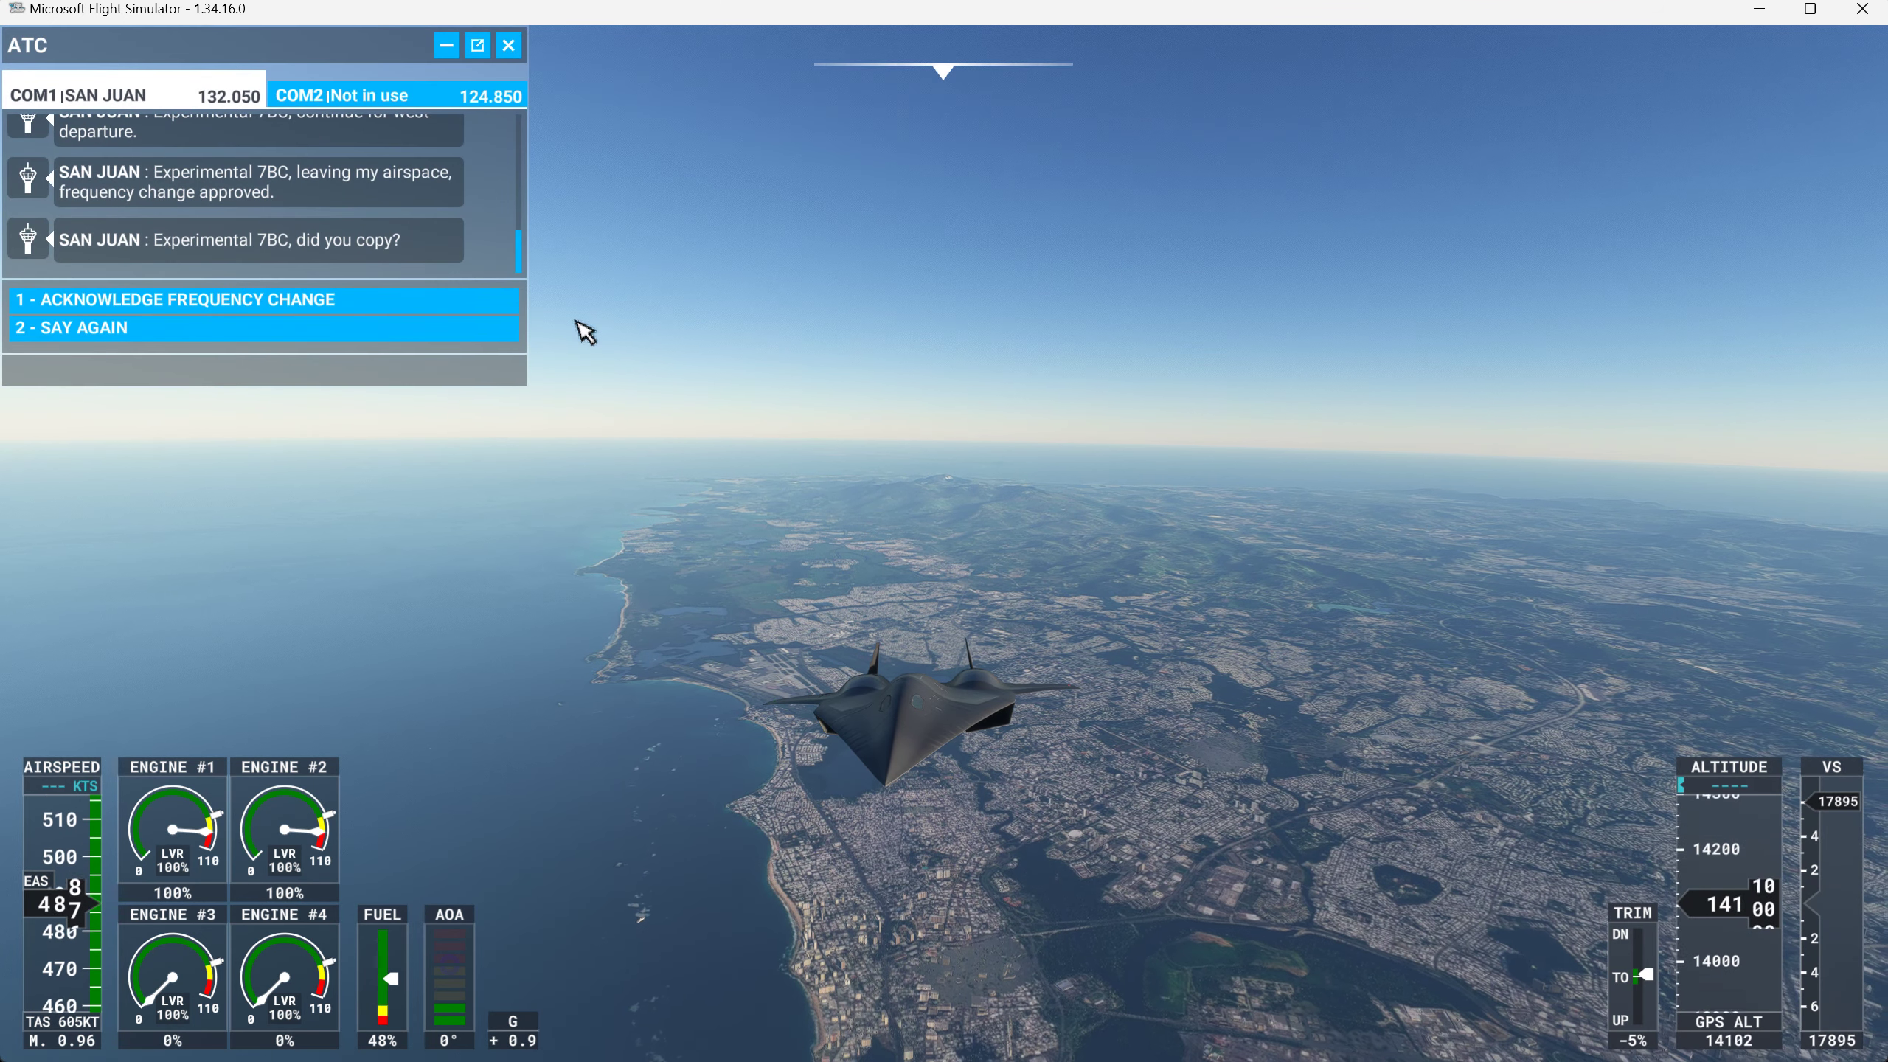
click(174, 298)
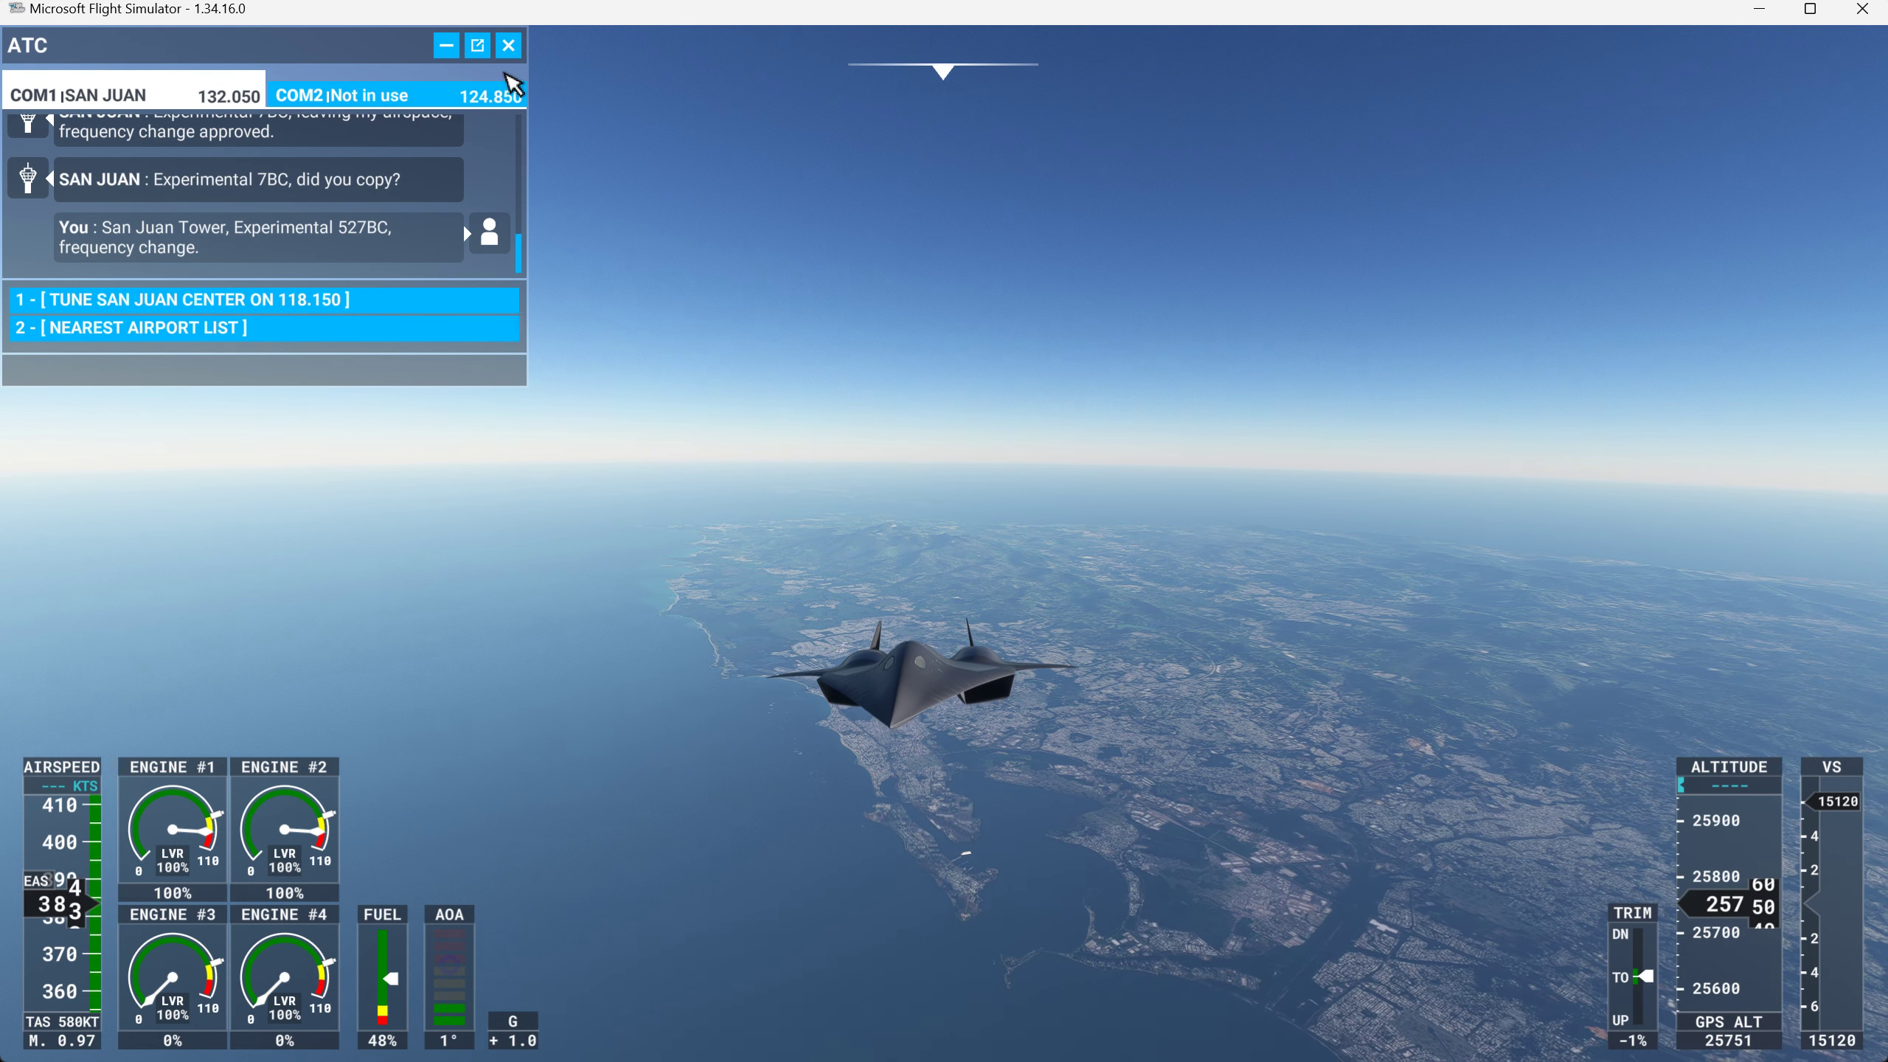
click(507, 46)
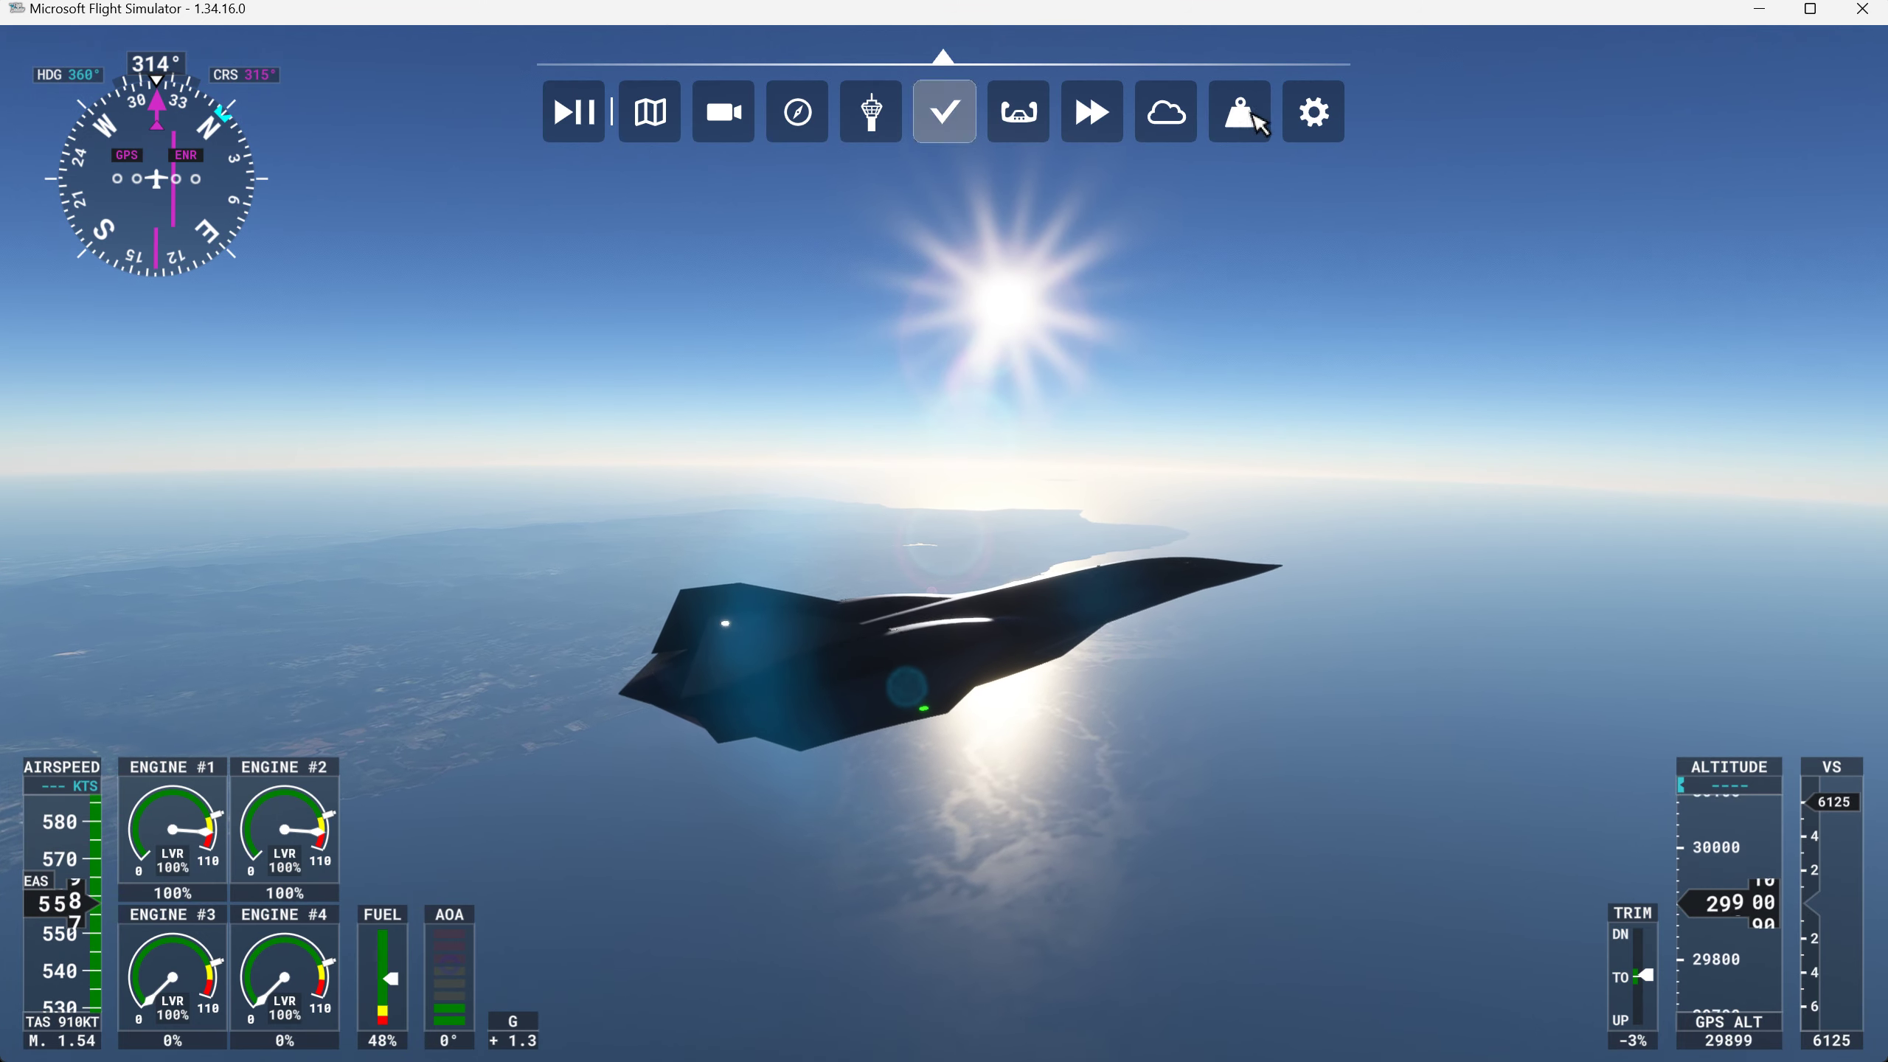
Set the time of day to 11:31 AM in the weather panel and close it
click(1163, 110)
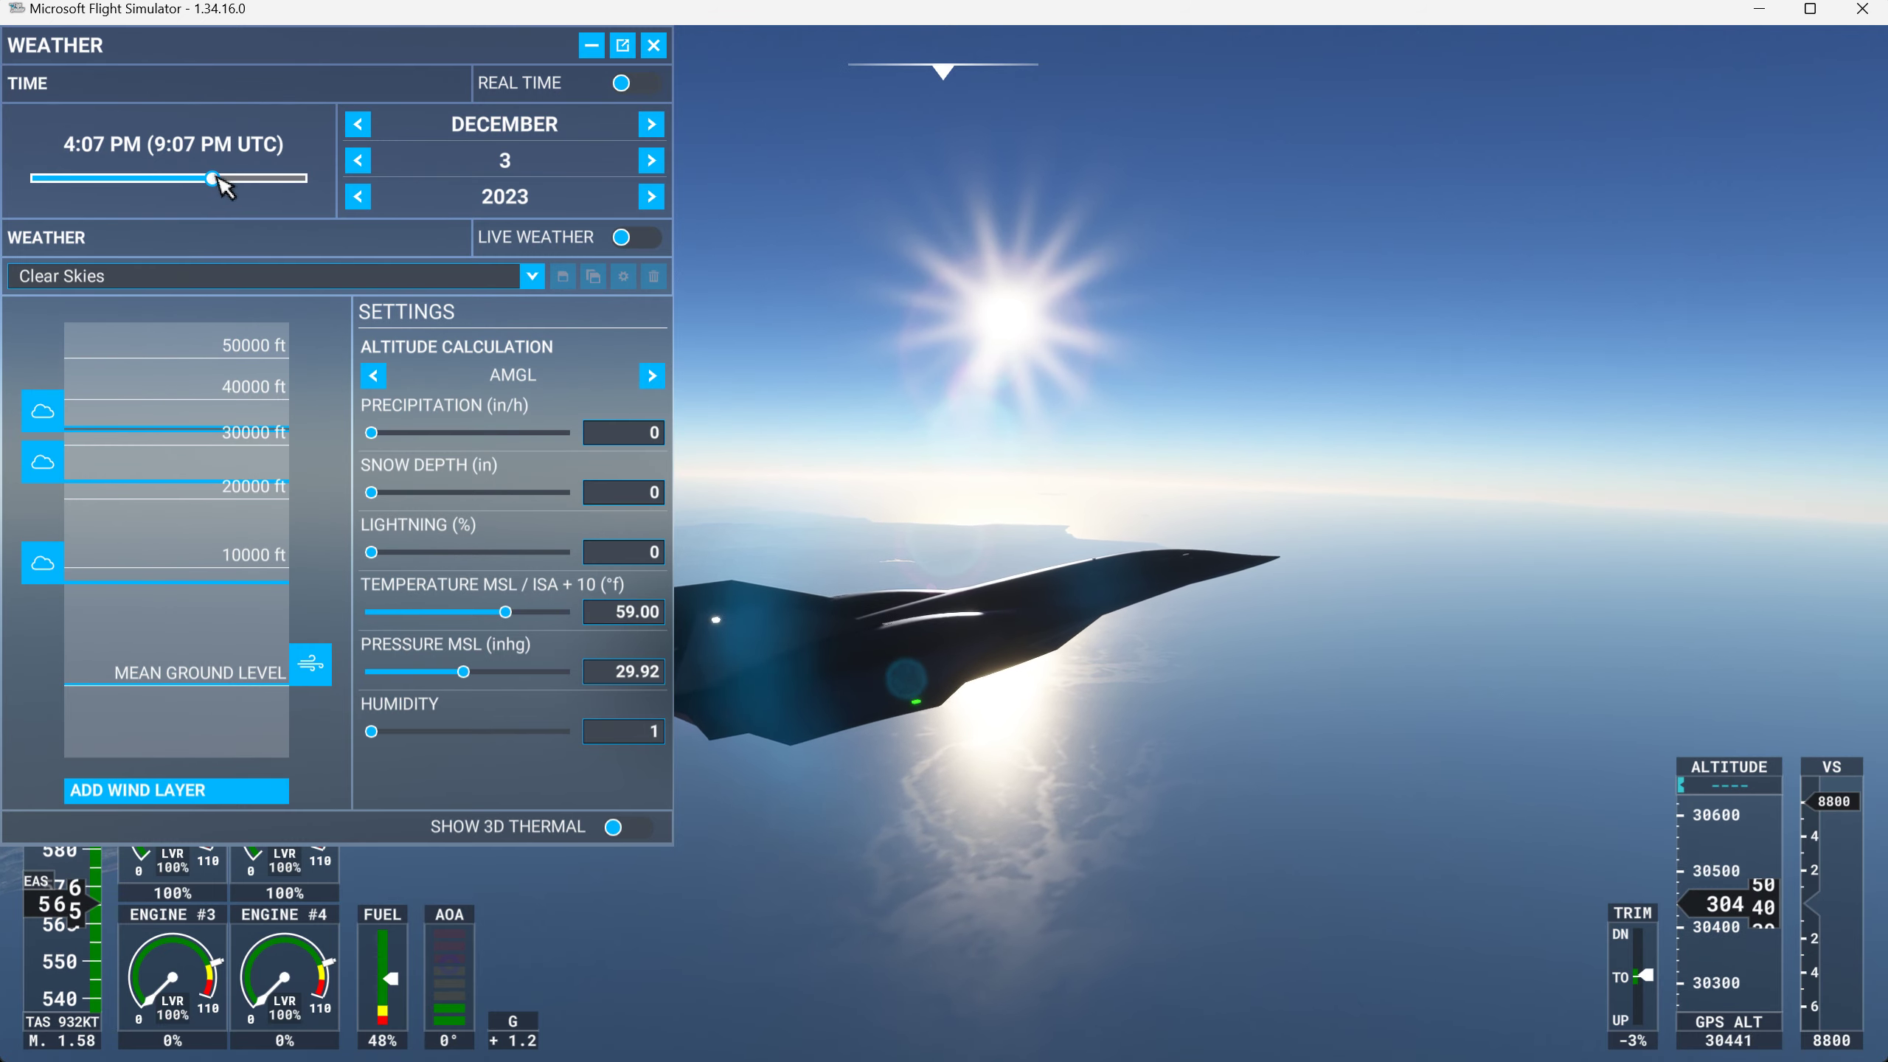
drag(213, 179, 153, 179)
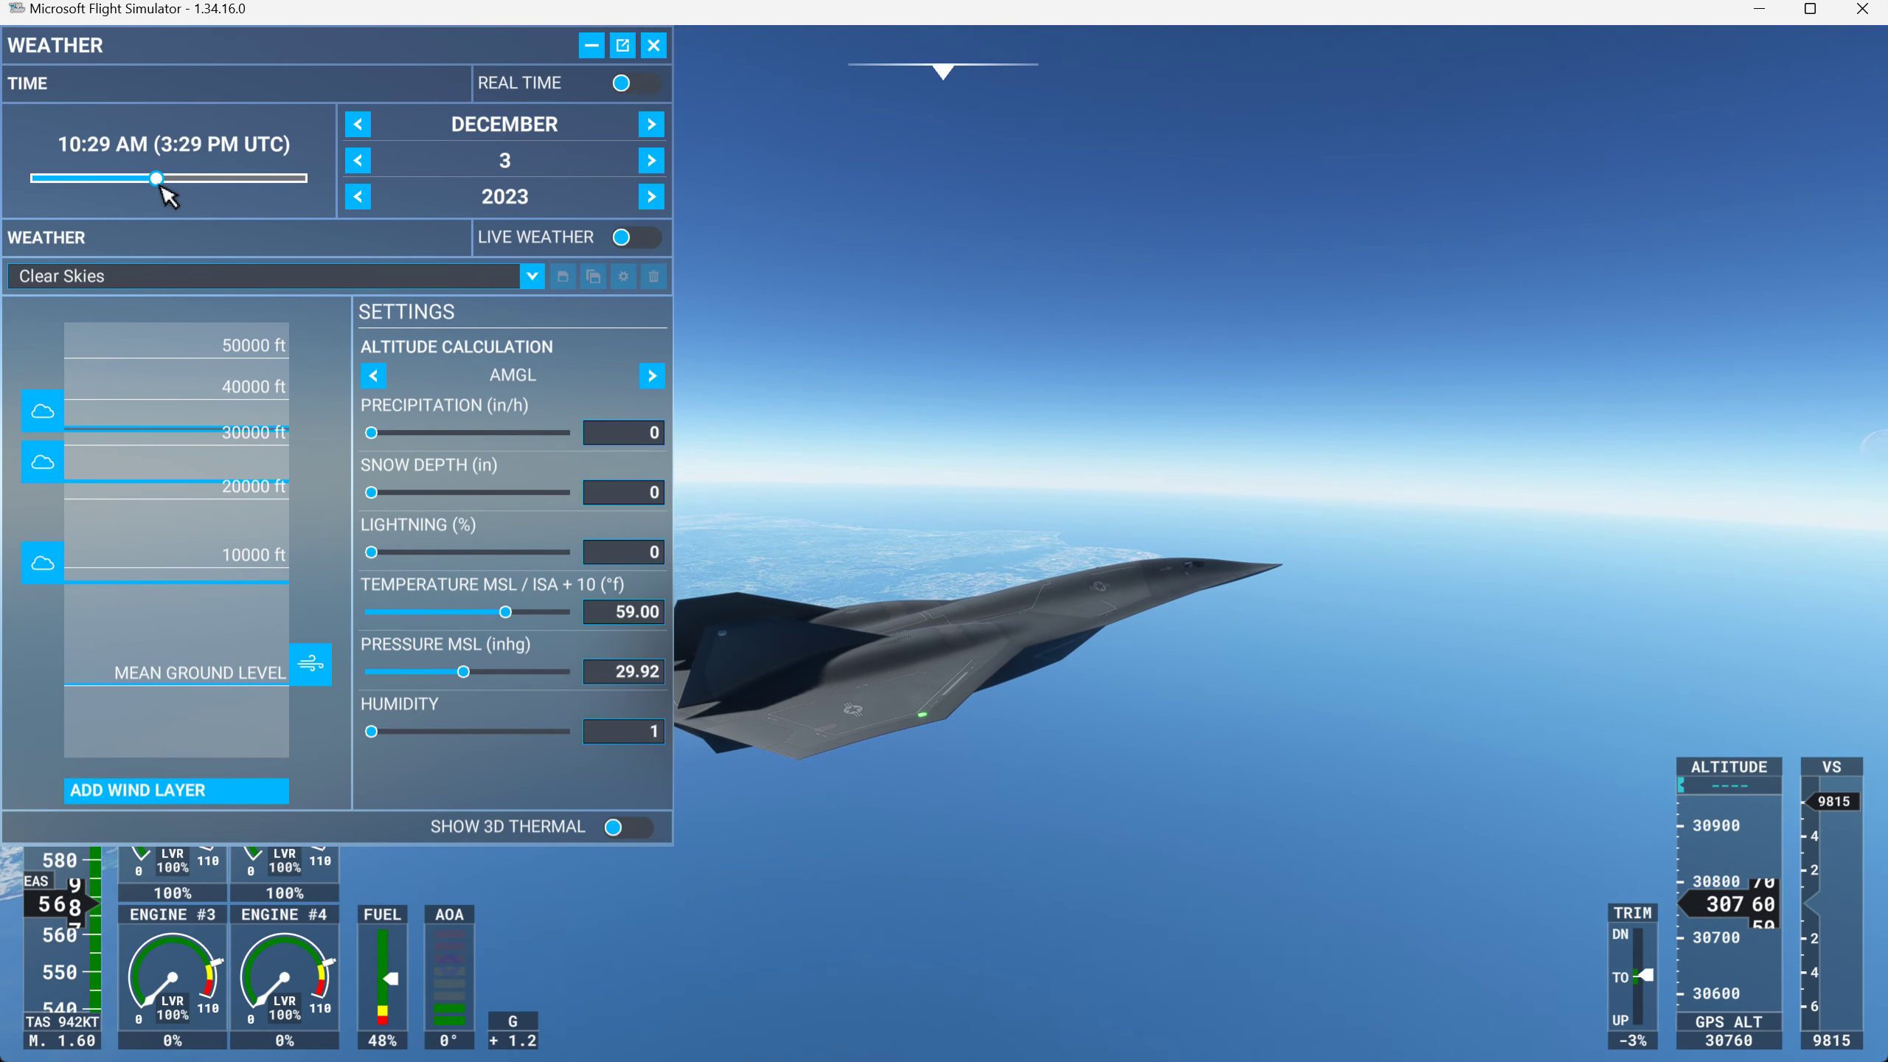
drag(154, 178, 165, 178)
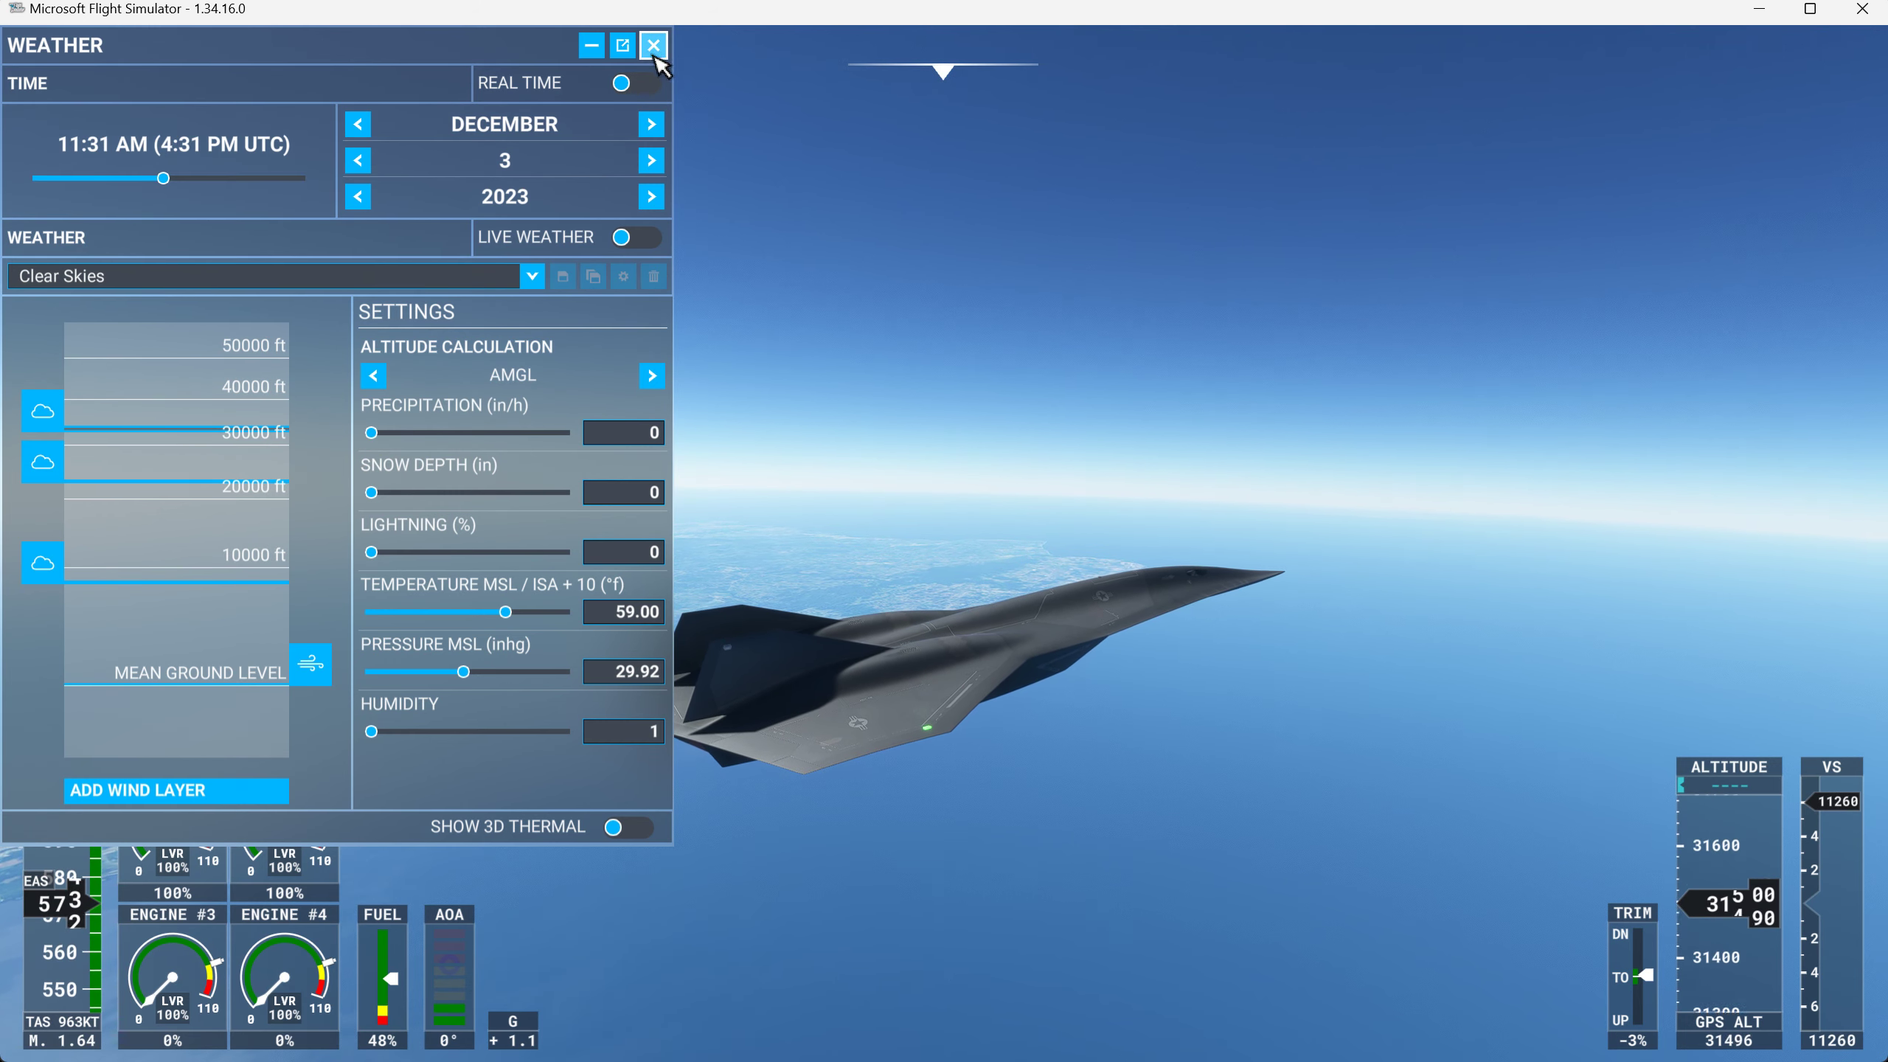
click(653, 46)
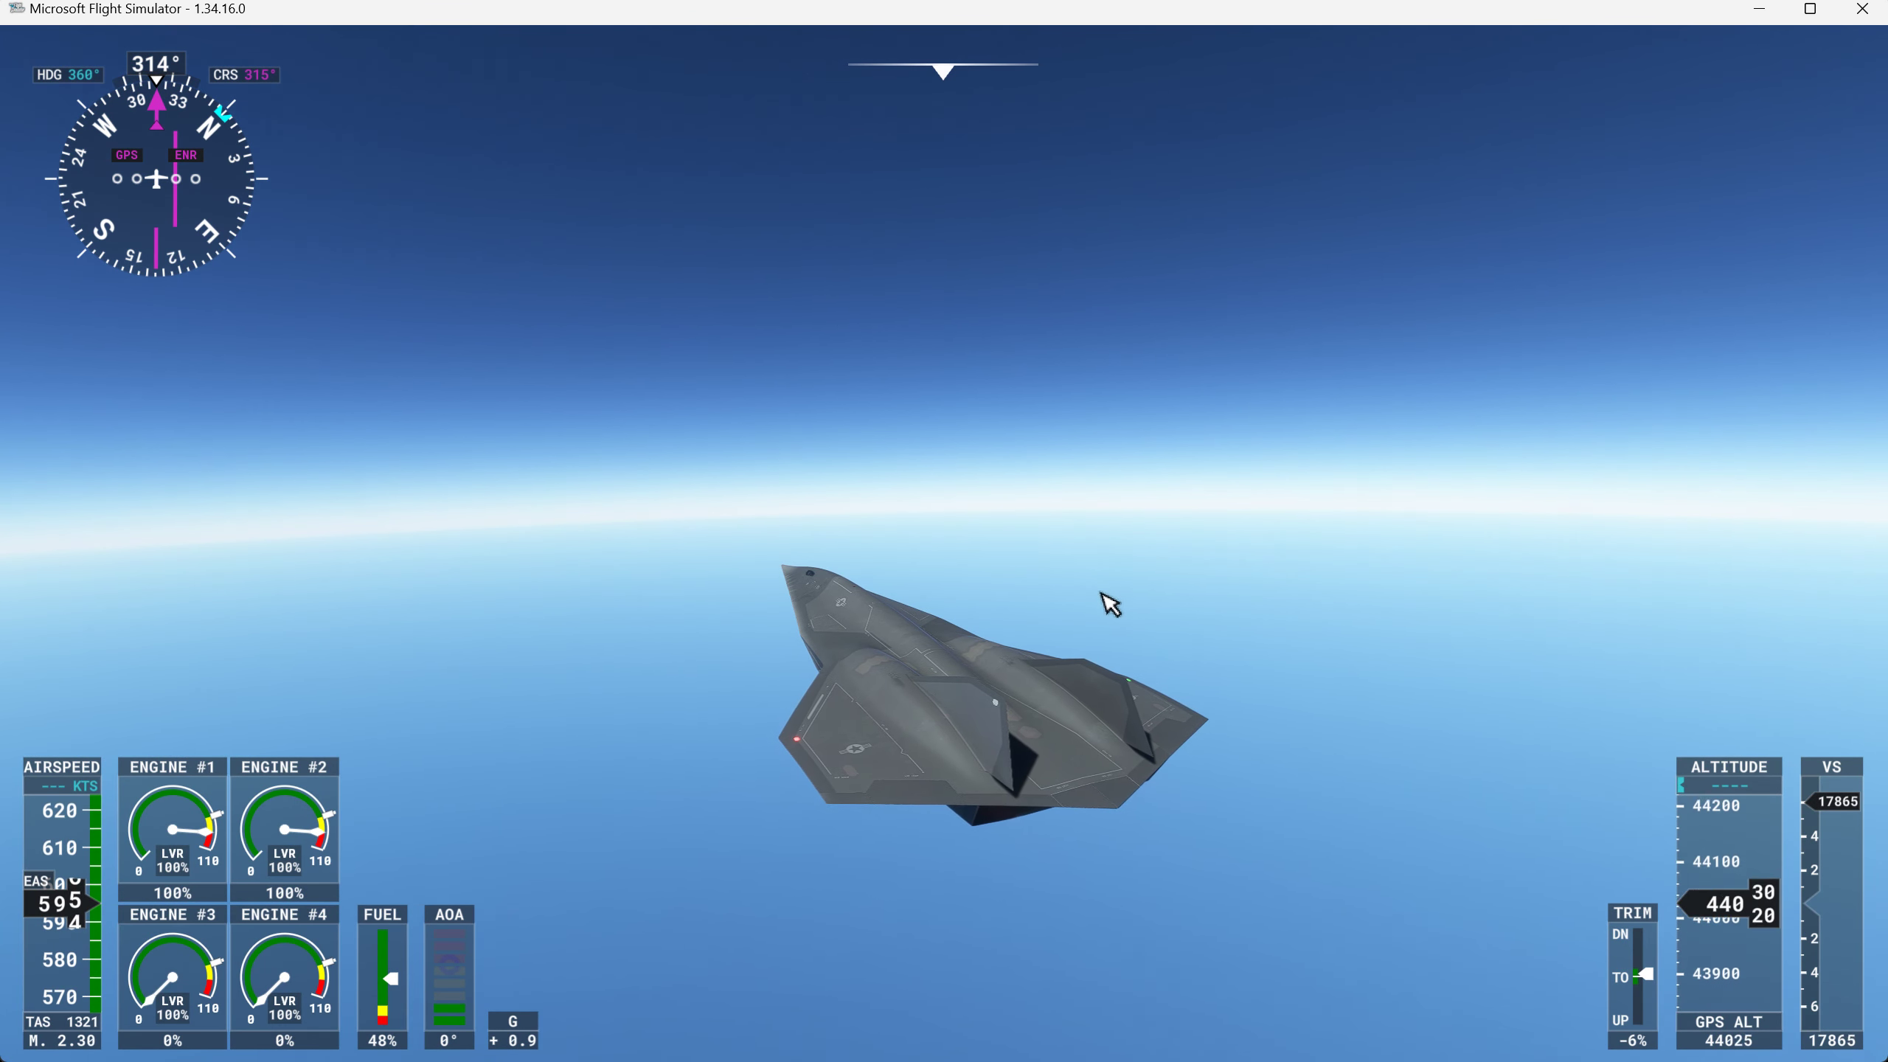
mouse_move(897, 461)
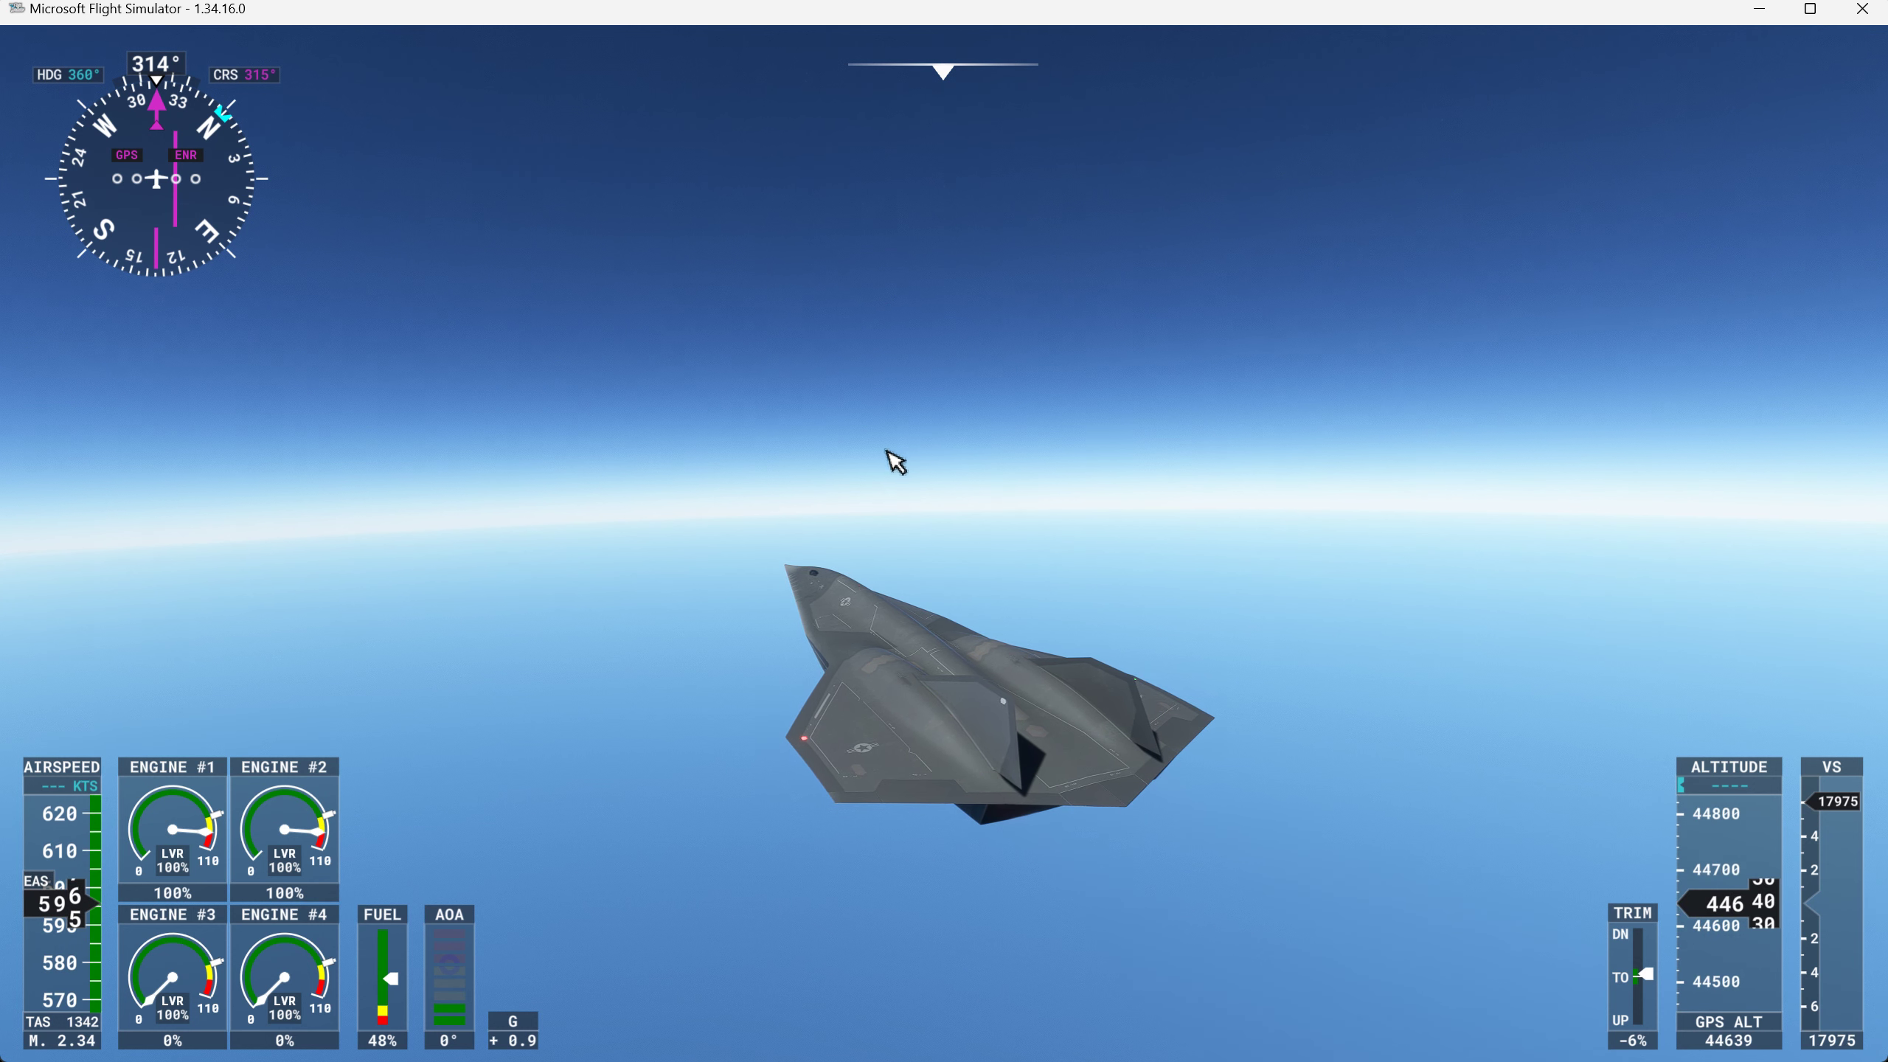
mouse_move(963, 527)
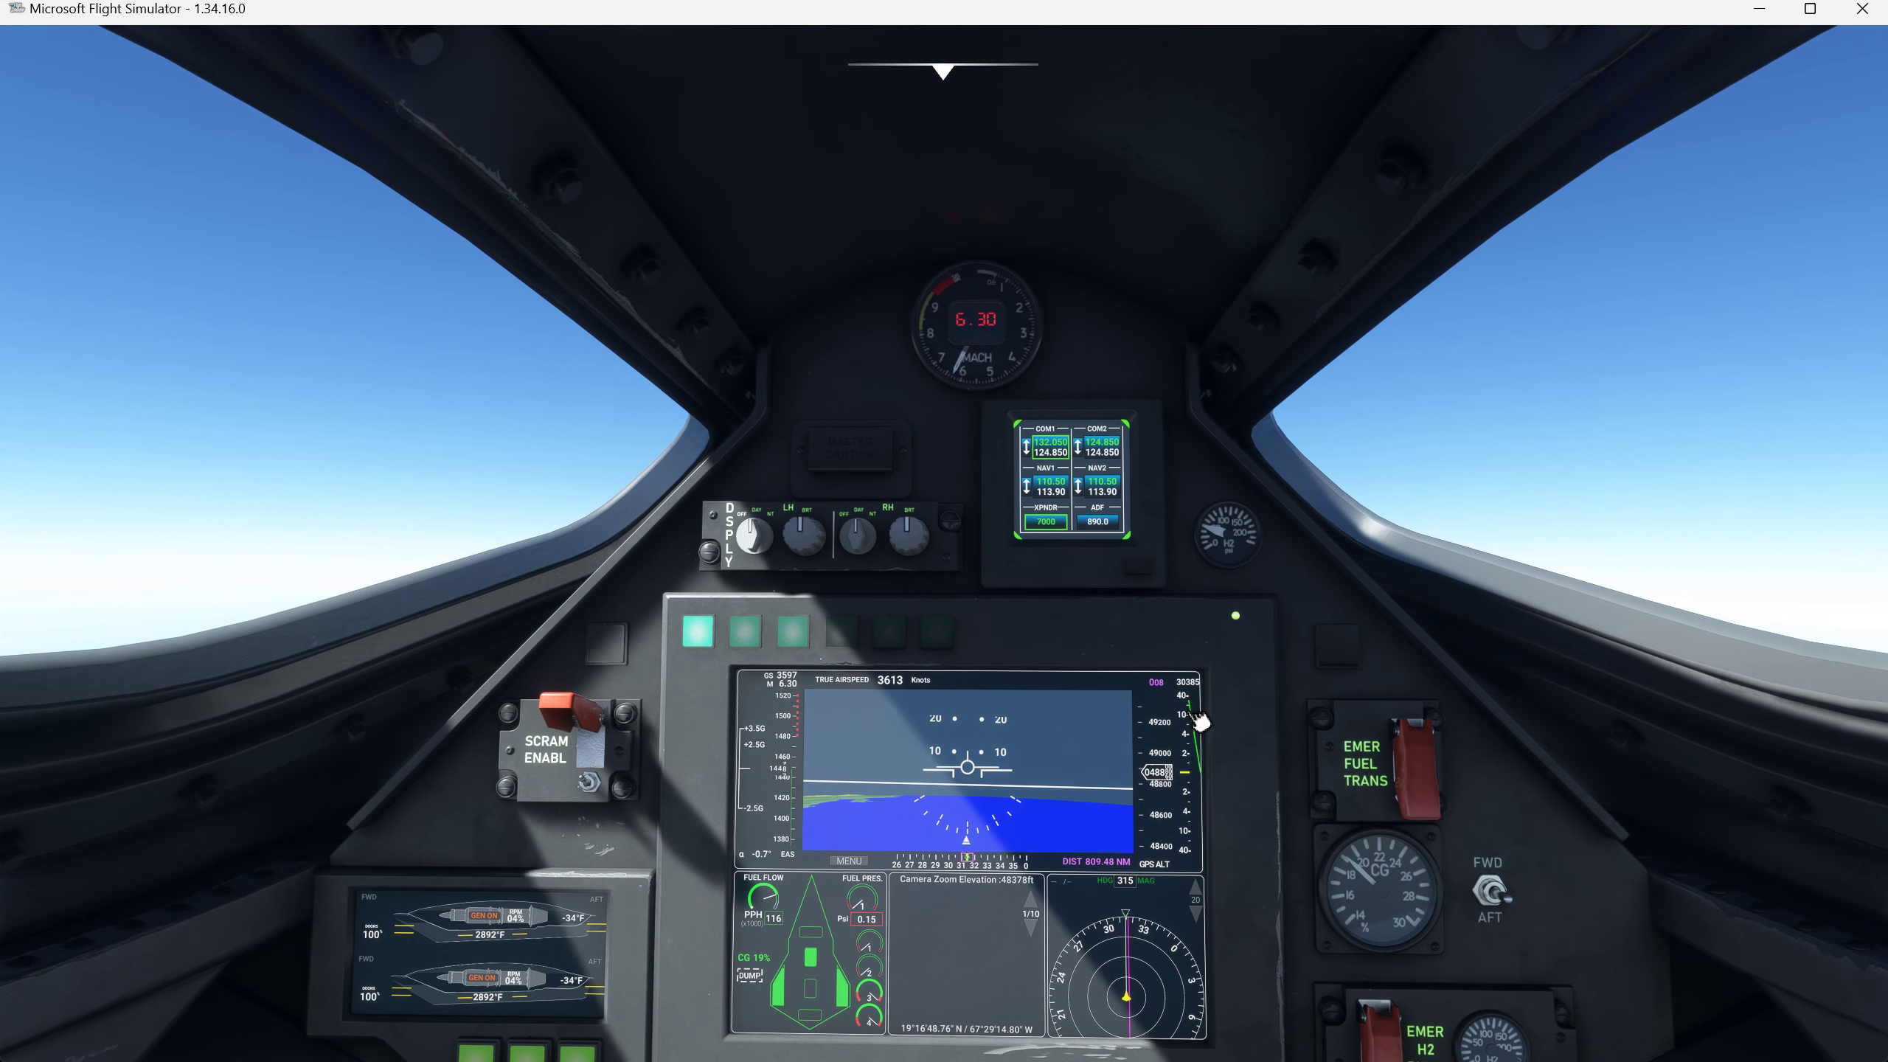
mouse_move(1226, 777)
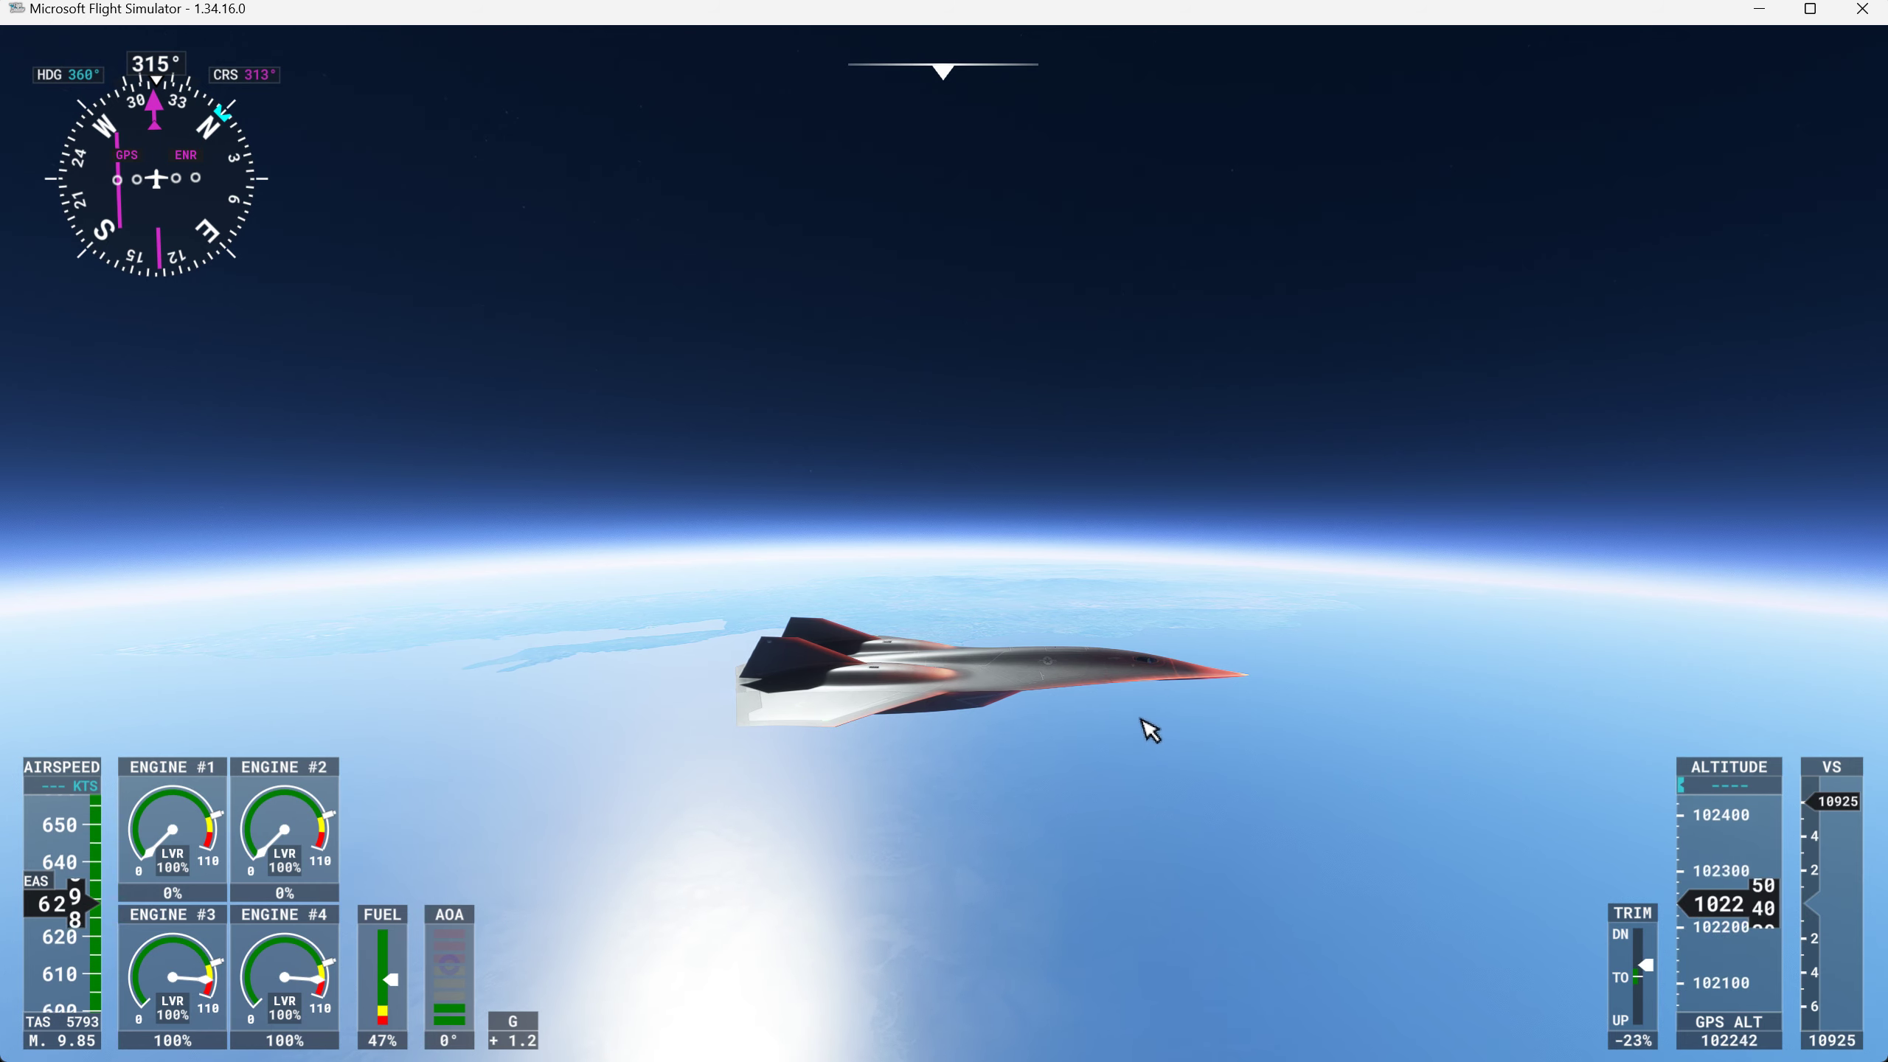
mouse_move(1073, 758)
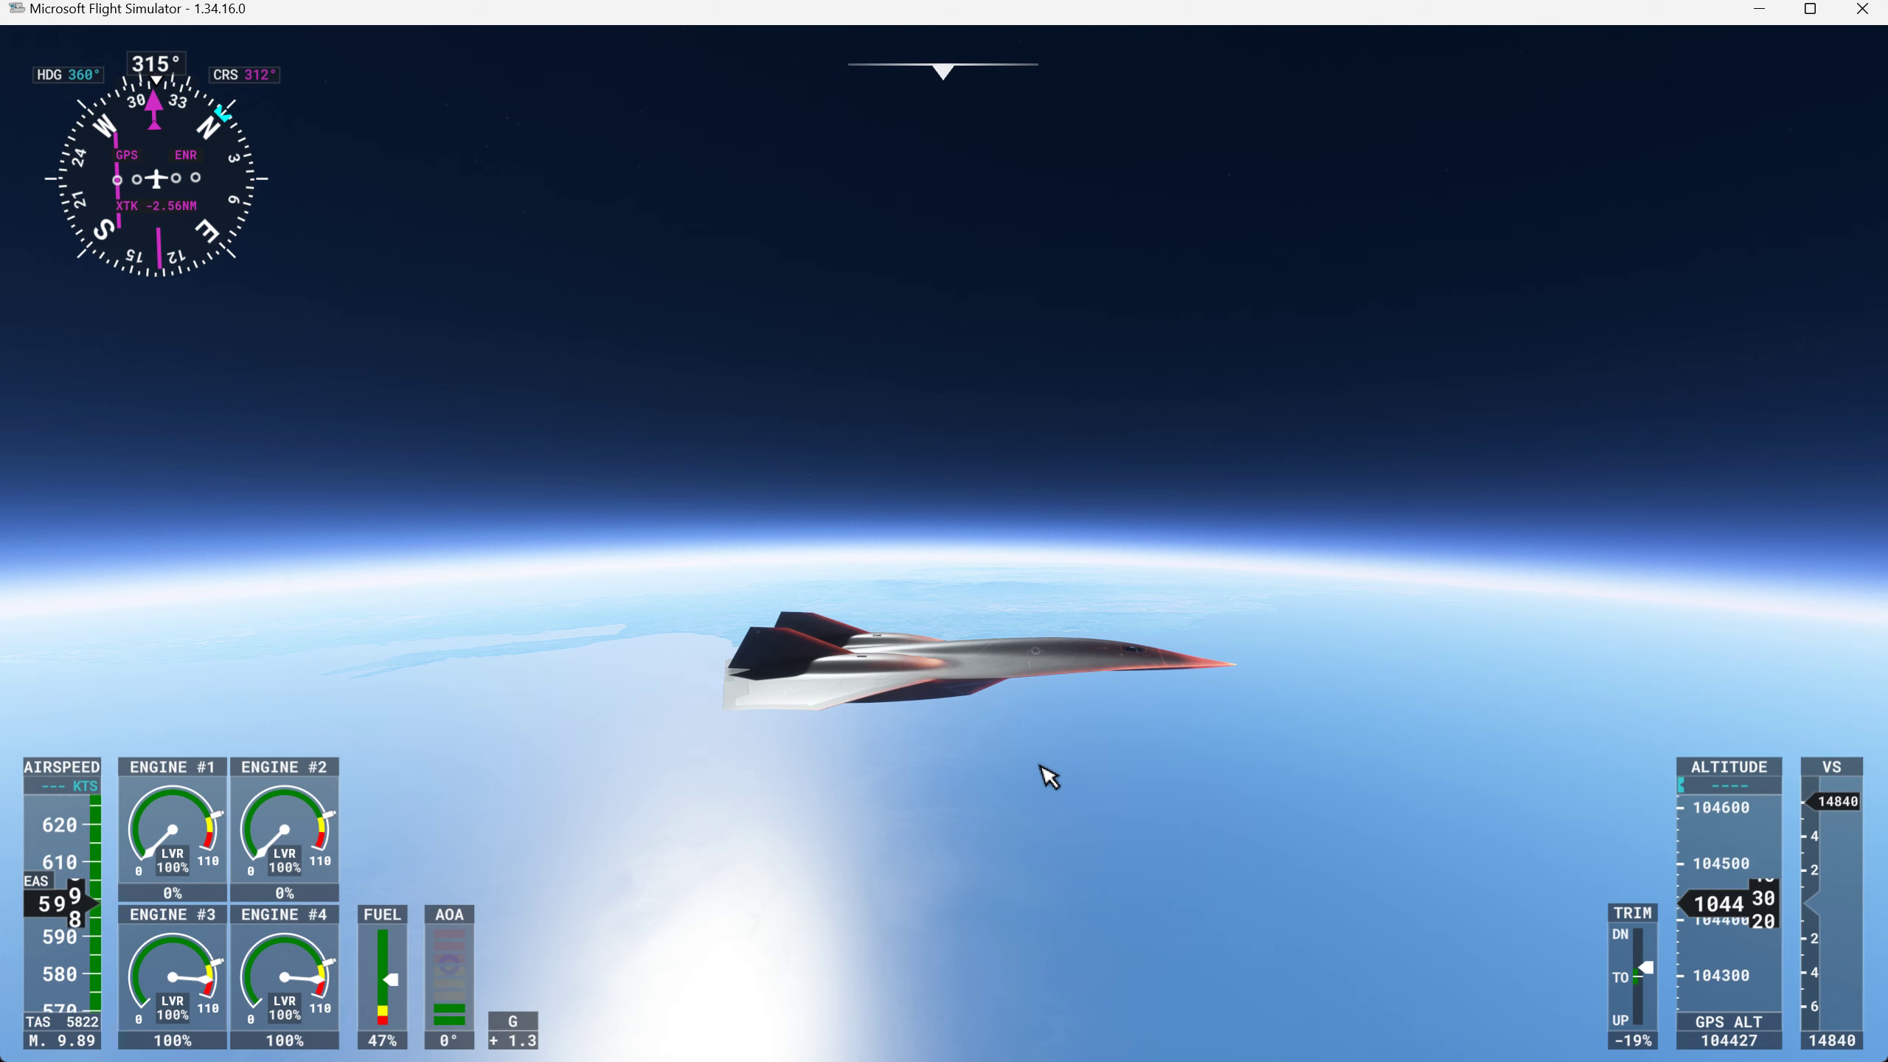
mouse_move(966, 70)
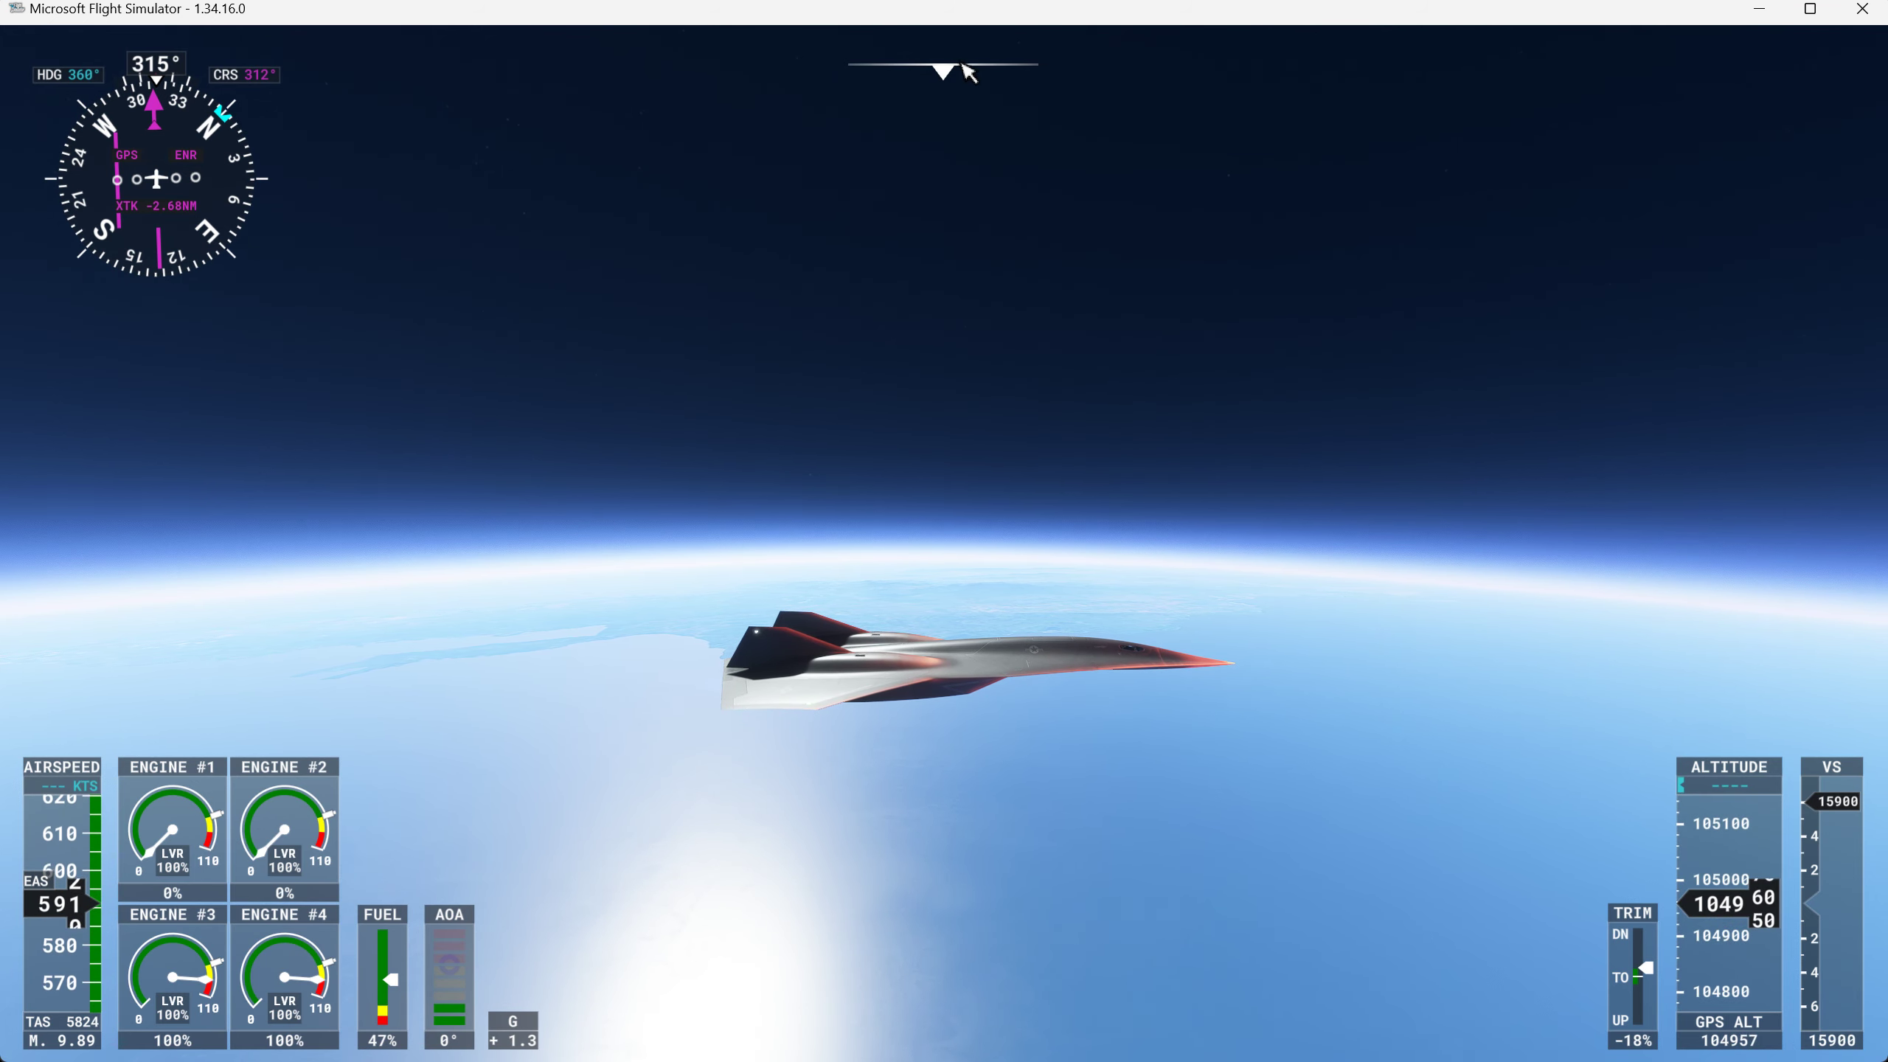